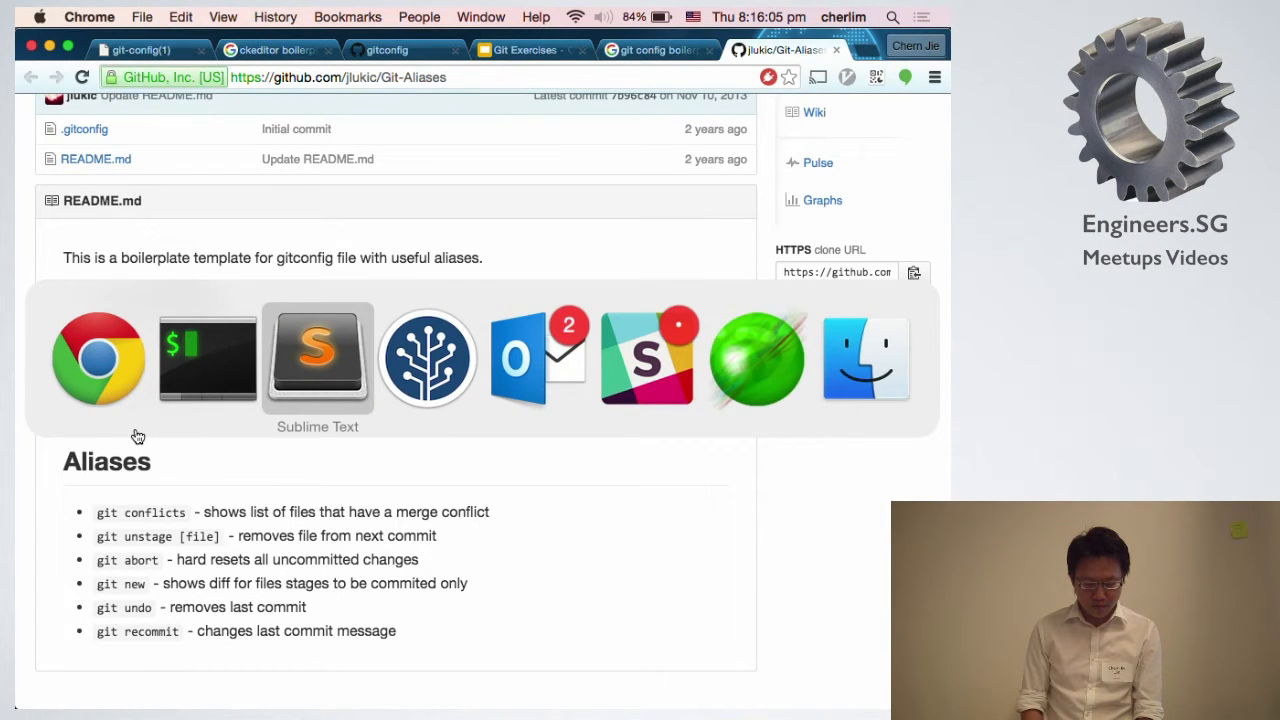
# Scroll through the personal .gitconfig's user, core, color and push settings in Sublime Text.
pyautogui.click(317, 357)
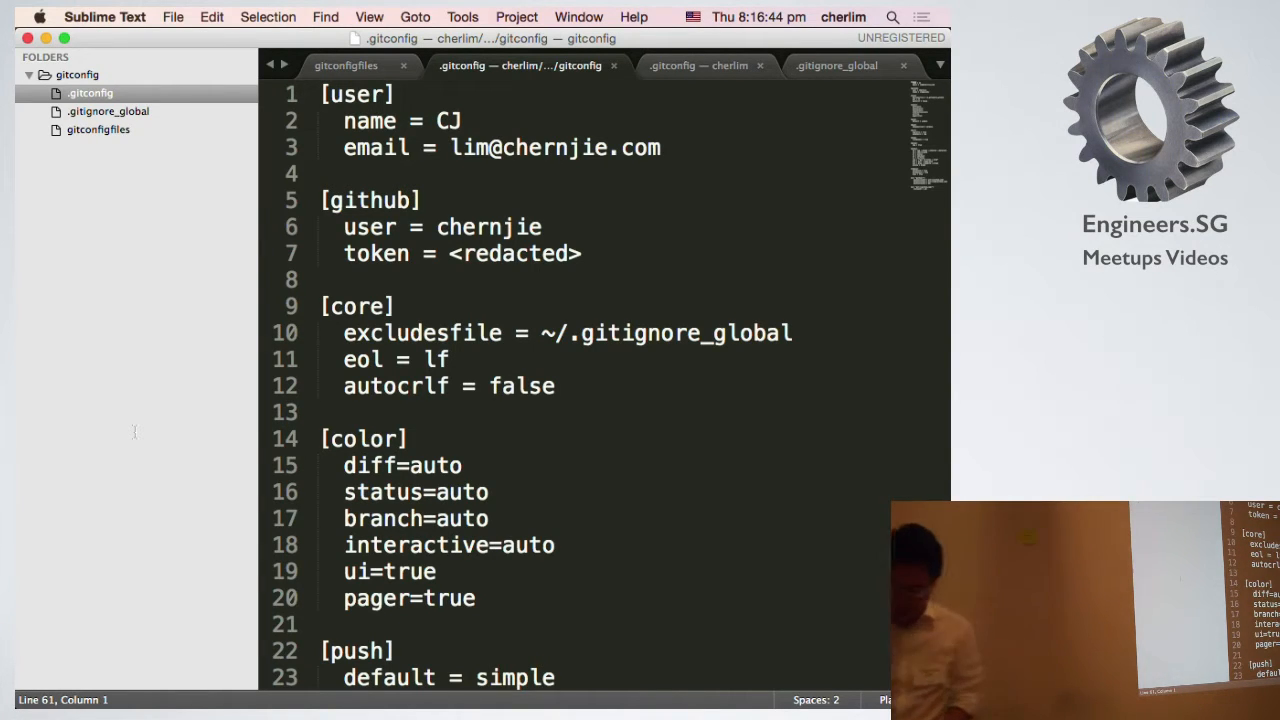
pyautogui.scroll(-3)
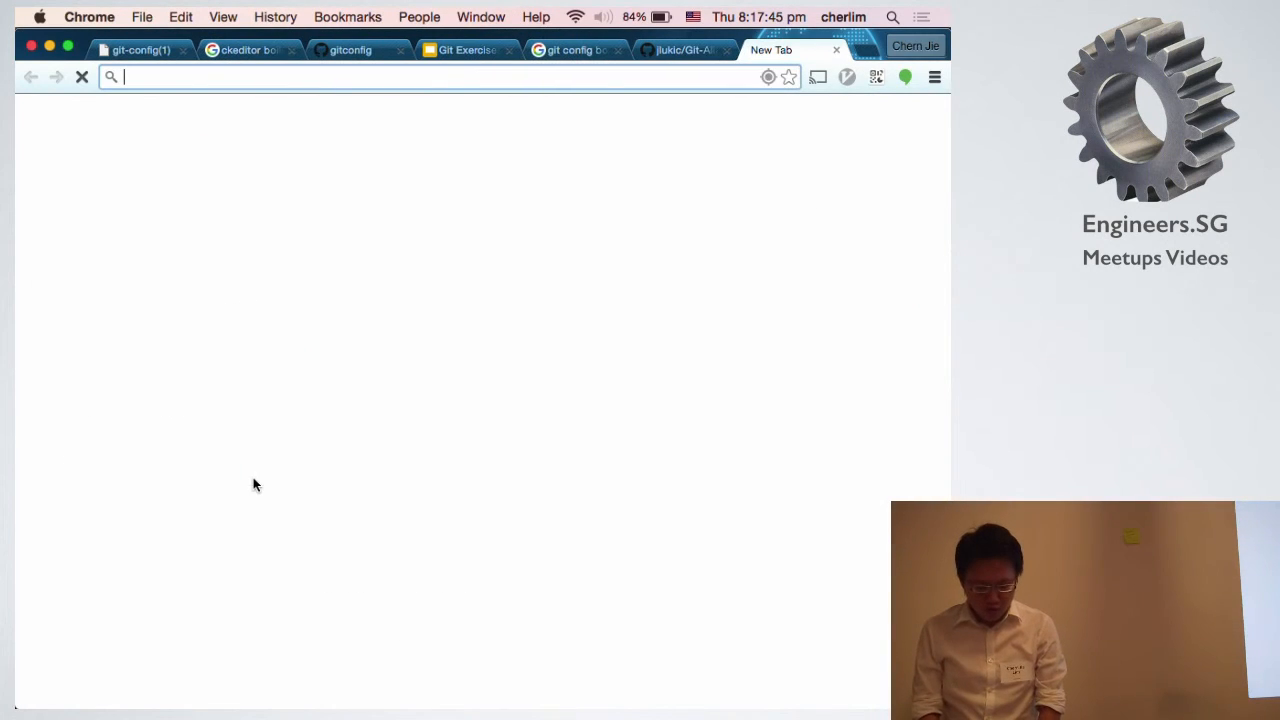
# Search 'dotfiles' and open the 'GitHub does dotfiles' dotfiles.github.io result.
pyautogui.write('dotfiles&oq=dotfiles&aqs=chrome..69i57j0l5.2351j0j1&sourceid=...')
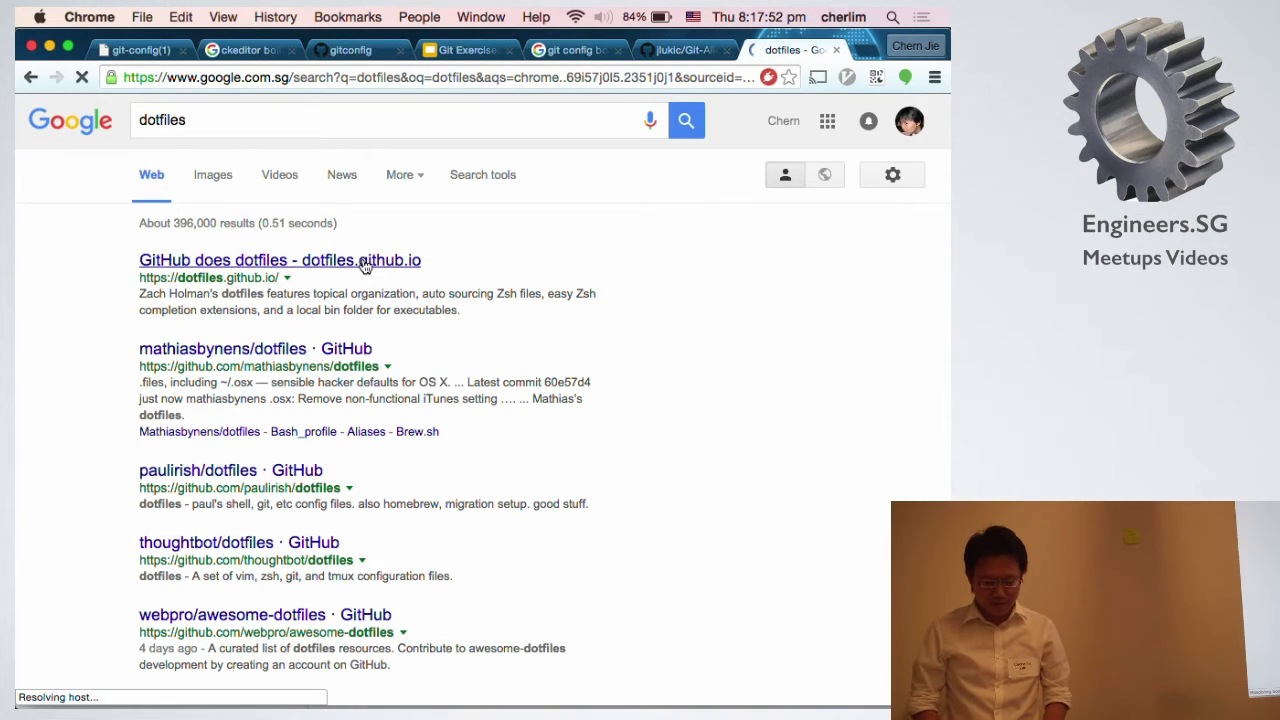
pyautogui.click(280, 260)
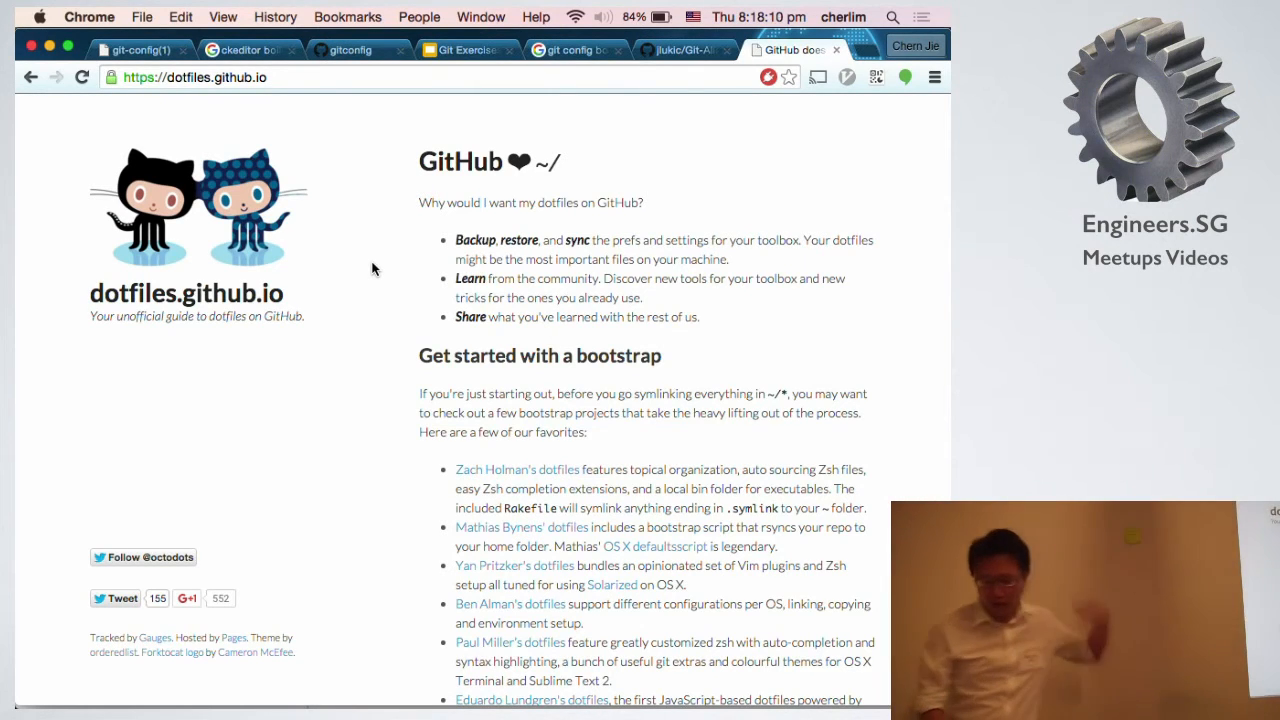
# Scroll to 'Get started with a bootstrap' and open Mathias Bynens' dotfiles.
pyautogui.scroll(-3)
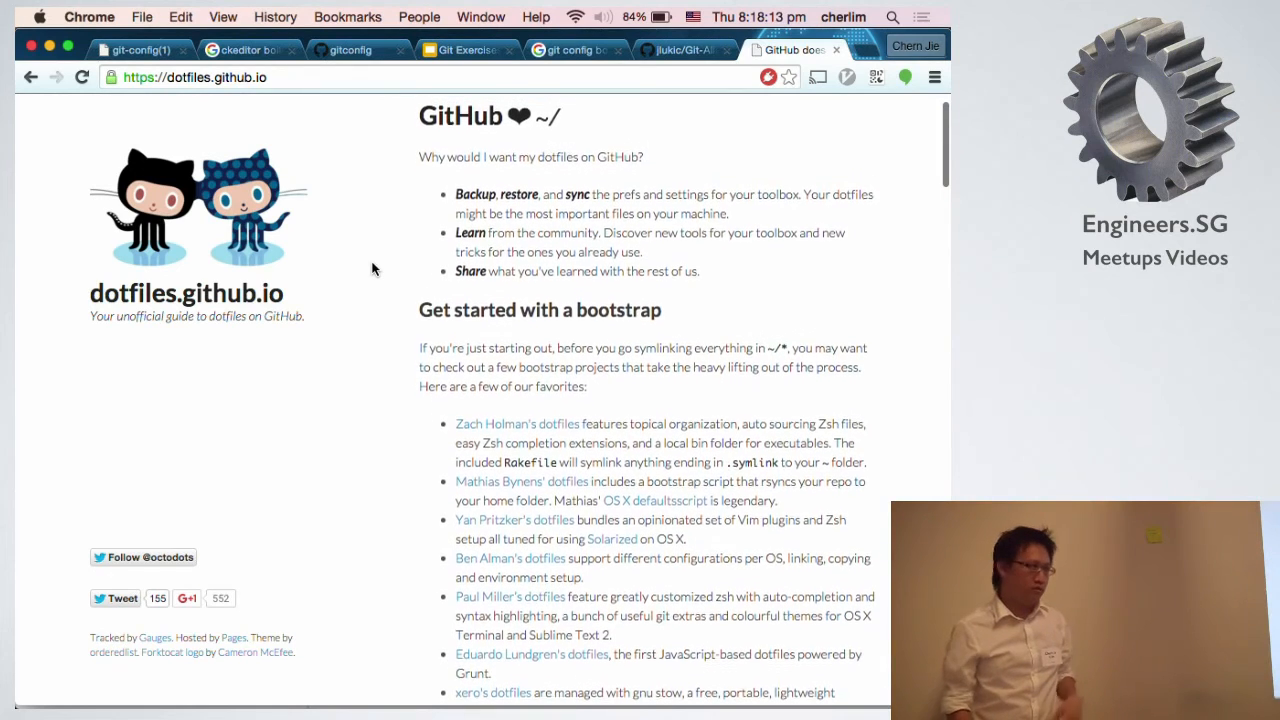
pyautogui.scroll(-3)
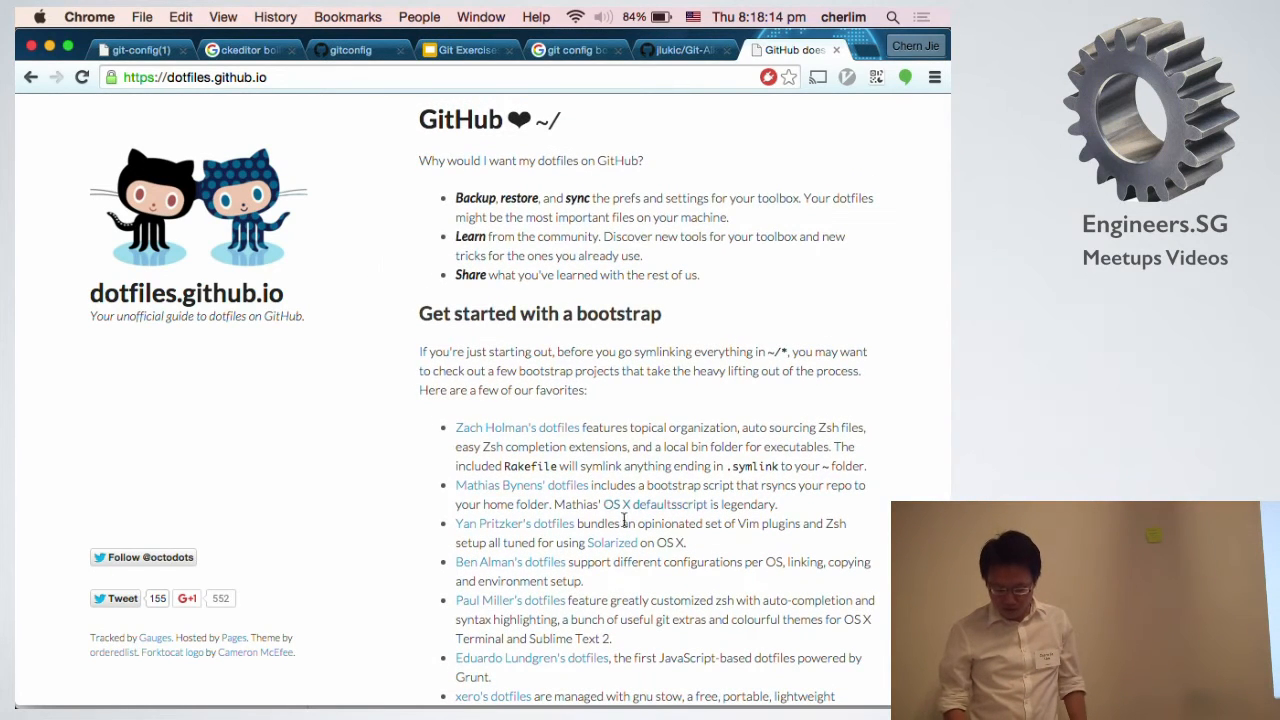
pyautogui.scroll(-3)
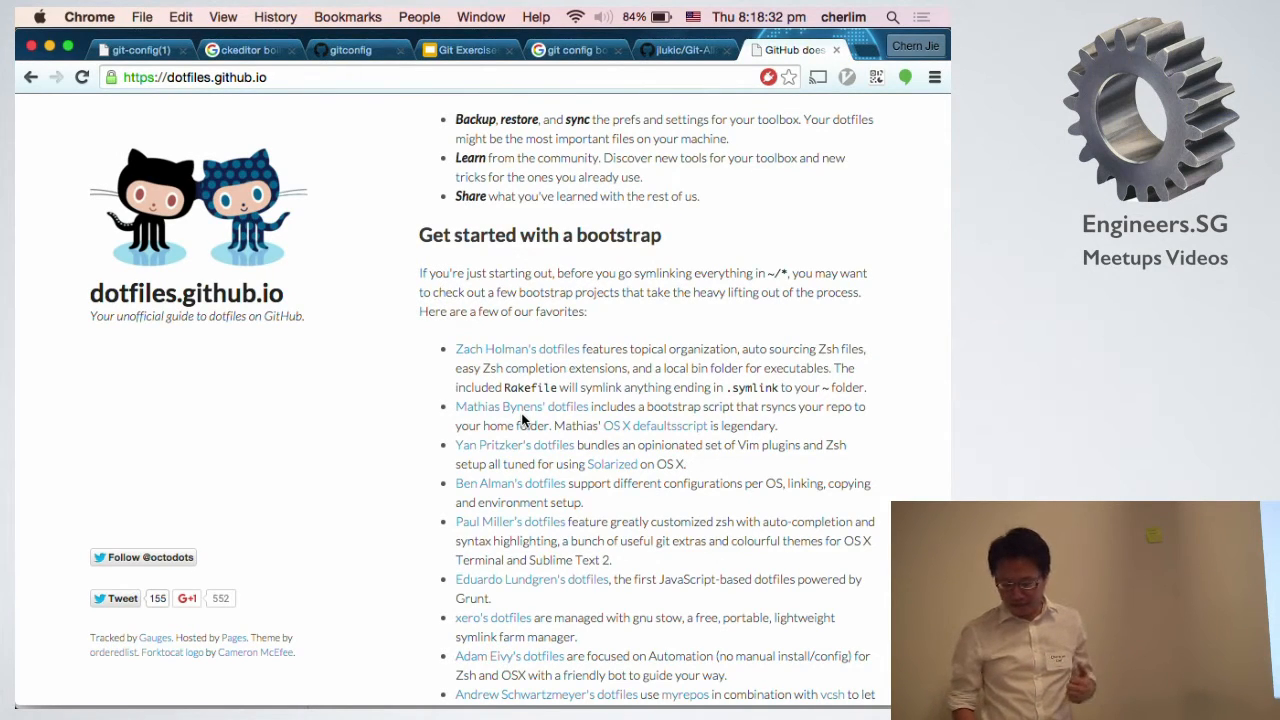
pyautogui.moveTo(520, 406)
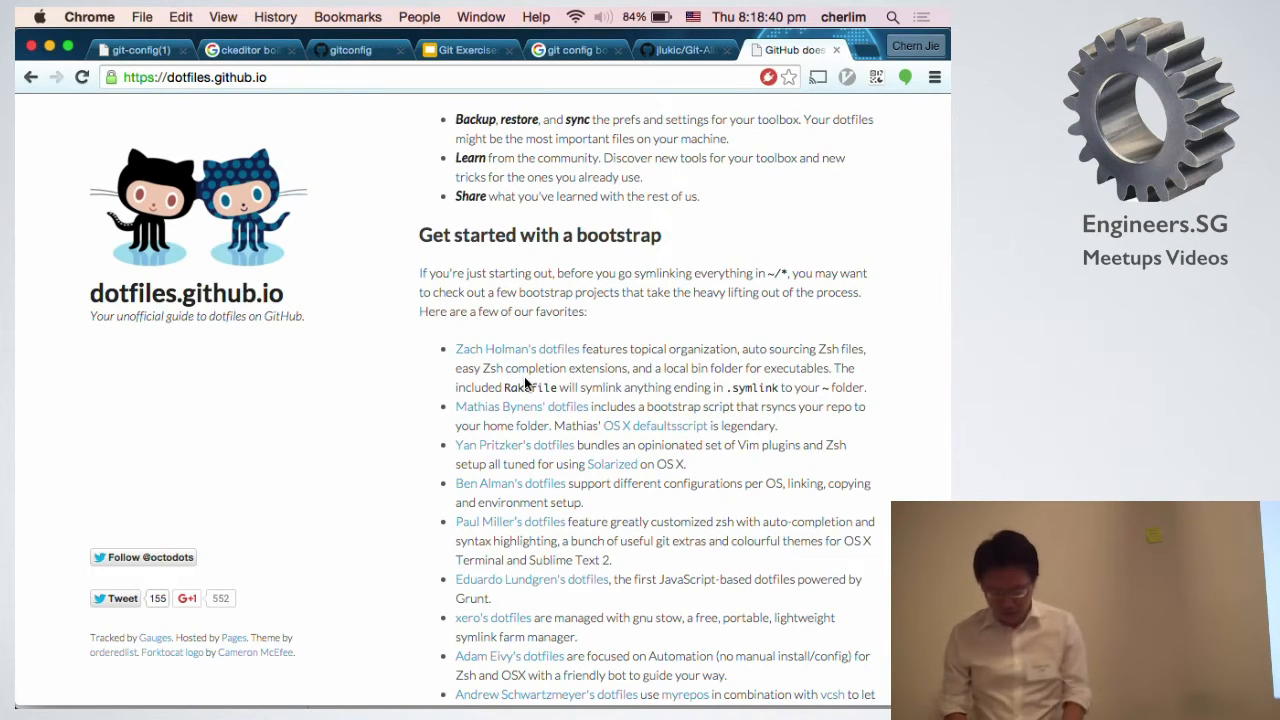
pyautogui.click(520, 406)
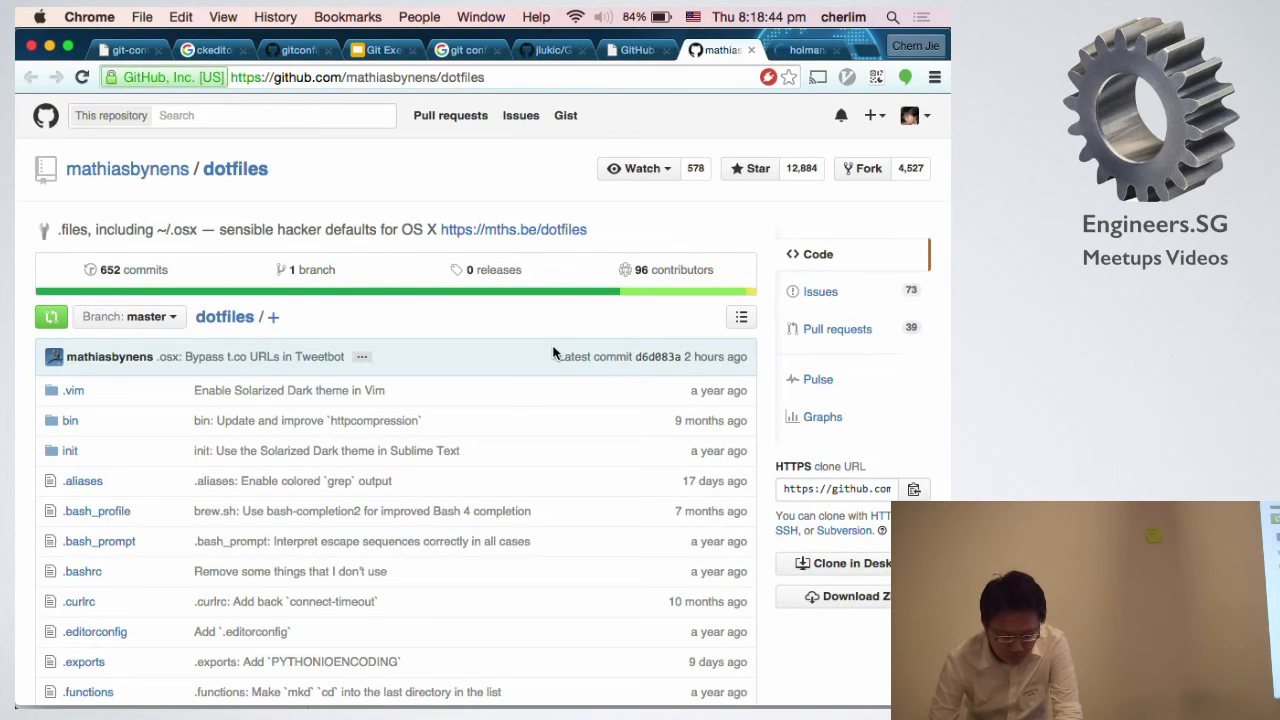
# Scroll the mathiasbynens/dotfiles file list past .gitconfig, .bashrc and .vimrc.
pyautogui.scroll(-3)
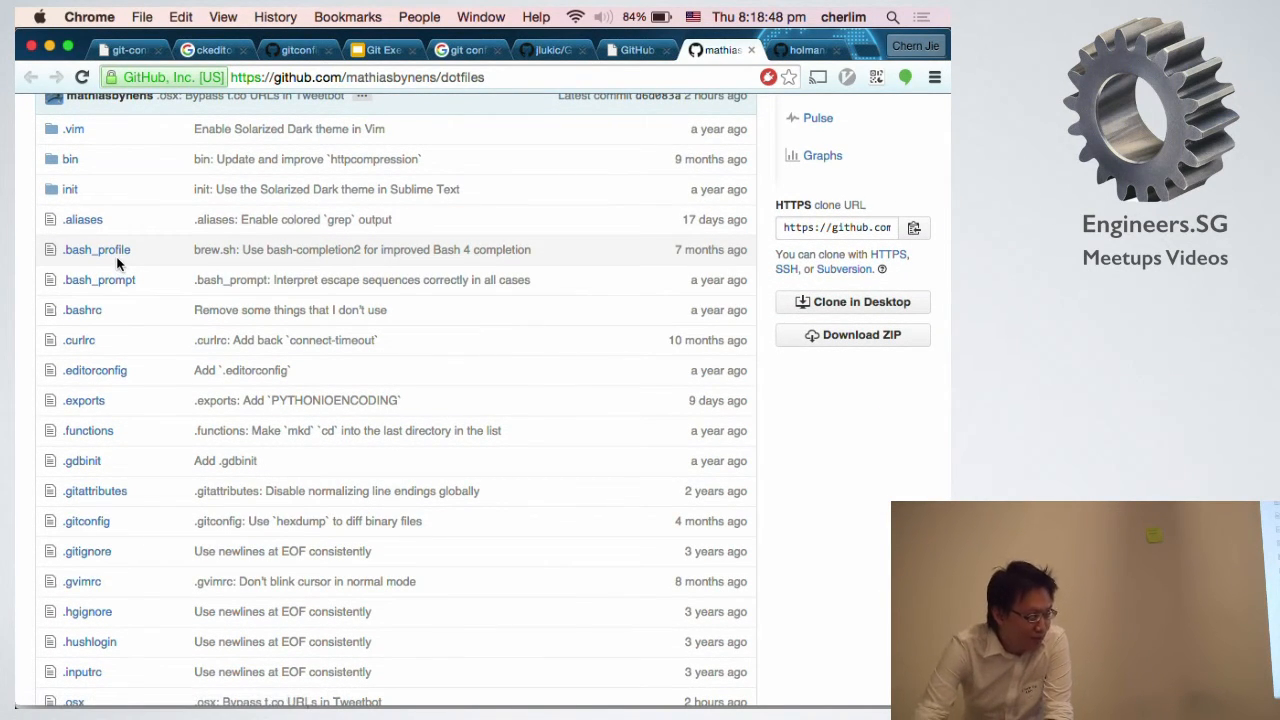
pyautogui.moveTo(82, 310)
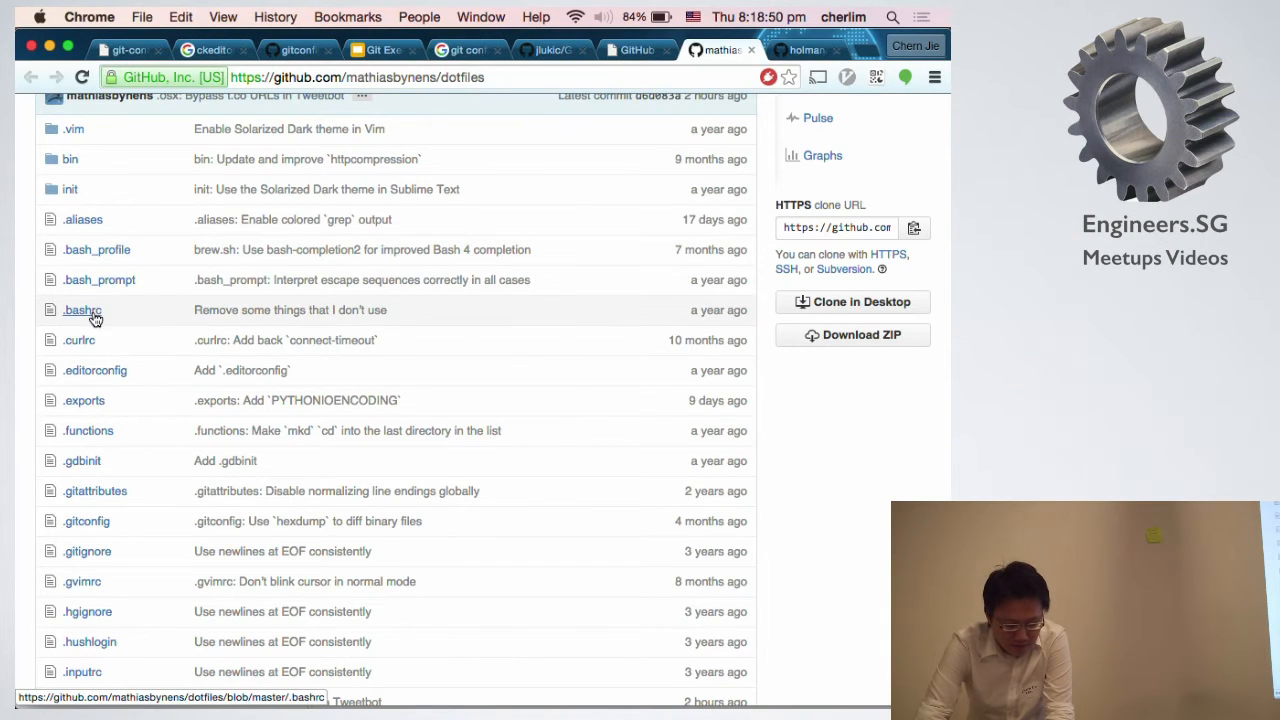
pyautogui.scroll(-3)
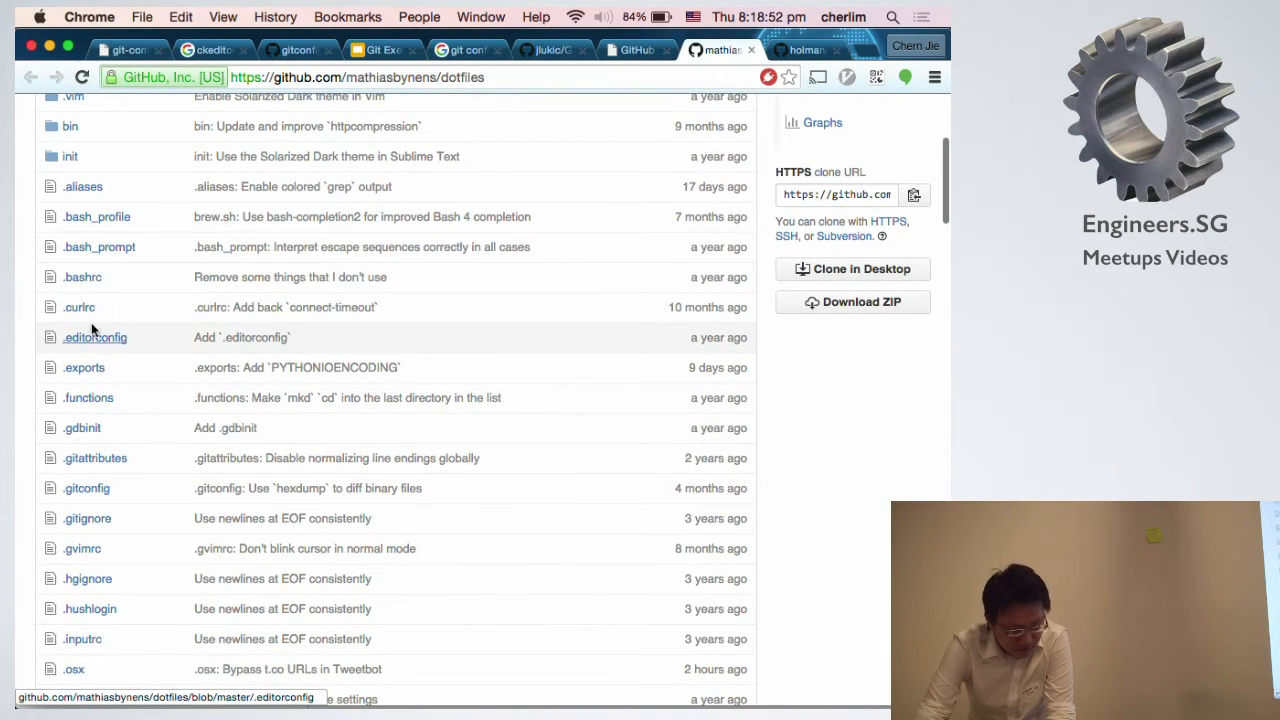
pyautogui.scroll(-3)
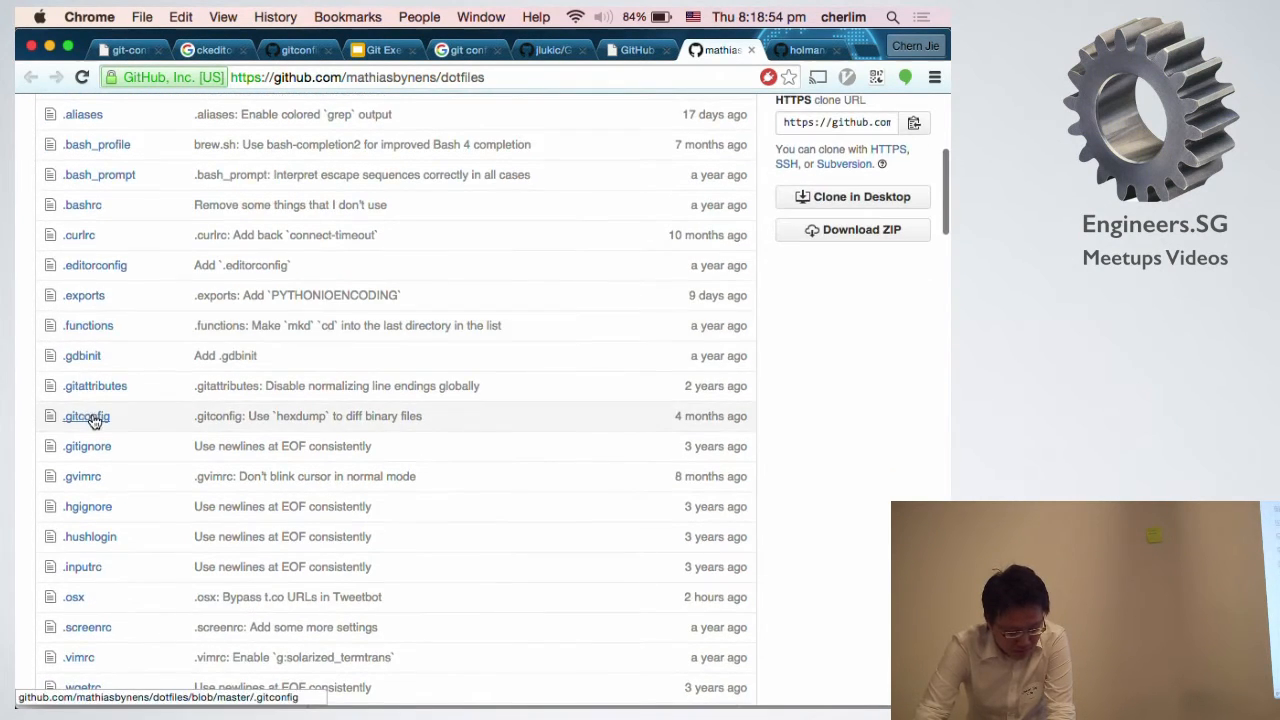
pyautogui.moveTo(82, 476)
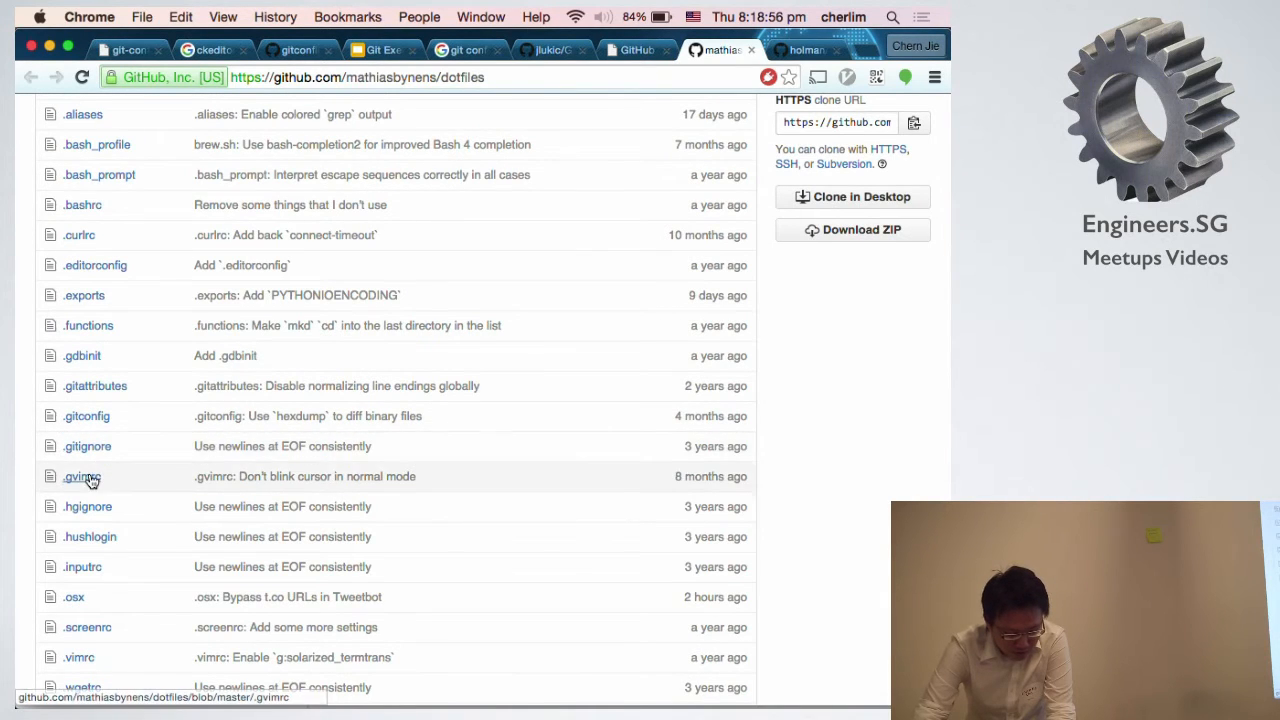
pyautogui.scroll(-3)
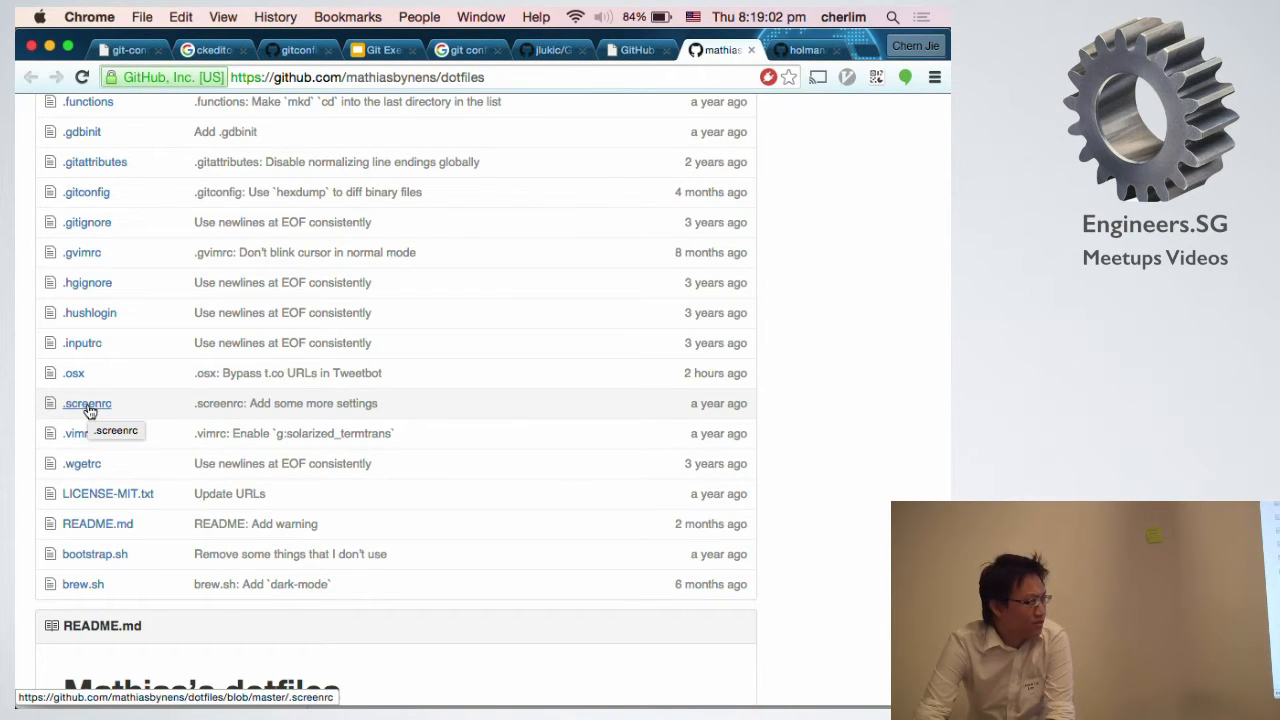
pyautogui.scroll(-3)
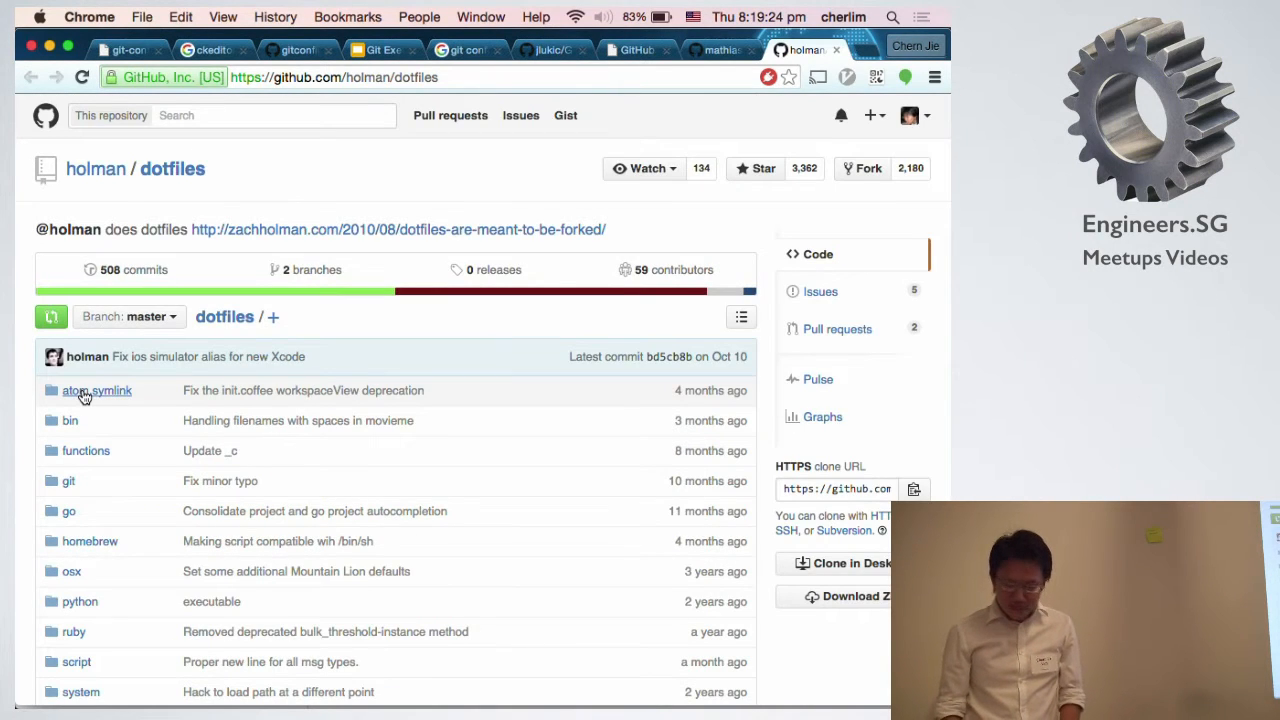
# Scroll through holman/dotfiles' topic folders and its README.
pyautogui.scroll(-3)
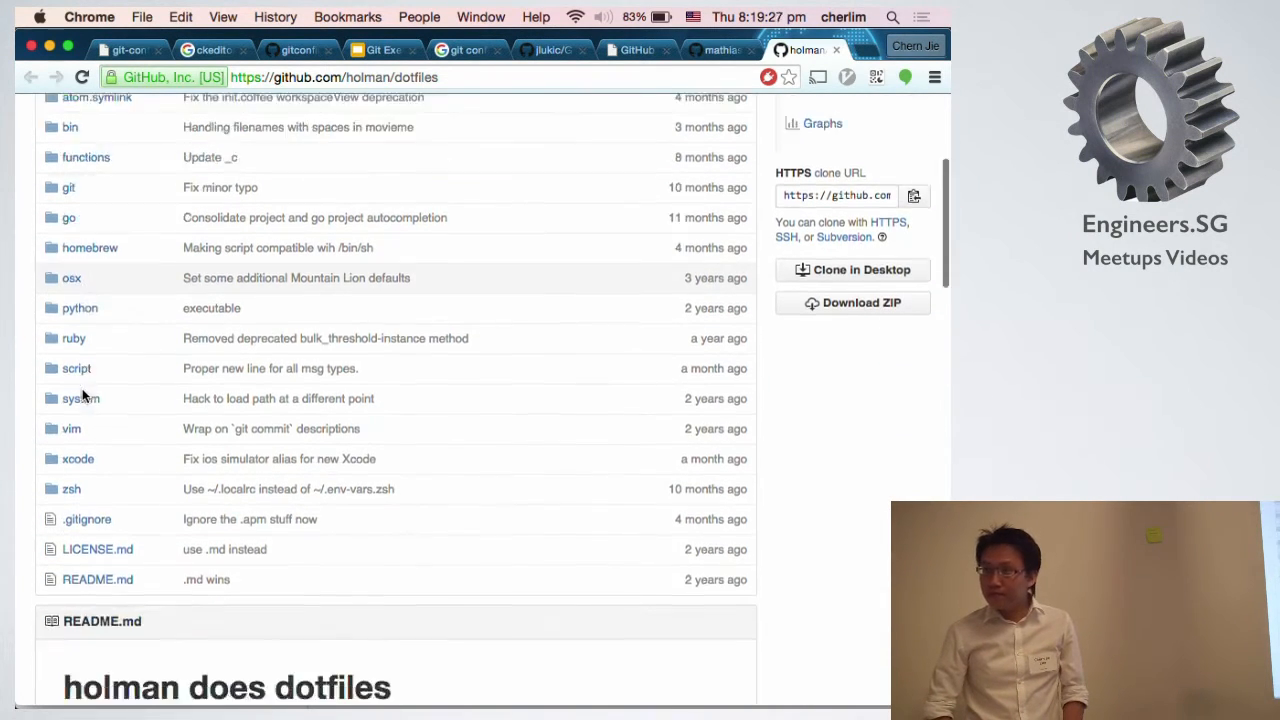
pyautogui.scroll(-3)
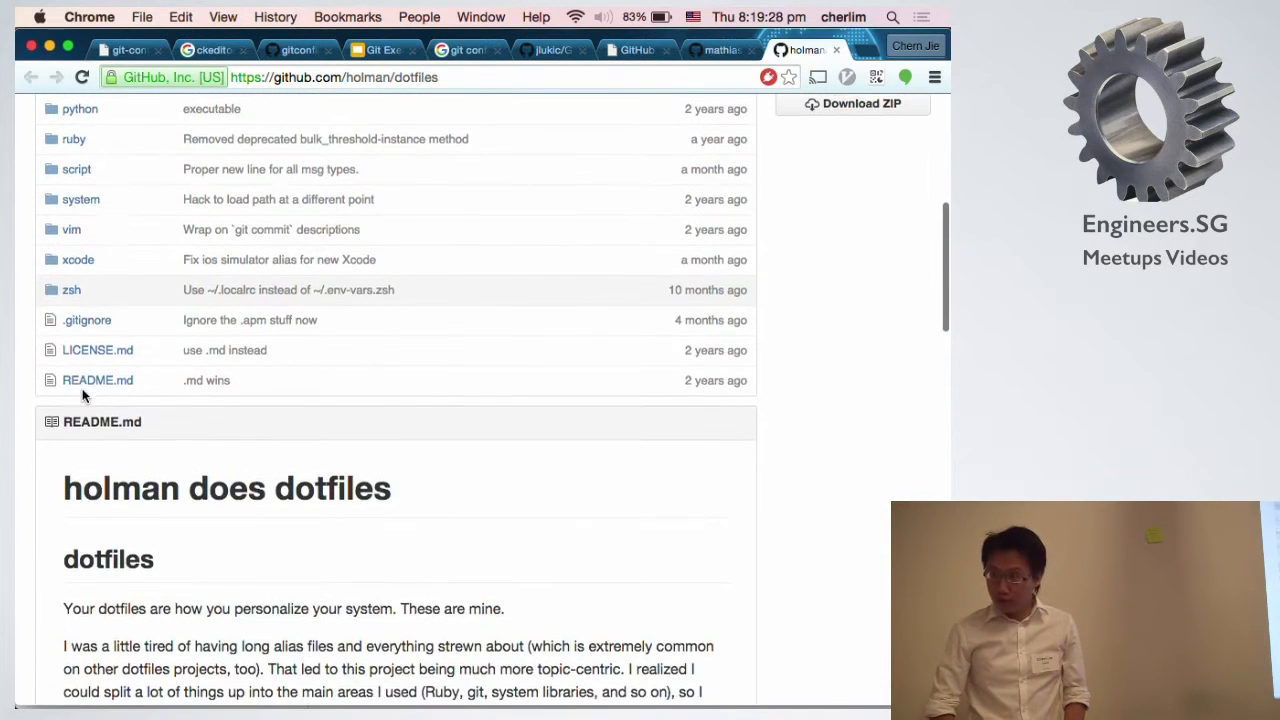
pyautogui.scroll(-3)
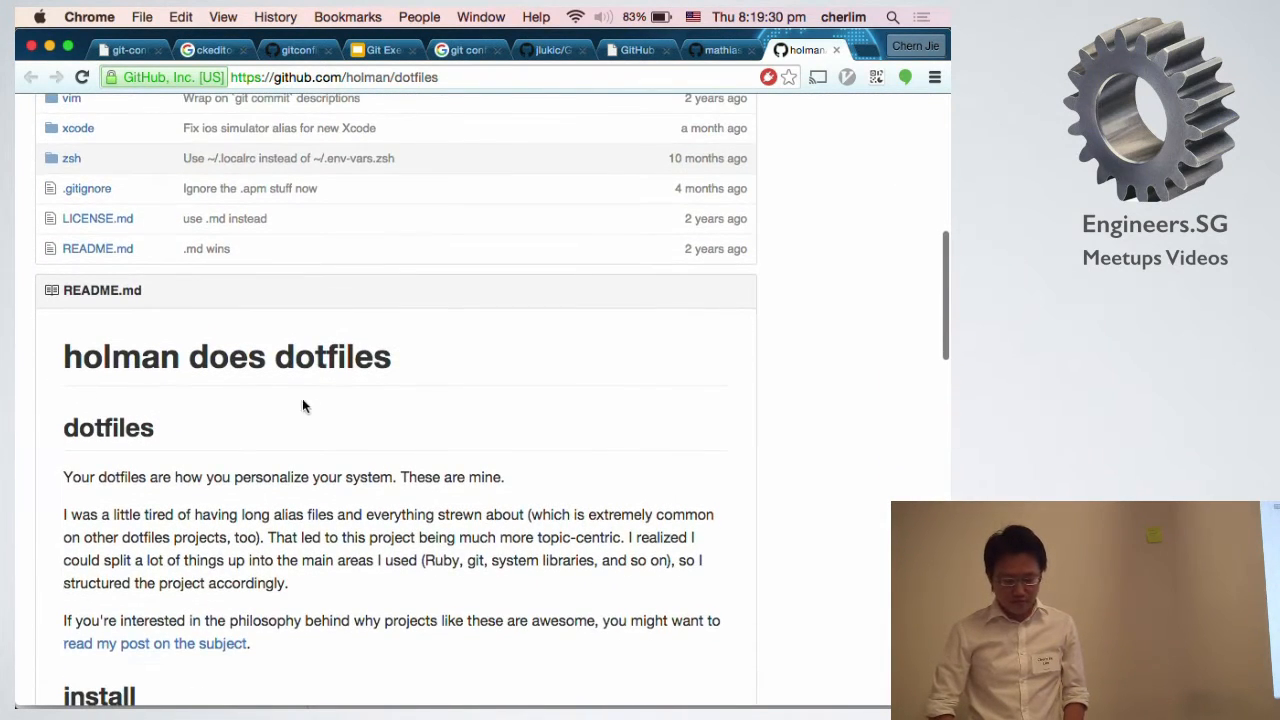
pyautogui.scroll(-3)
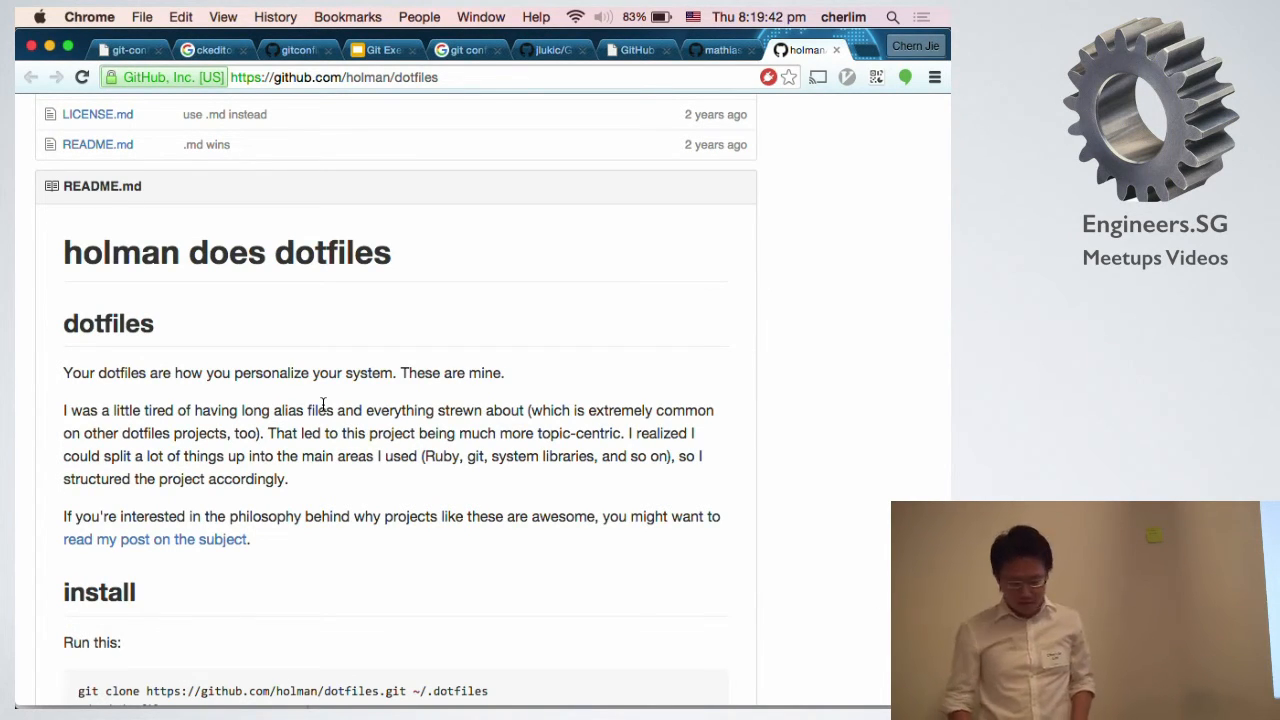
pyautogui.scroll(-3)
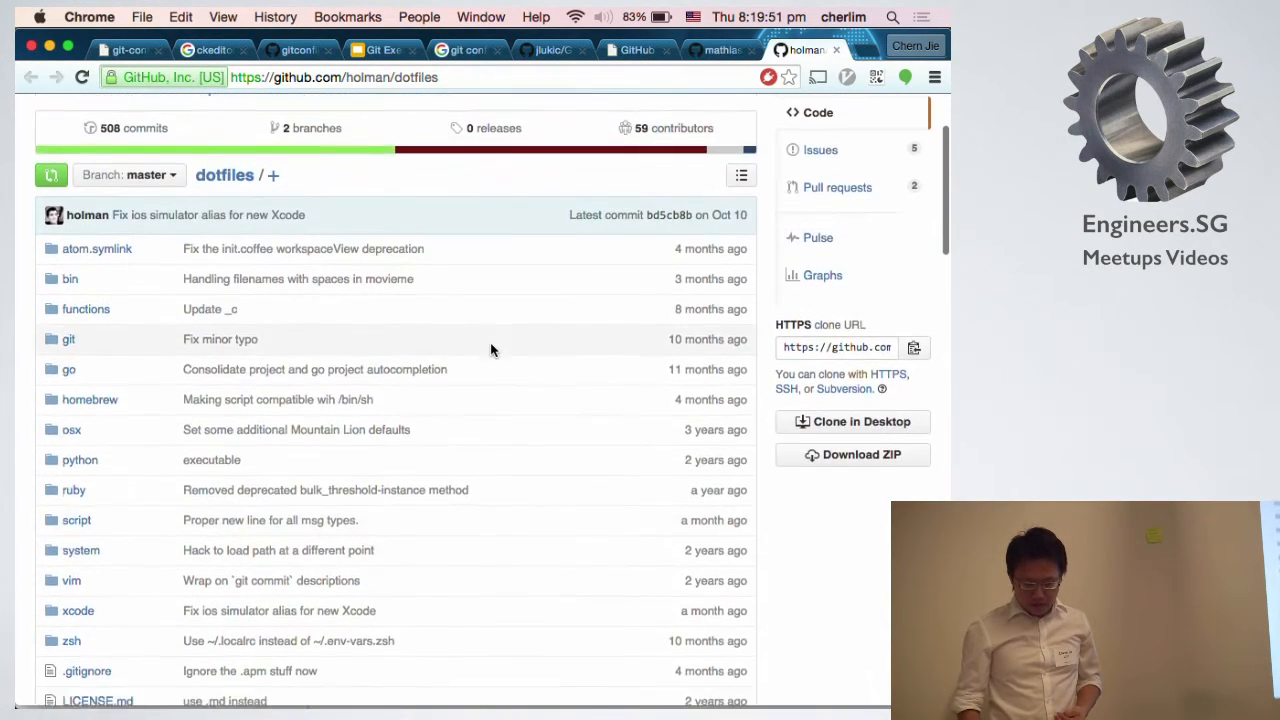
pyautogui.scroll(-3)
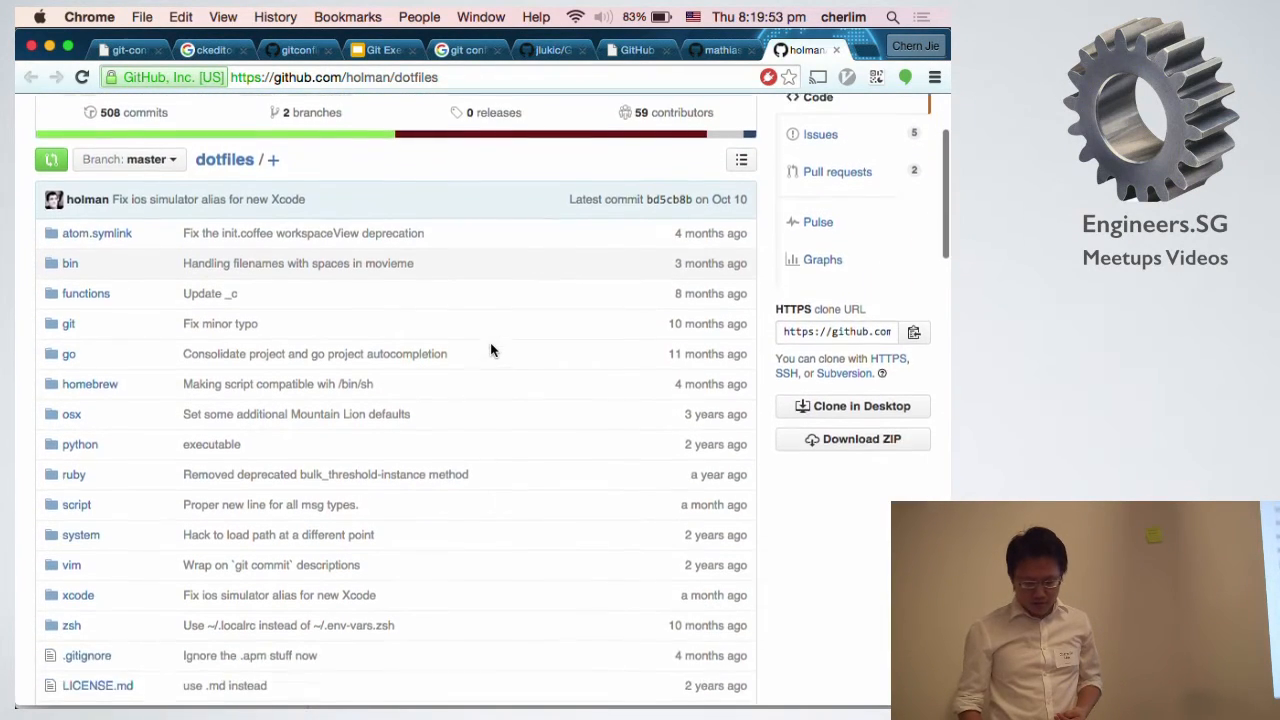
pyautogui.scroll(-3)
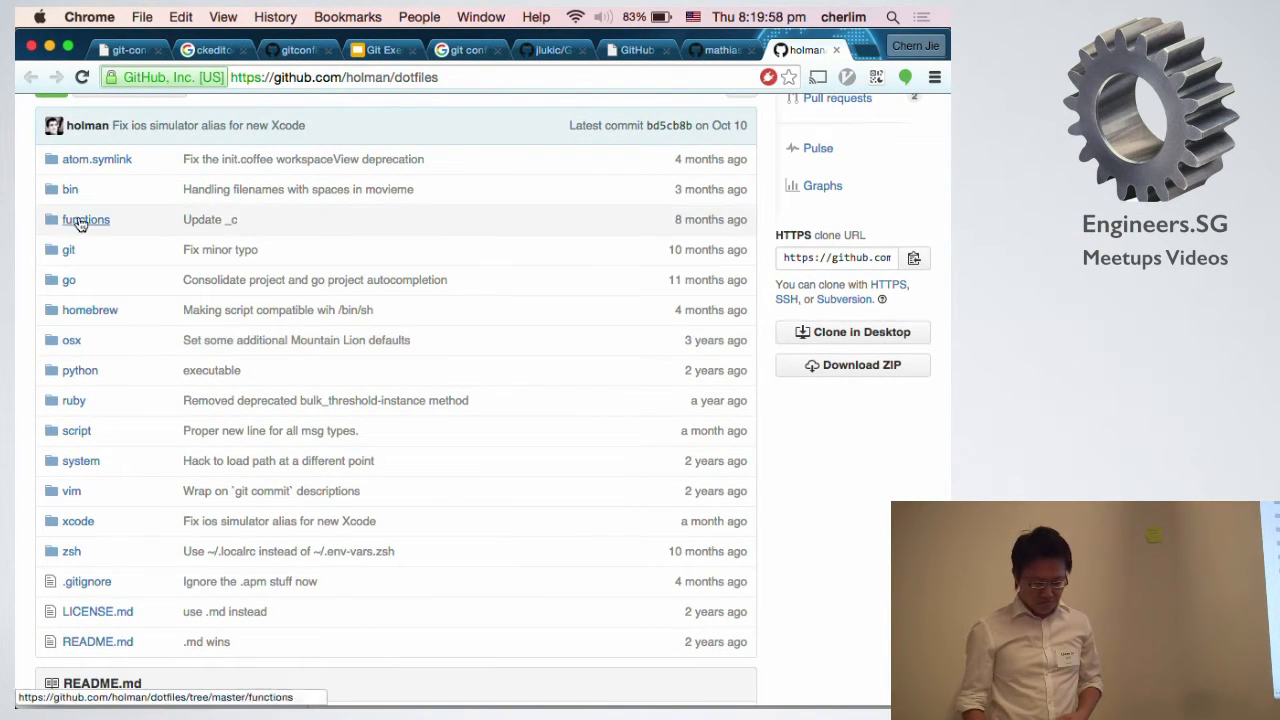
pyautogui.moveTo(127, 340)
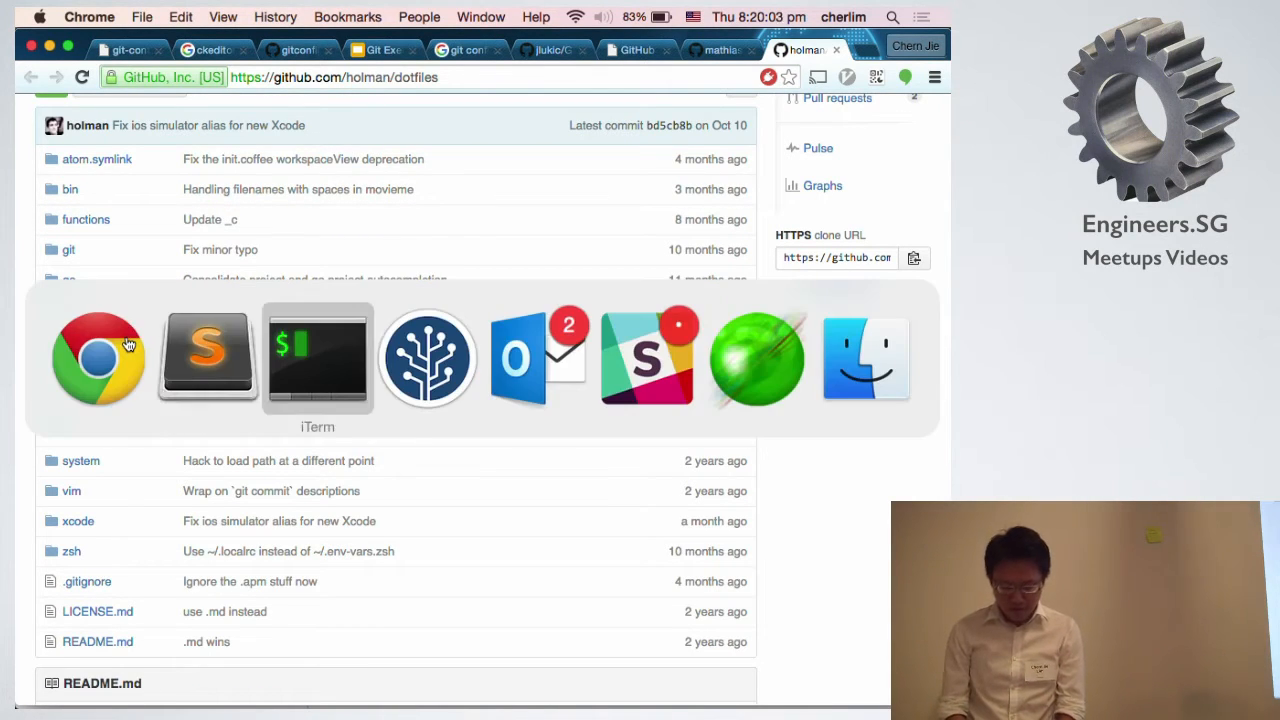
# Run git summary inside the dotfiles repository.
pyautogui.click(317, 358)
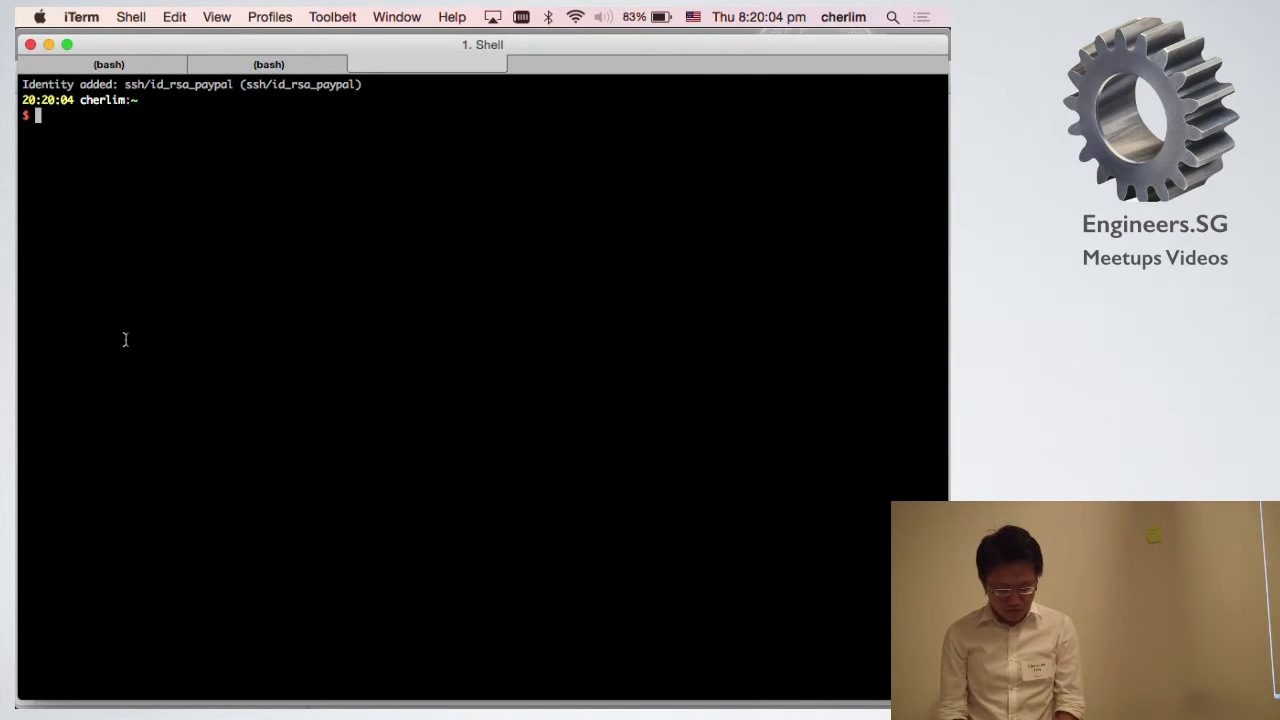
pyautogui.write('cd dotfiles/')
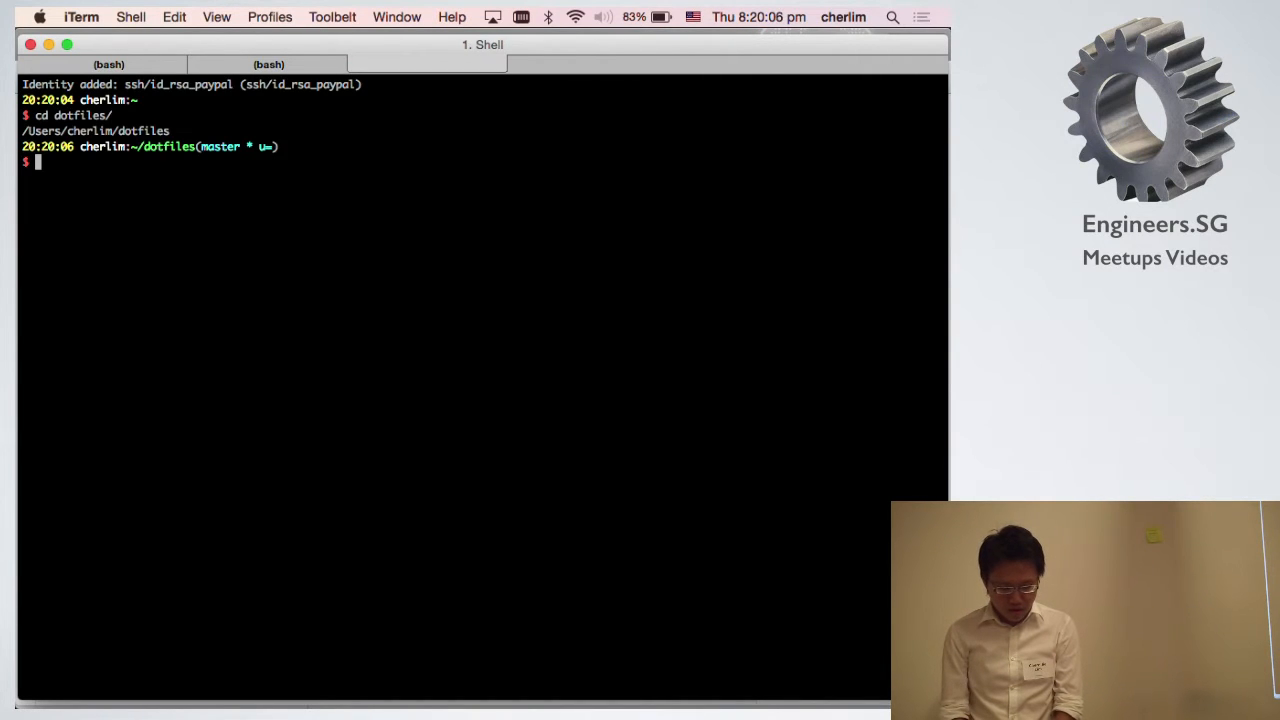
pyautogui.write('git sum')
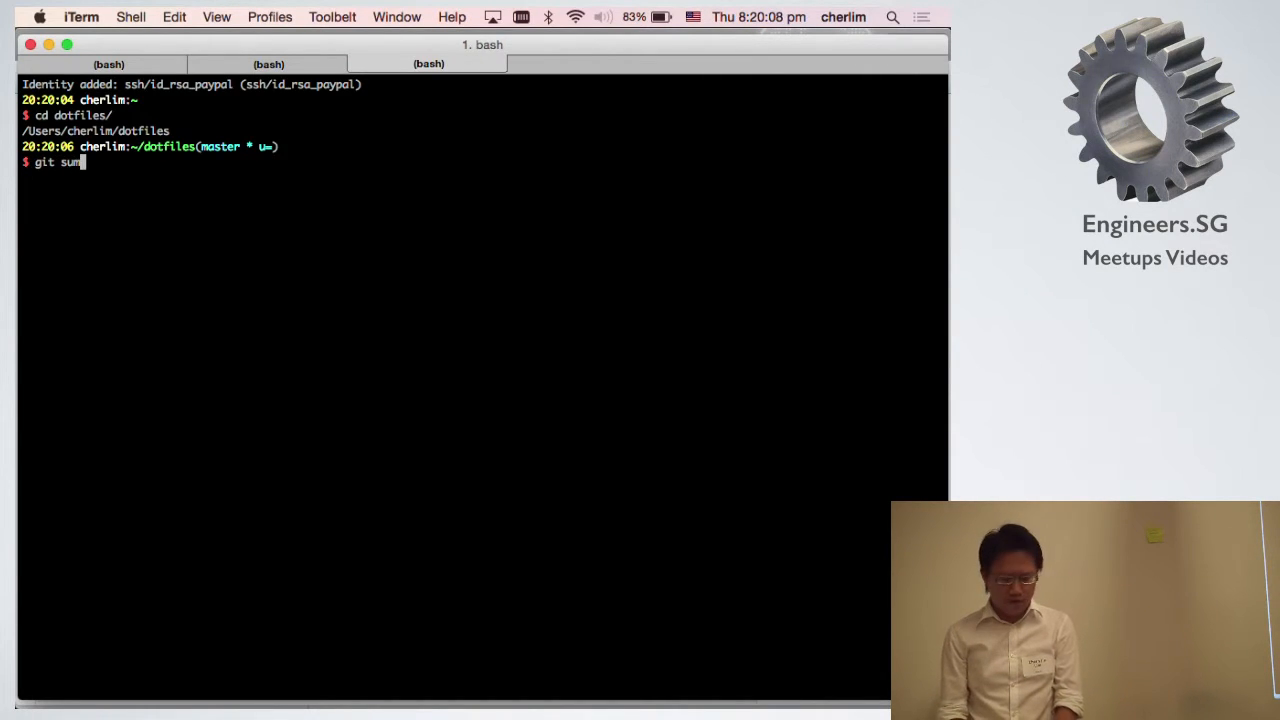
pyautogui.press('enter')
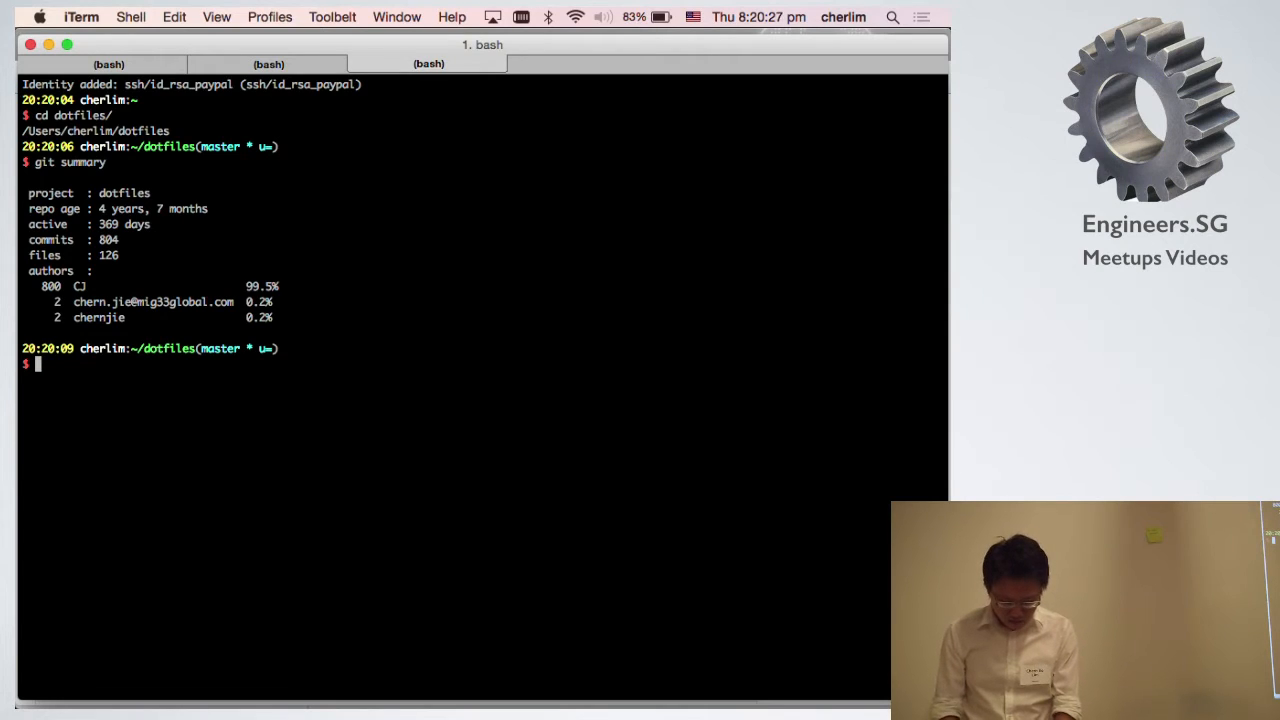
# List the config/ folder with ll and switch to the gitconfig session.
pyautogui.write('ll')
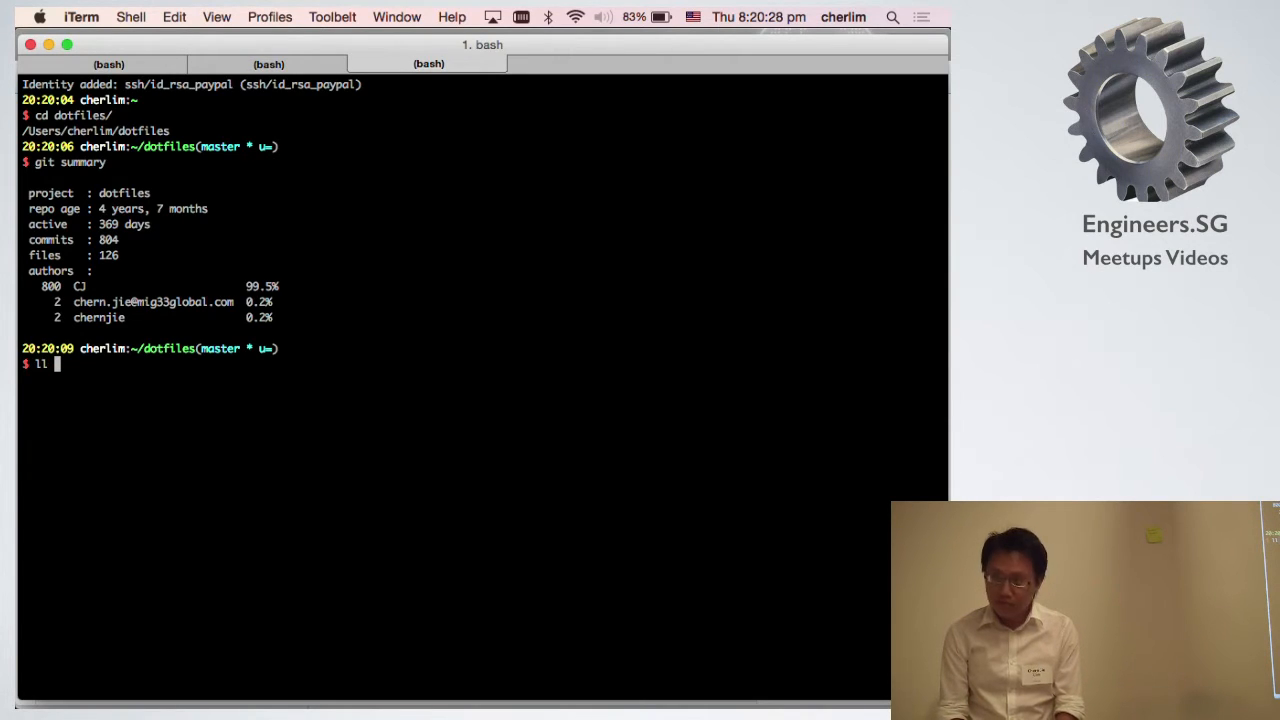
pyautogui.write('config/')
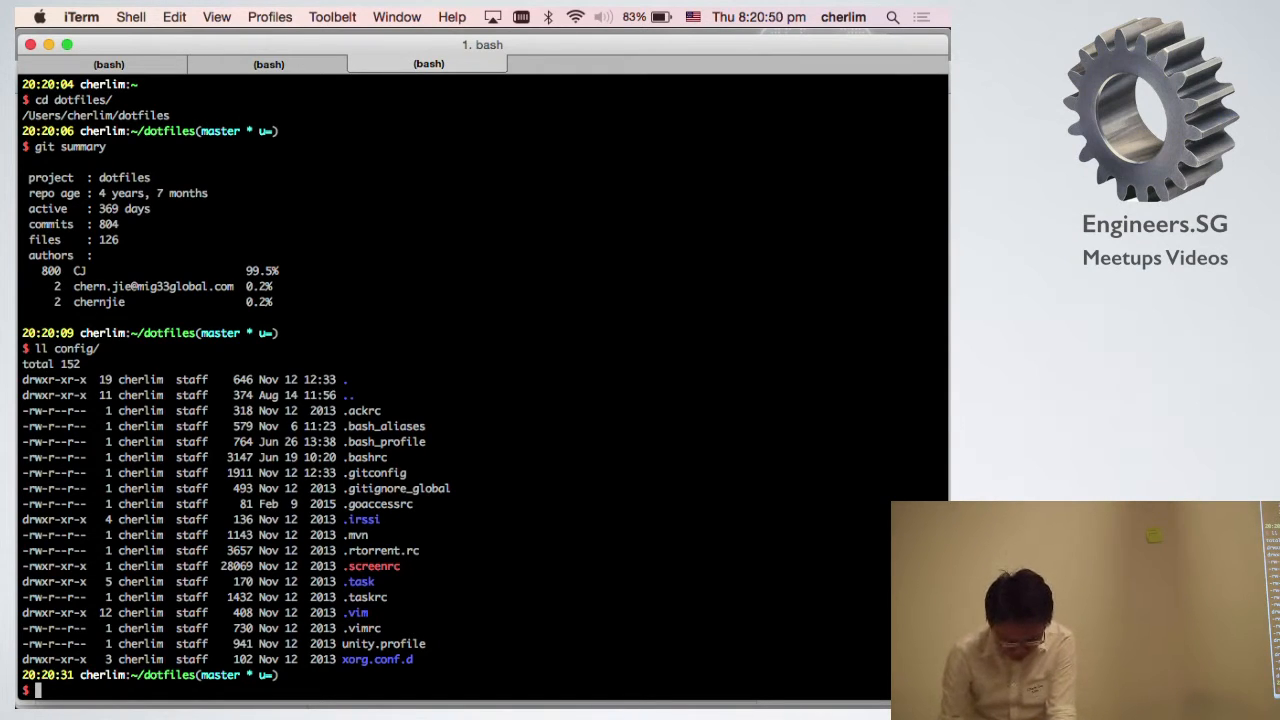
pyautogui.click(268, 64)
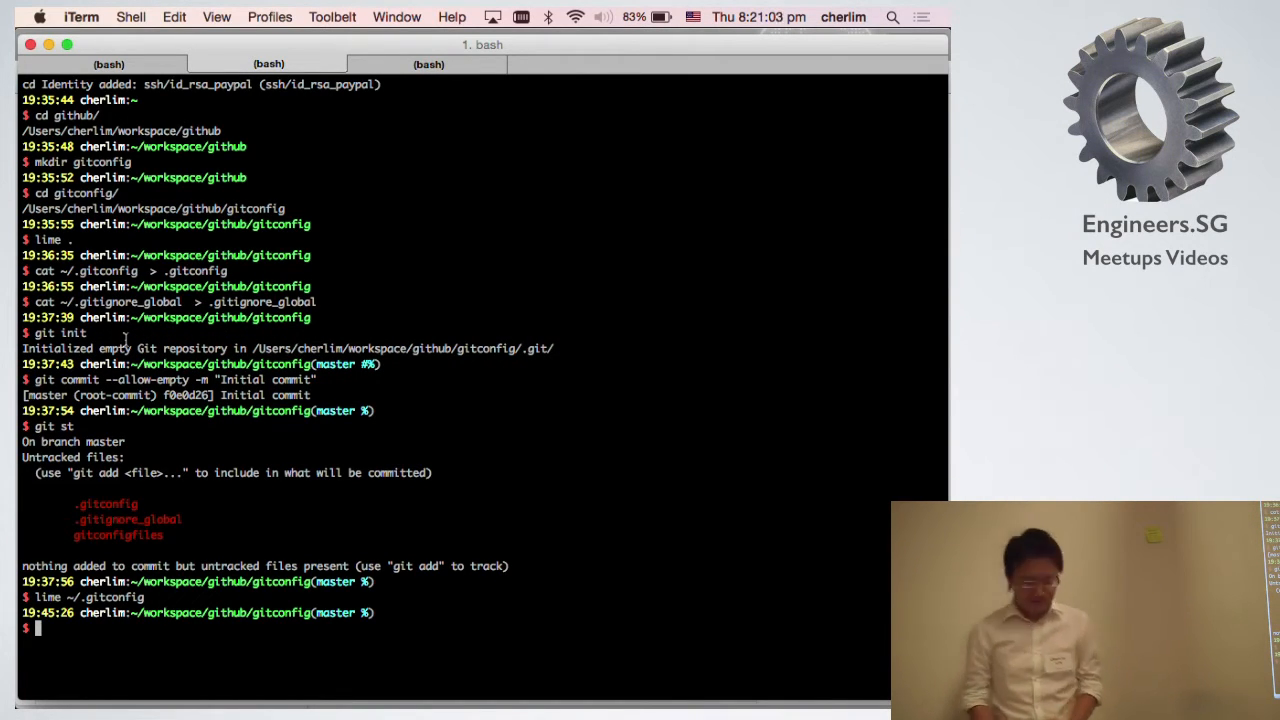
# Run 'git help extras' in the gitconfig session.
pyautogui.write('git help')
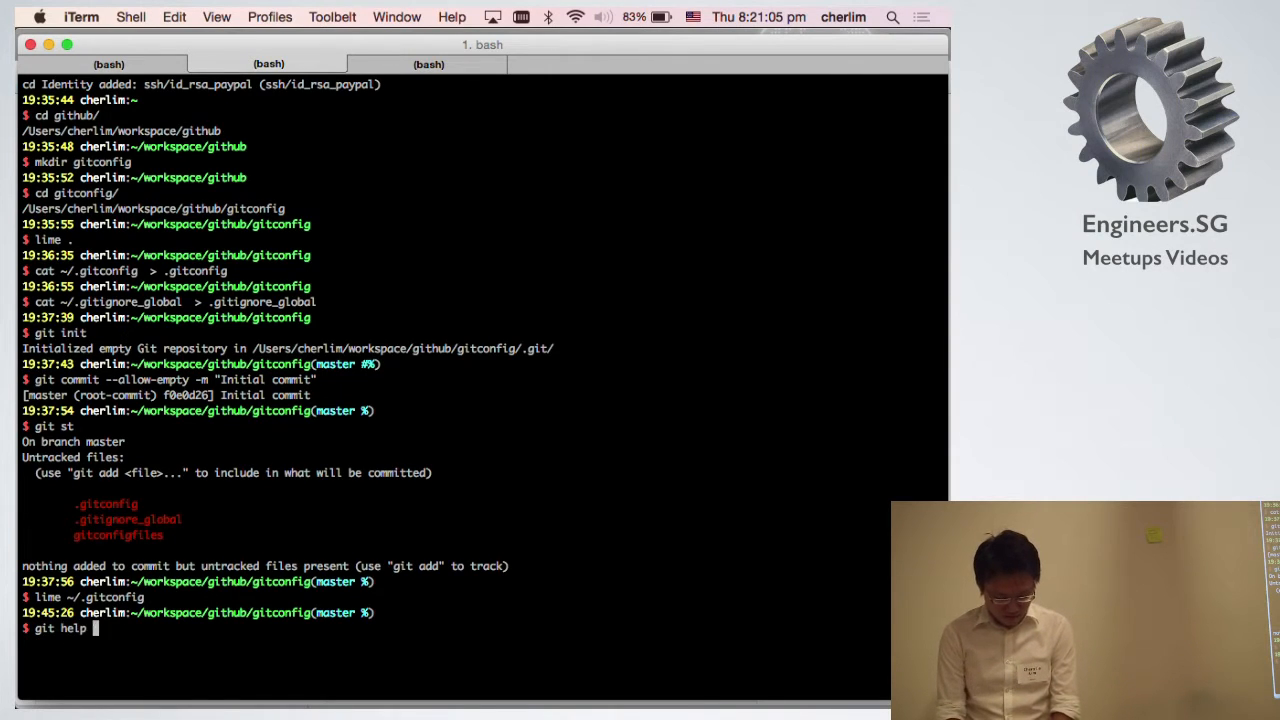
pyautogui.write('extras')
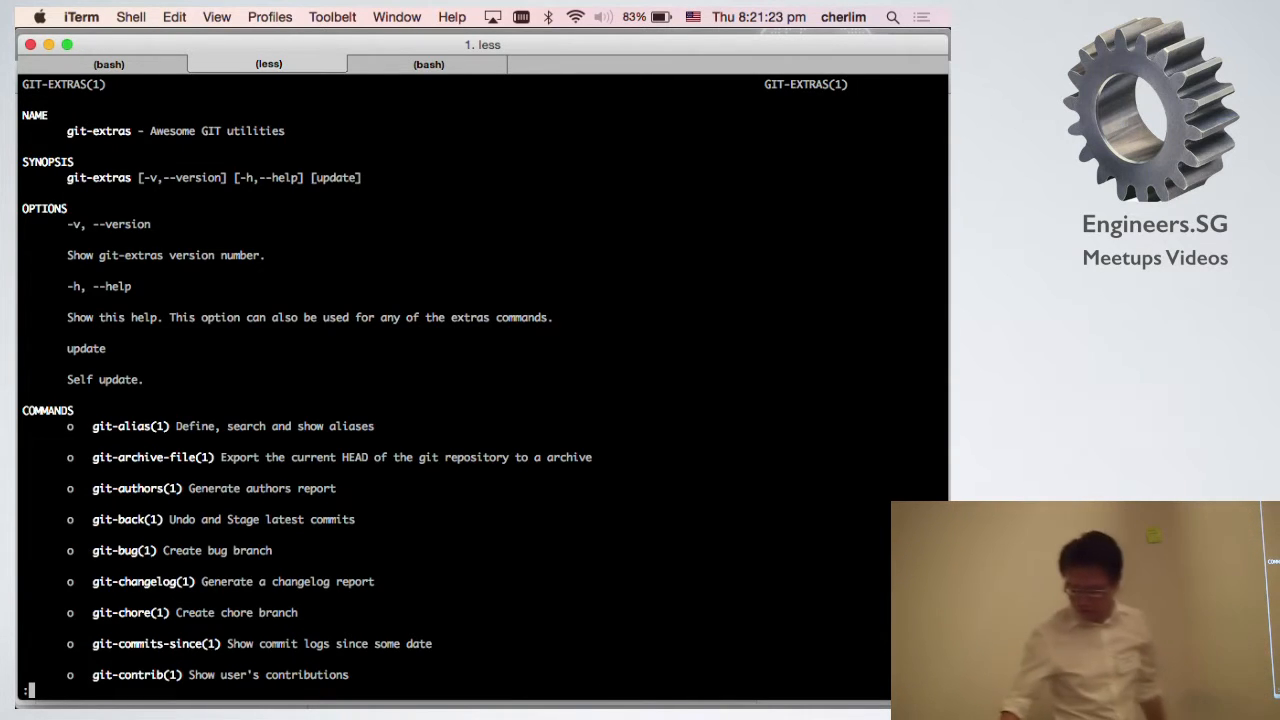
# Scroll the git-extras COMMANDS section, then quit the man page.
pyautogui.scroll(-3)
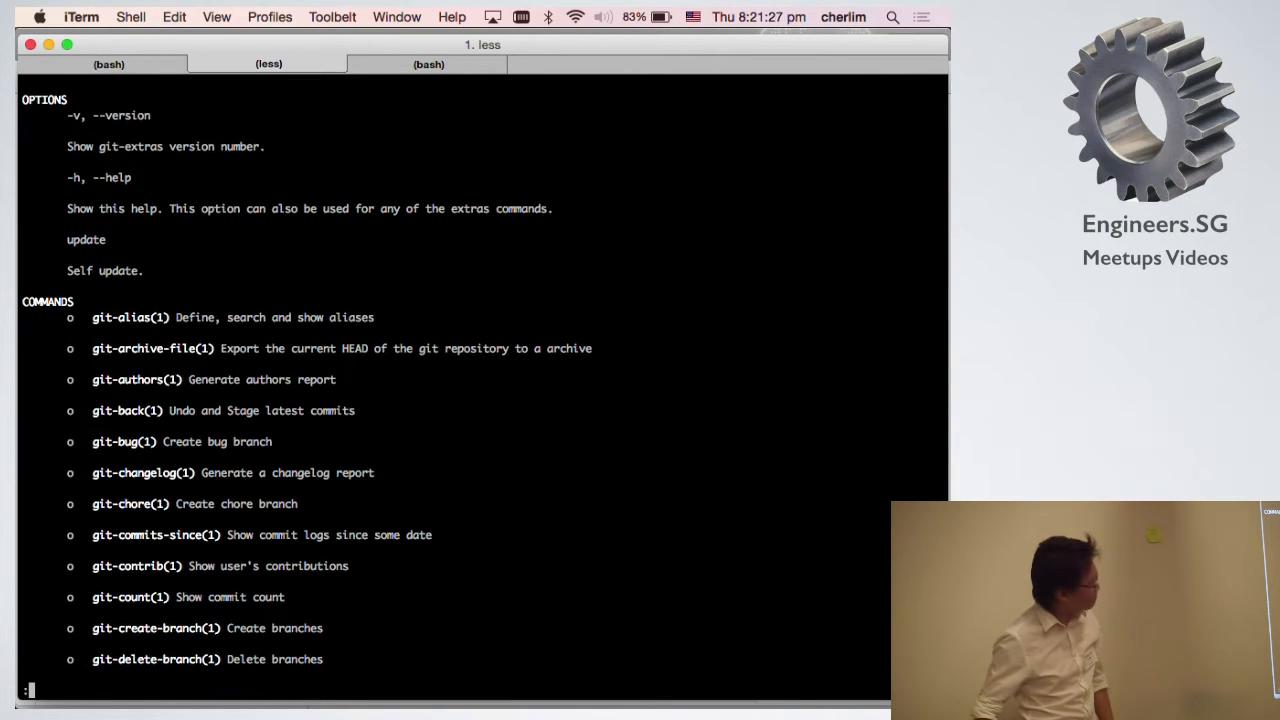
pyautogui.scroll(-3)
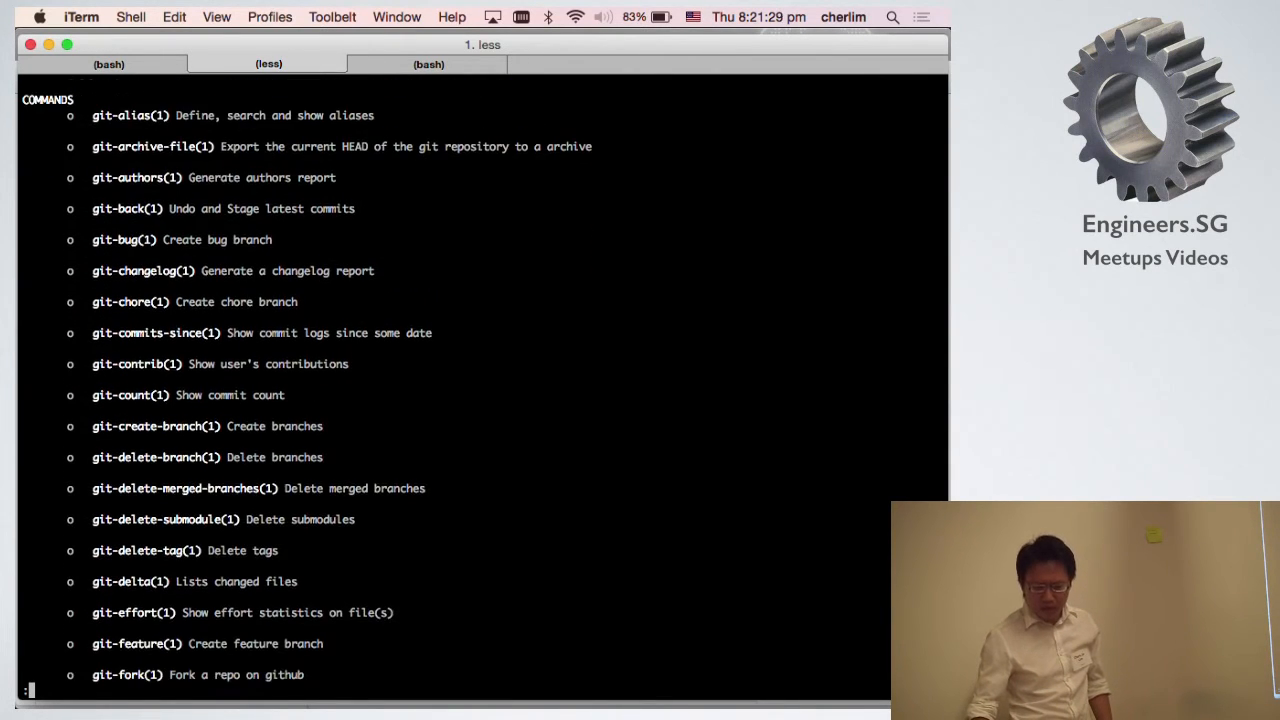
pyautogui.scroll(-3)
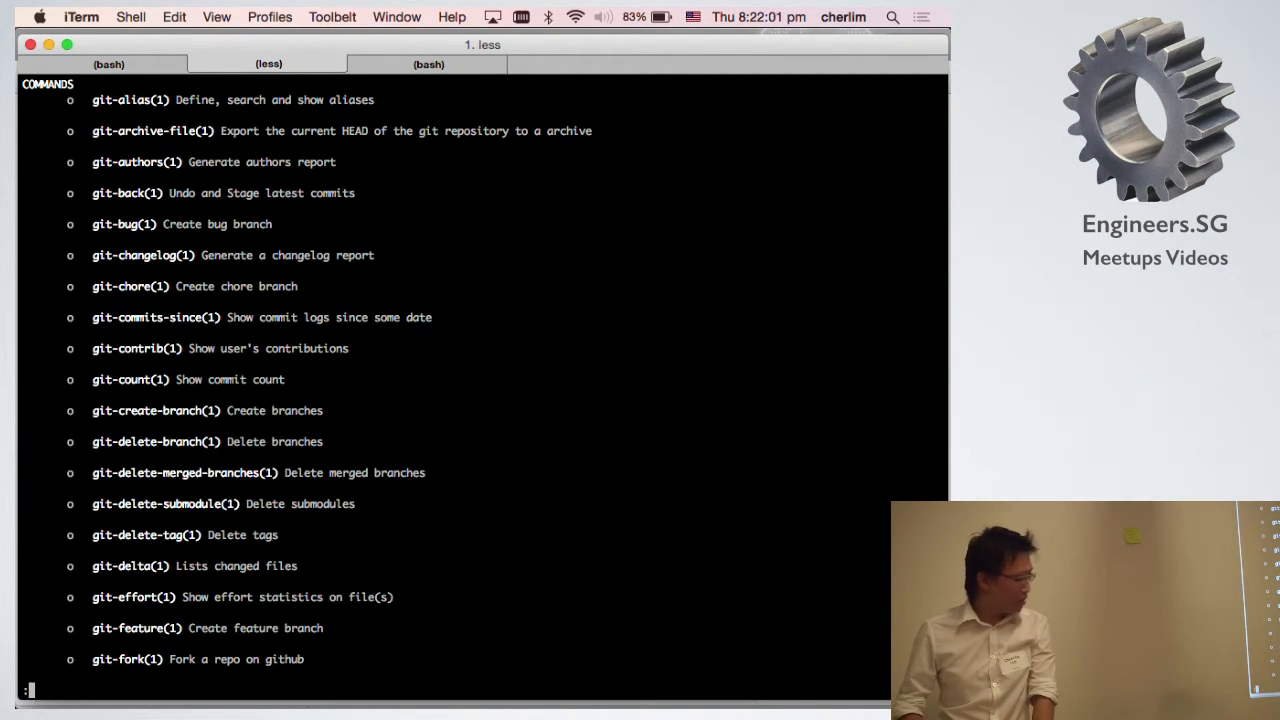
pyautogui.press('q')
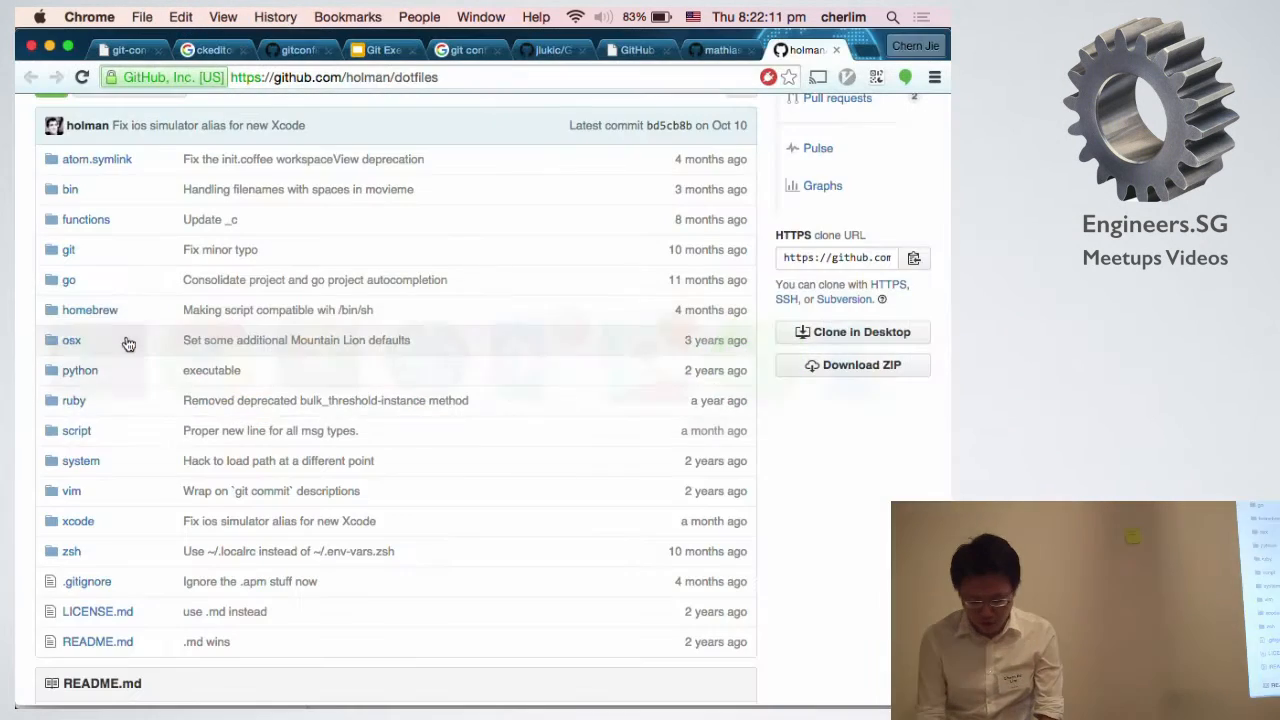
# Enter the github.com/github/hub address in a new tab.
pyautogui.write('github.paypal.com/ppdg/giftcardmall/pulls')
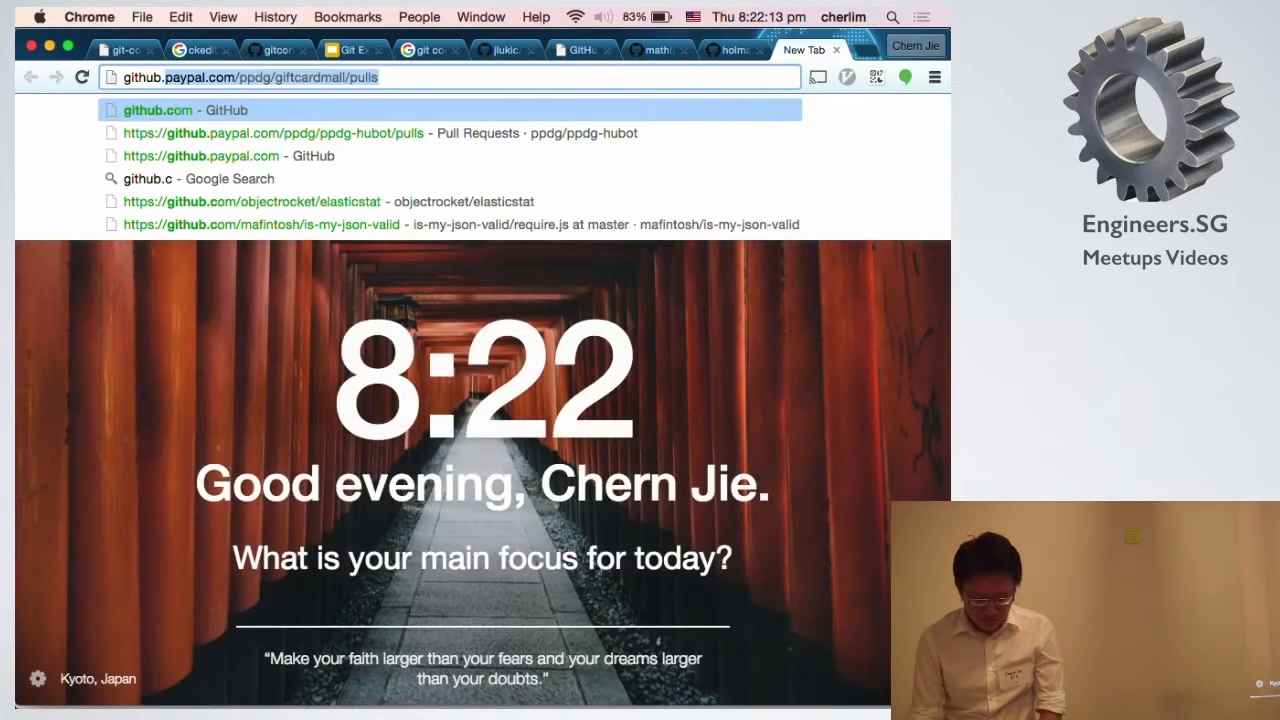
pyautogui.write('github.com/hub/hu')
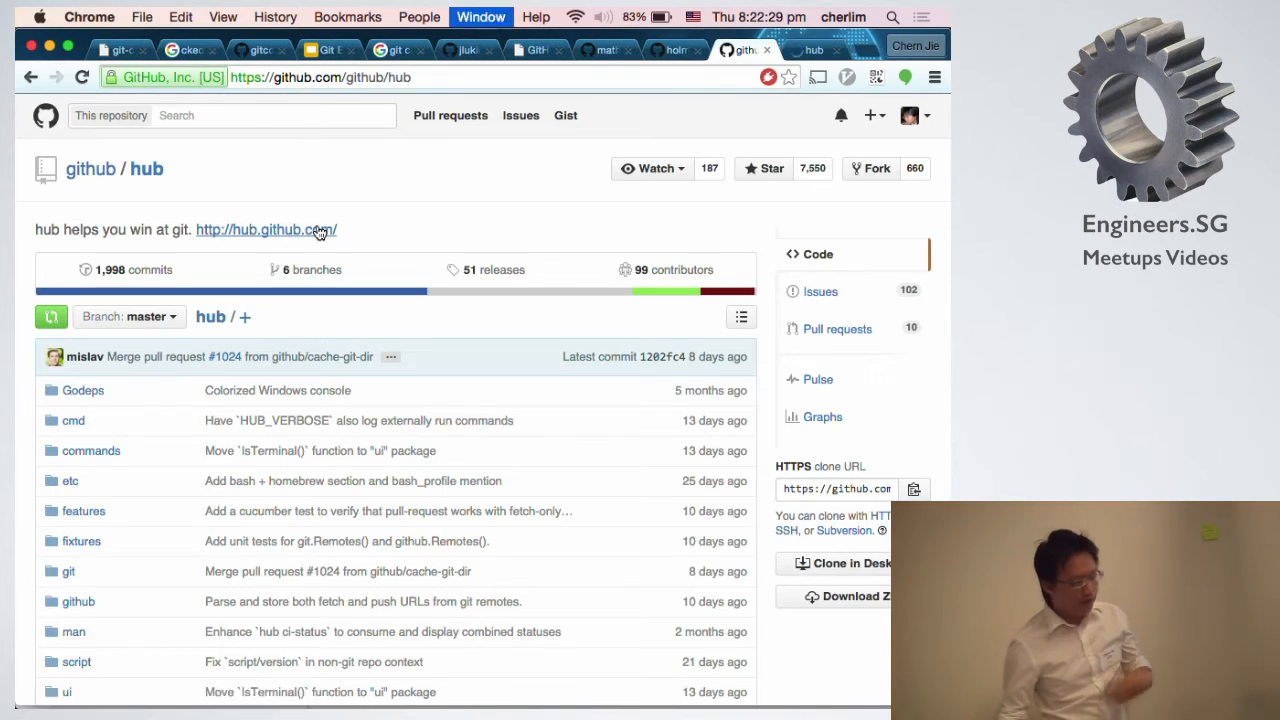
# Open hub.github.com from the repo page and scroll its install instructions.
pyautogui.click(264, 229)
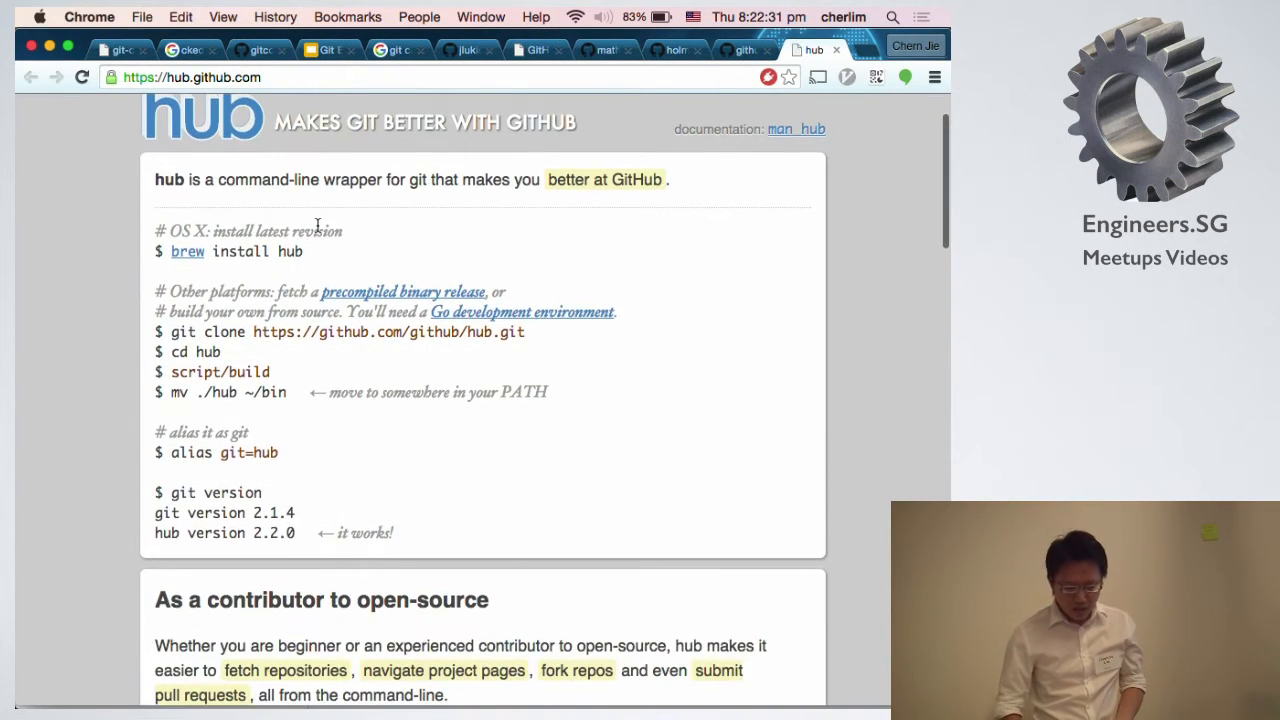
pyautogui.scroll(-3)
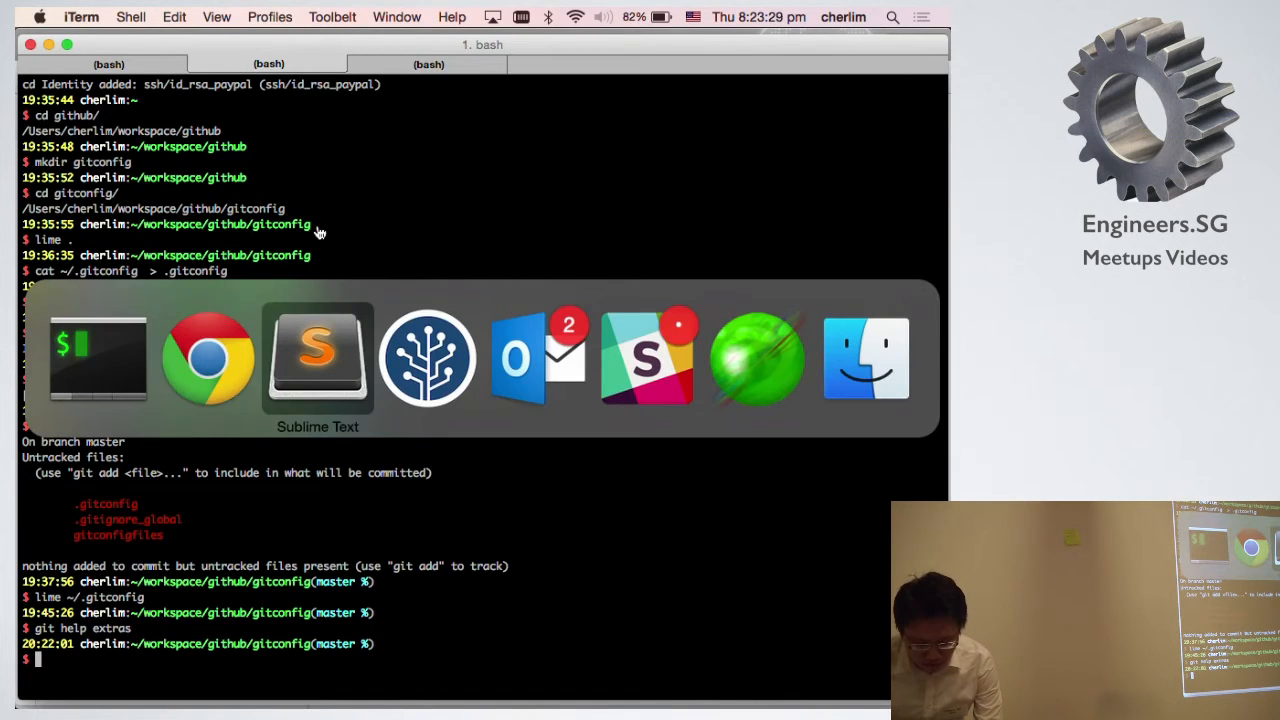
# Select the [core] section of .gitconfig, then scroll to the color, push, bash, diff and grep sections.
pyautogui.click(318, 358)
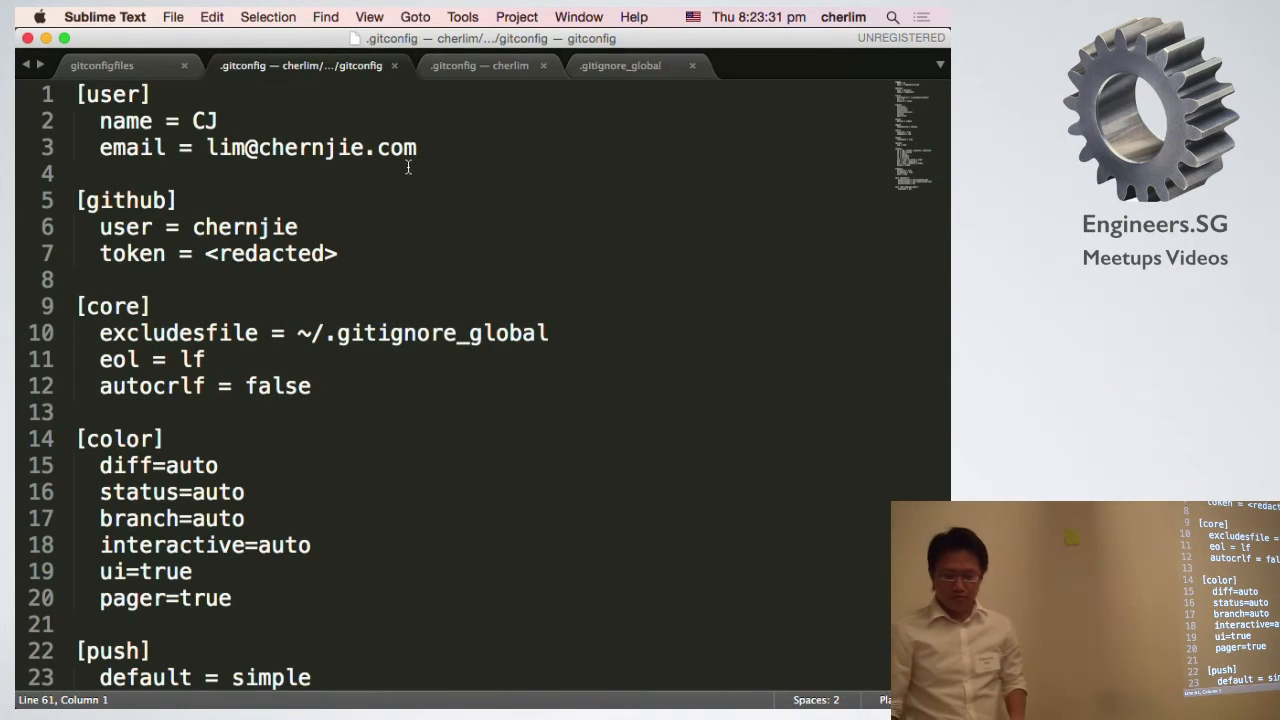
pyautogui.click(150, 94)
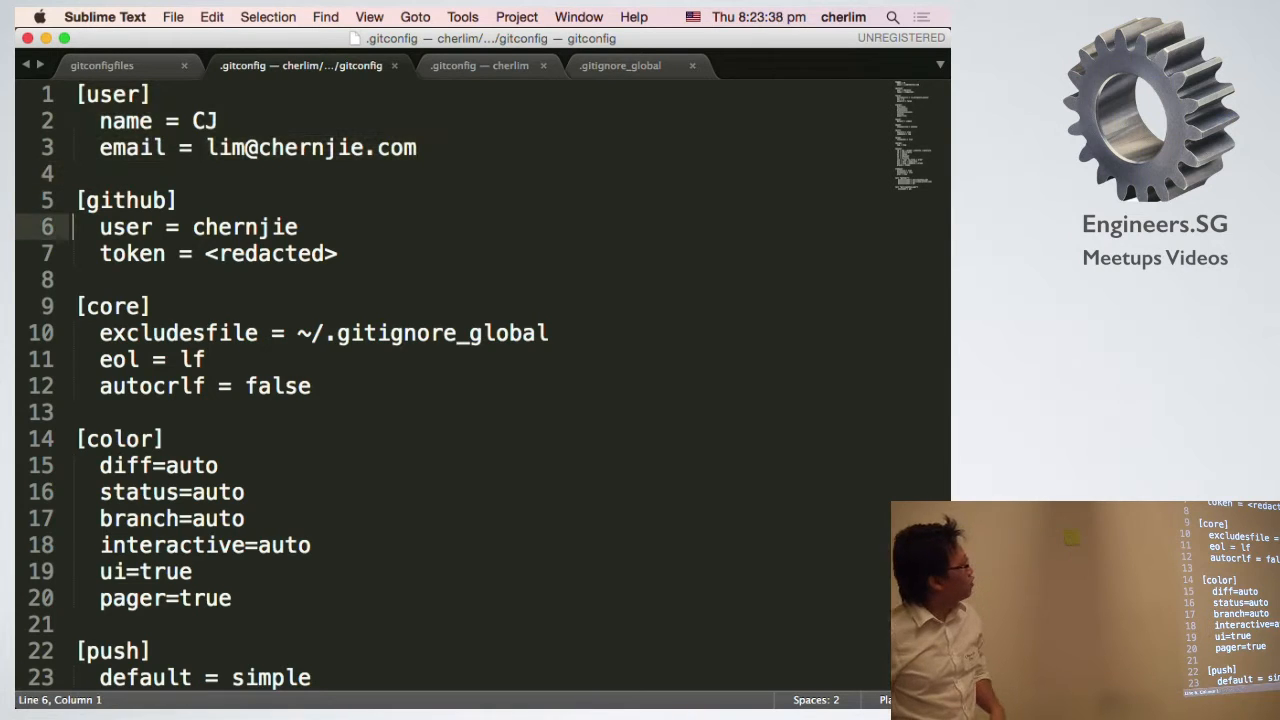
pyautogui.moveTo(77, 200); pyautogui.dragTo(77, 279)
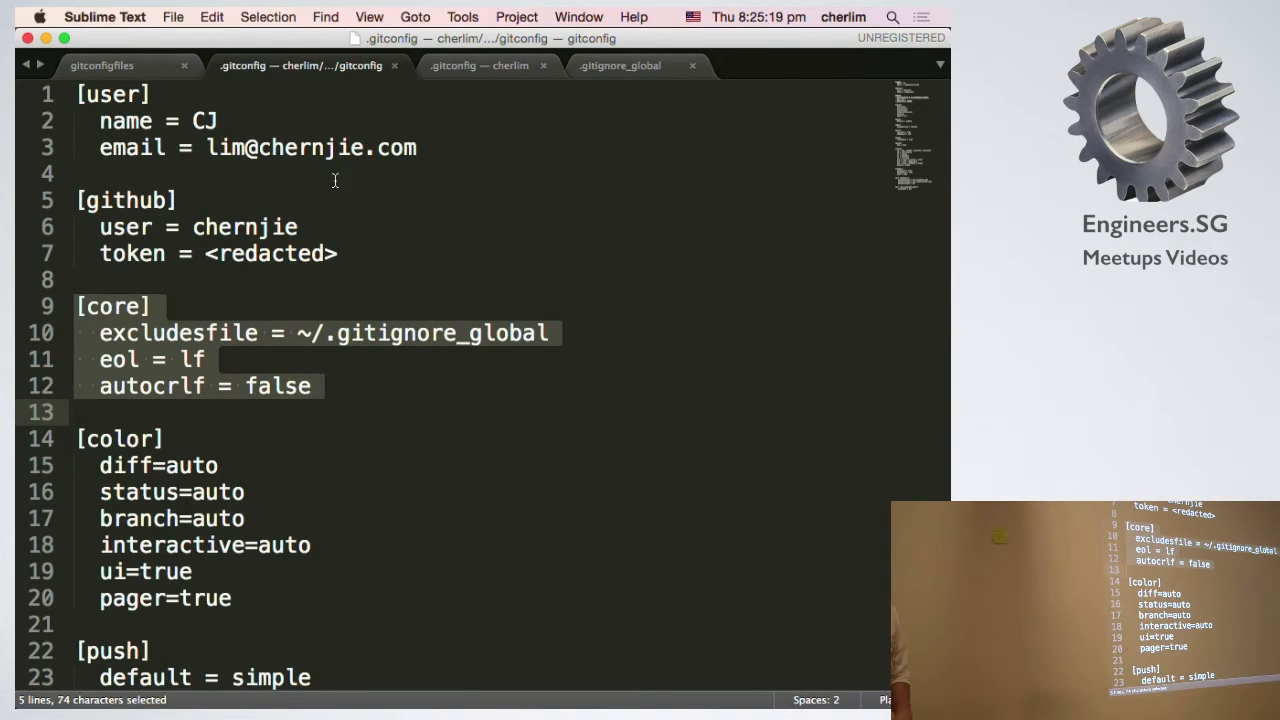
pyautogui.scroll(-3)
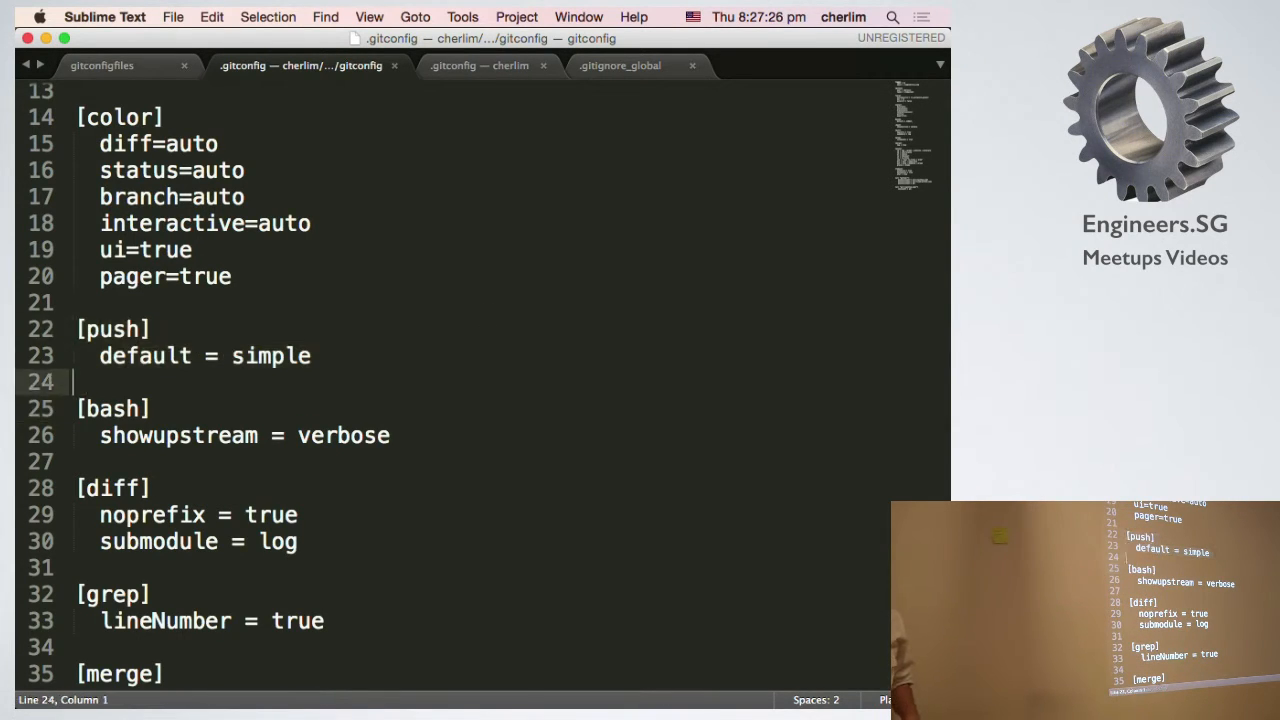
pyautogui.moveTo(78, 382); pyautogui.dragTo(78, 461)
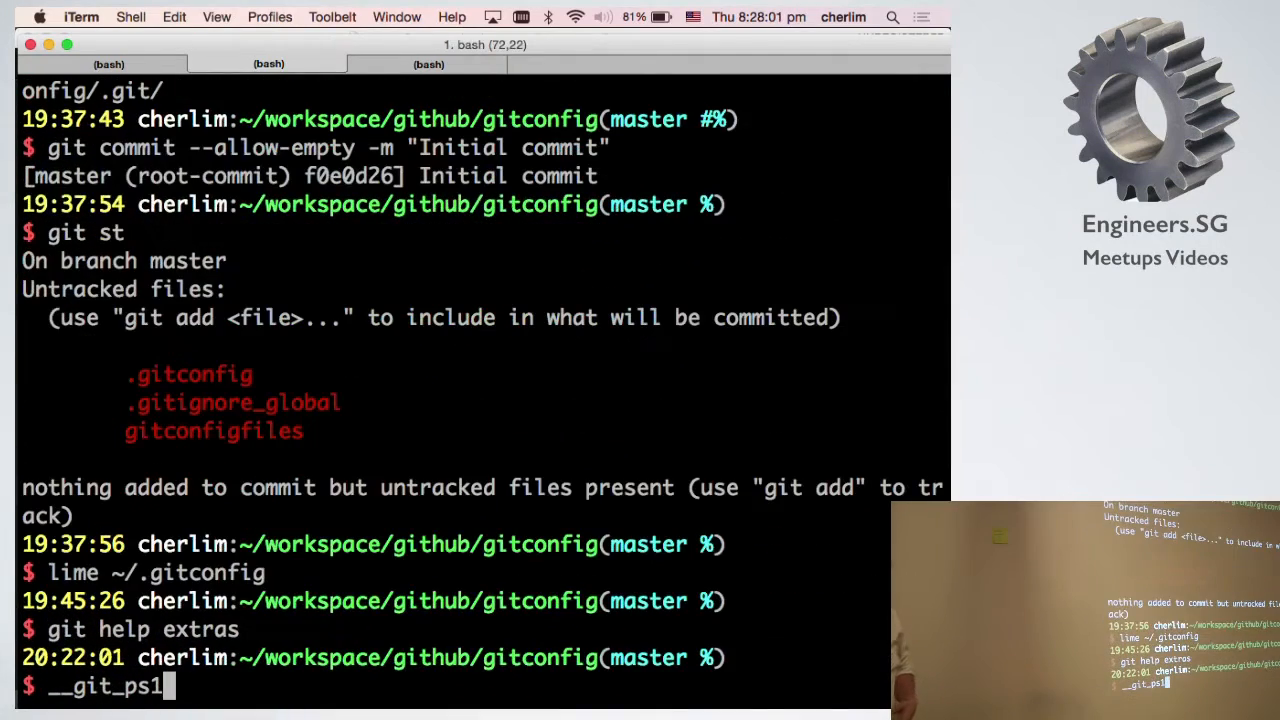
# Run __git_ps1 for the branch status, then type echo $PS1 to print the prompt.
pyautogui.press('Return')
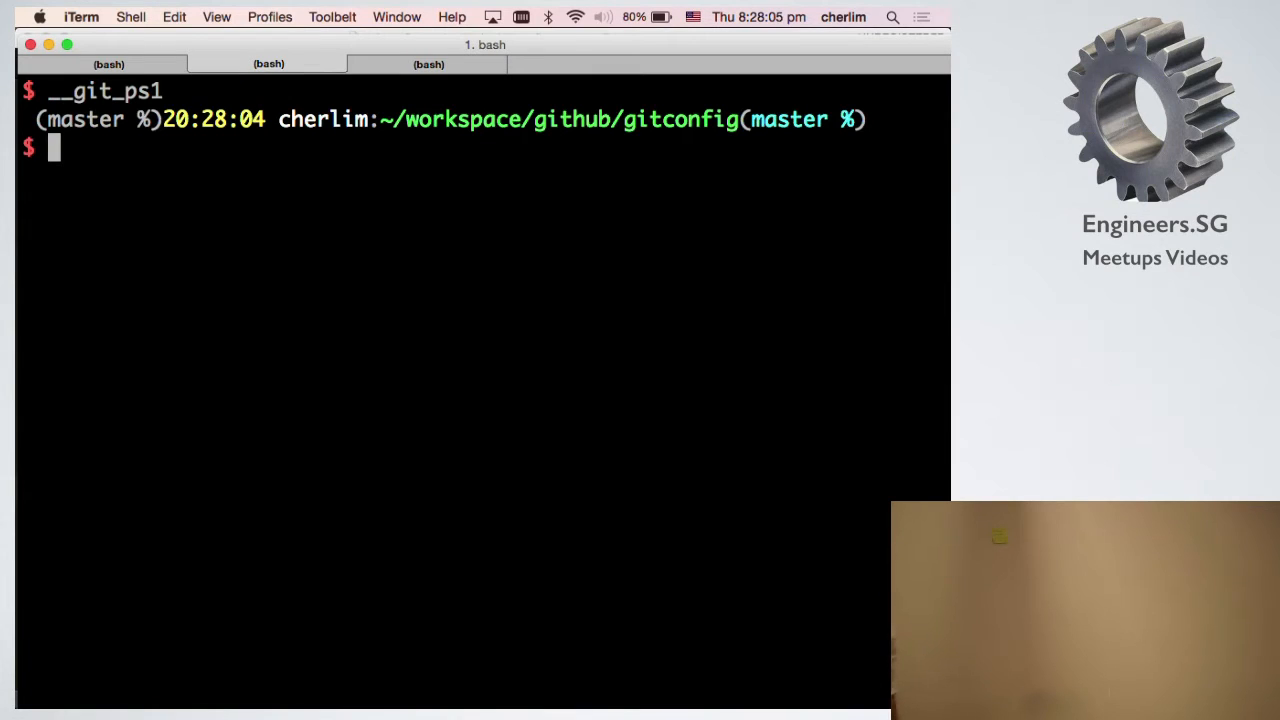
pyautogui.write('__git_ps1')
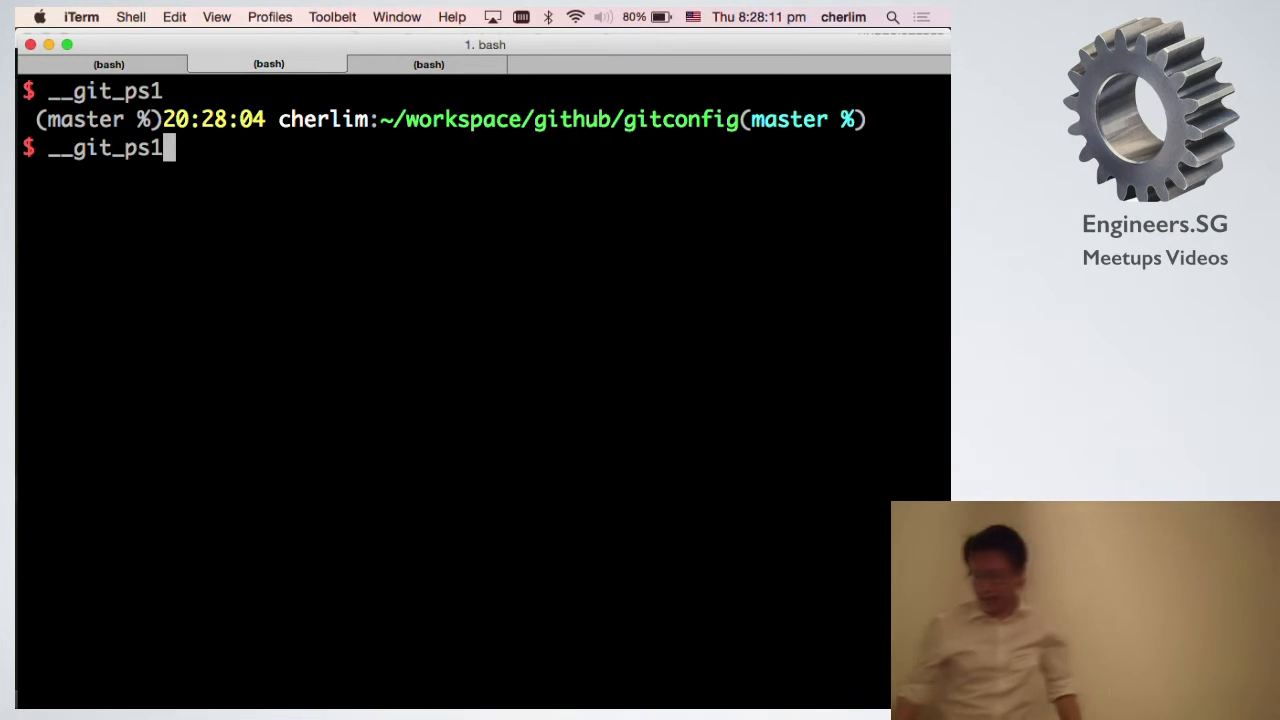
pyautogui.write('echo')
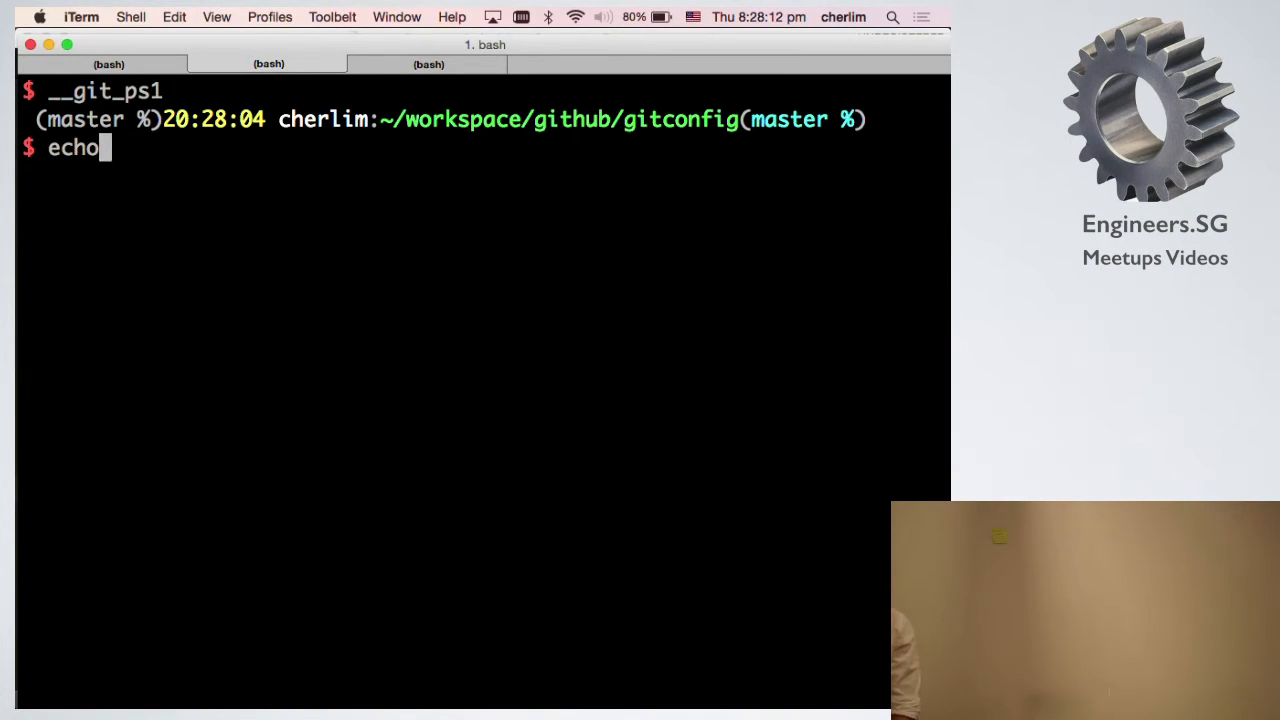
pyautogui.write('$PS')
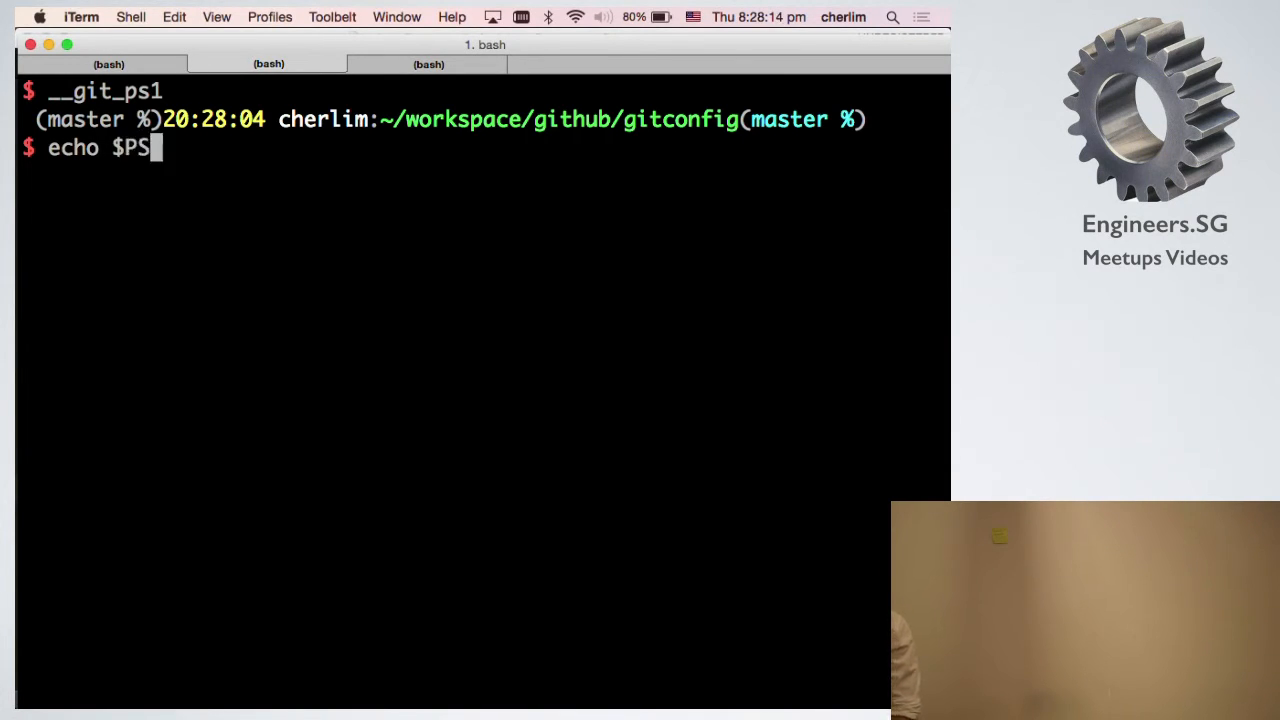
pyautogui.write('1')
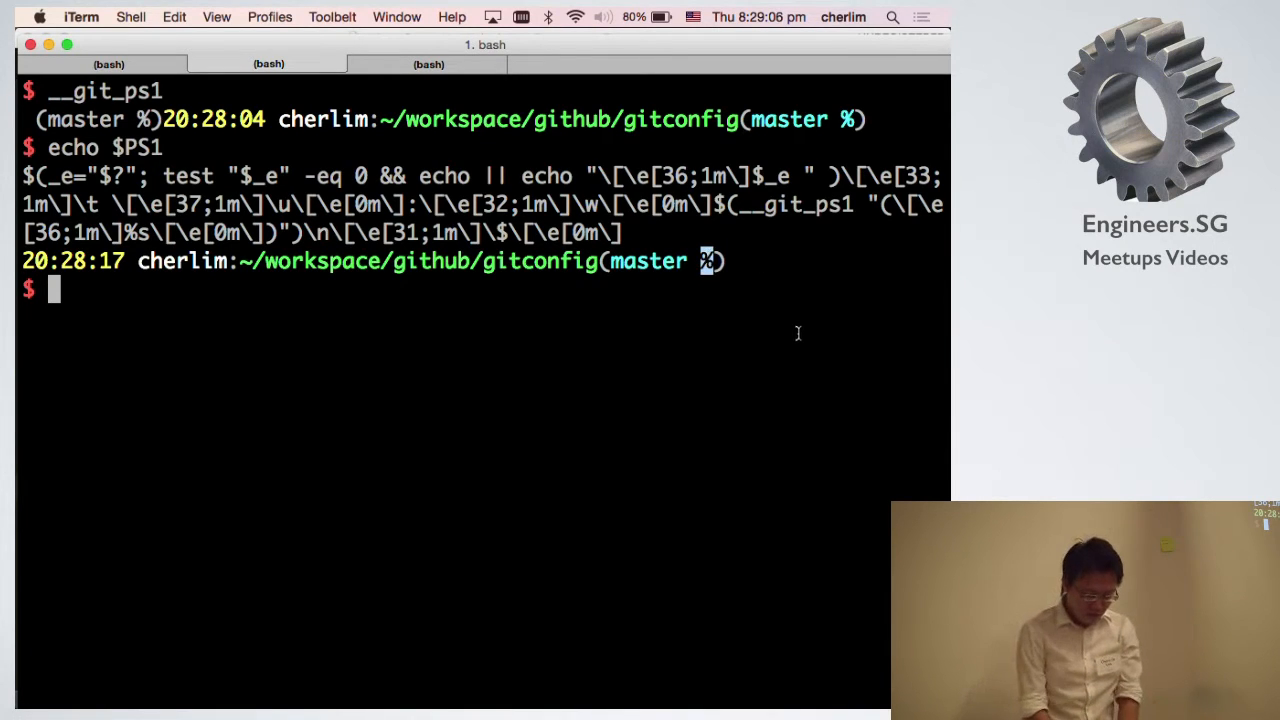
# Stage .gitconfig and commit it with message "Initial commit of .gitconfig".
pyautogui.write('git add')
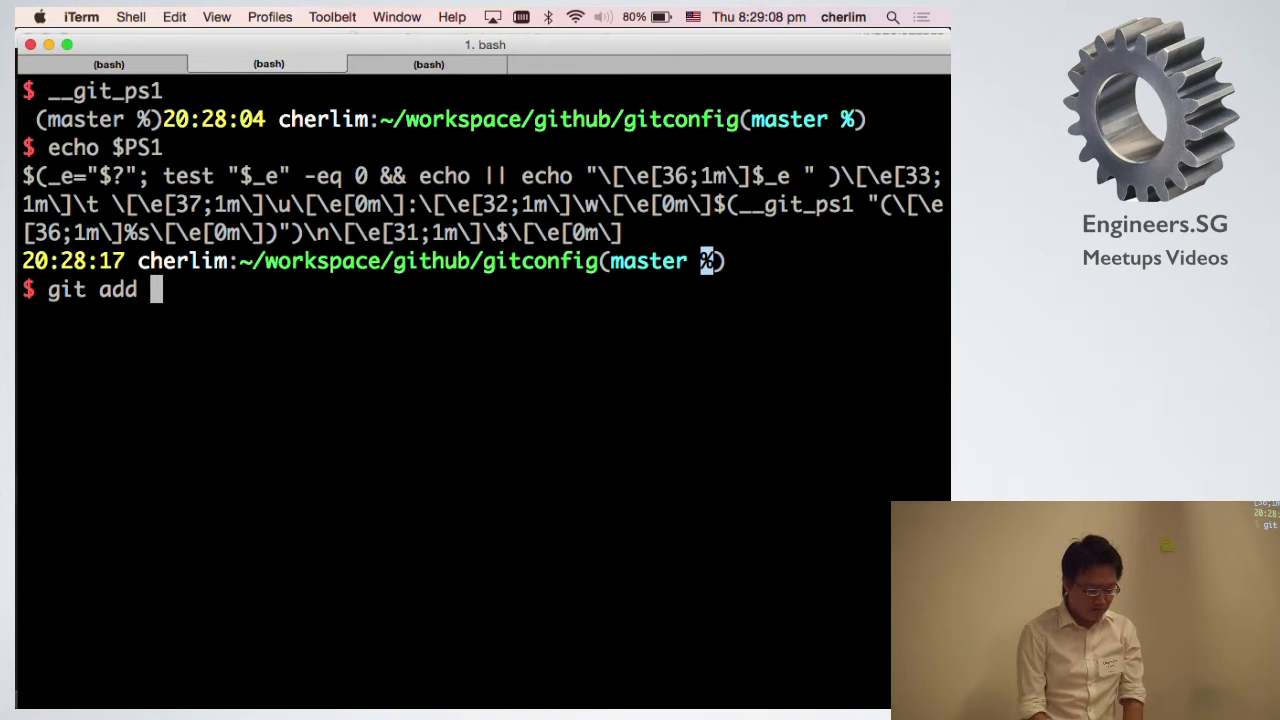
pyautogui.write('.gitconfig')
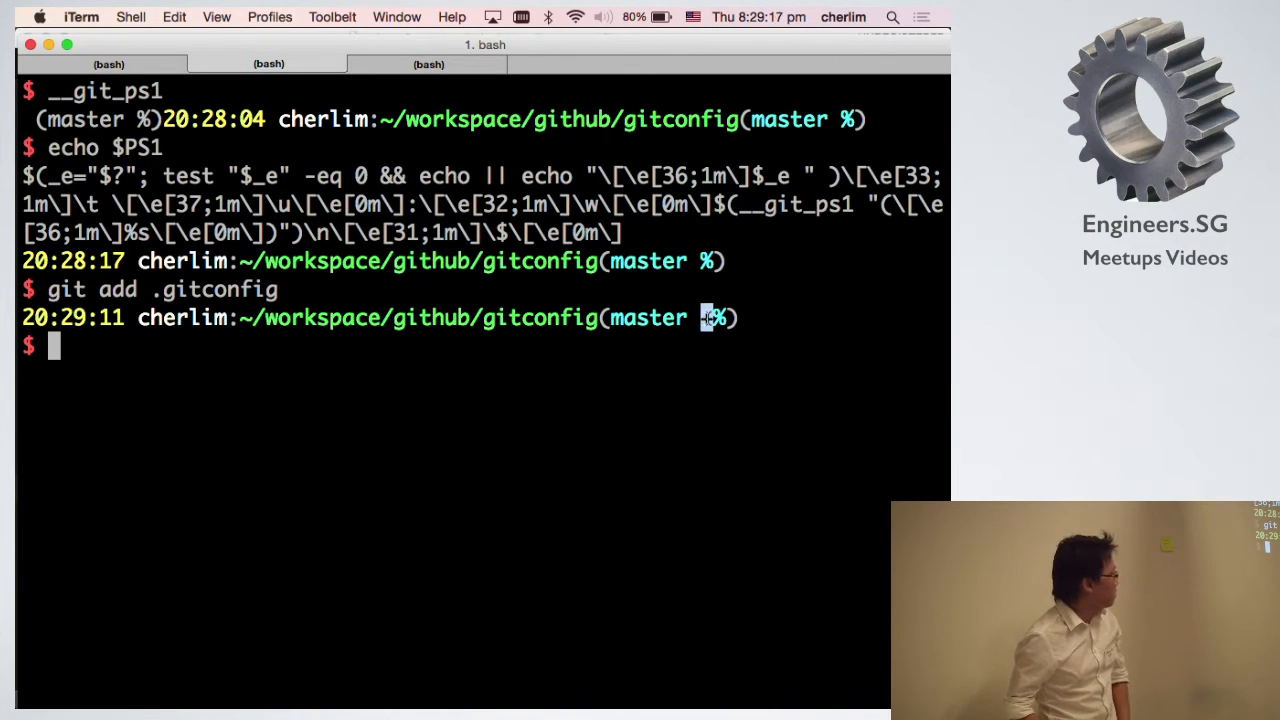
pyautogui.write('git status')
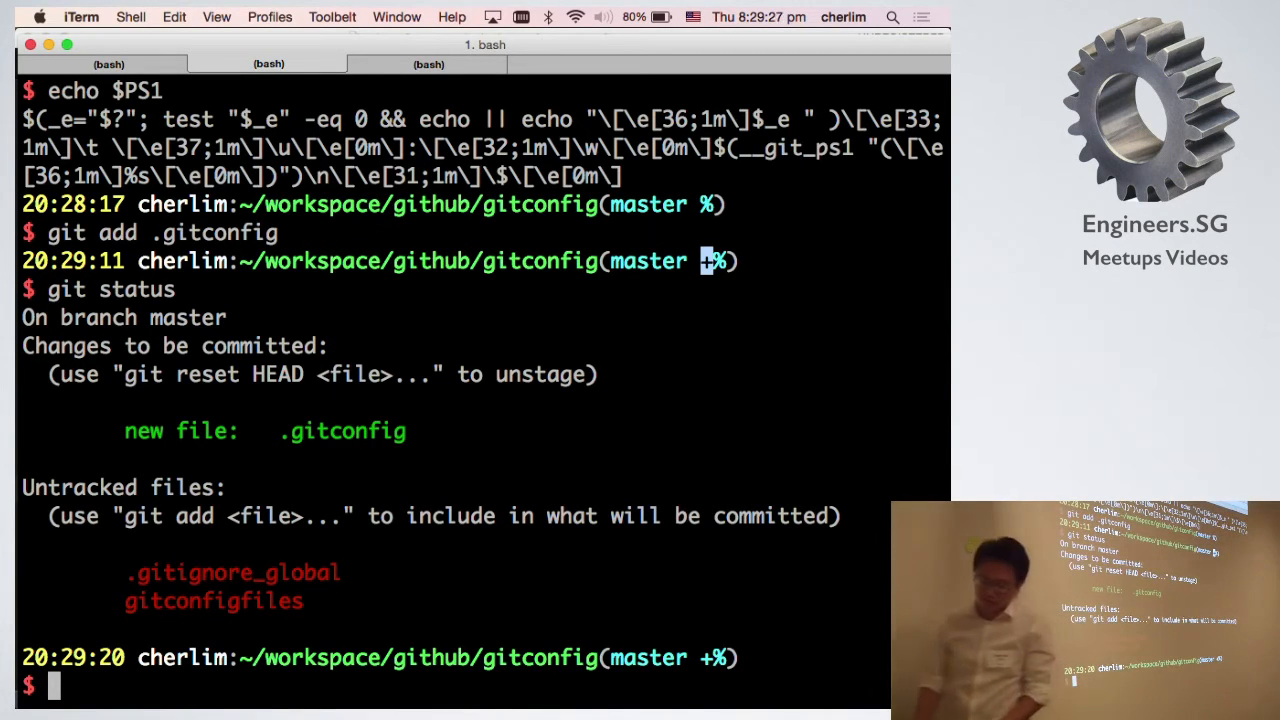
pyautogui.write('git com')
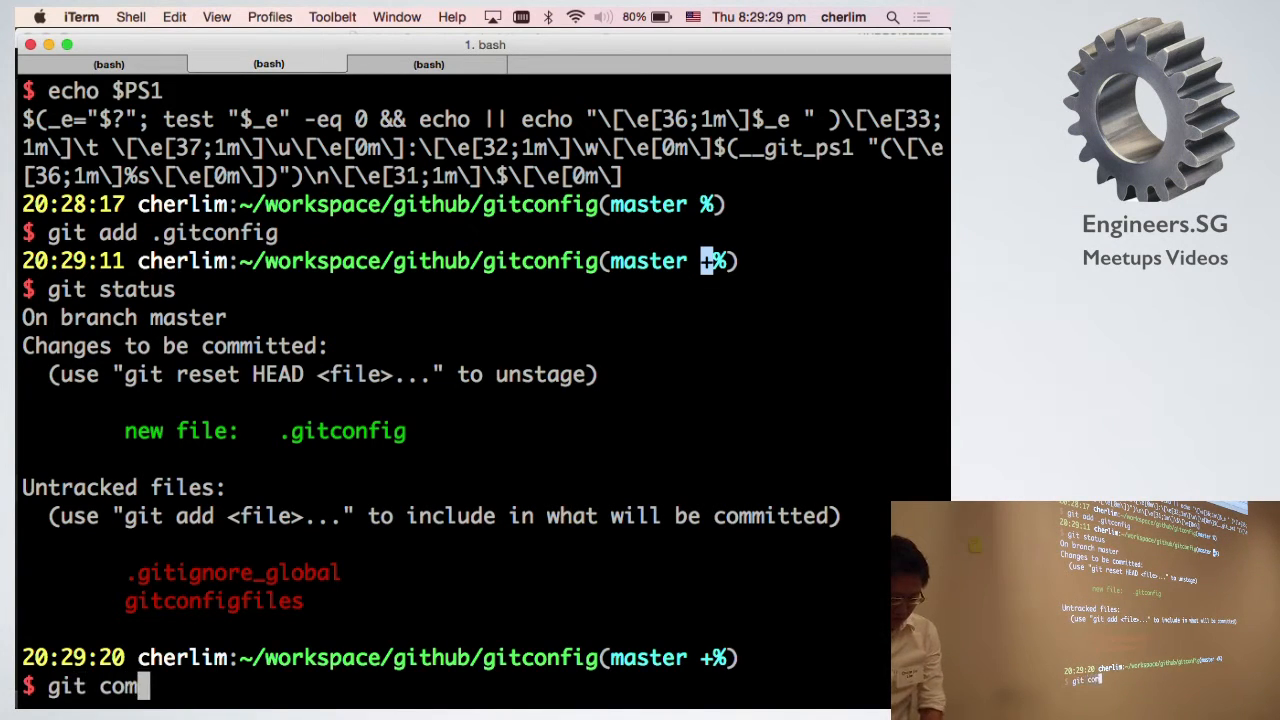
pyautogui.write('mit -m "Initial commit of .gitconfig')
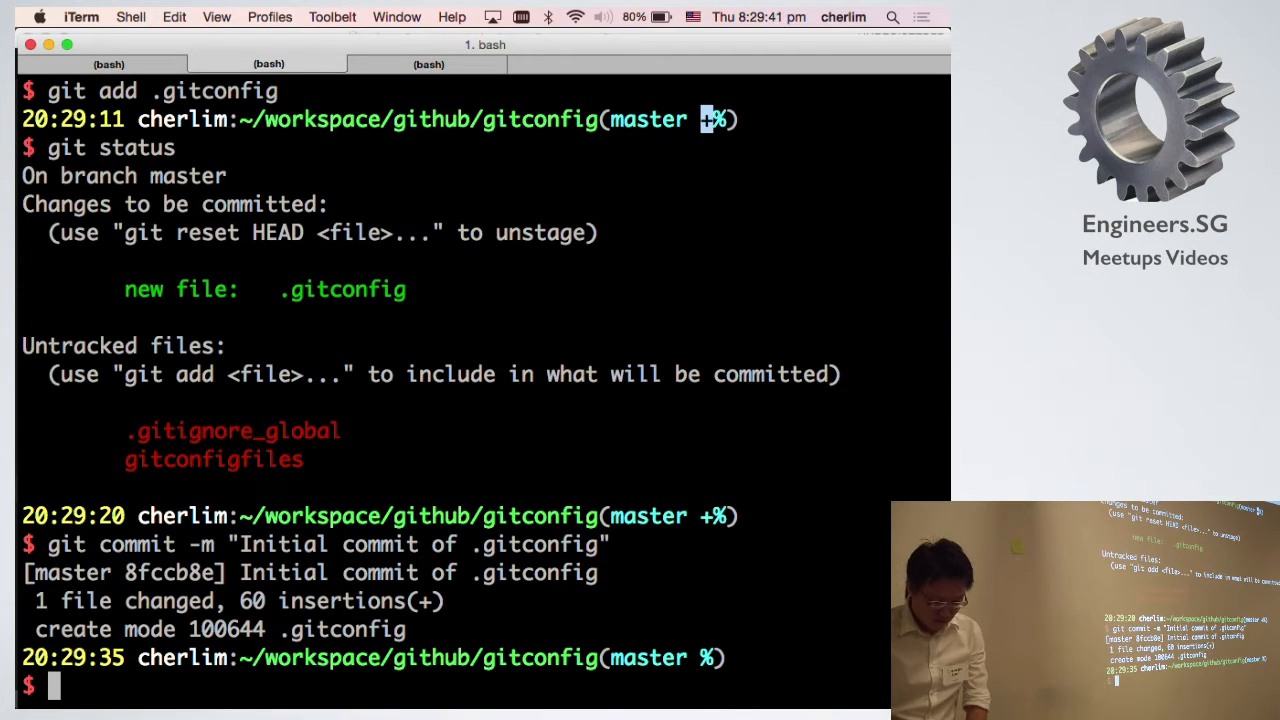
# Append a blank line to .gitconfig with echo >> .gitconfig.
pyautogui.write('echo')
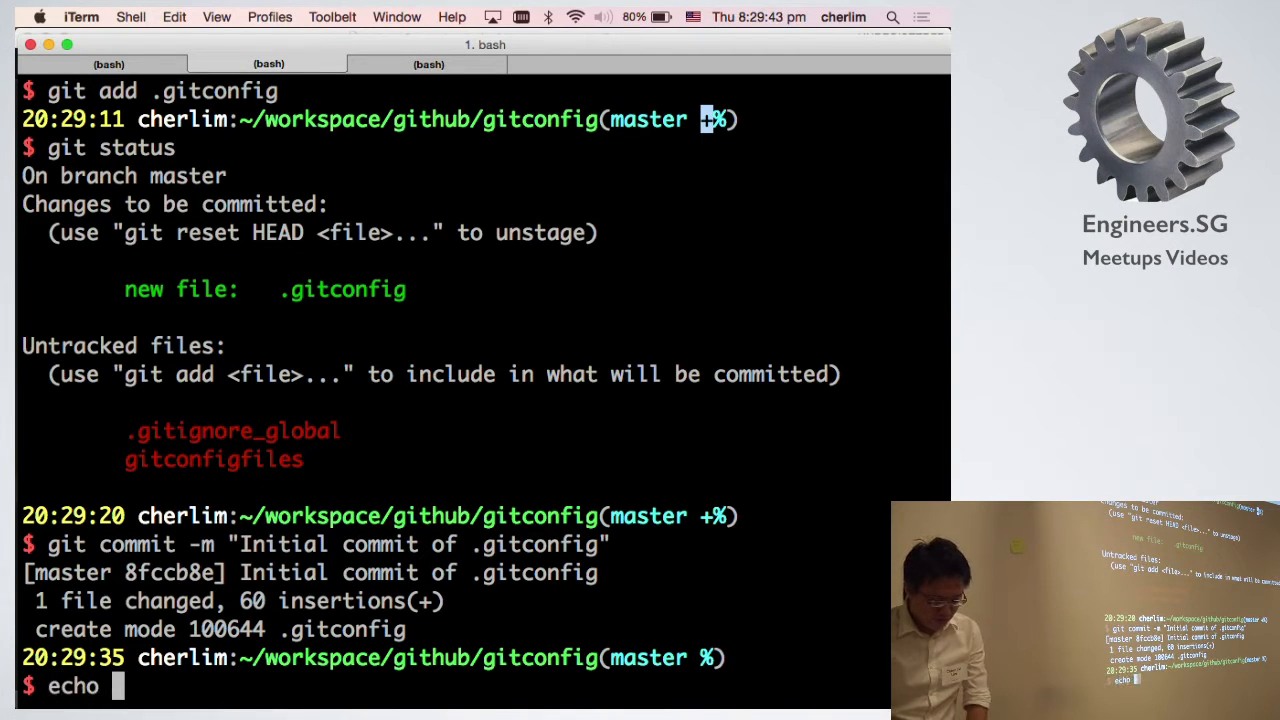
pyautogui.write('>> .gitconfig')
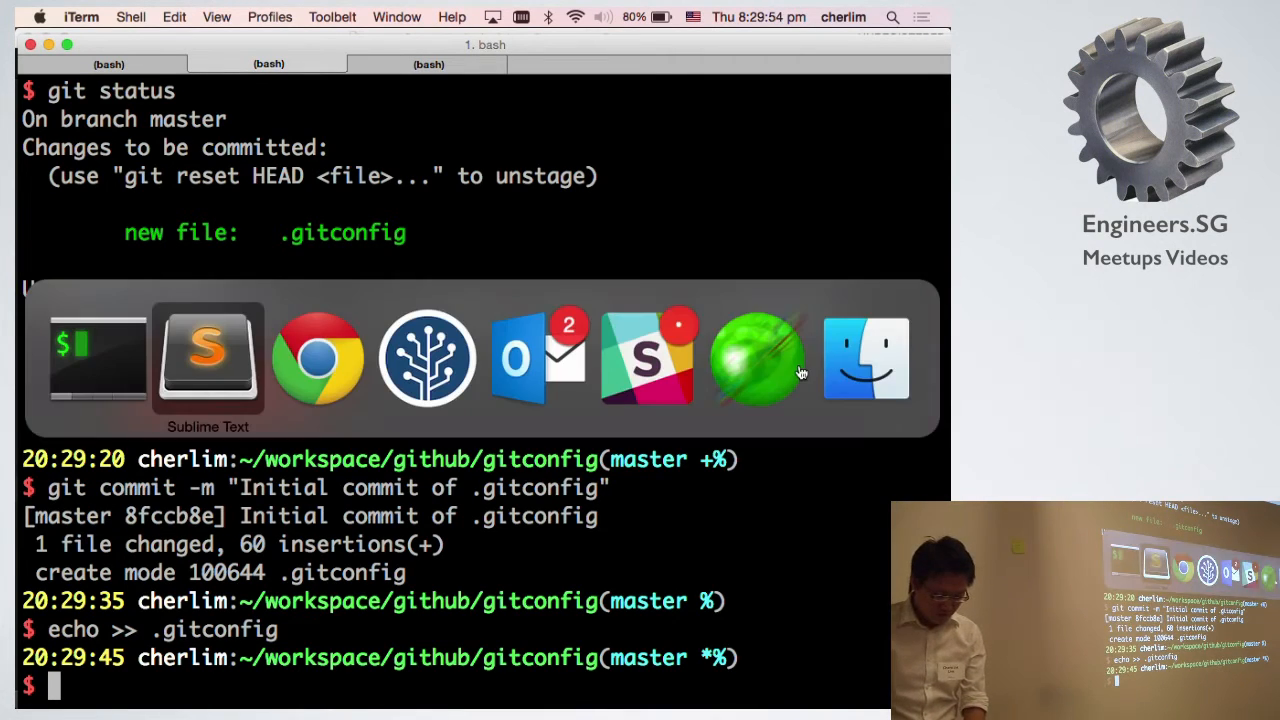
pyautogui.click(208, 357)
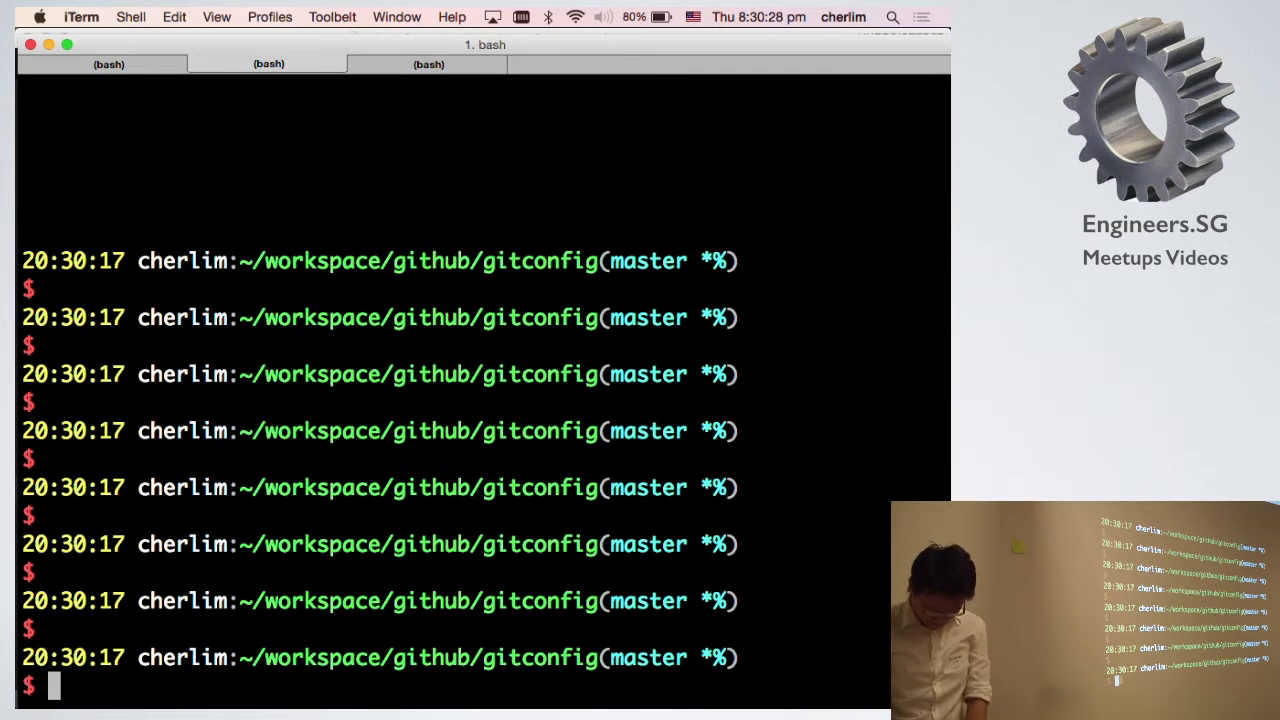
# List the contents of ~/dotfiles and its config folder with ll.
pyautogui.write('git ps1')
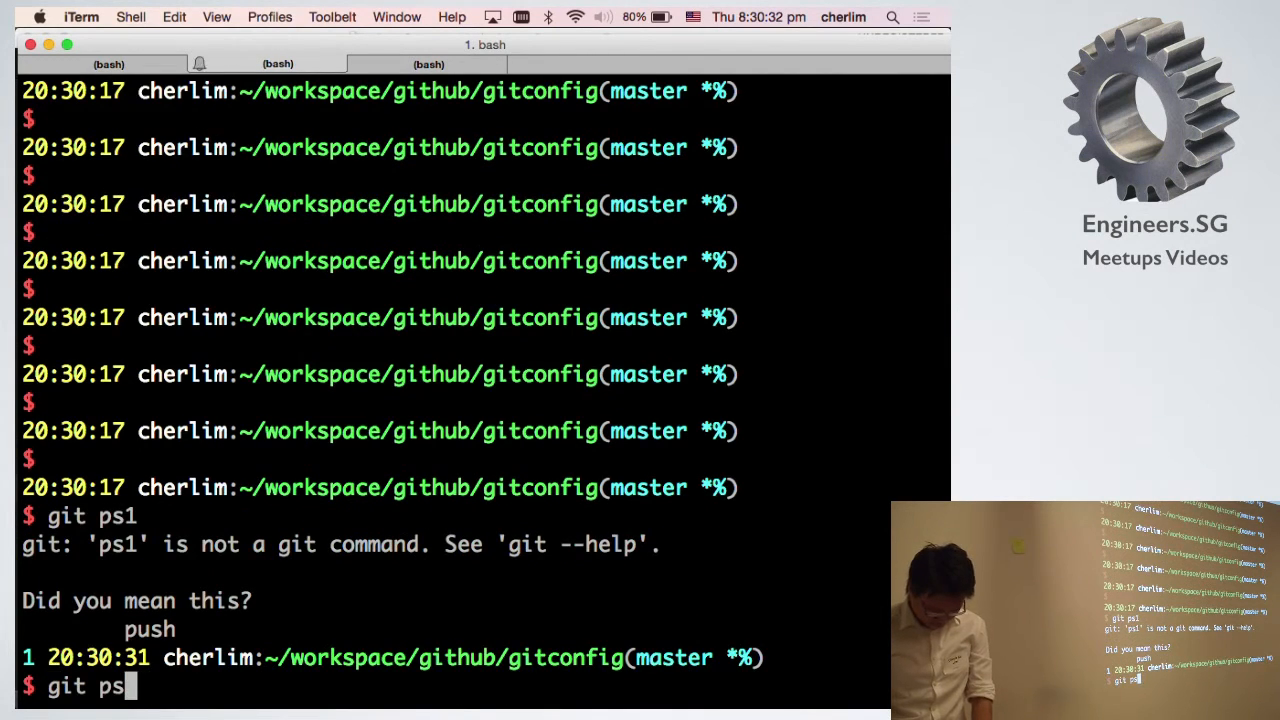
pyautogui.write('rompt.sh')
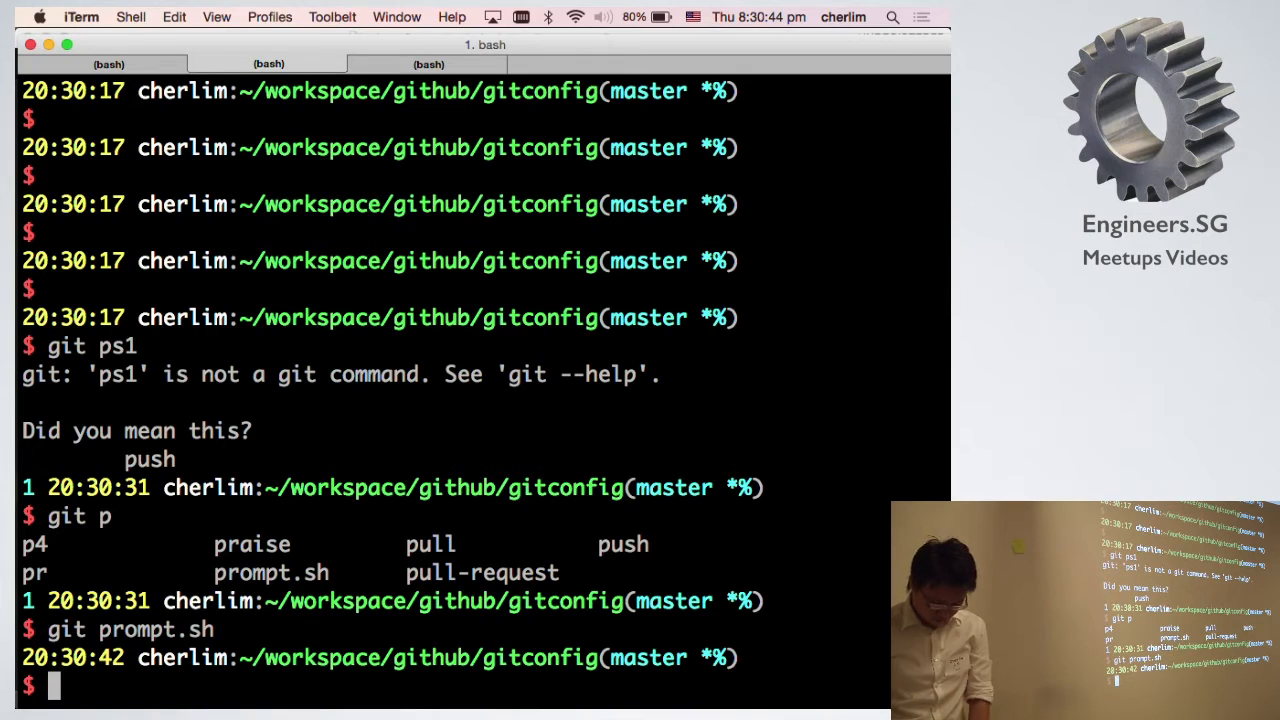
pyautogui.write('verbo')
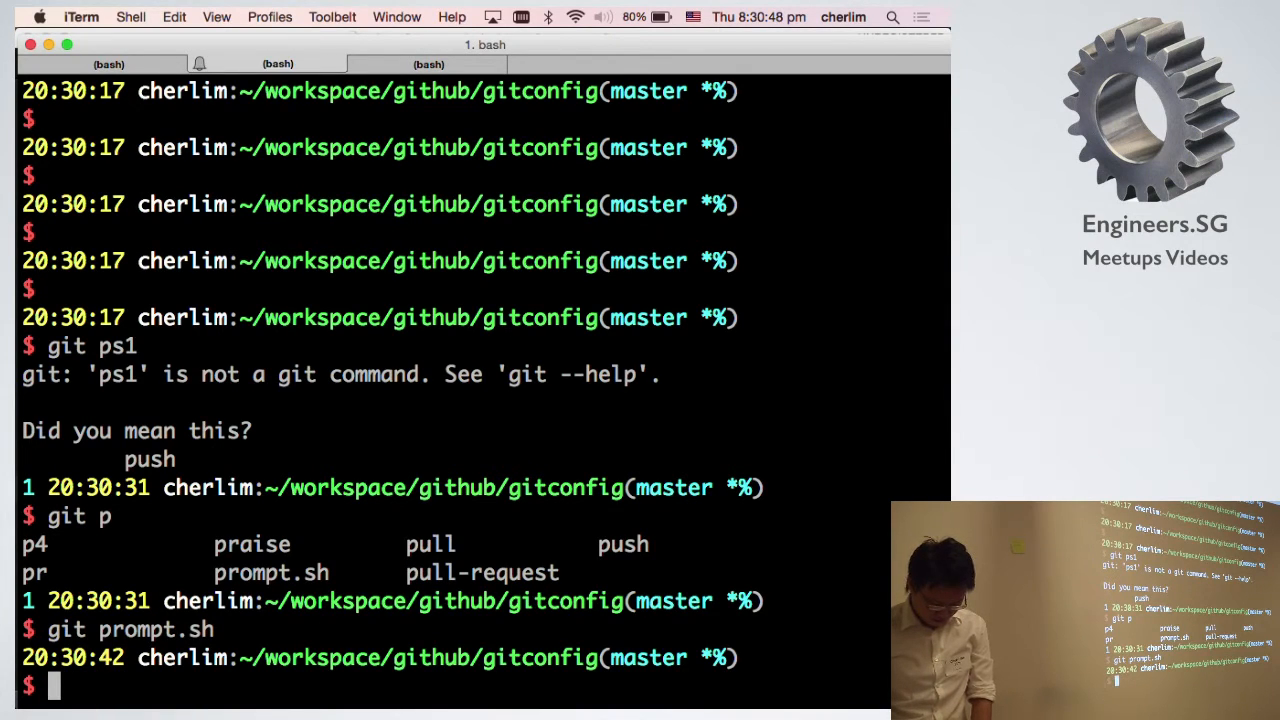
pyautogui.write('git prompt')
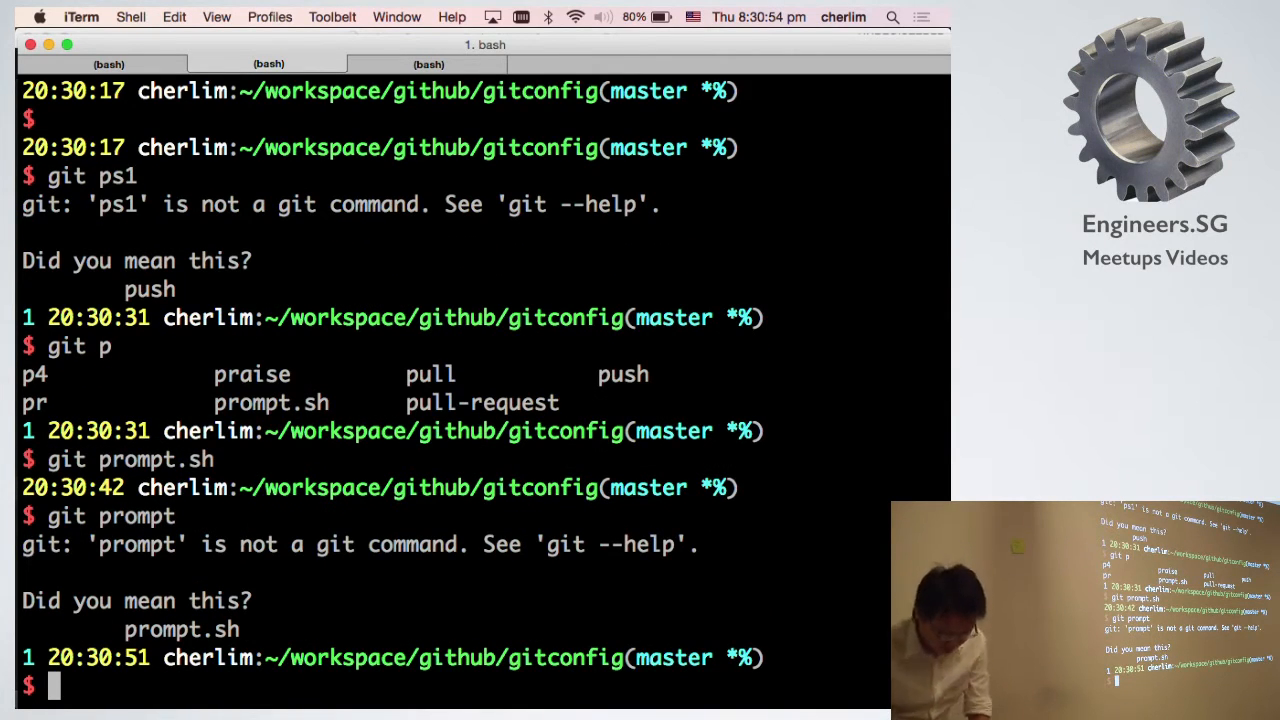
pyautogui.write('ll ~/')
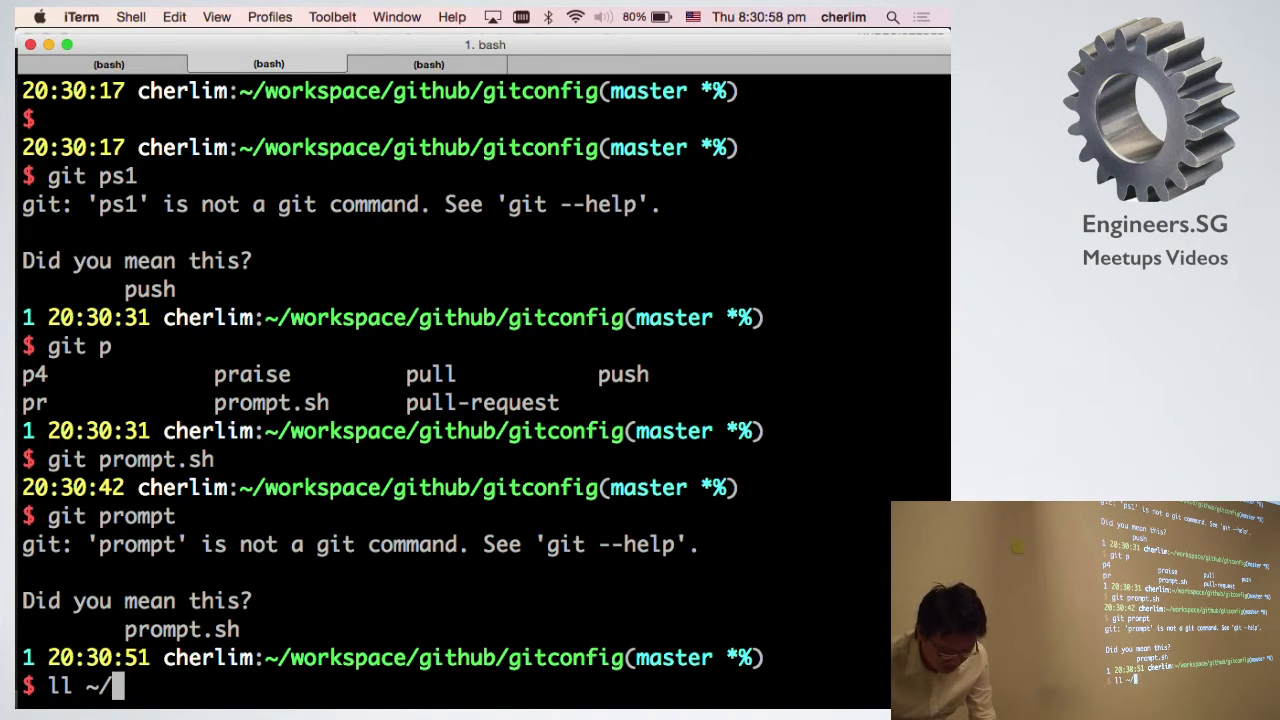
pyautogui.write('f=d')
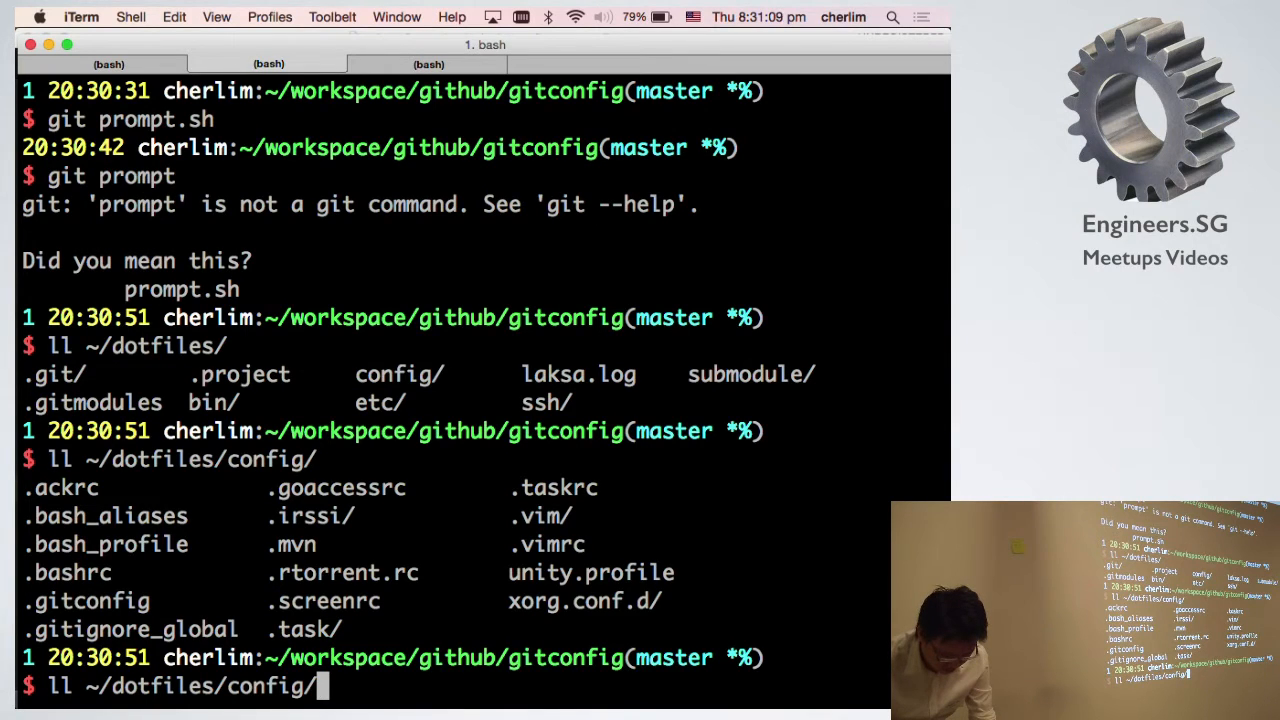
pyautogui.write('.bash_')
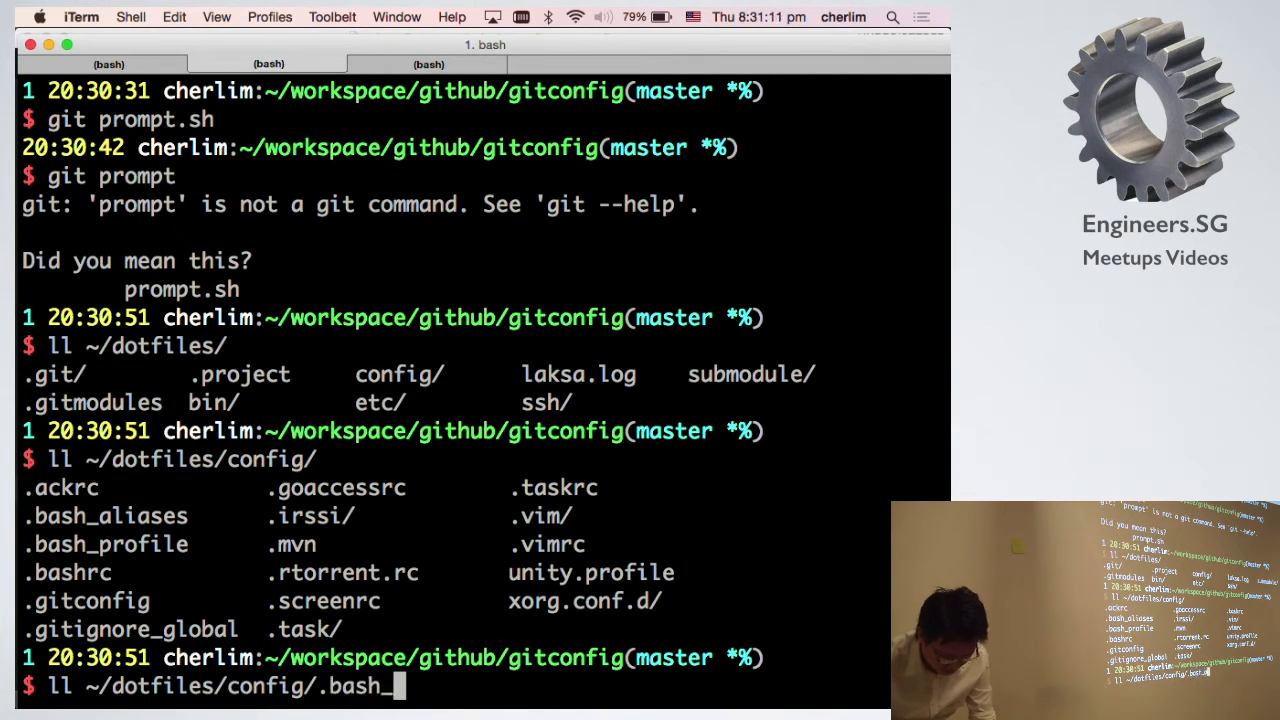
pyautogui.press('Return')
pyautogui.write('l ~/dotfiles/etc/profile.d/')
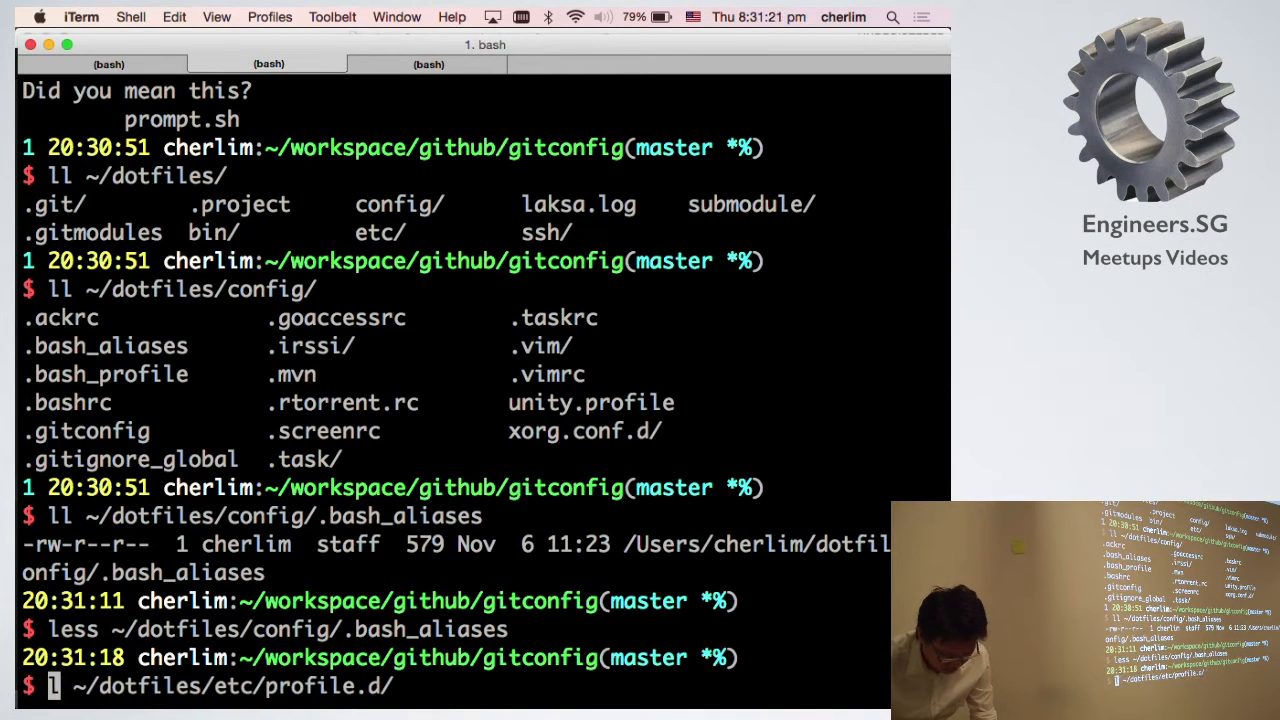
# Read ~/dotfiles/etc/profile.d/prompt-git in less and scroll through it.
pyautogui.write('less')
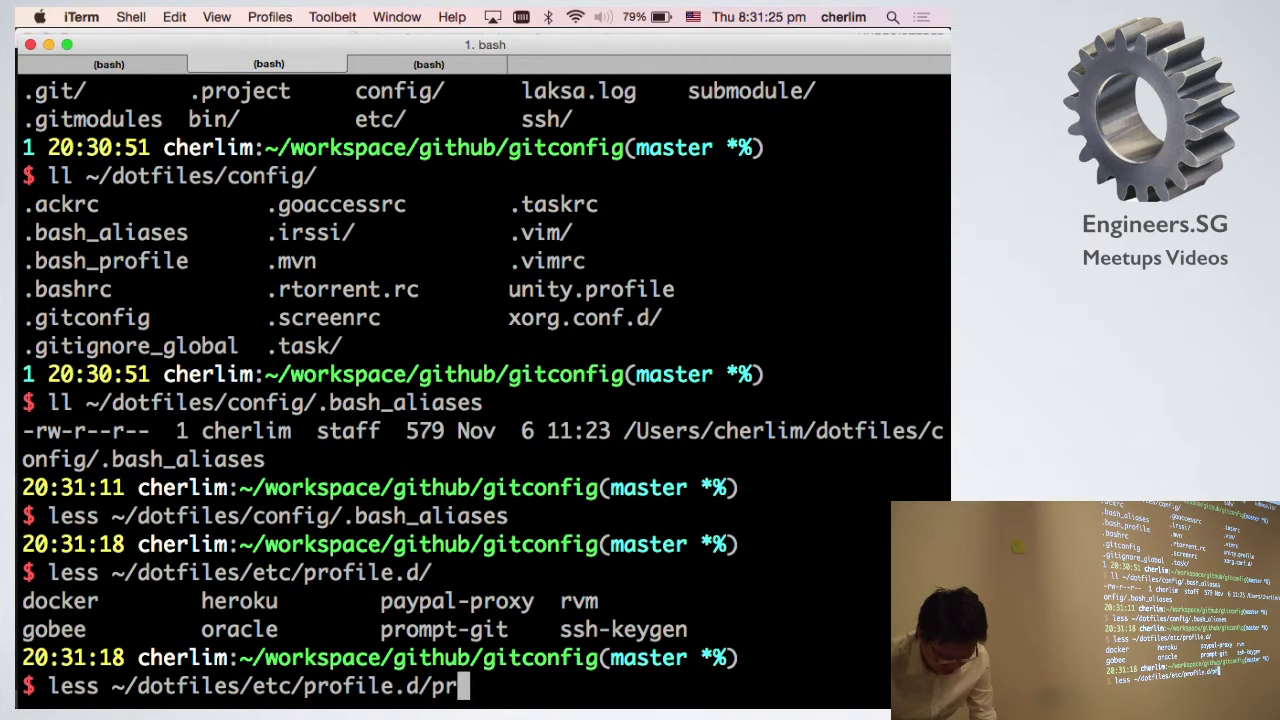
pyautogui.press('enter')
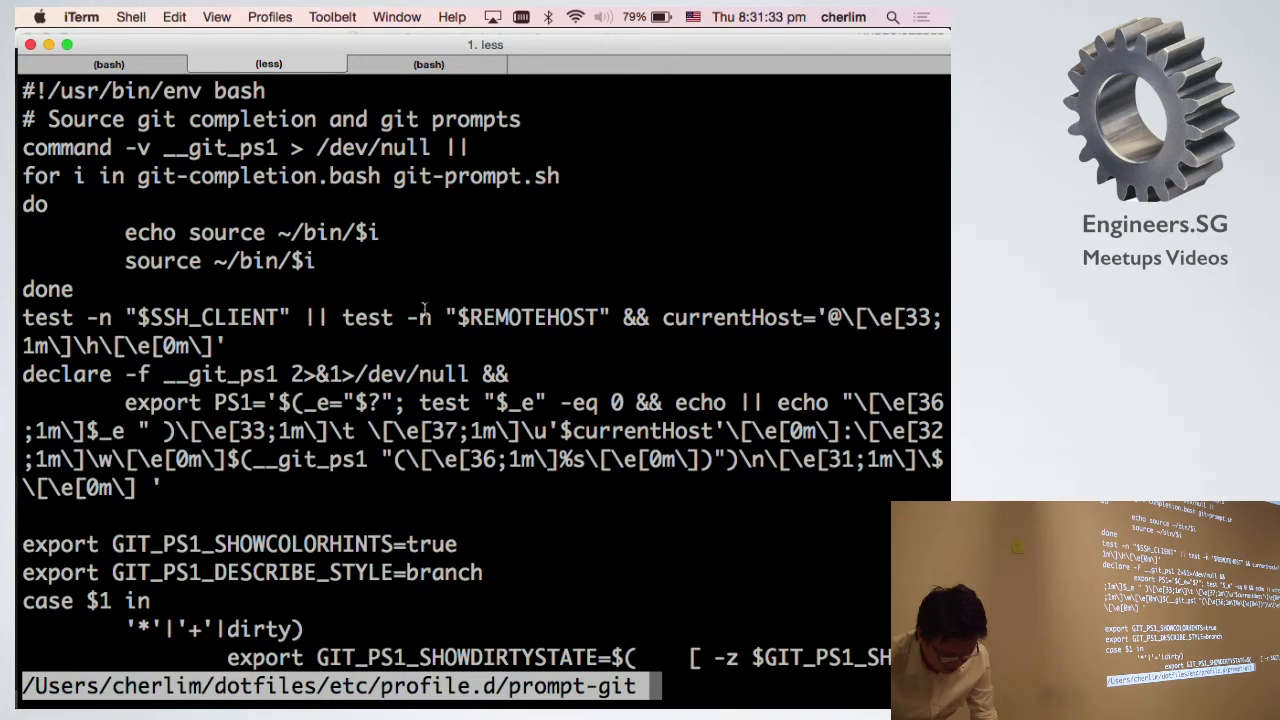
pyautogui.scroll(-3)
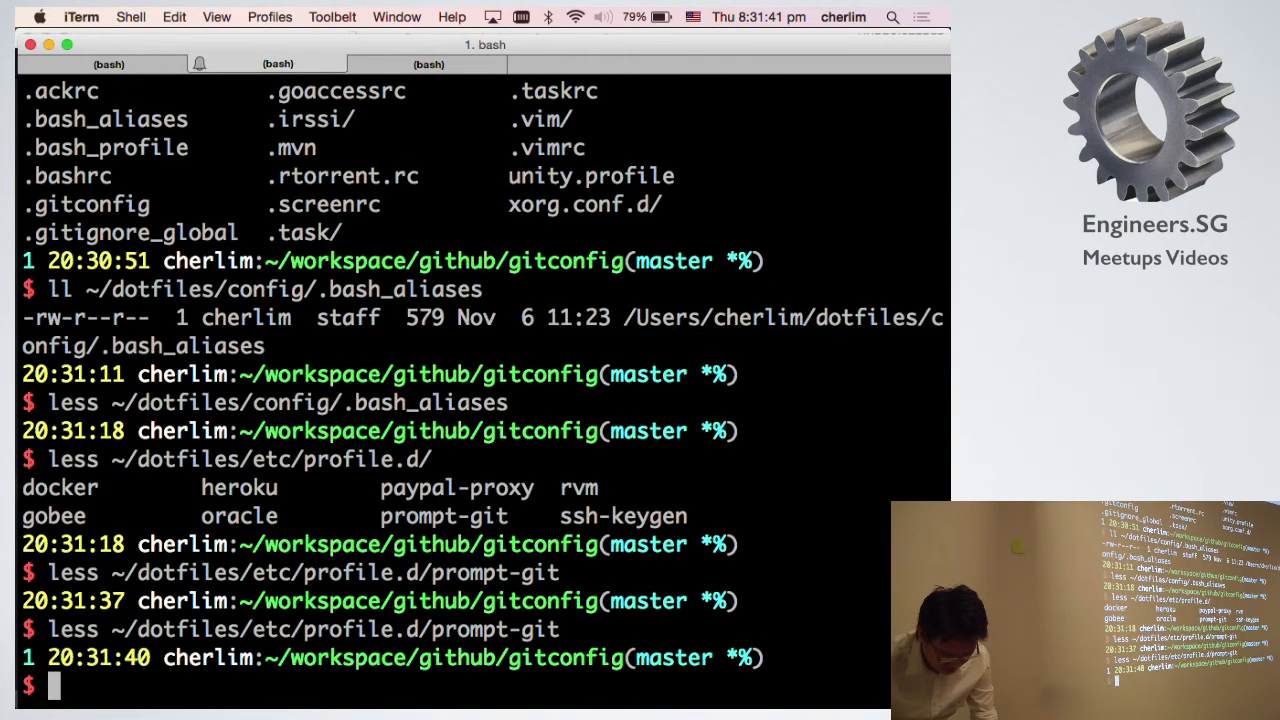
# Run git diff HEAD on the repository, then start typing lime ~/.gitconfig.
pyautogui.write('less ~/dotfiles/etc/profile.d/prompt-git')
pyautogui.write('git diff')
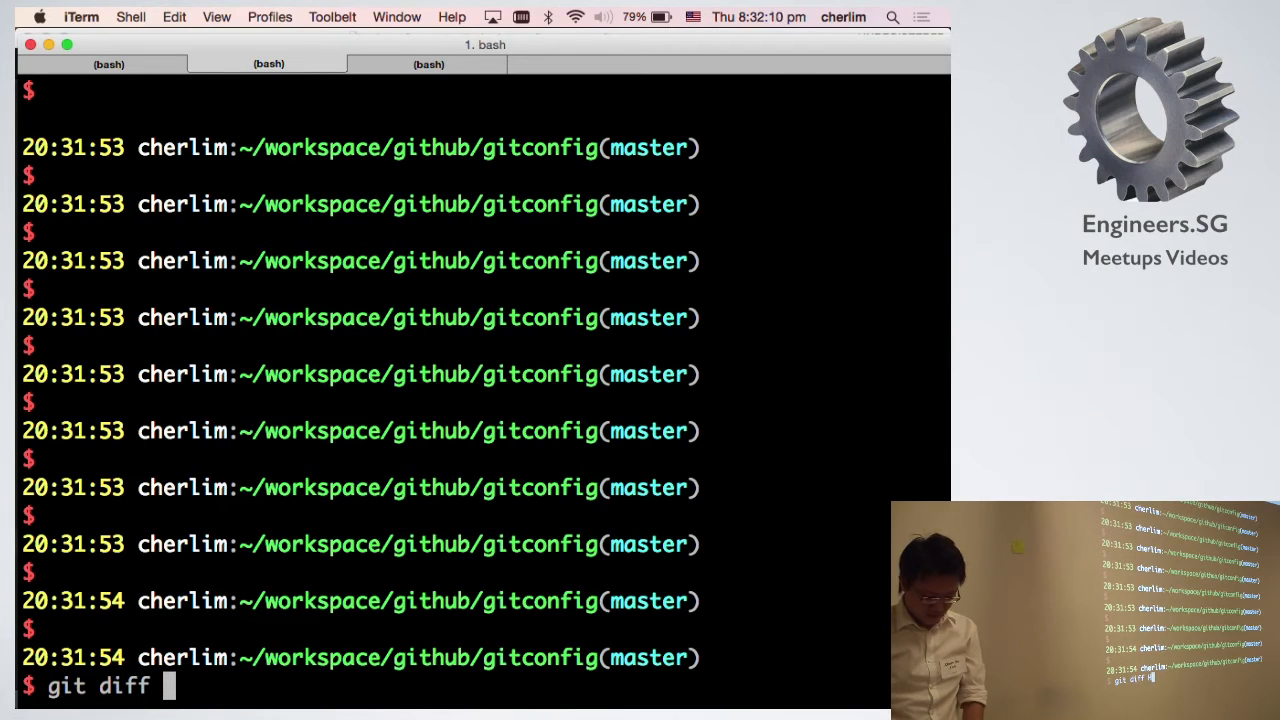
pyautogui.write('HEAD')
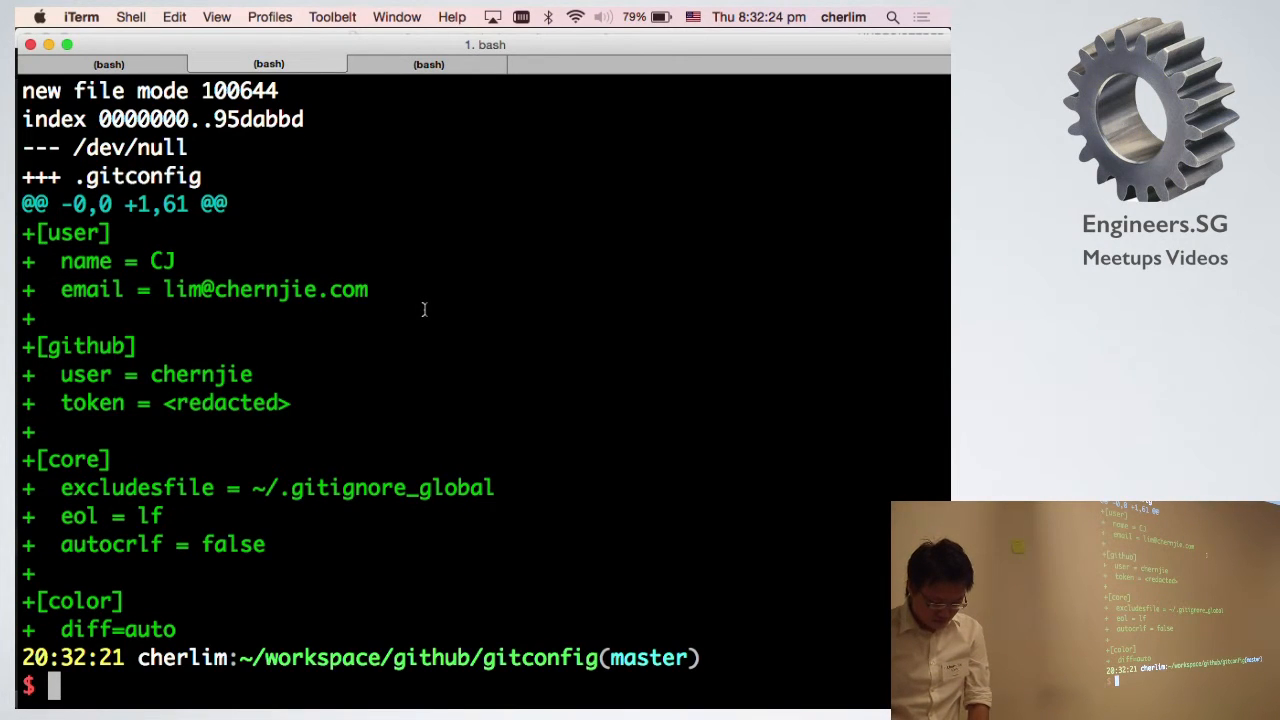
pyautogui.write('lime ~?')
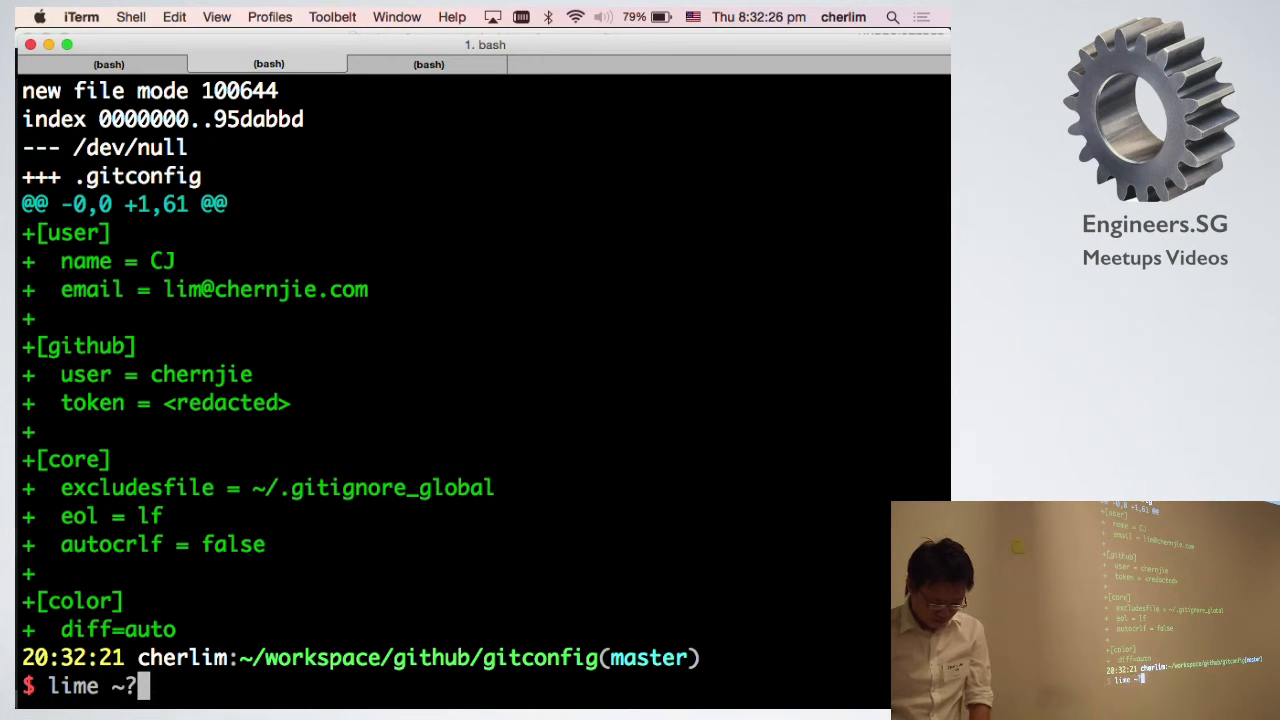
pyautogui.write('.g')
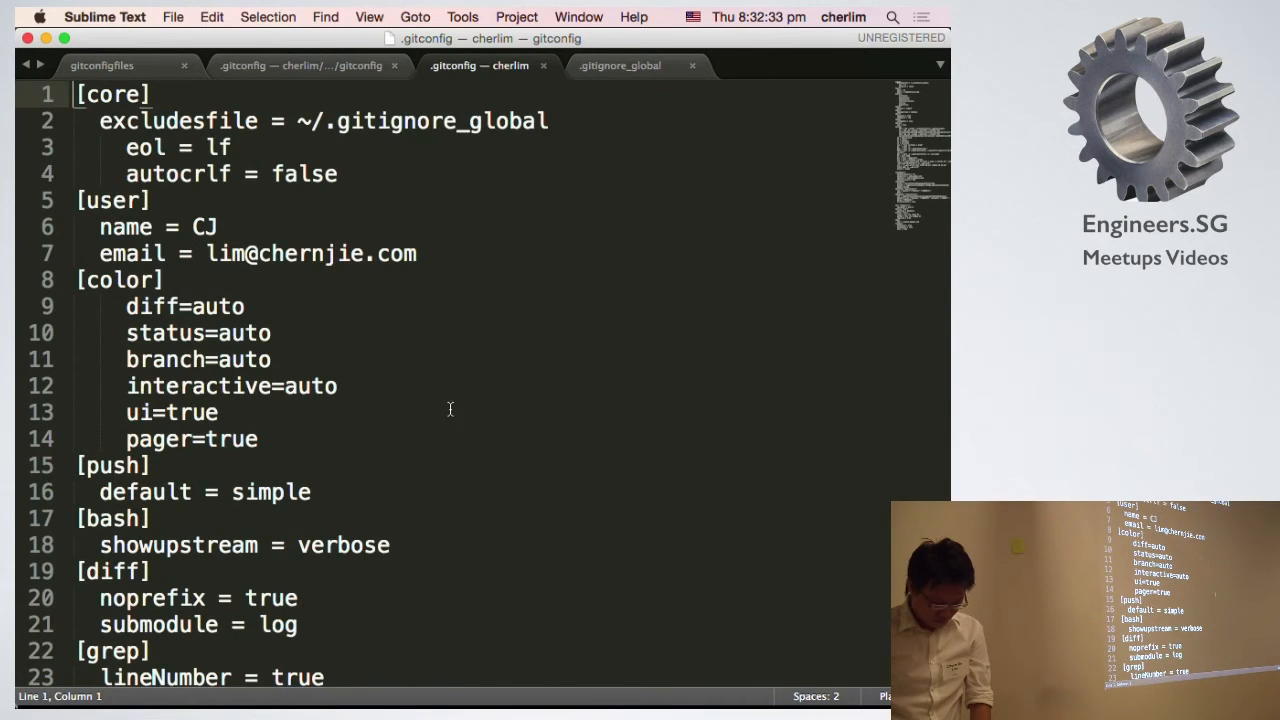
# Scroll down through the .gitconfig contents.
pyautogui.scroll(-3)
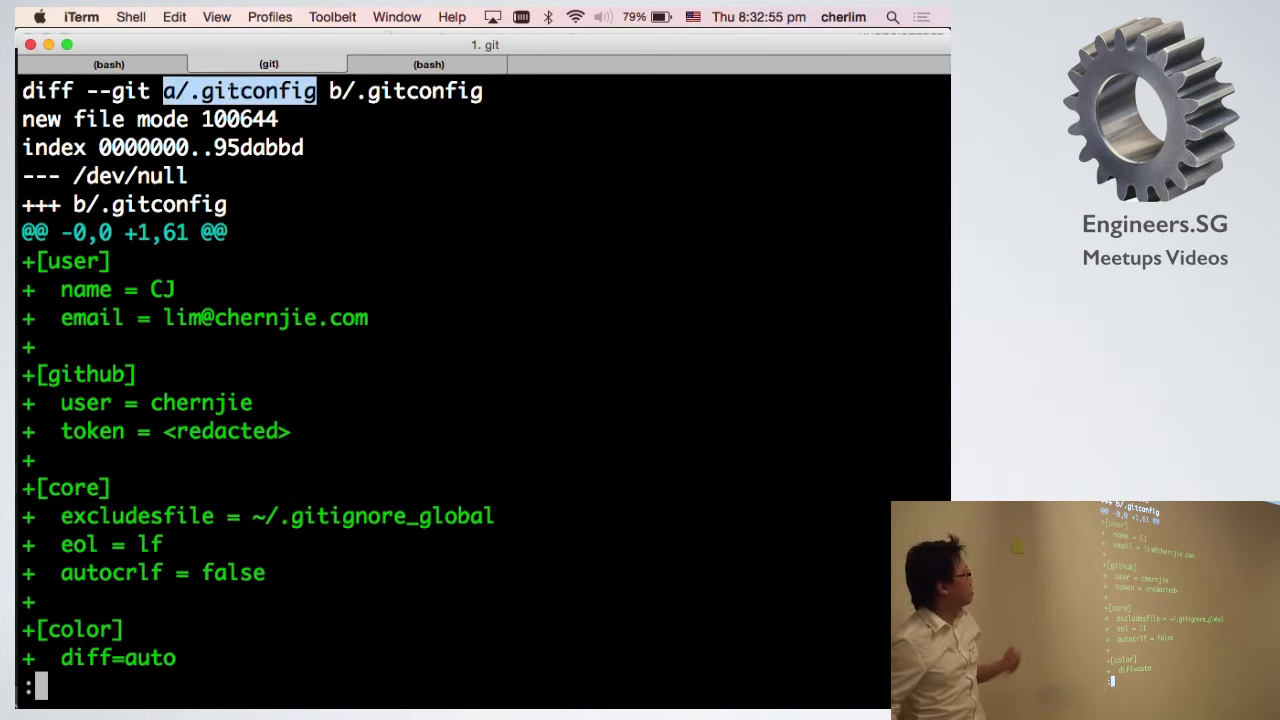
pyautogui.moveTo(297, 116)
pyautogui.write('patch -P0 <')
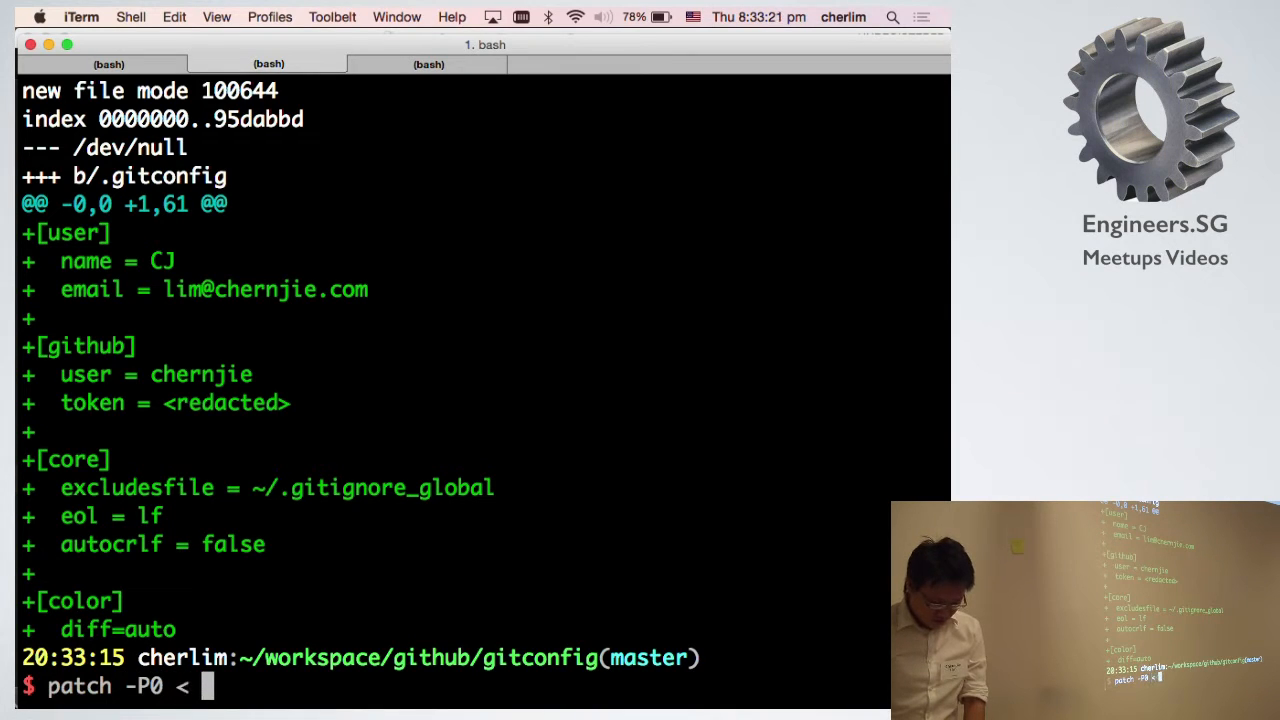
# Run a patch command on a/.gitconfig from the repository shell.
pyautogui.write('a/.gitconfig')
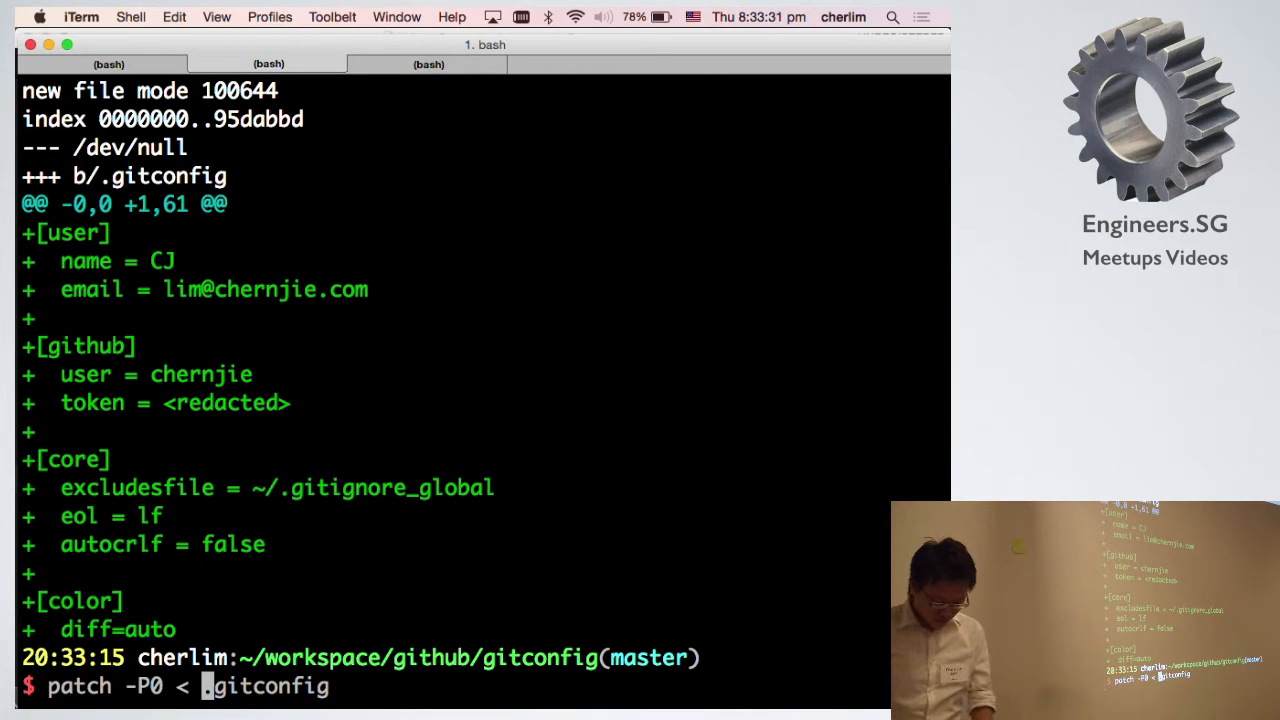
pyautogui.press('Return')
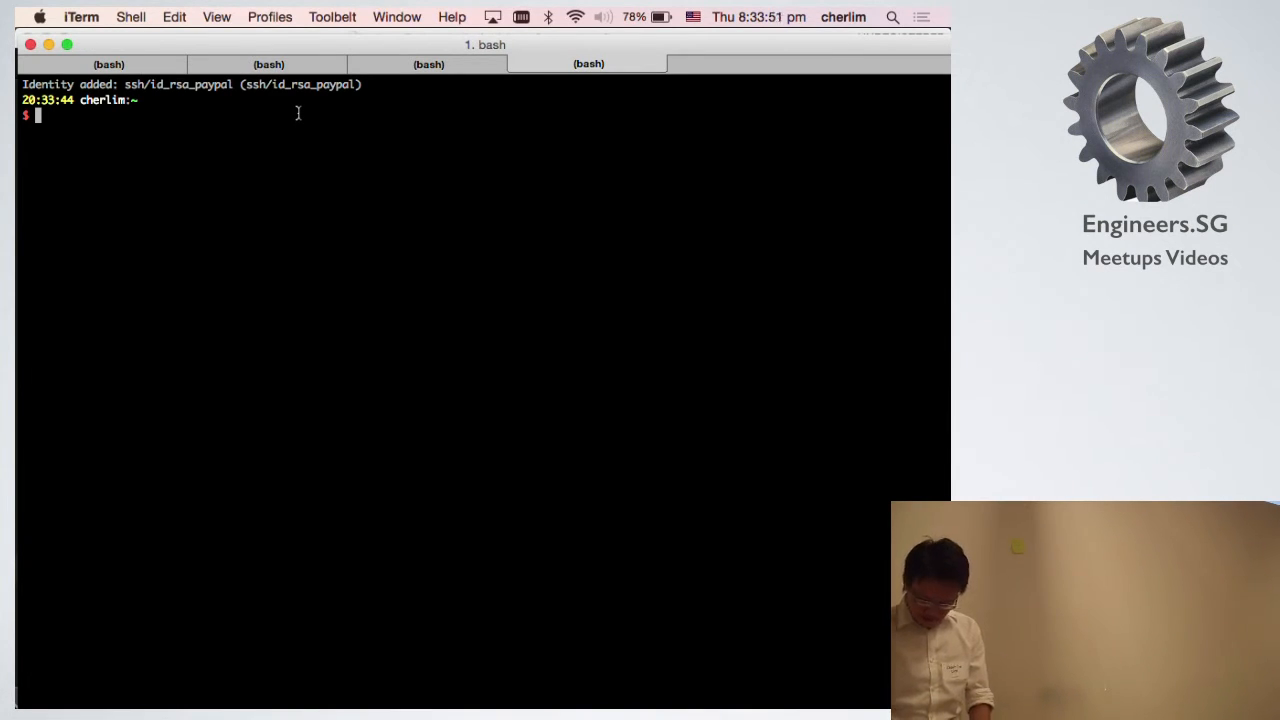
# Start typing a cd command at the new home-directory prompt.
pyautogui.write('cd gif')
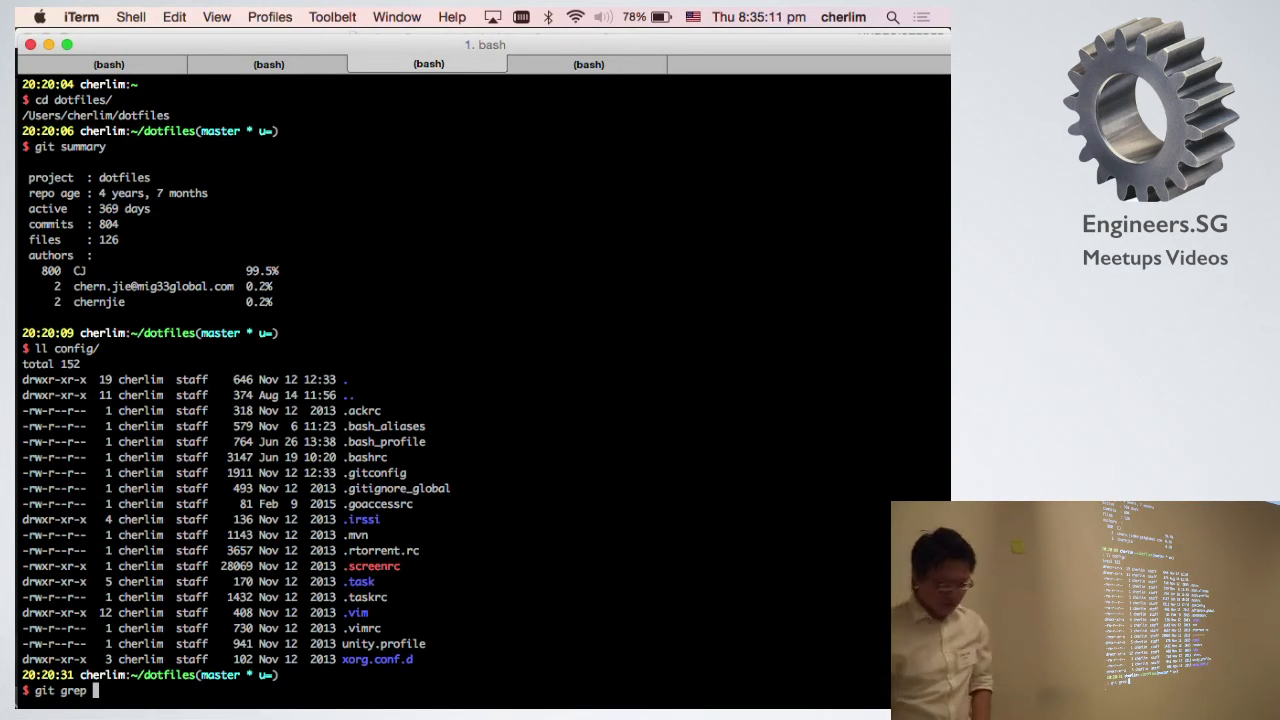
# Search the gitconfig repository for prefix with git grep.
pyautogui.write('dif')
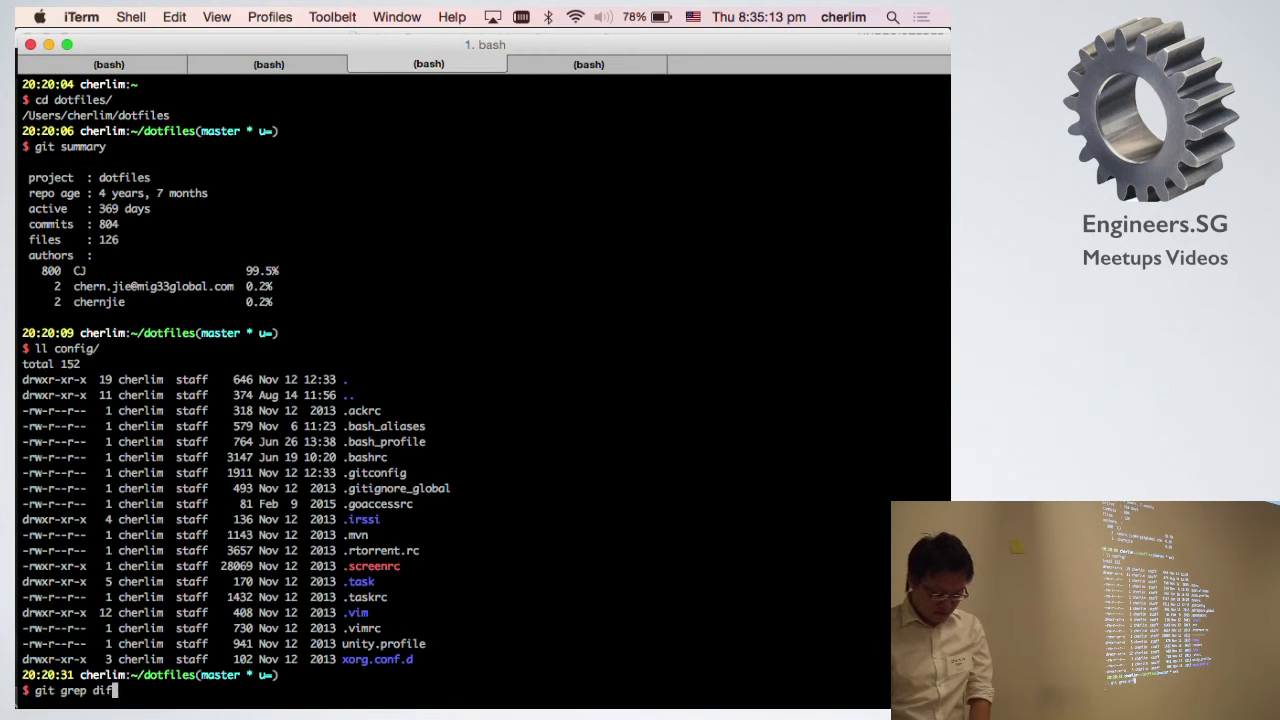
pyautogui.write('pref')
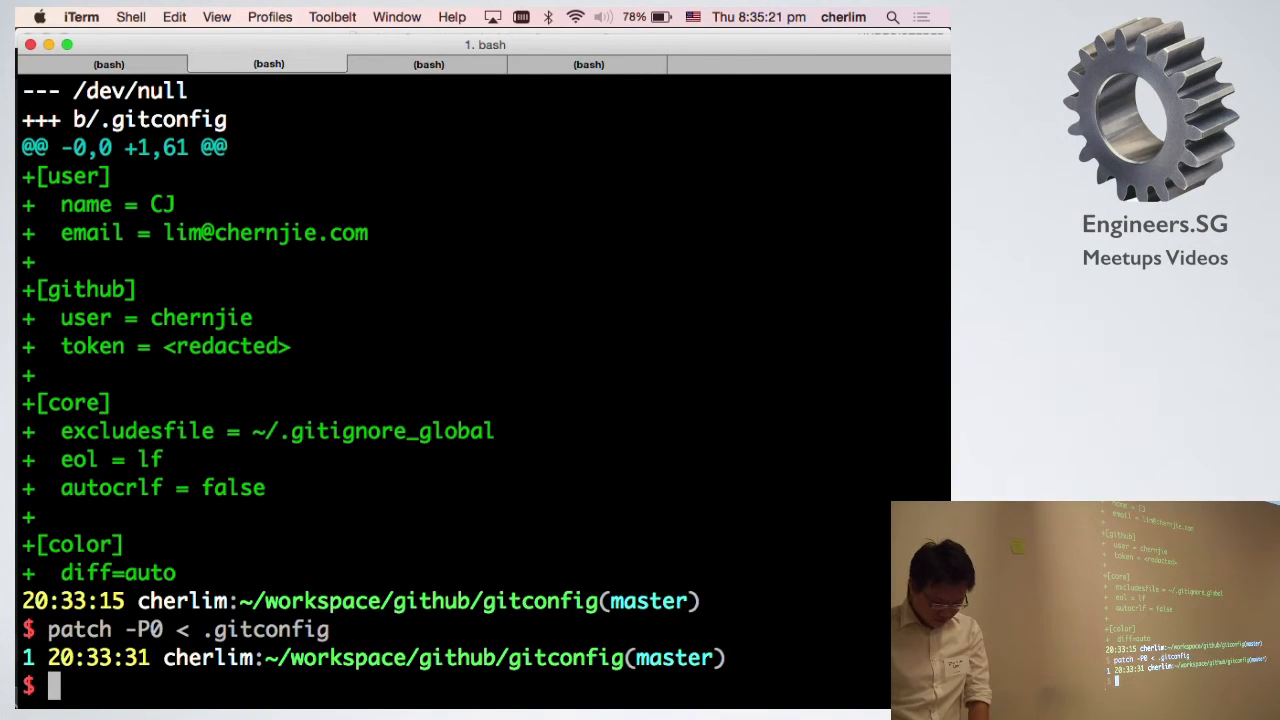
pyautogui.write('git grep prefix')
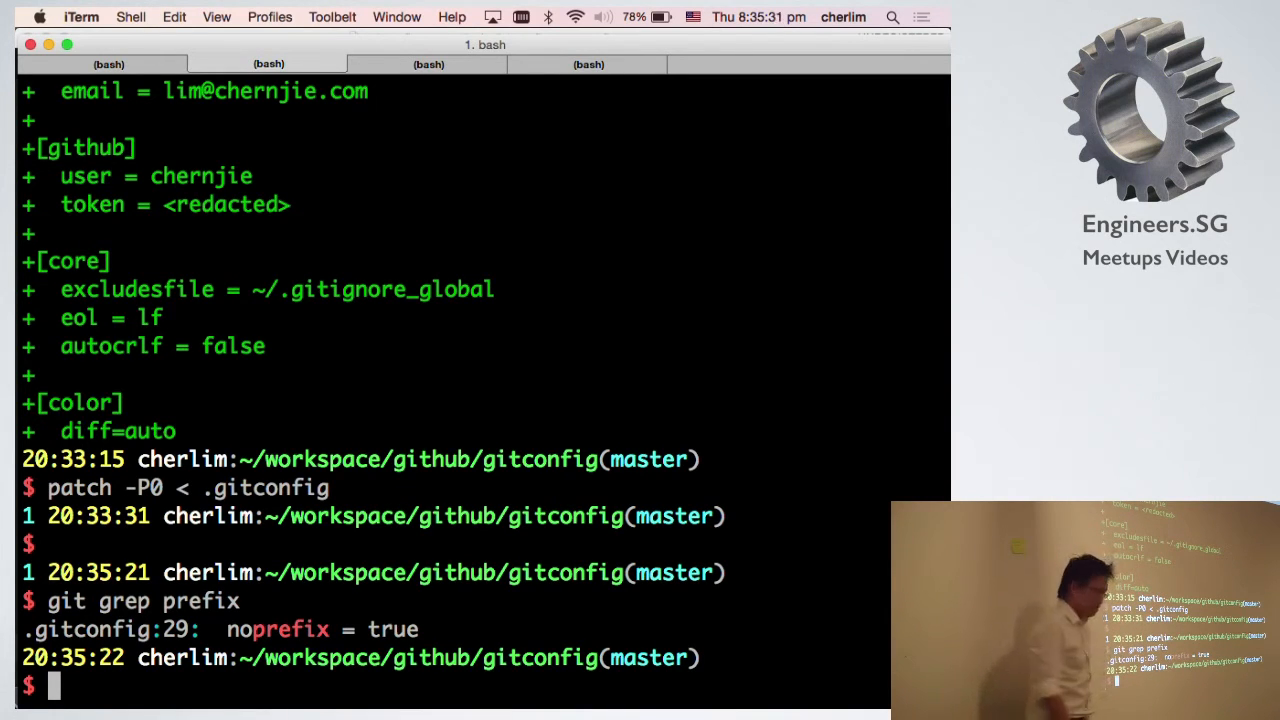
# Rerun git grep prefix with --heading, --break and -C3 context lines.
pyautogui.write('git grep prefix')
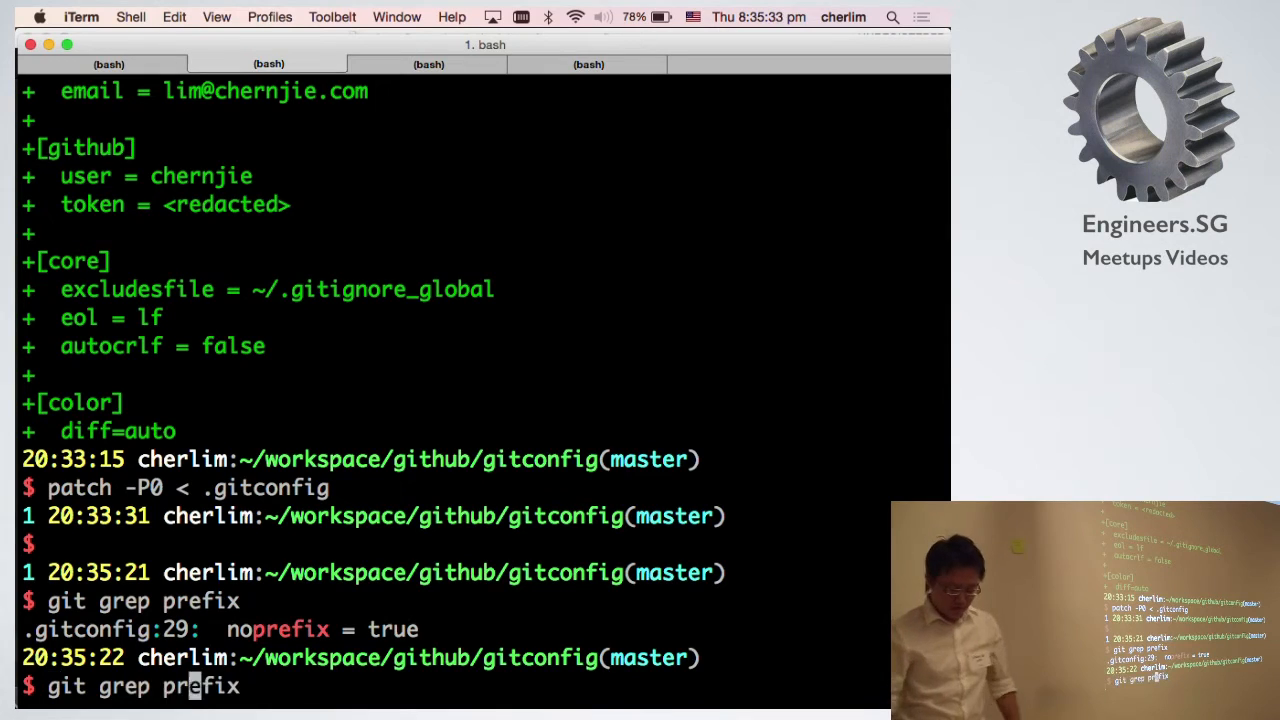
pyautogui.write('--g')
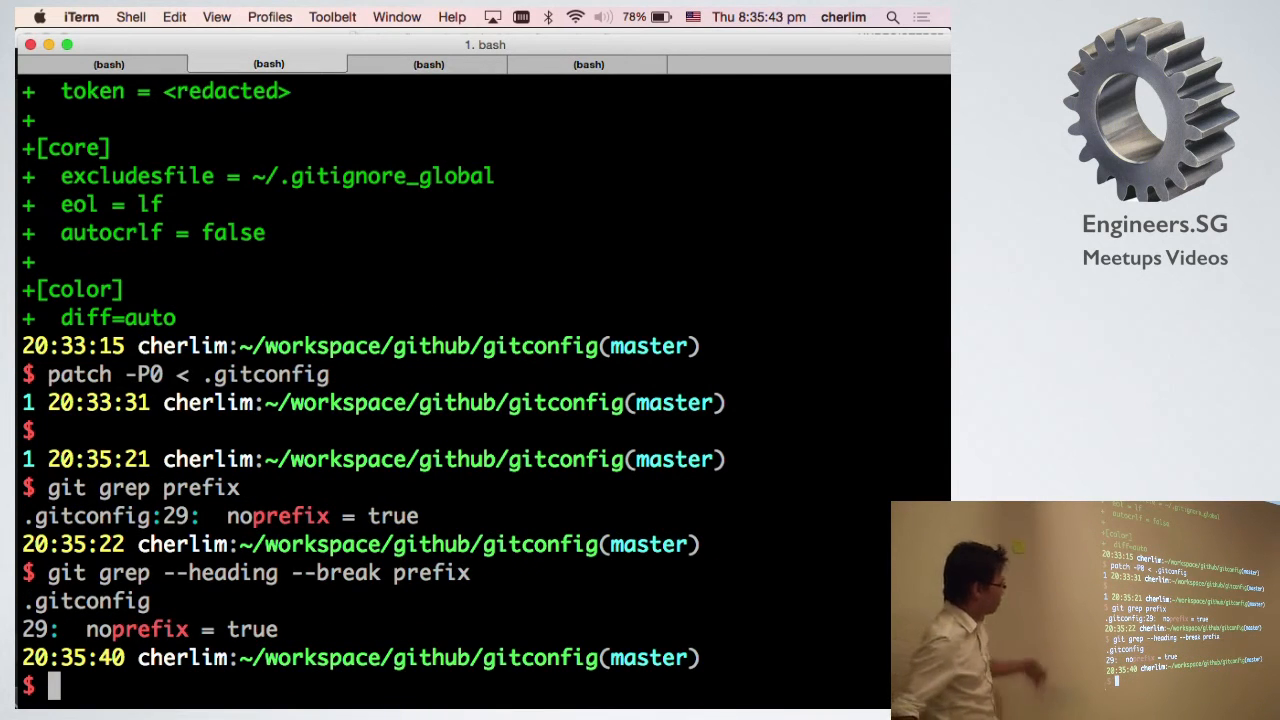
pyautogui.write('git grep --heading --break prefix')
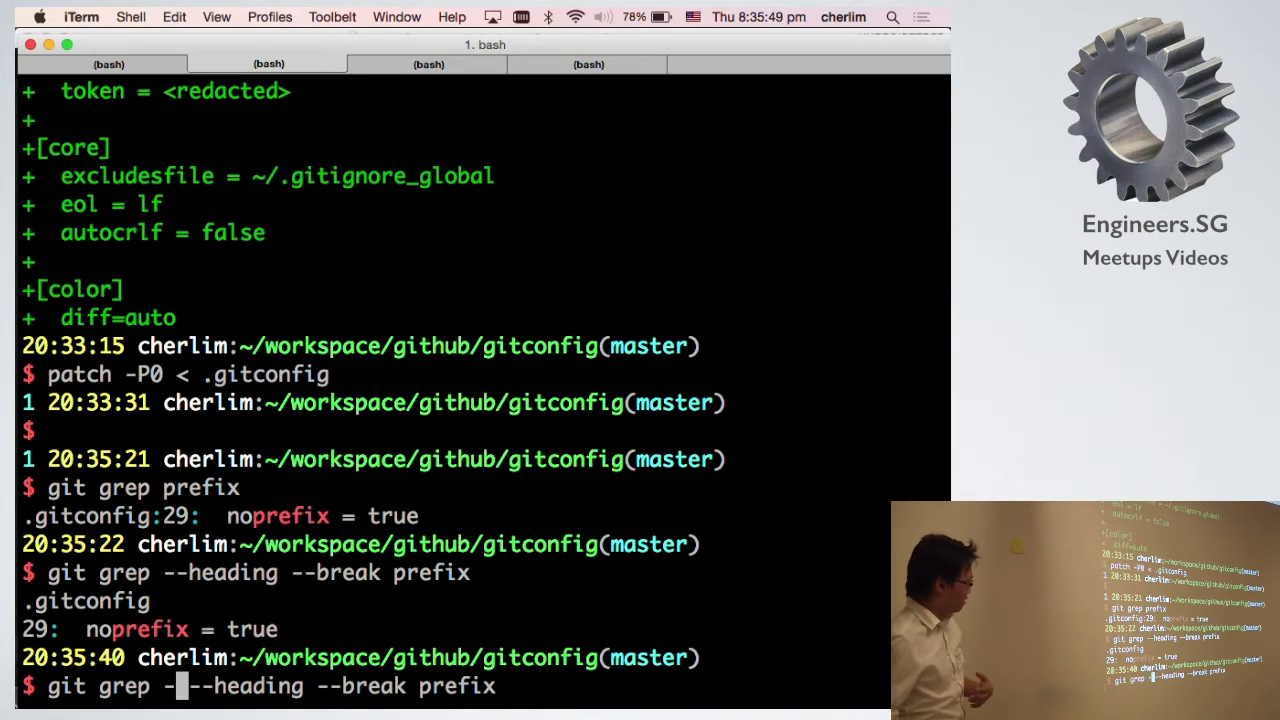
pyautogui.write('-C3')
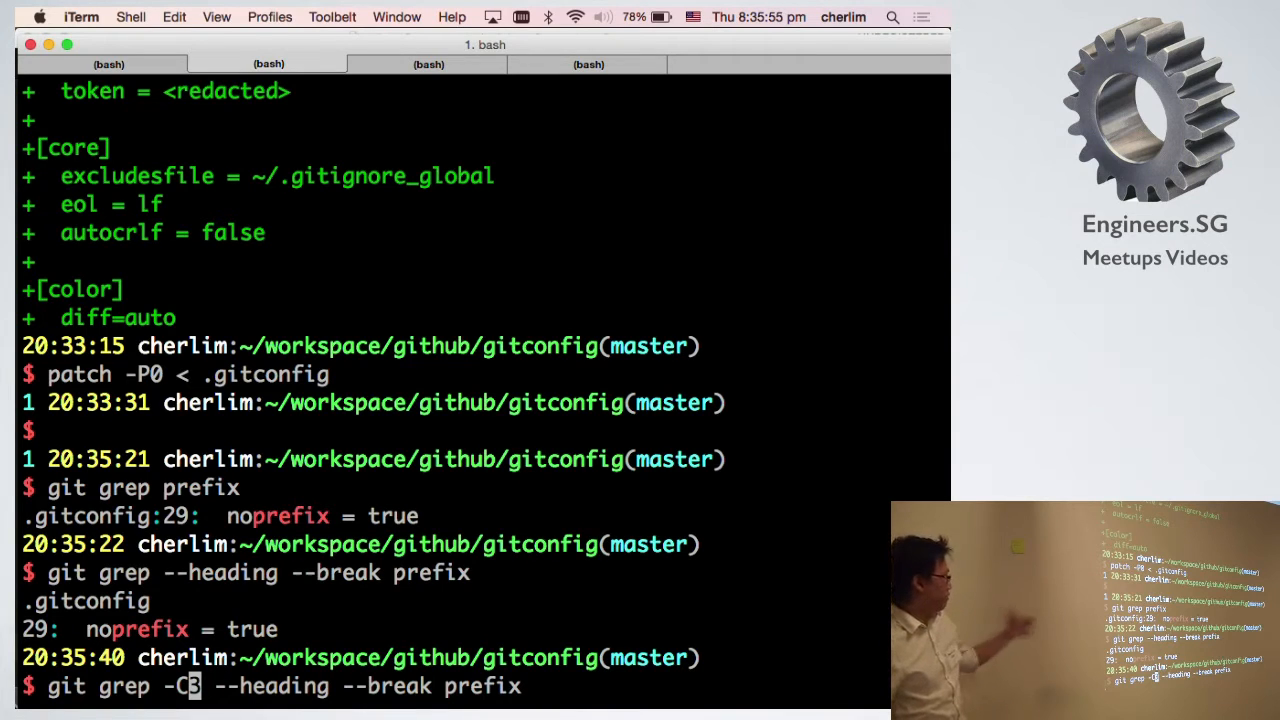
pyautogui.press('Return')
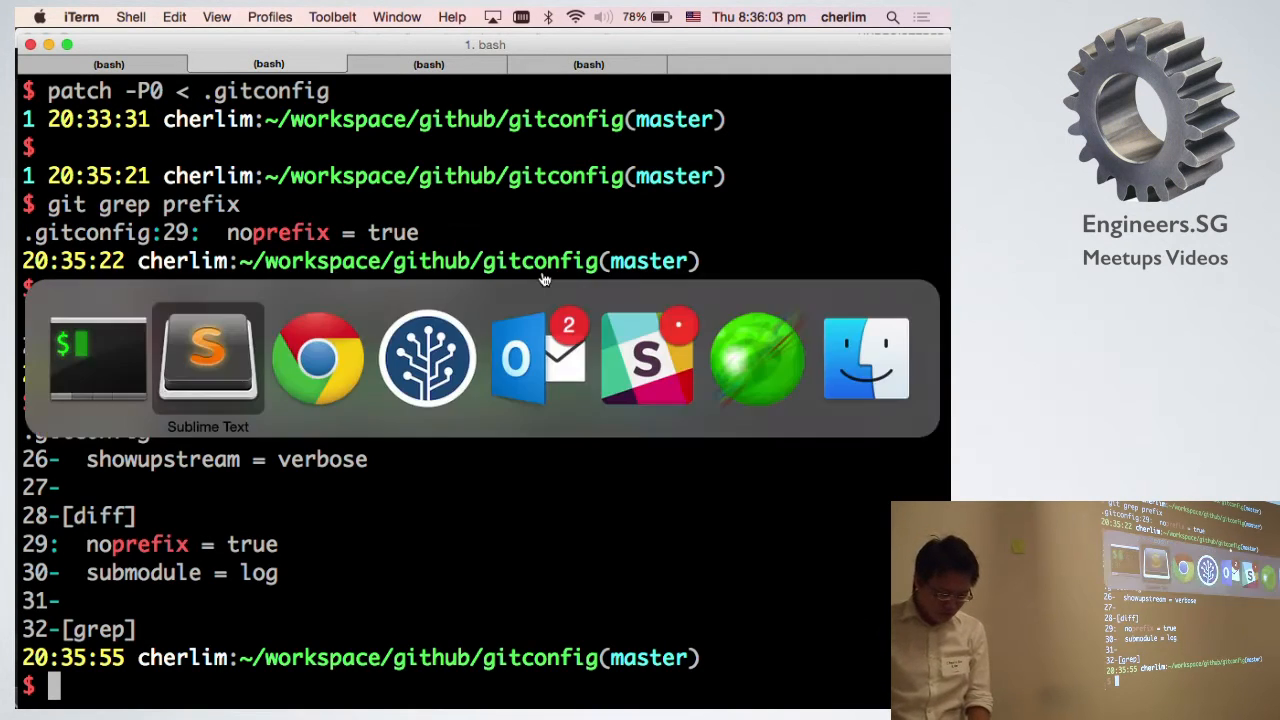
# Bring up .gitconfig in Sublime Text and scroll to the grep and alias sections.
pyautogui.click(207, 357)
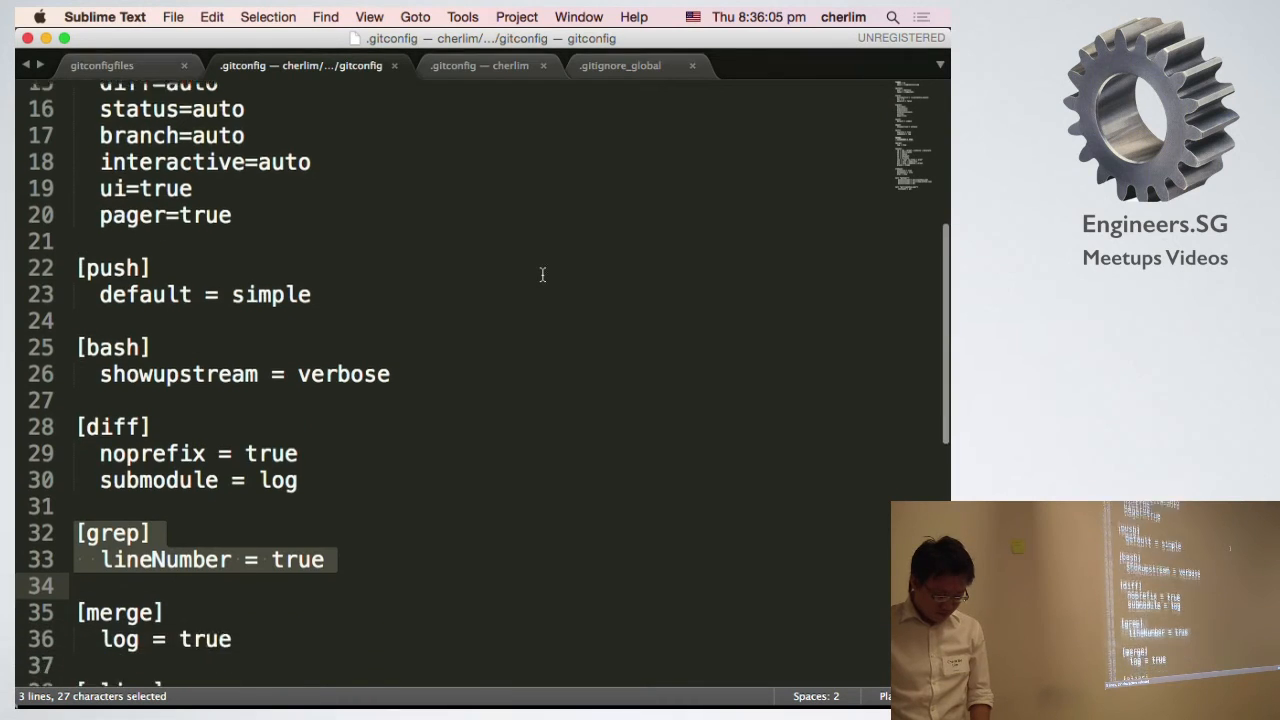
pyautogui.scroll(-3)
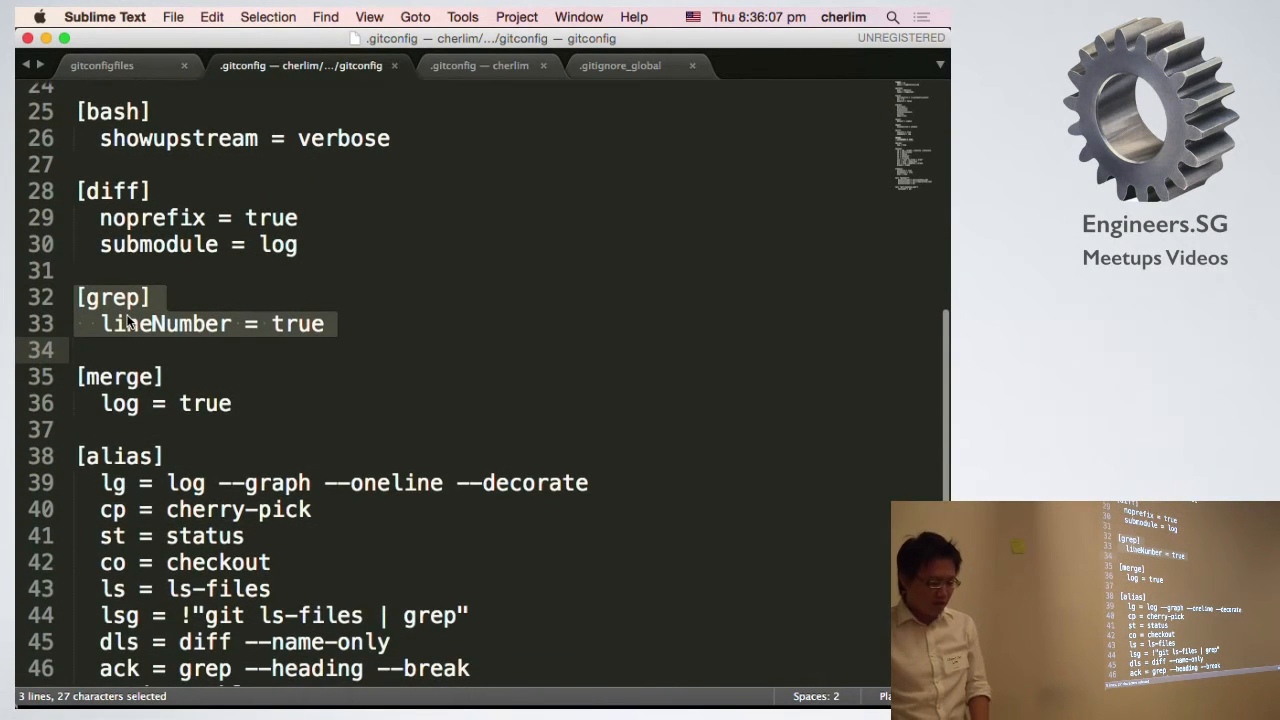
pyautogui.moveTo(368, 381)
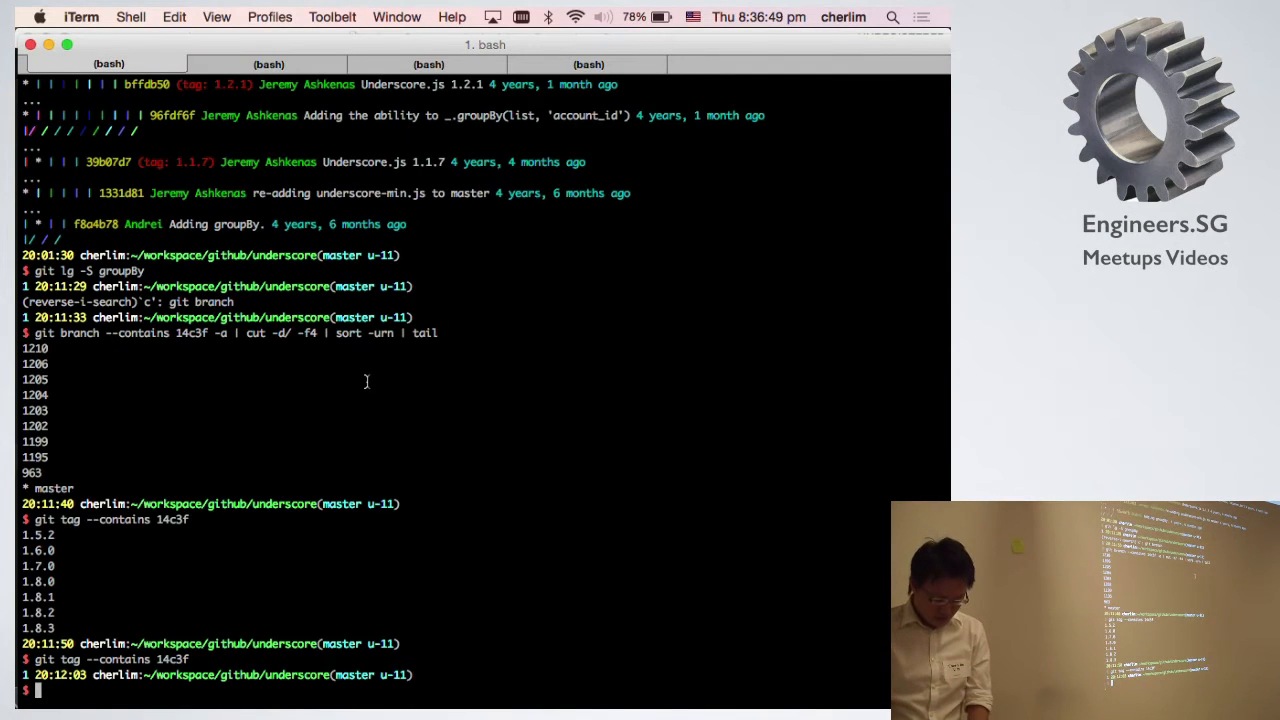
# List underscore's branches with git branch -a, filtered by grep pull and then grep -ve pull.
pyautogui.write('git')
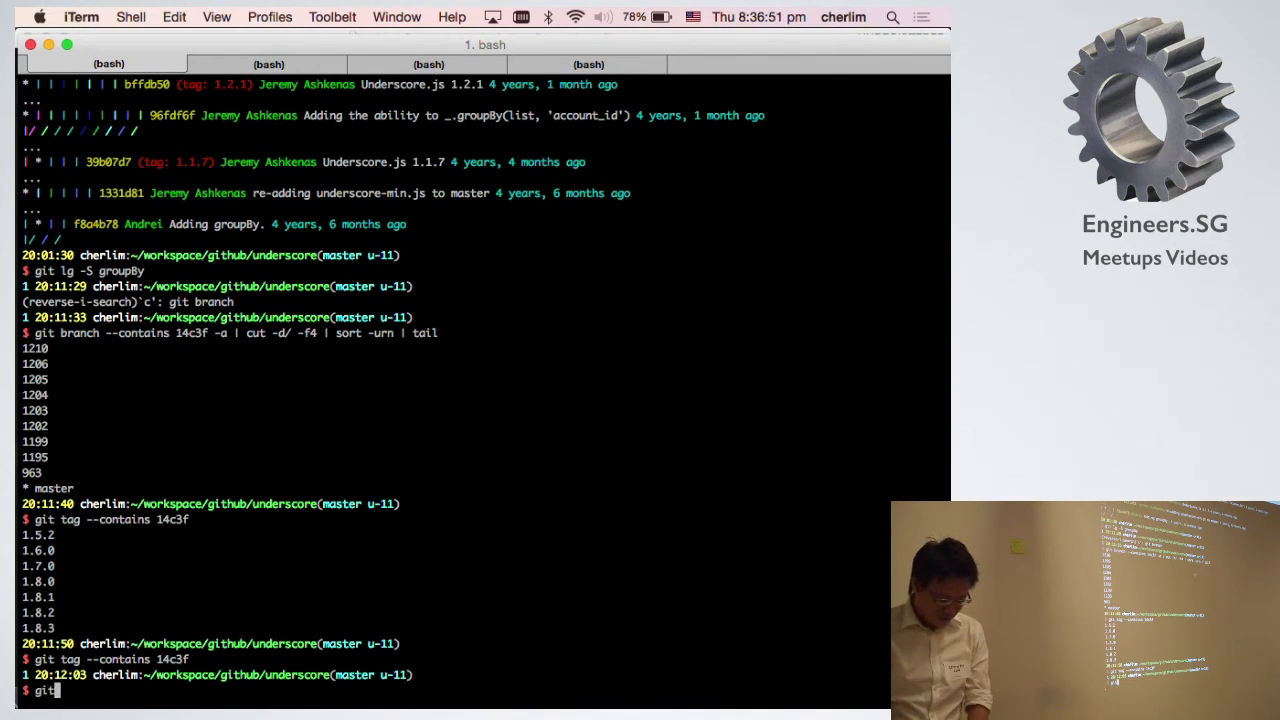
pyautogui.write('branch -a |')
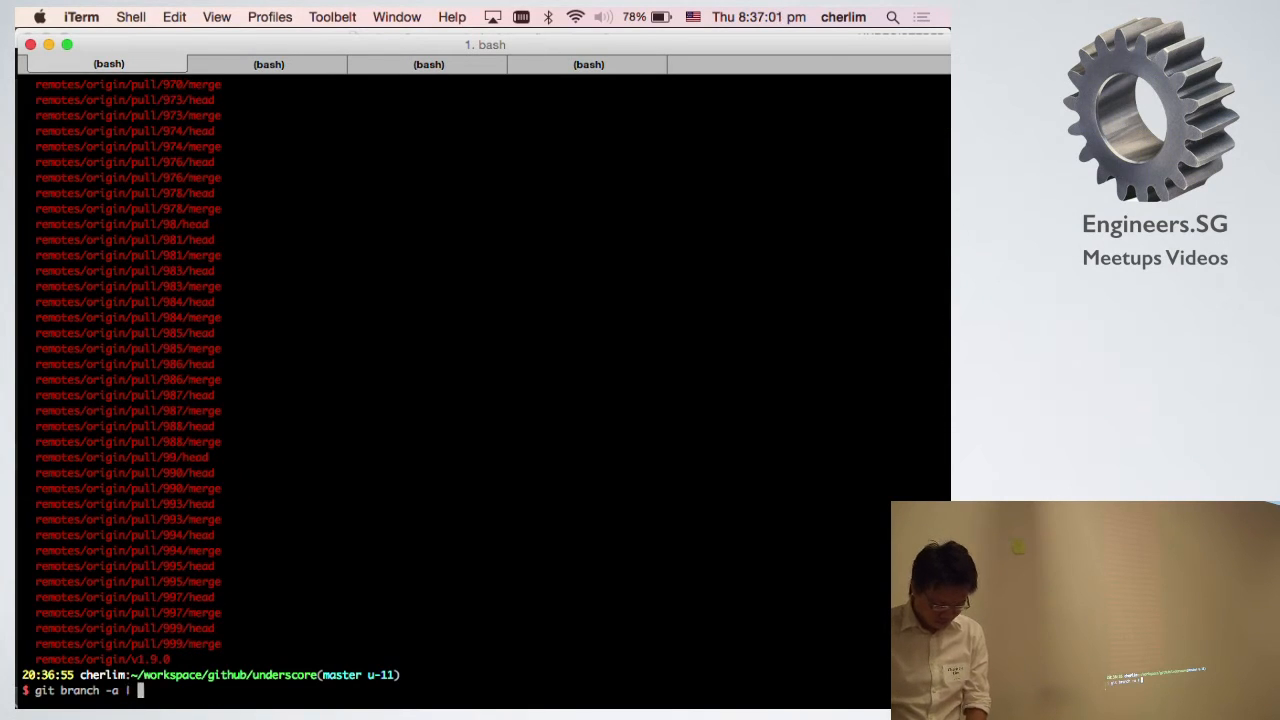
pyautogui.write('grep [ul')
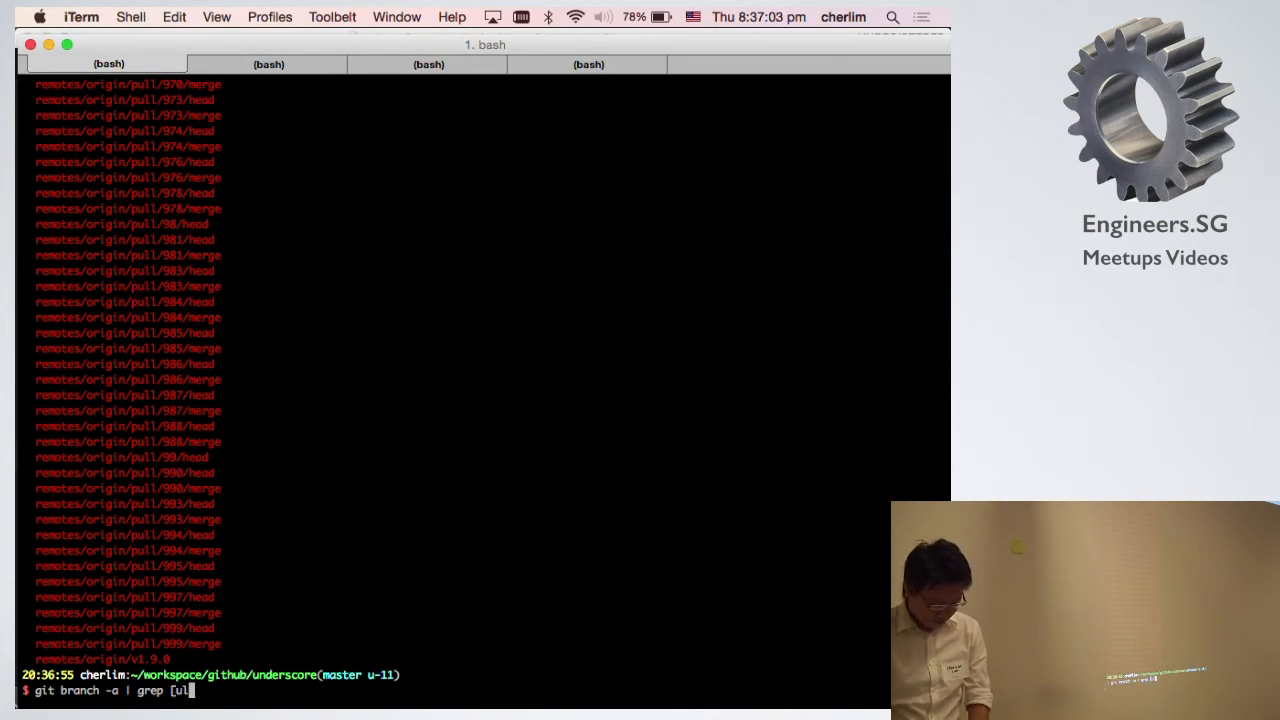
pyautogui.press('backspace')
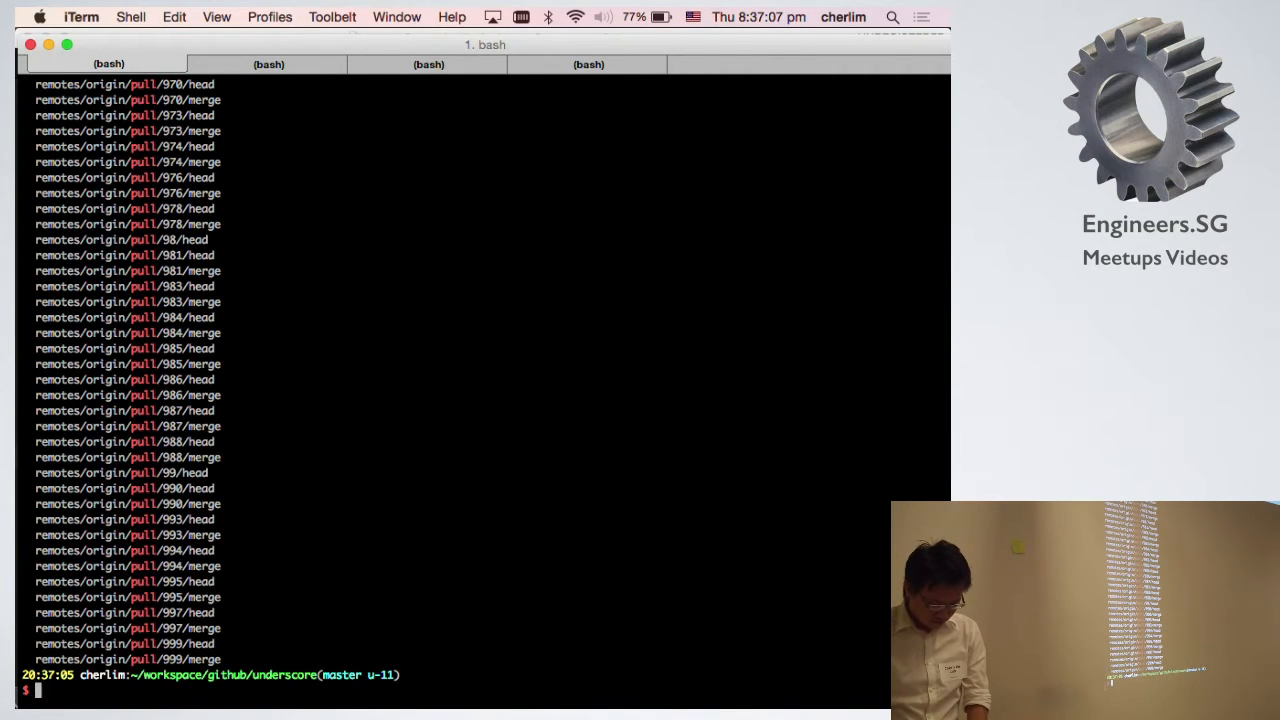
pyautogui.write('git branch -a | grep -ve pull')
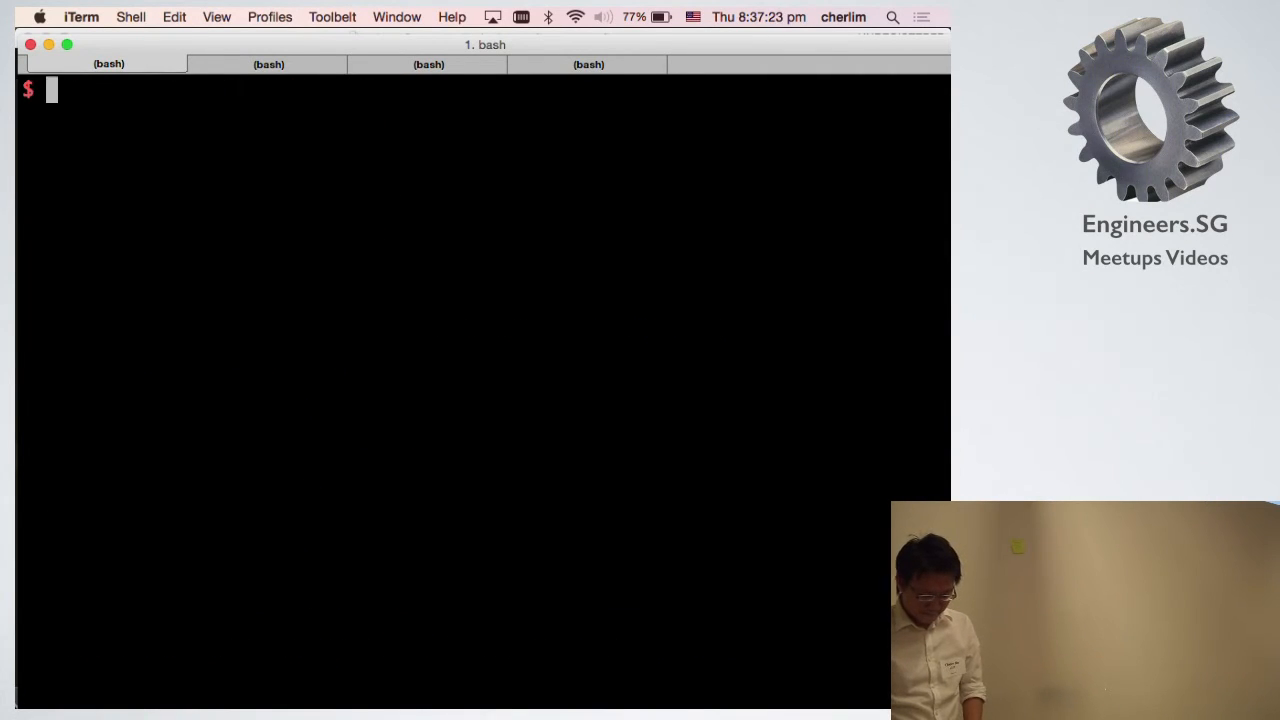
pyautogui.press('Return')
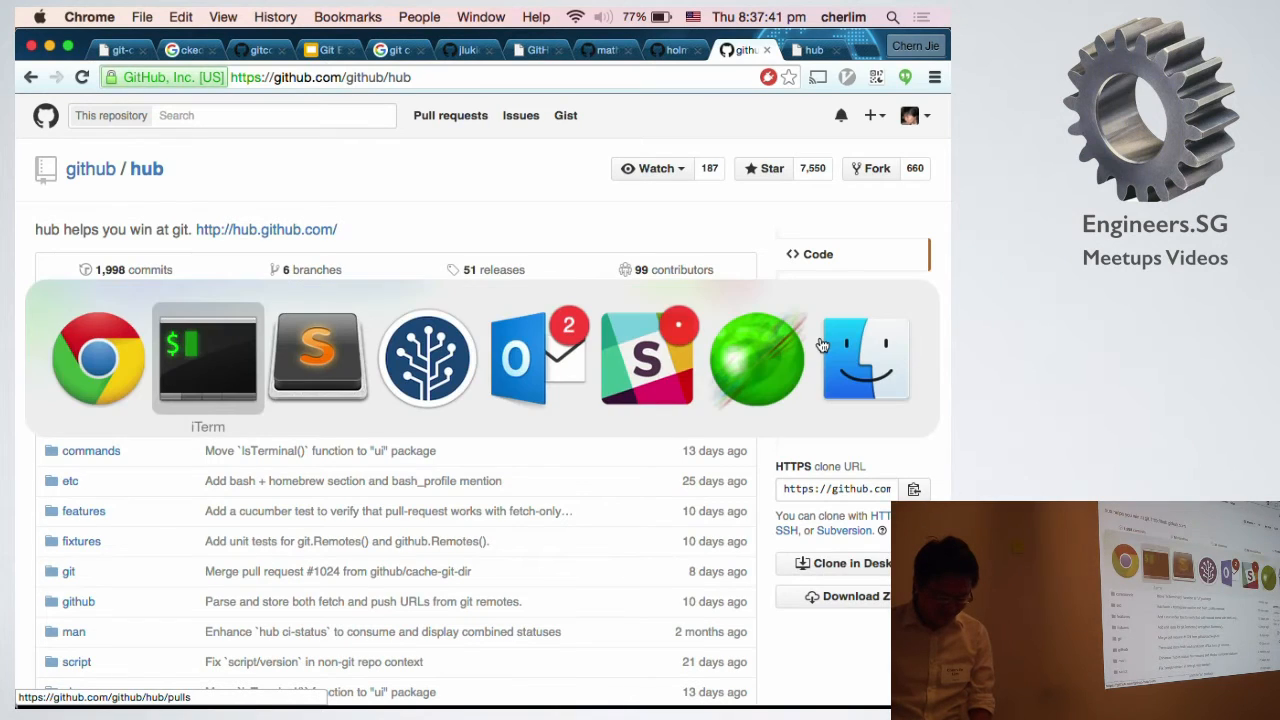
# Run git merge async, which git rejects, and start retyping it as origin/async.
pyautogui.click(207, 357)
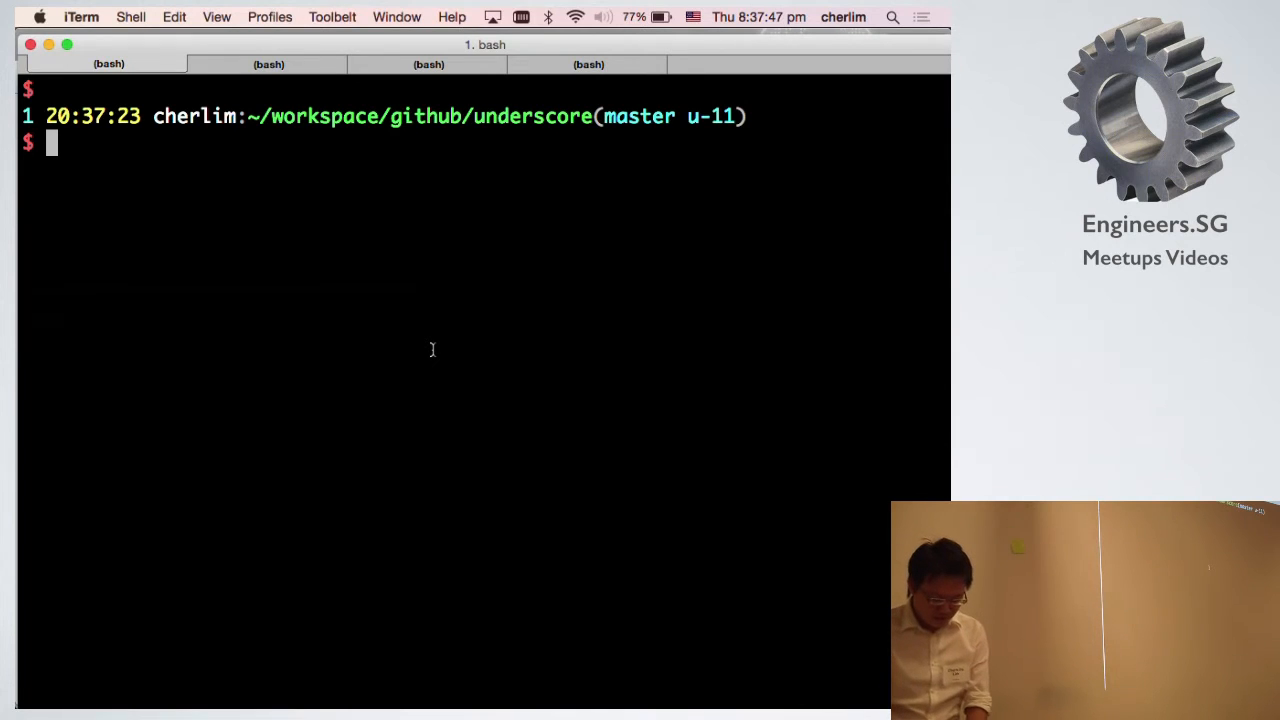
pyautogui.write('git merg')
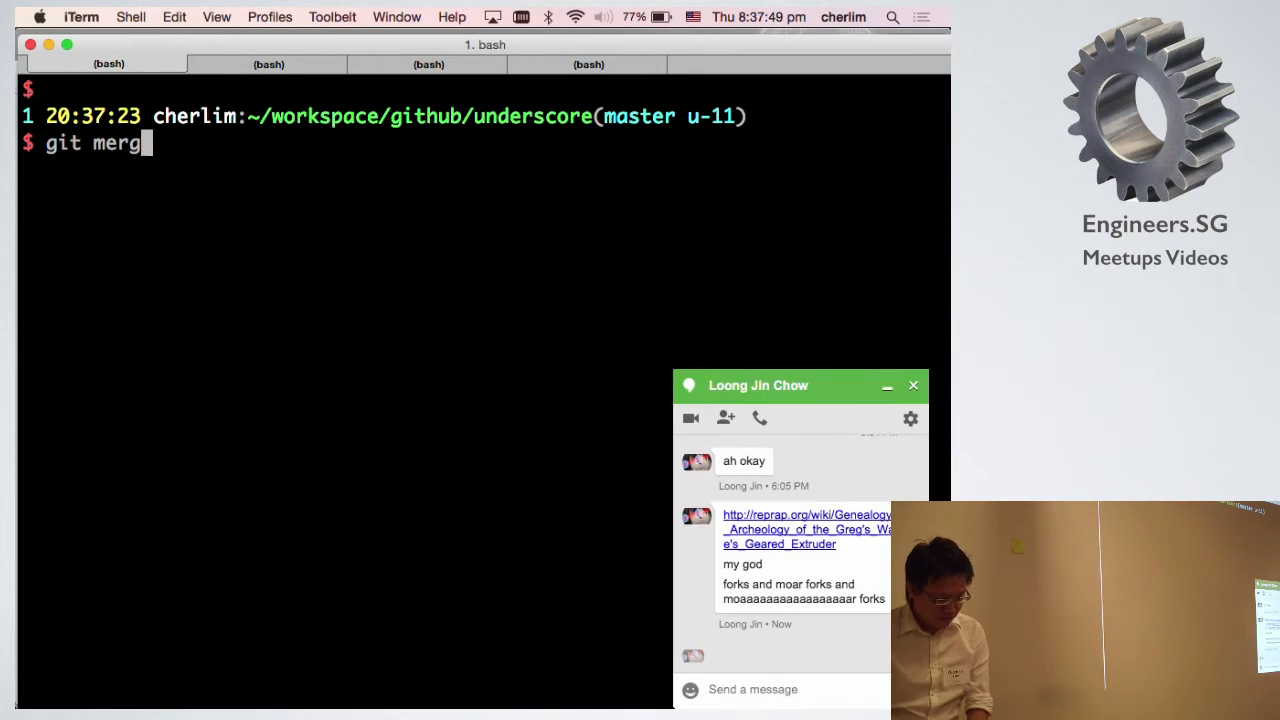
pyautogui.write('e asu')
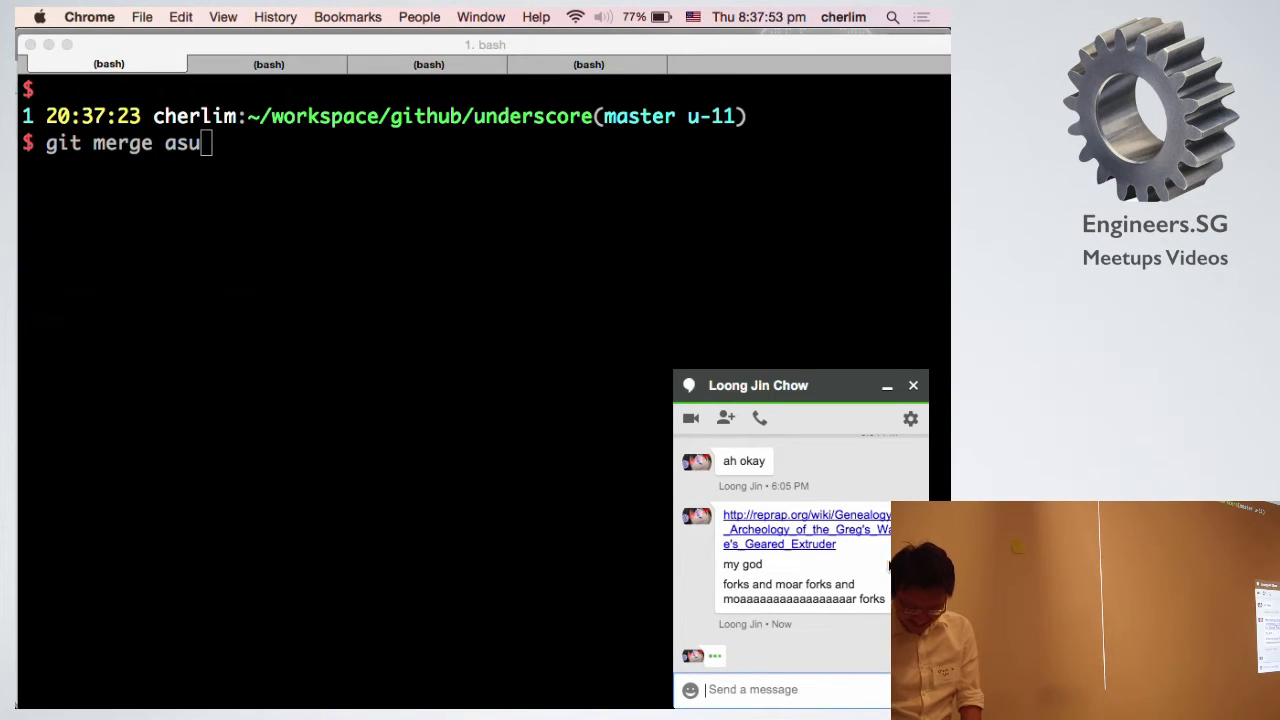
pyautogui.moveTo(910, 416)
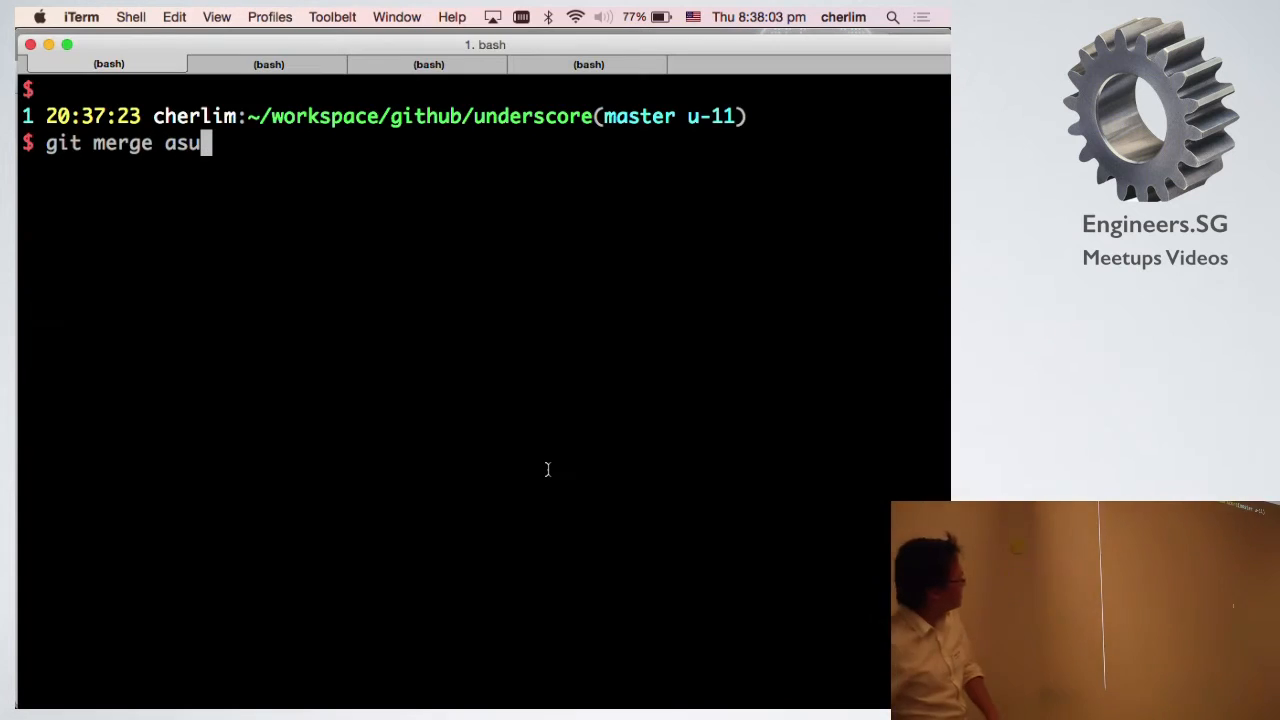
pyautogui.press('backspace')
pyautogui.write('ync')
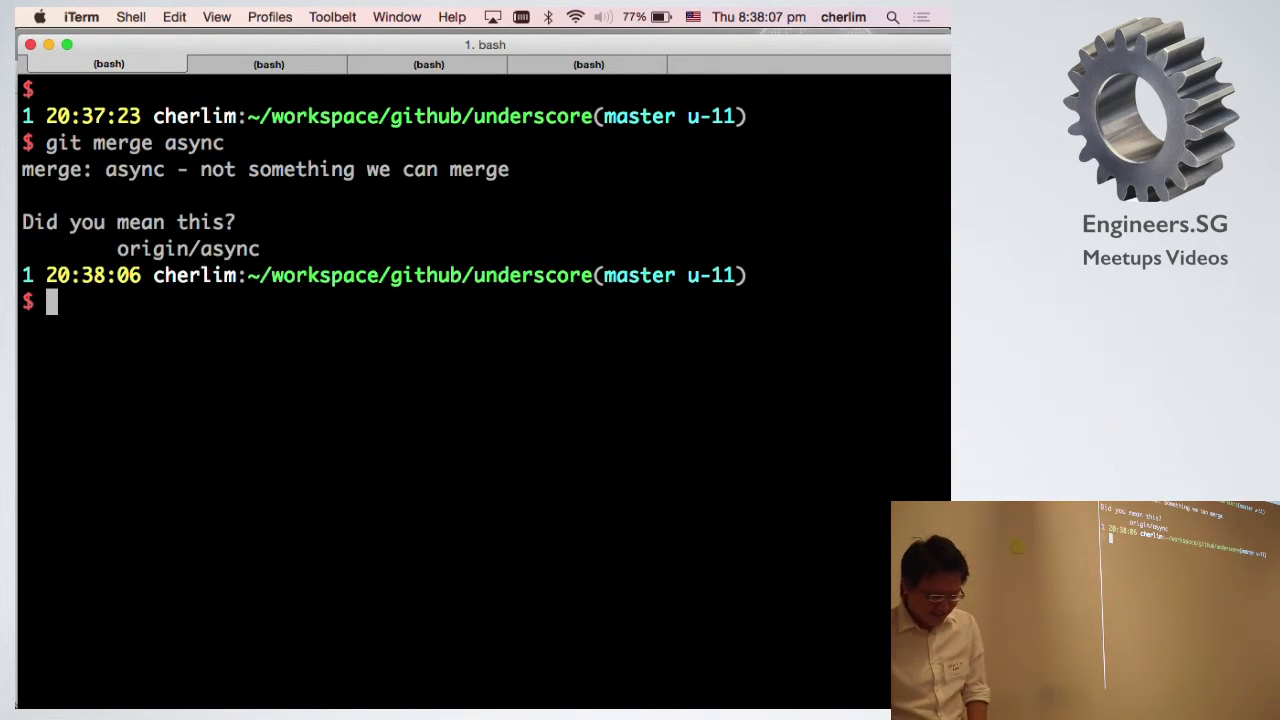
pyautogui.write('git merge async')
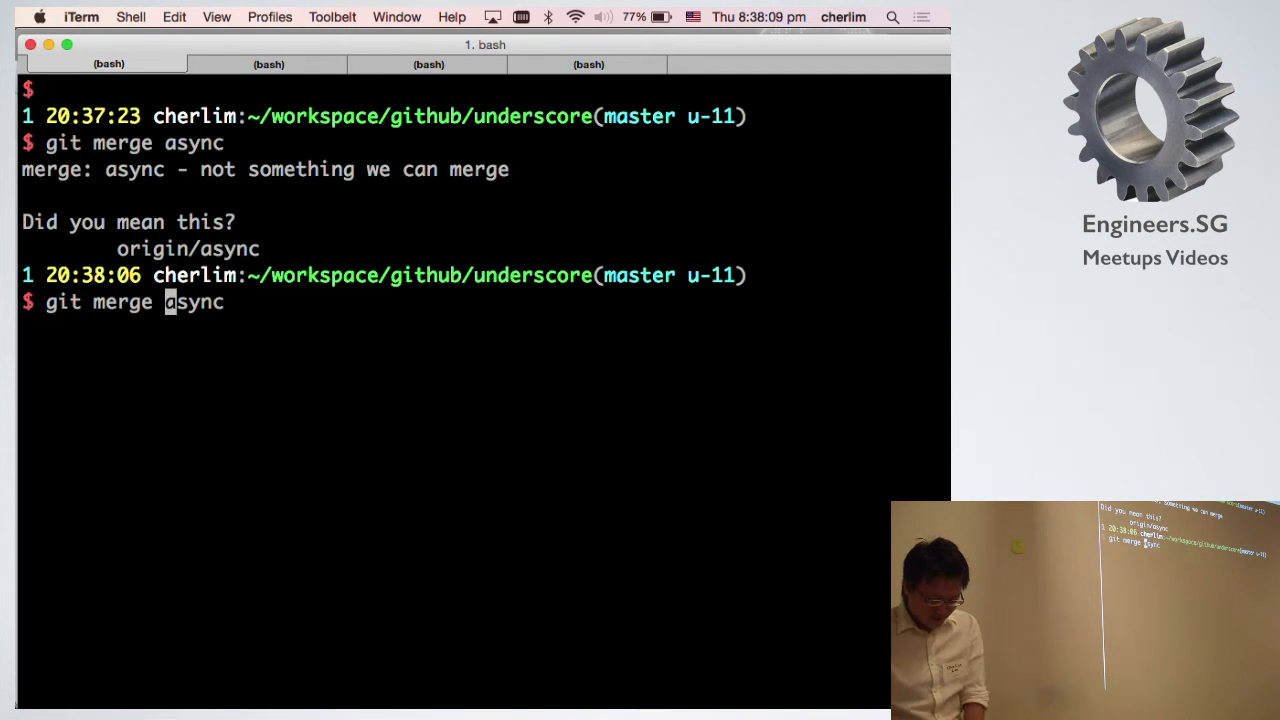
pyautogui.write('org')
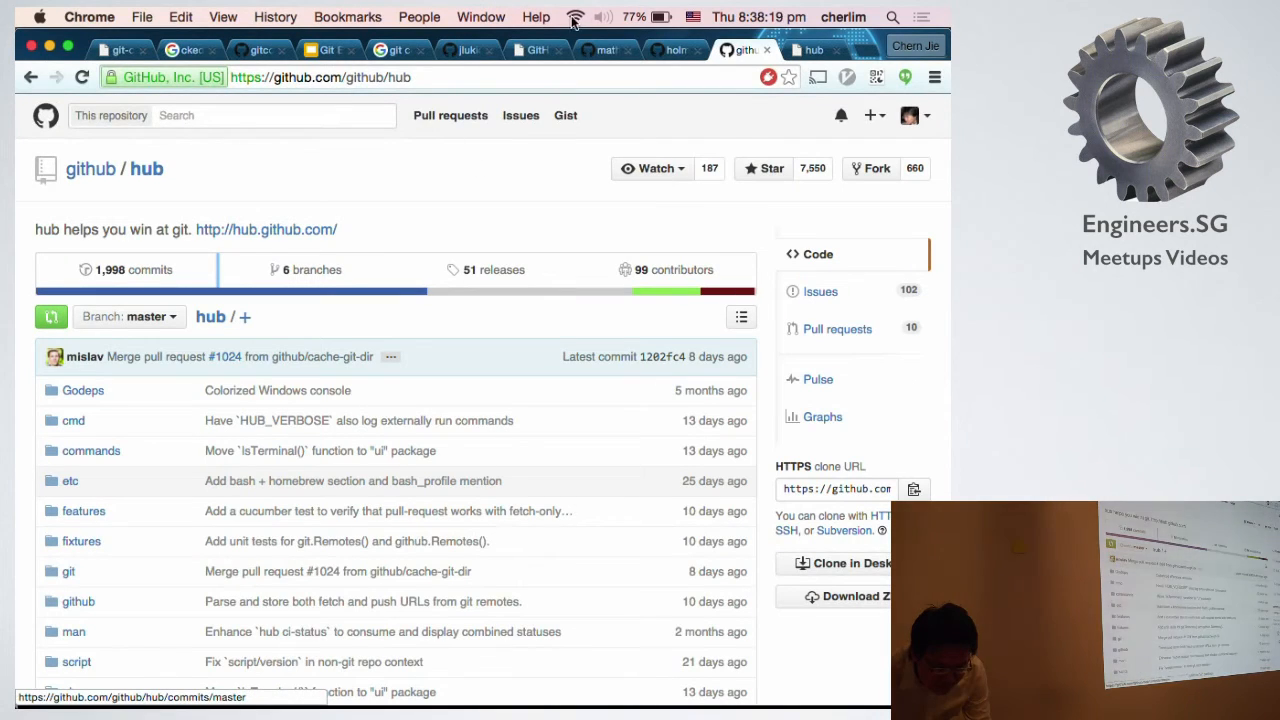
pyautogui.click(575, 17)
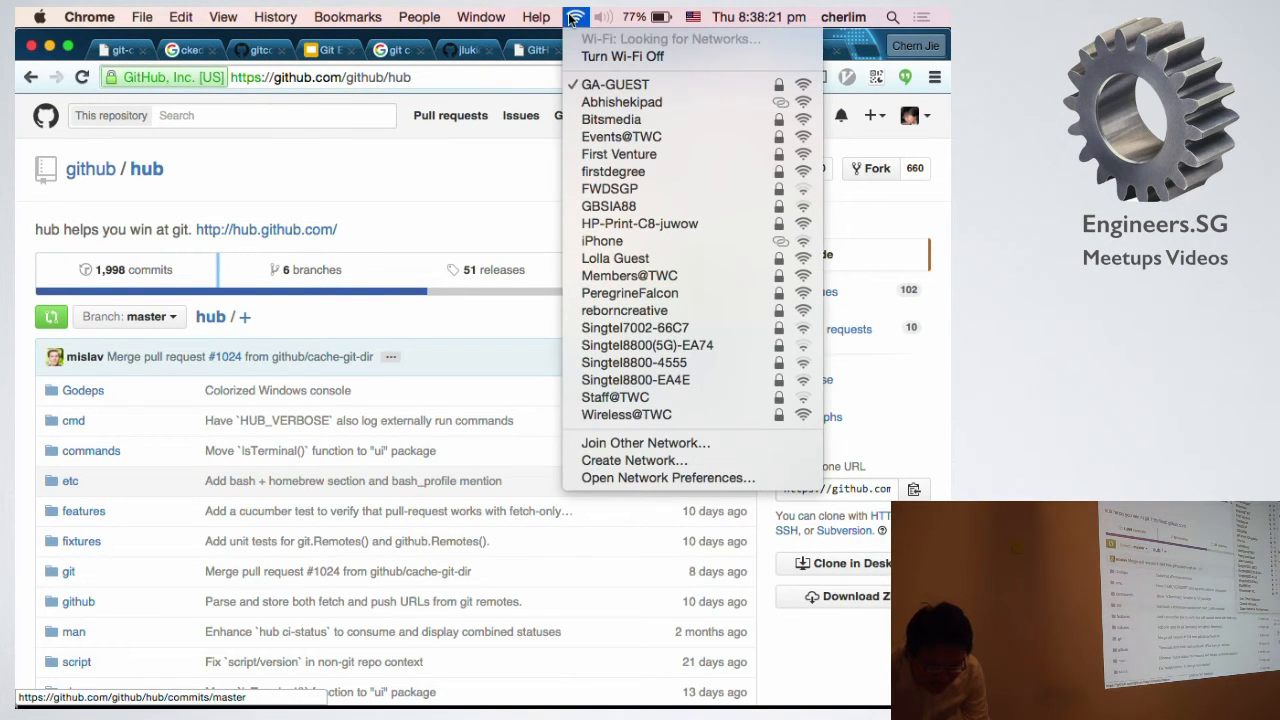
pyautogui.click(576, 17)
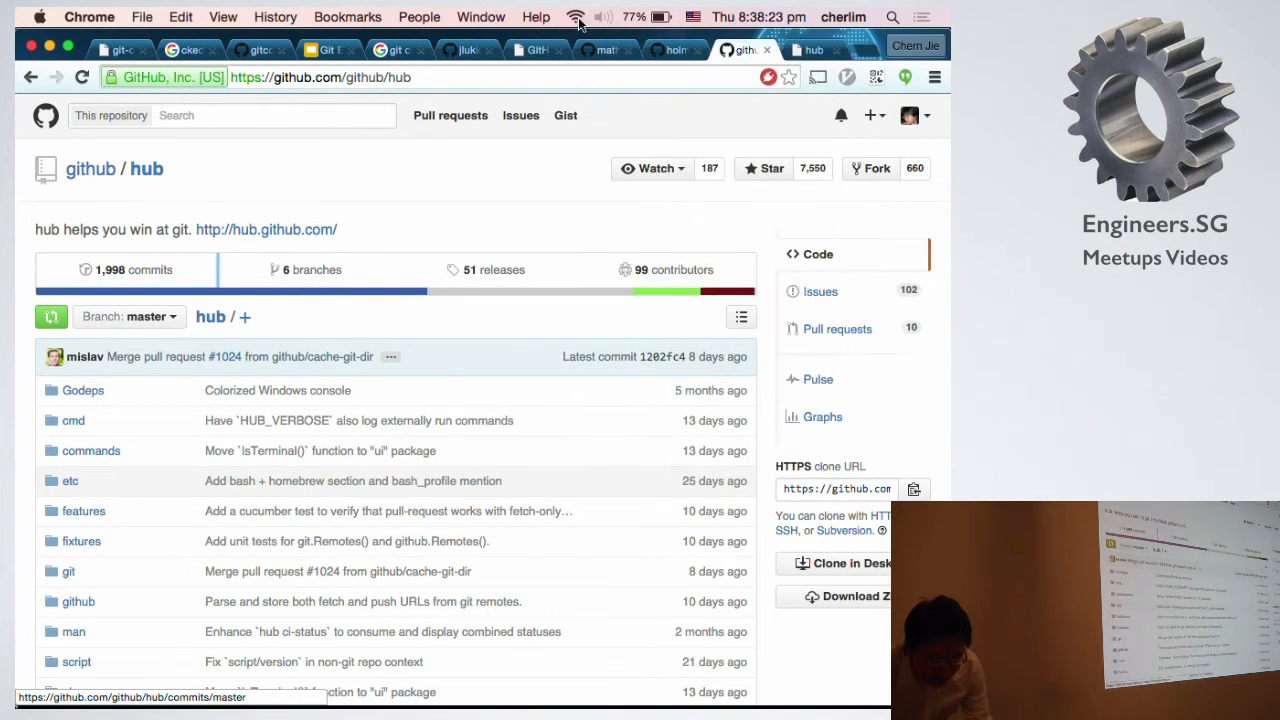
pyautogui.moveTo(608, 20)
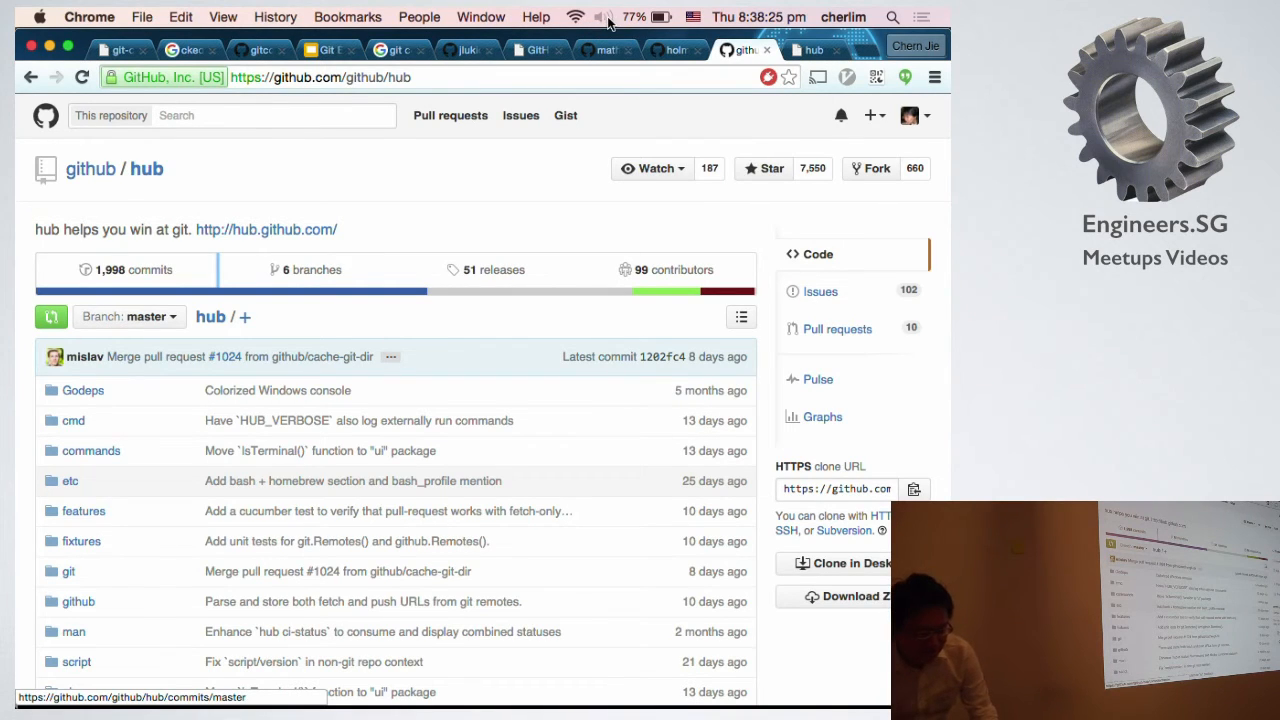
pyautogui.moveTo(585, 25)
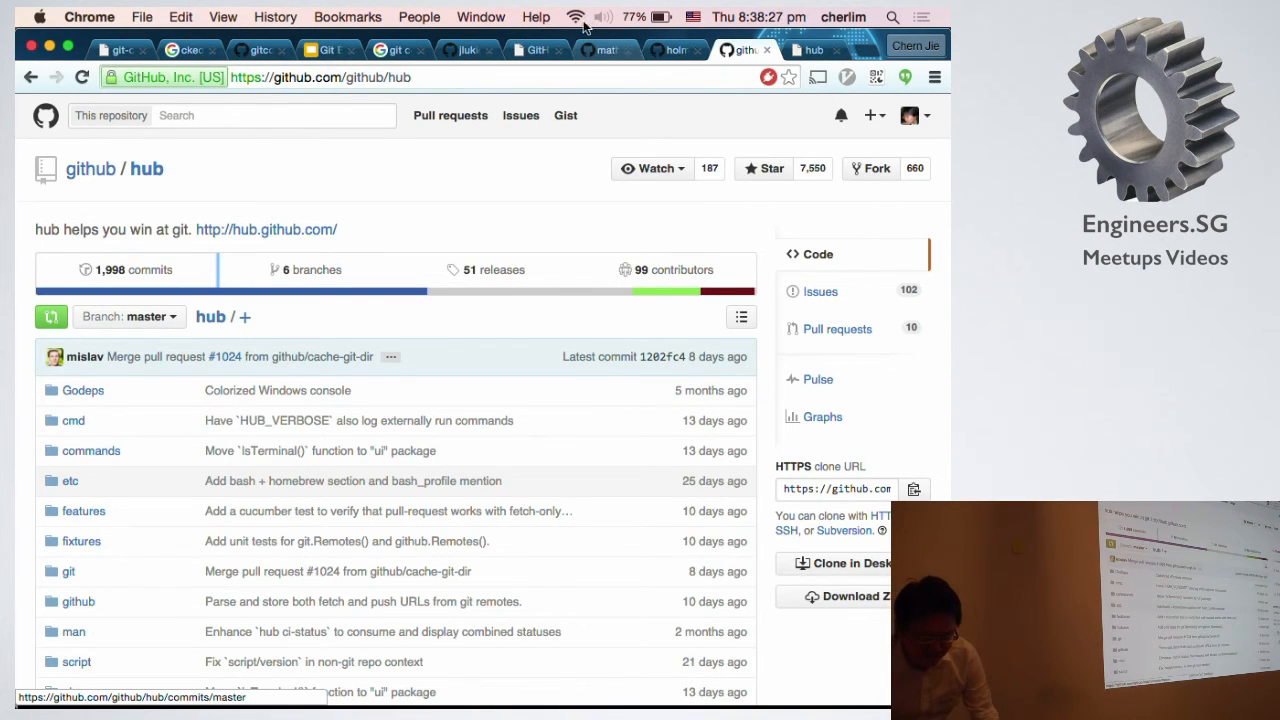
pyautogui.click(576, 17)
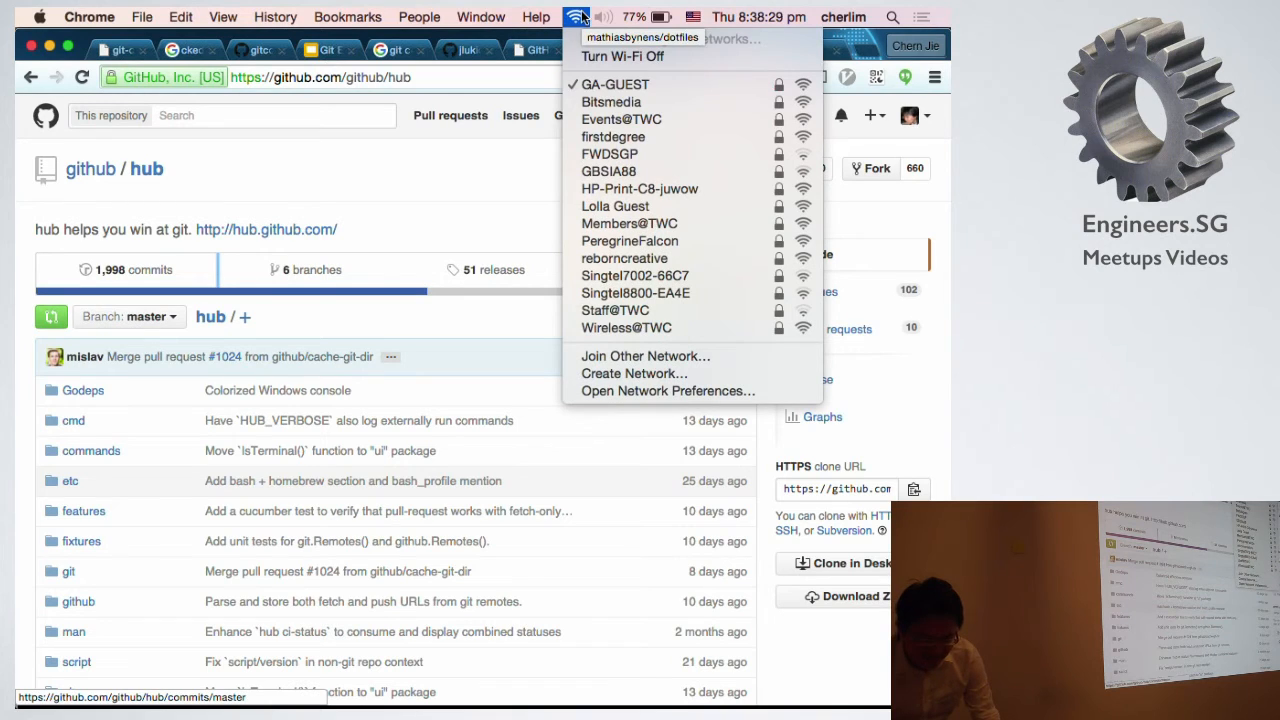
pyautogui.moveTo(622, 56)
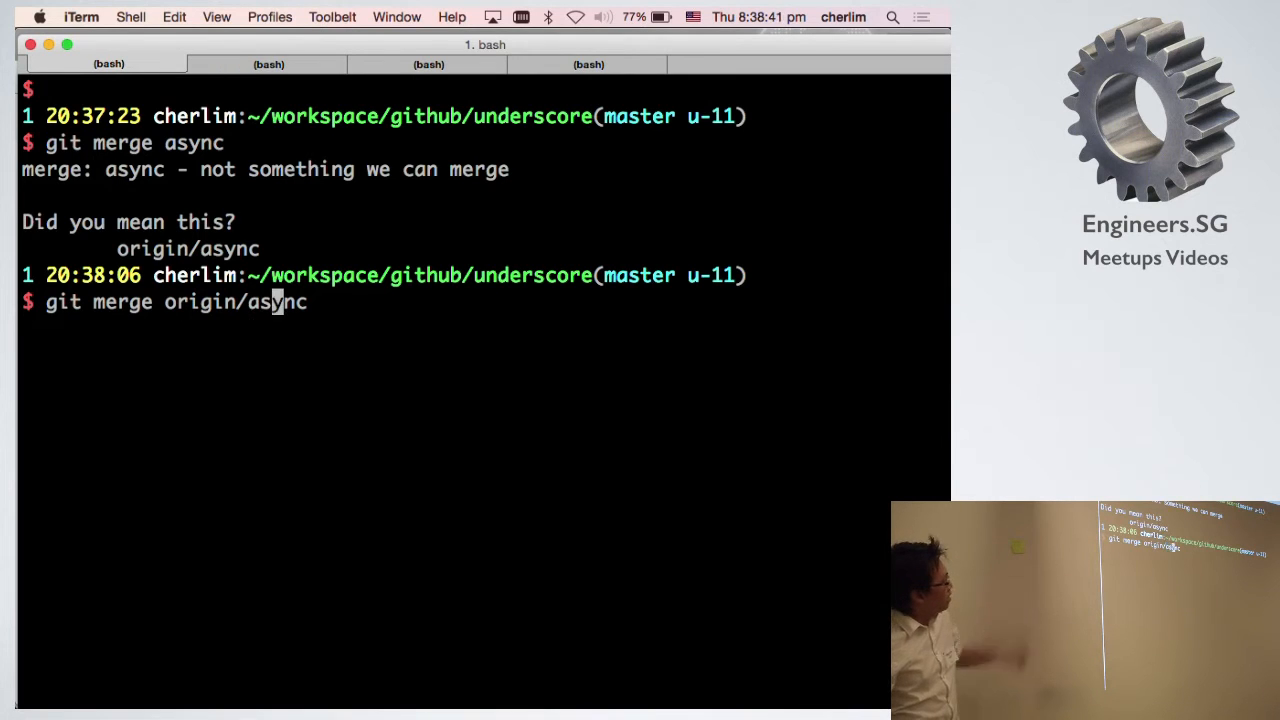
# Merge origin/async into master and read the conflicted files in .git/MERGE_MSG with less.
pyautogui.press('enter')
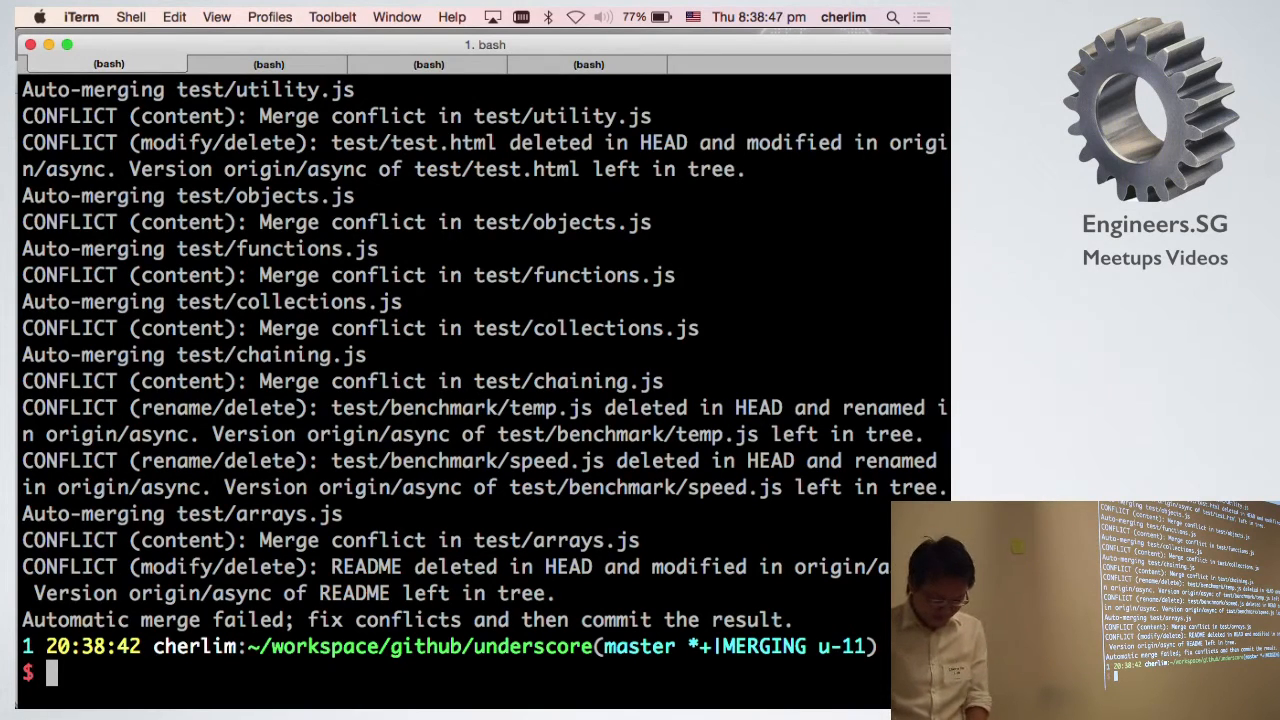
pyautogui.write('less')
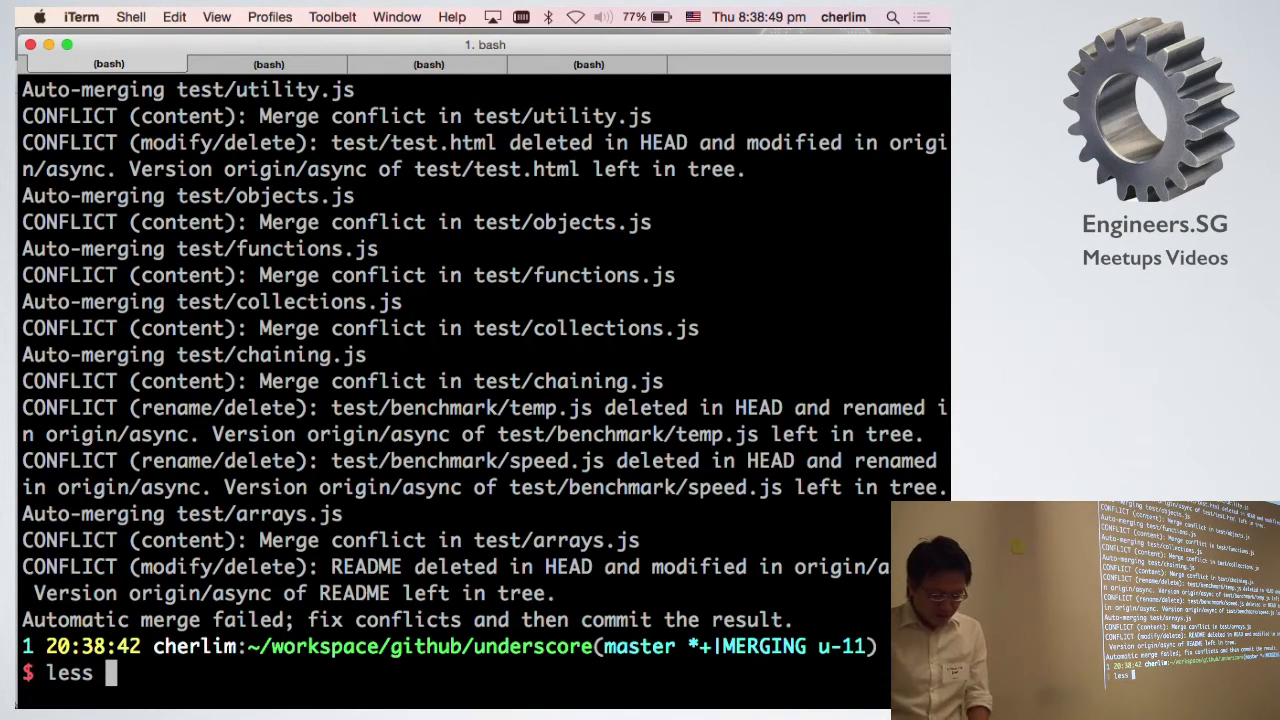
pyautogui.write('.')
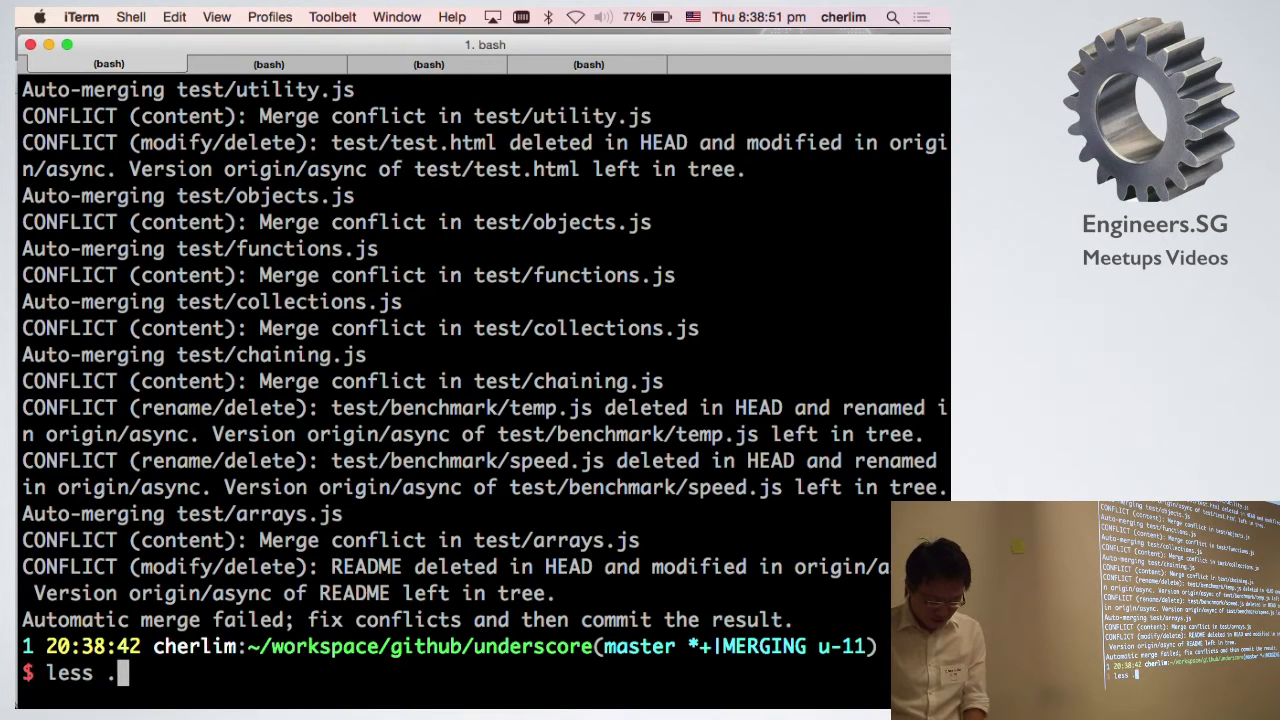
pyautogui.write('git/Me')
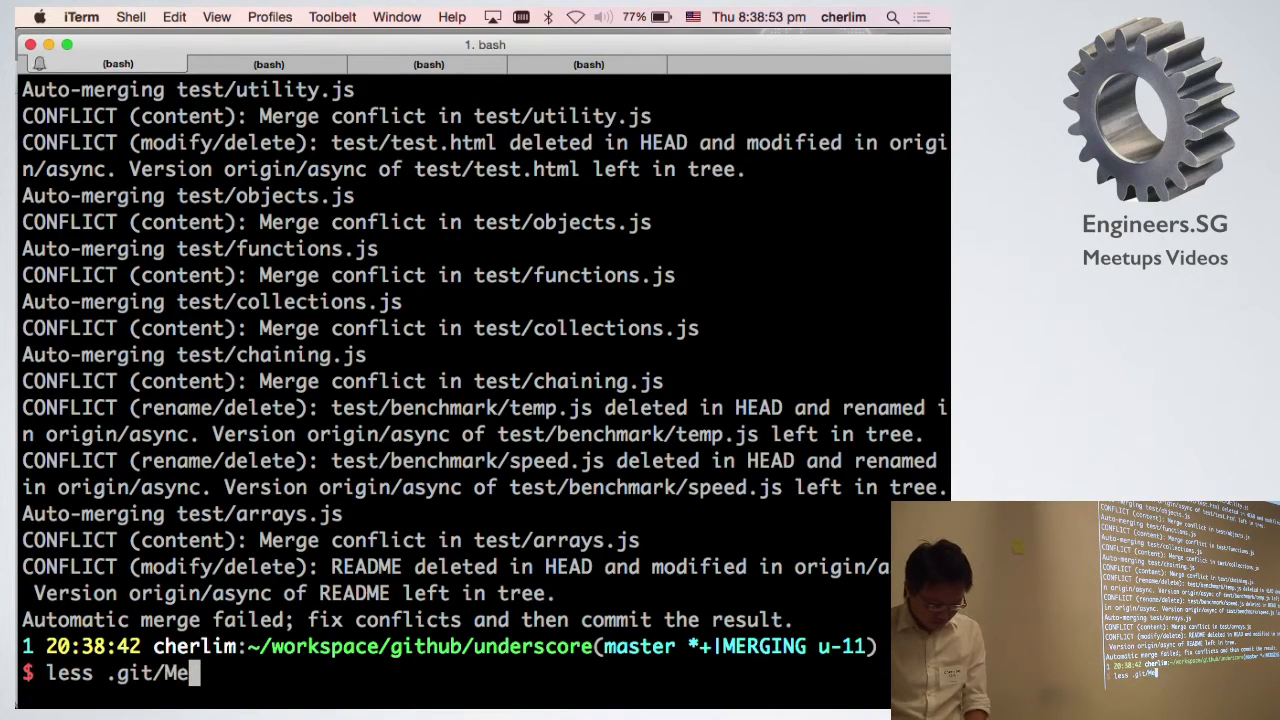
pyautogui.write('RGE_HEAD')
pyautogui.write('less .git/')
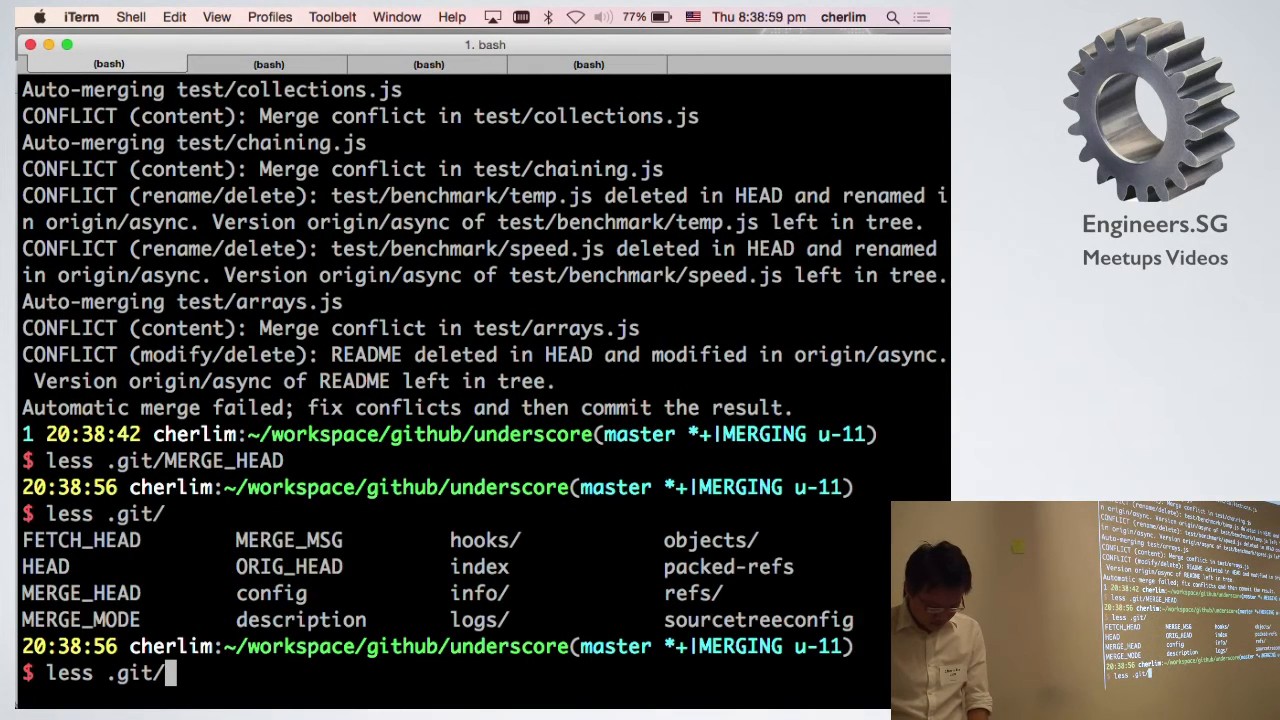
pyautogui.write('Me')
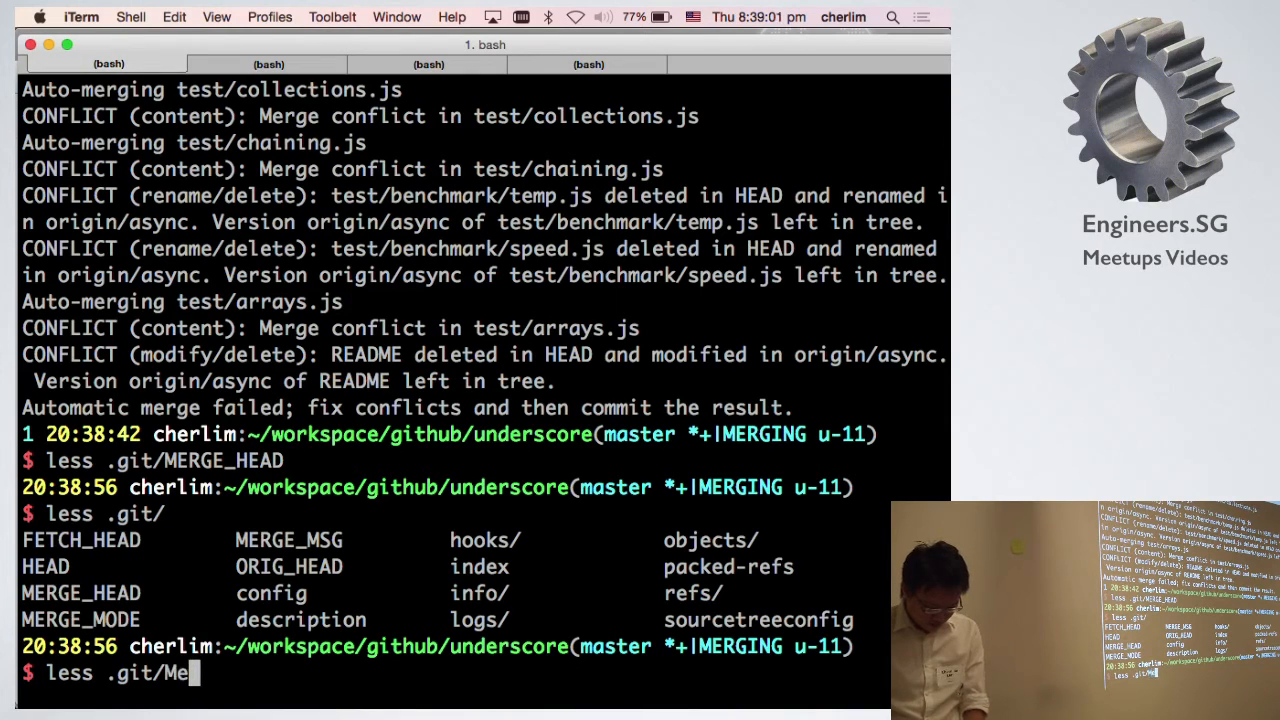
pyautogui.write('RGE_M')
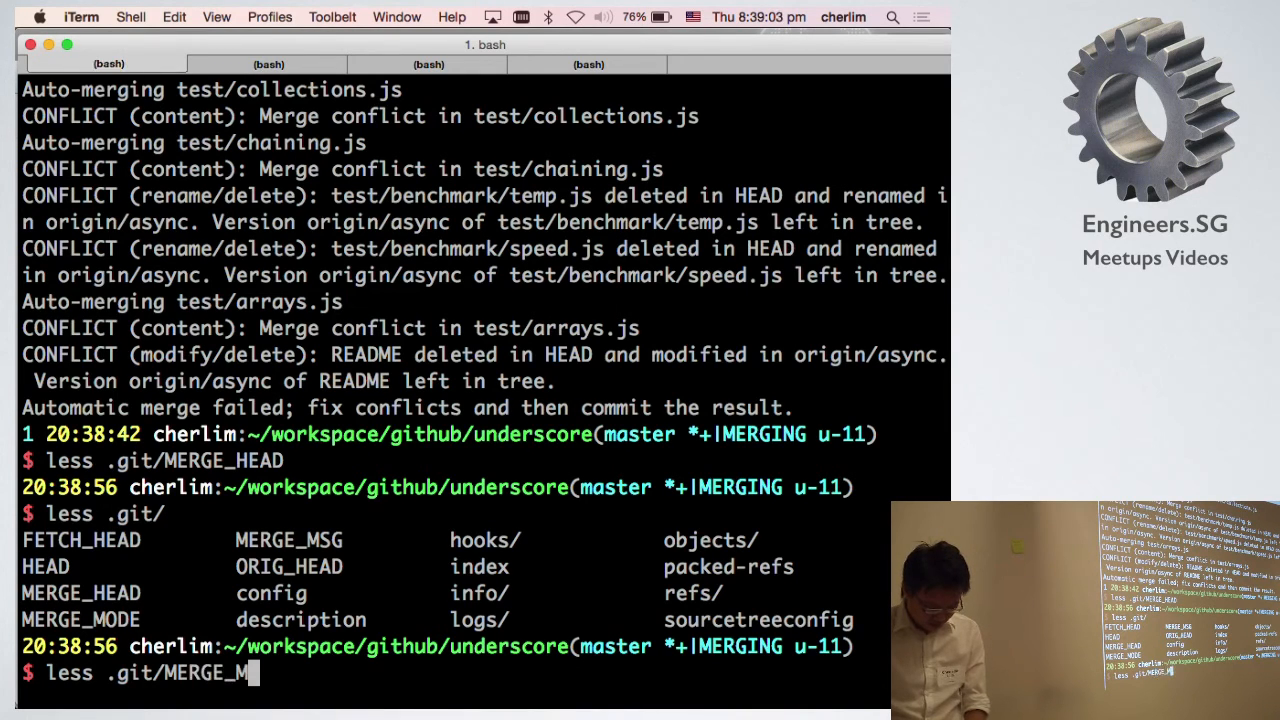
pyautogui.write('S')
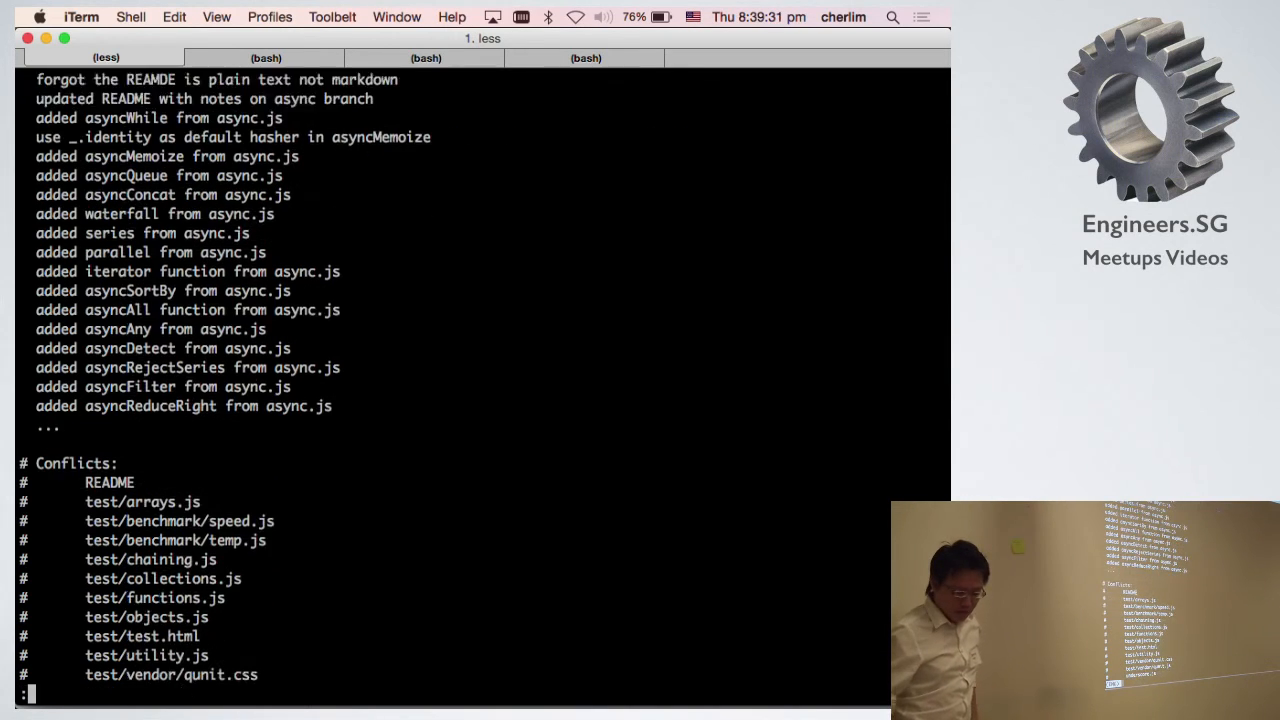
pyautogui.scroll(-3)
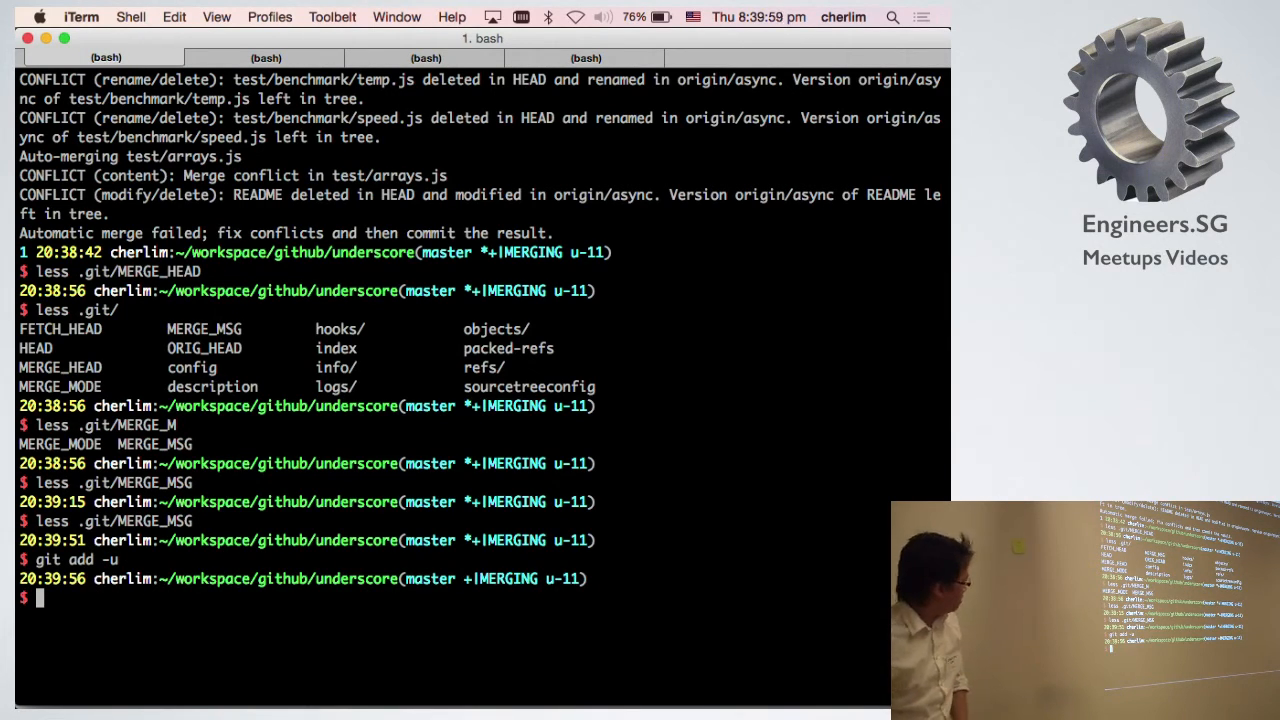
# Run git status to confirm all conflicts are fixed, then git commit for the merge.
pyautogui.write('git')
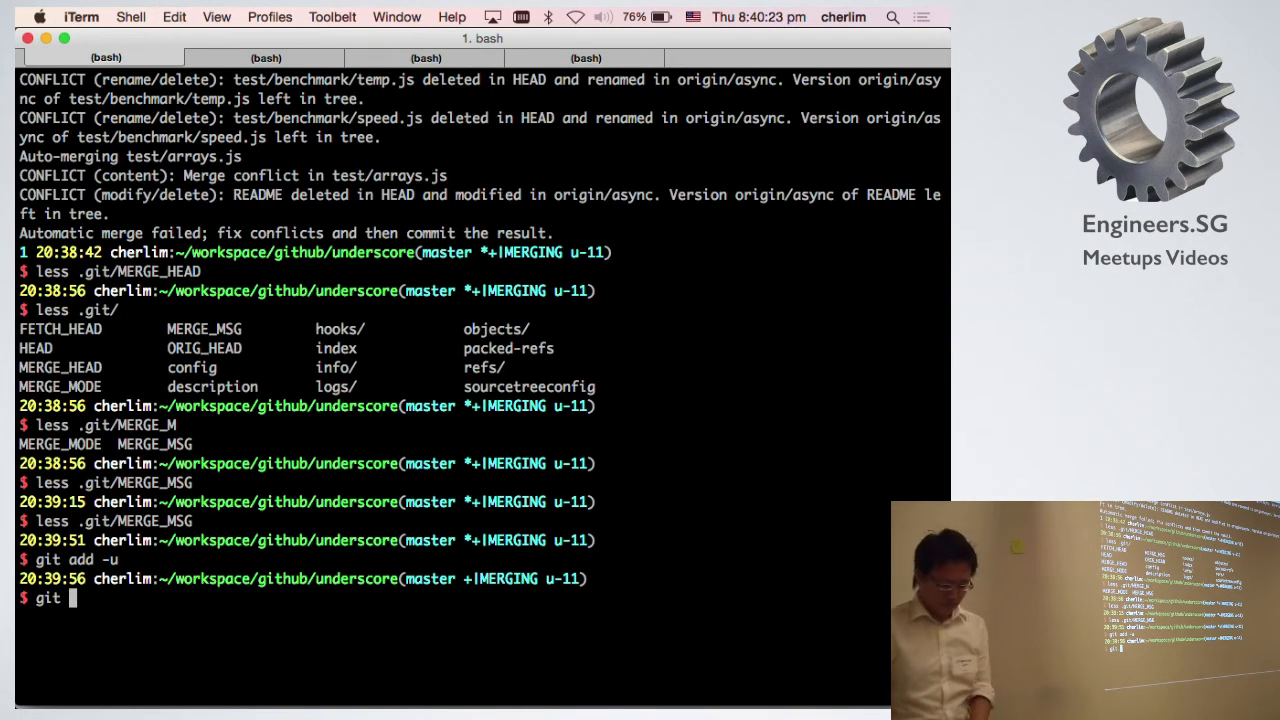
pyautogui.write('status')
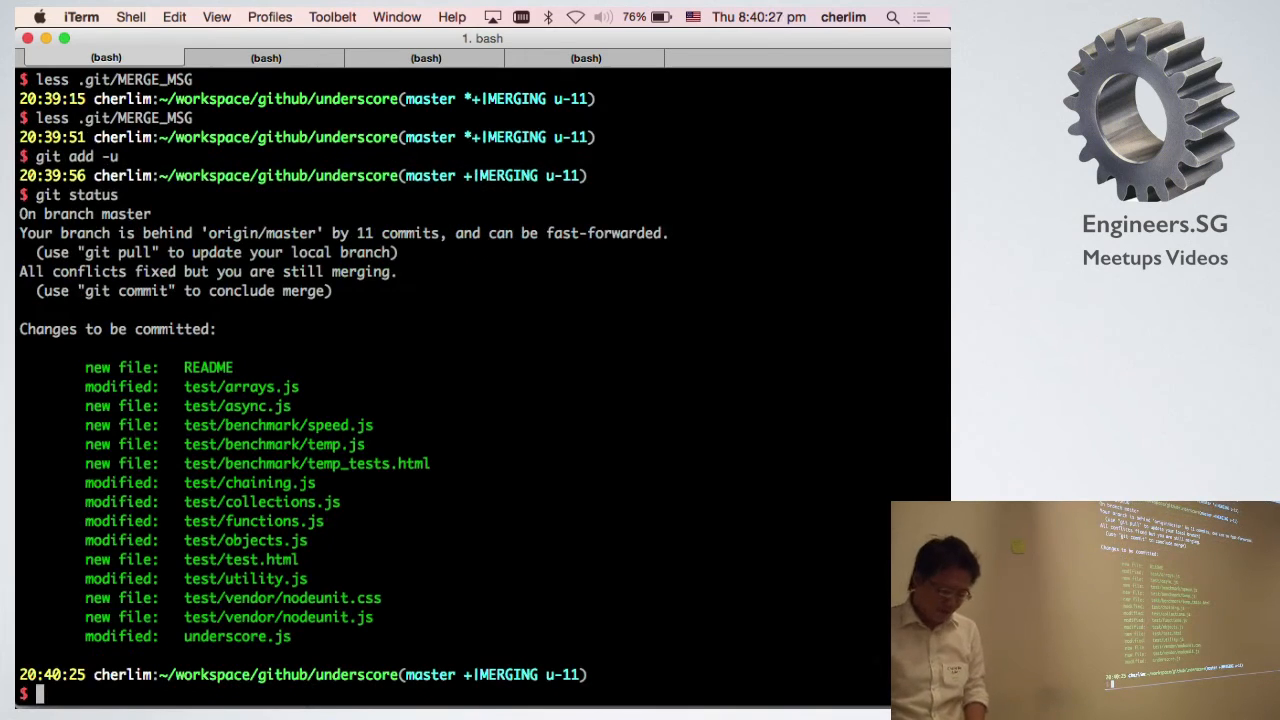
pyautogui.write('git')
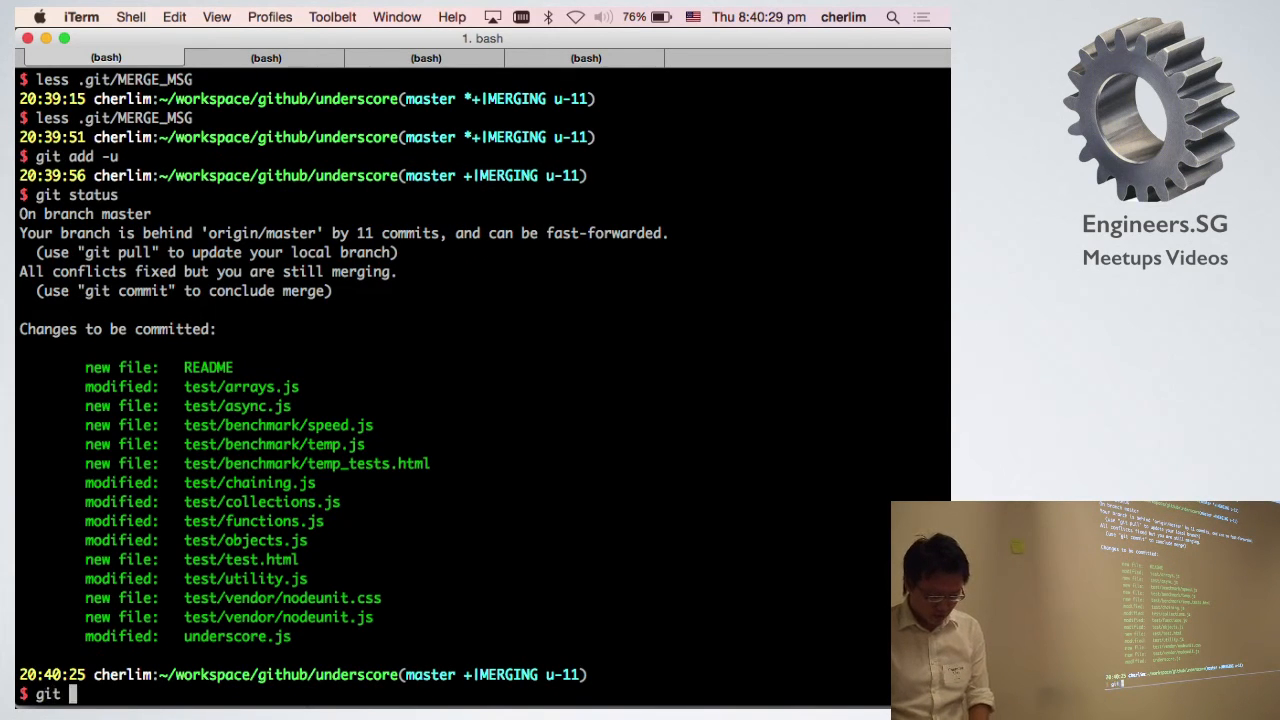
pyautogui.write('commit')
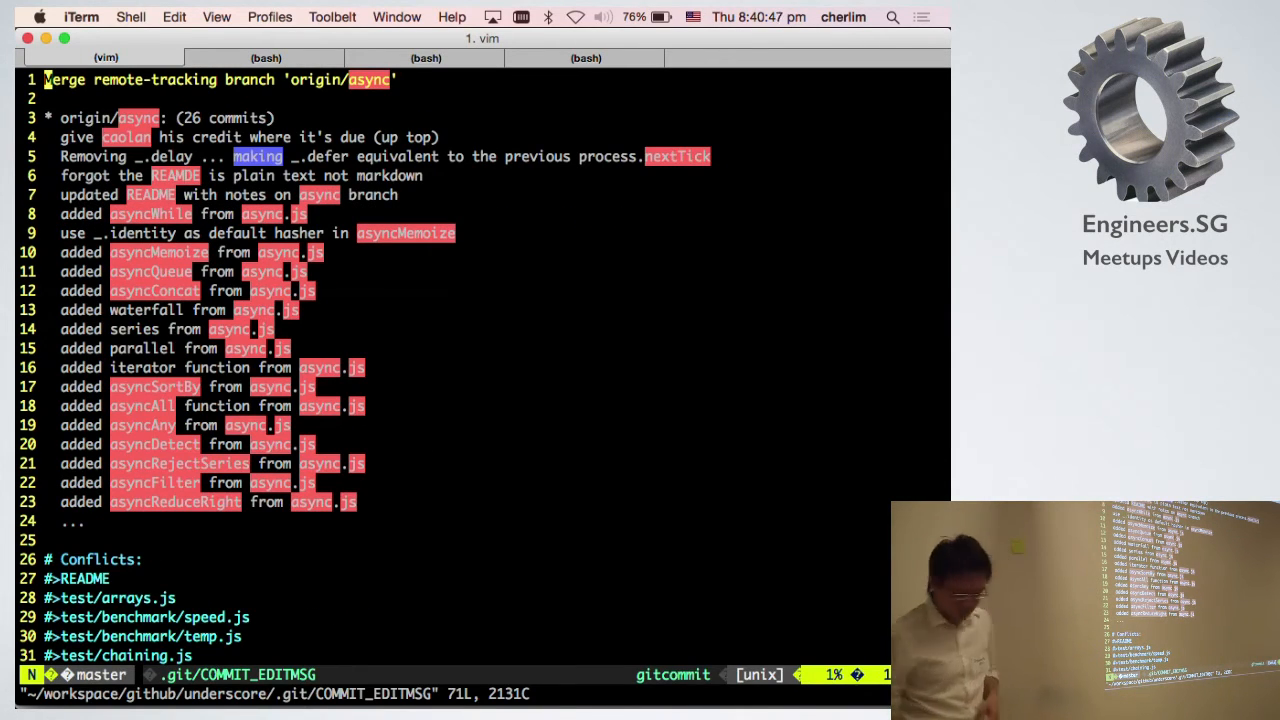
# Scroll through the vim merge commit message and quit the editor with :q.
pyautogui.scroll(-3)
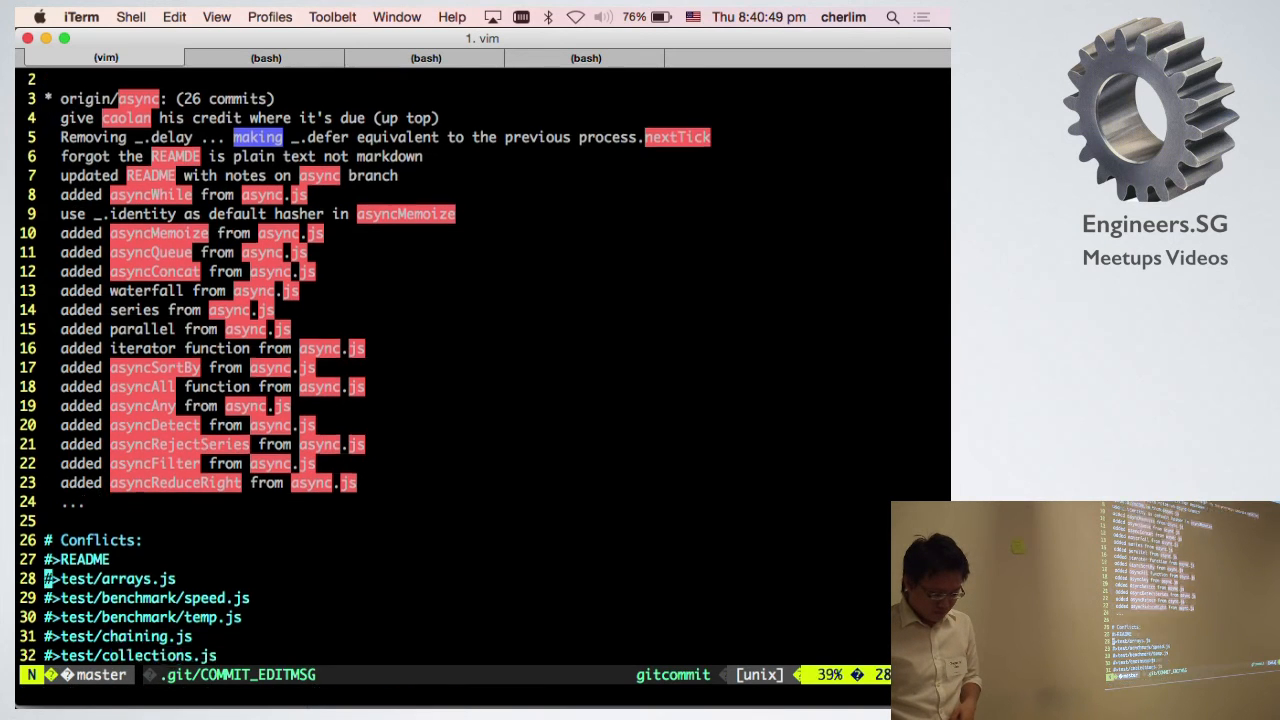
pyautogui.scroll(-3)
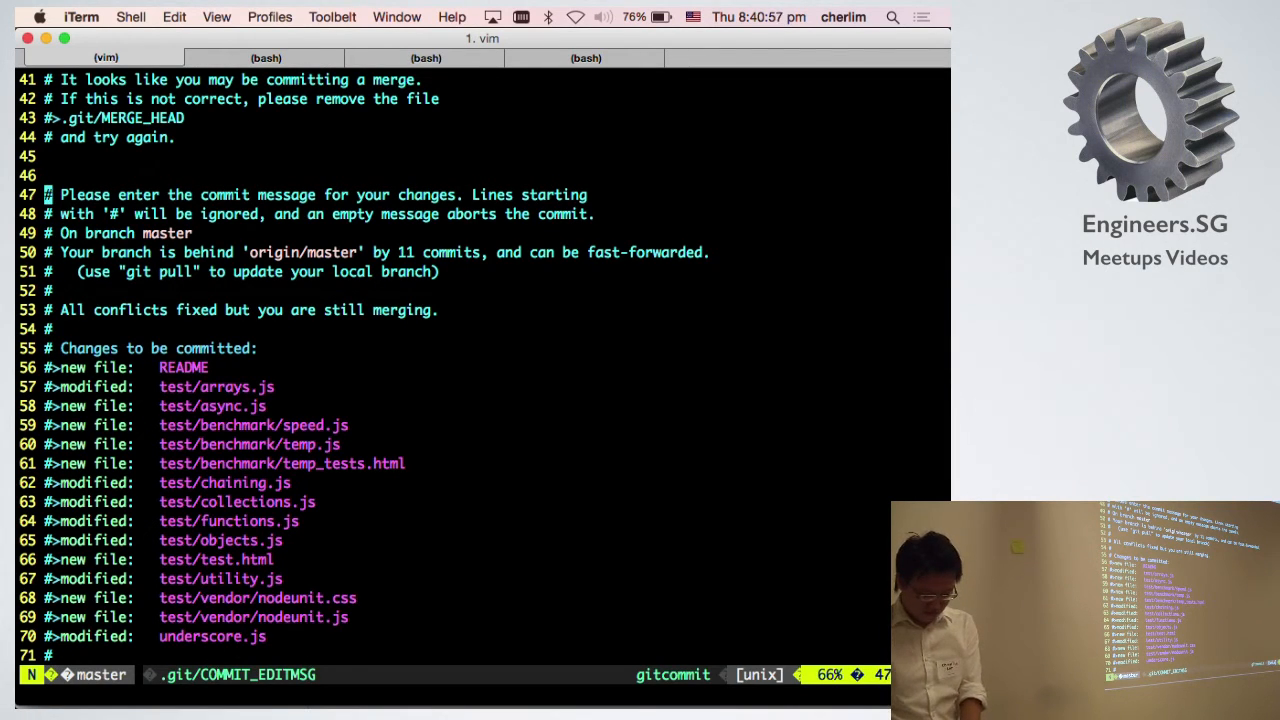
pyautogui.press('V')
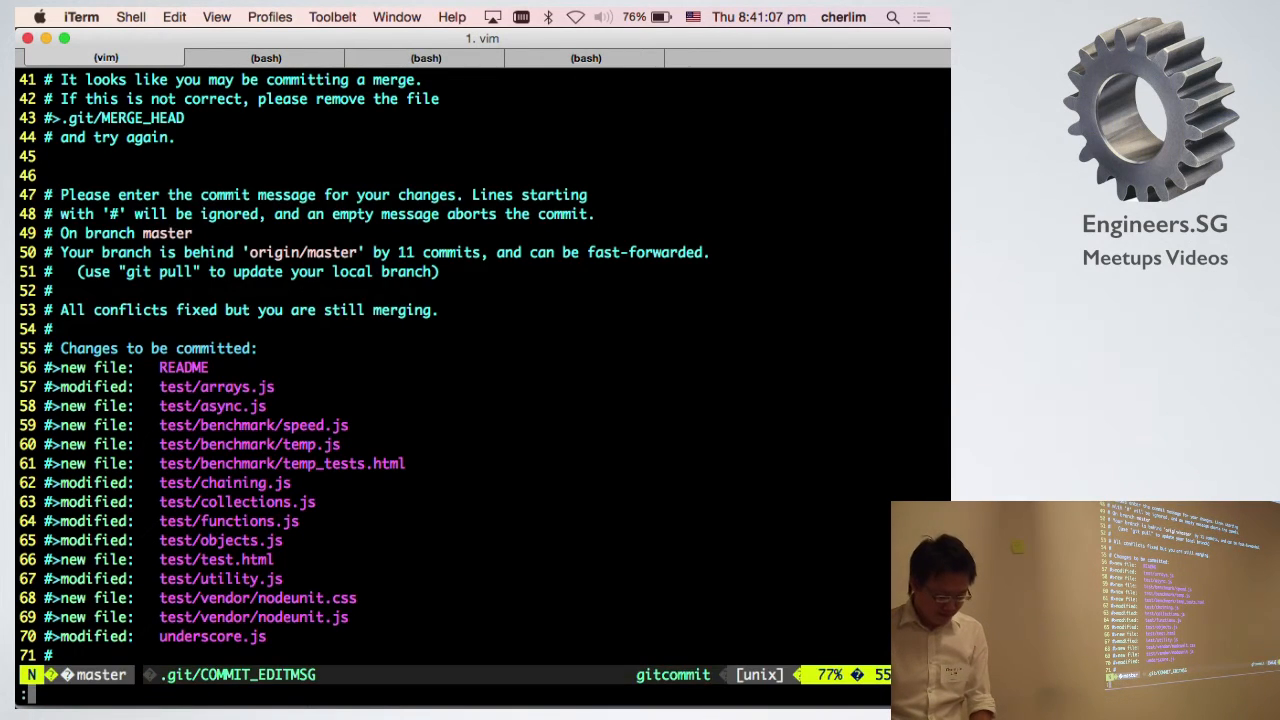
pyautogui.write(':q')
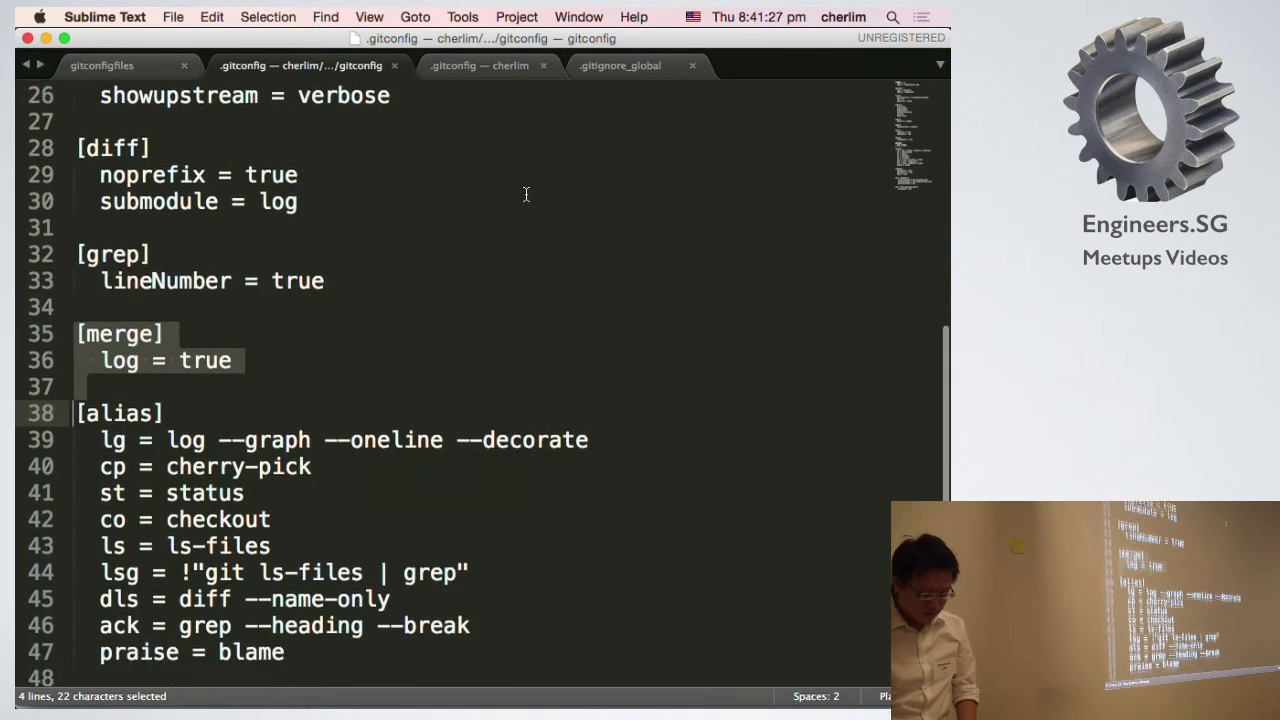
pyautogui.scroll(-3)
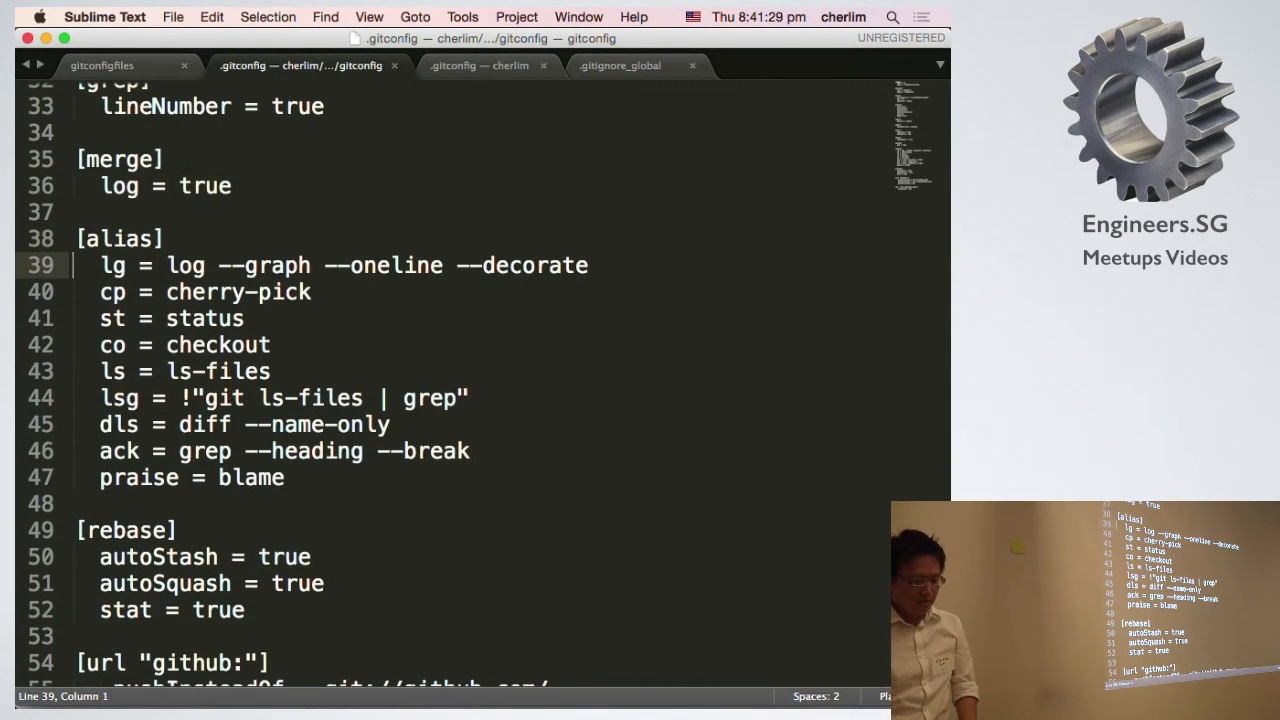
pyautogui.moveTo(100, 265); pyautogui.dragTo(100, 503)
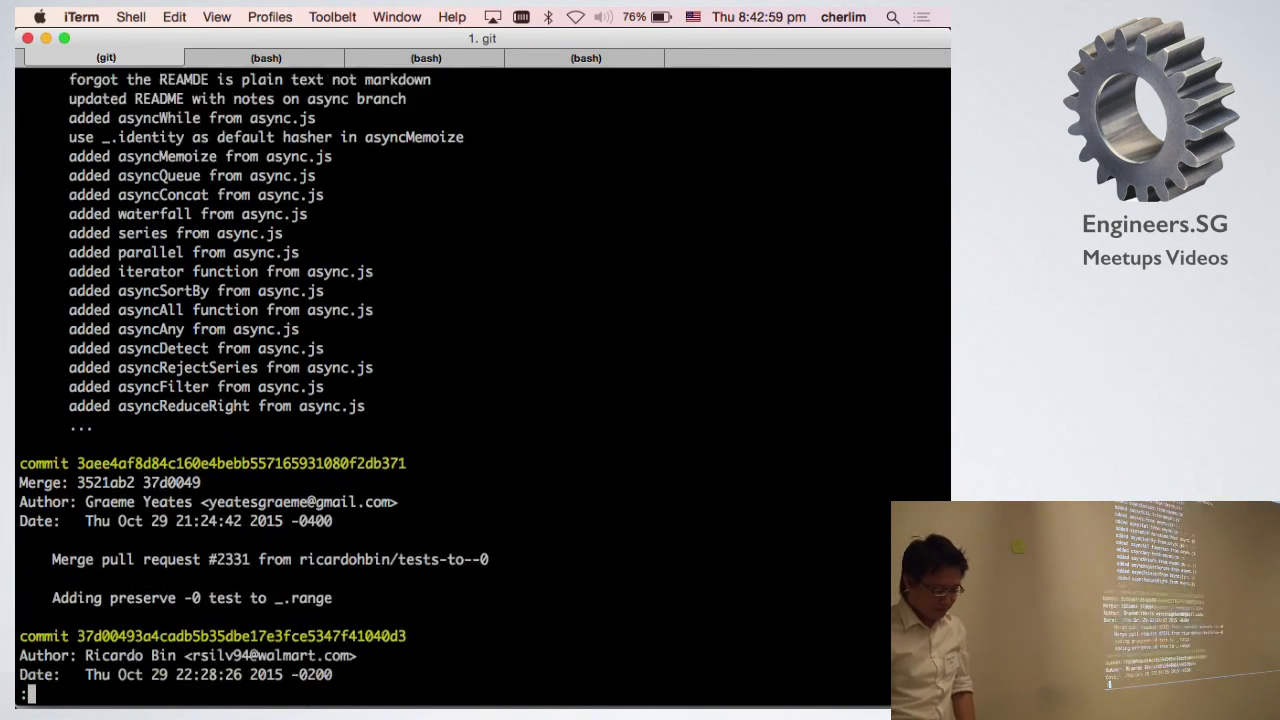
# Leave the pager and run the git lg alias to draw the decorated one-line graph.
pyautogui.scroll(-3)
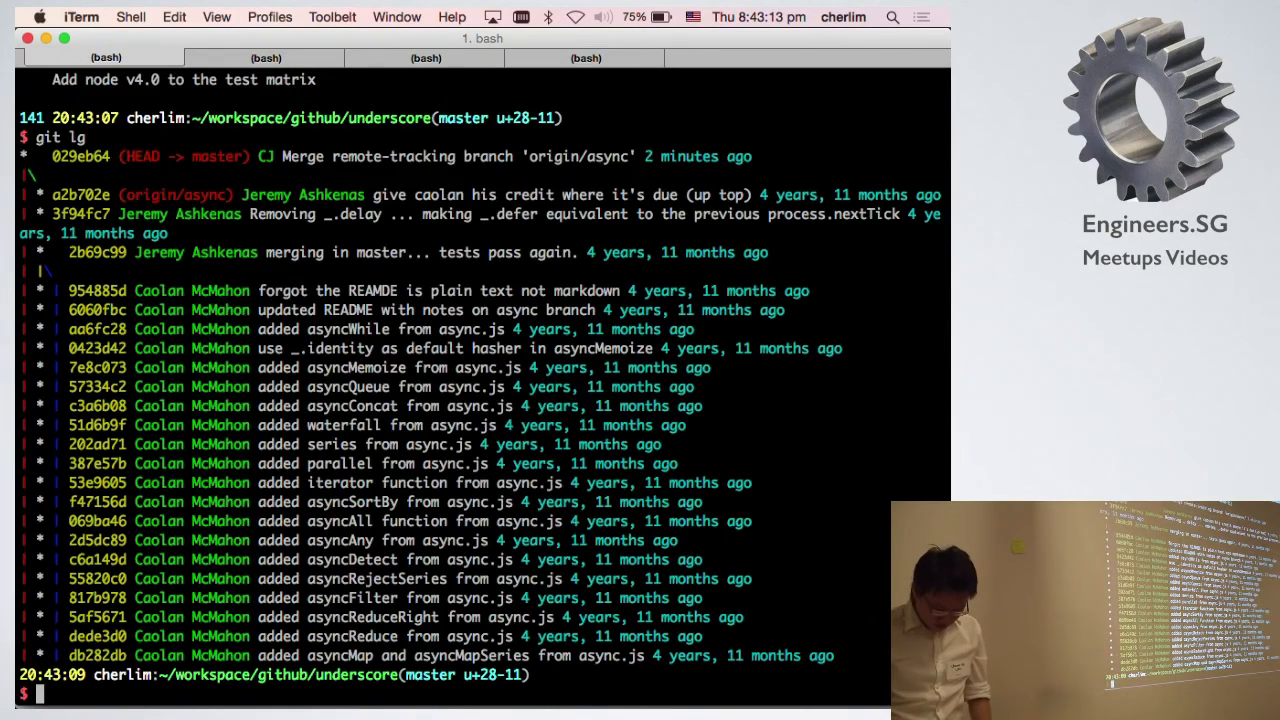
pyautogui.write('git lg')
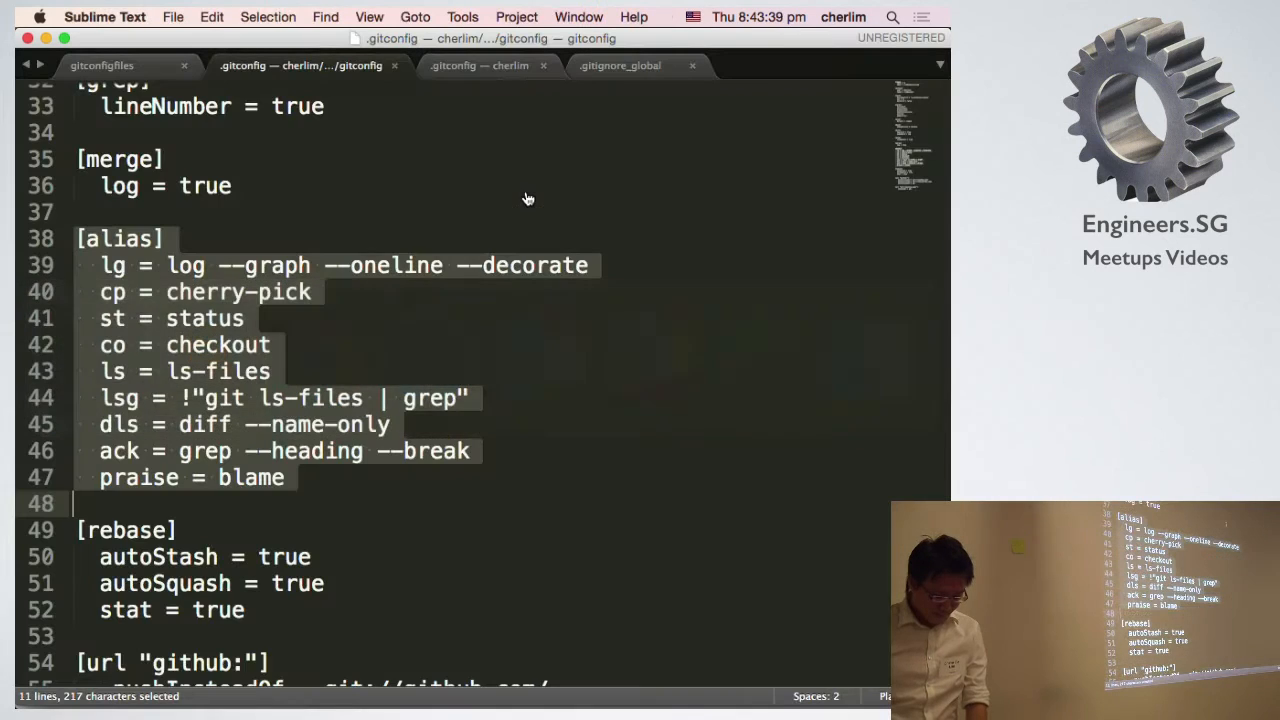
# Highlight the [rebase] settings and add a 'git rebase --autosquash' example line beneath them.
pyautogui.scroll(-3)
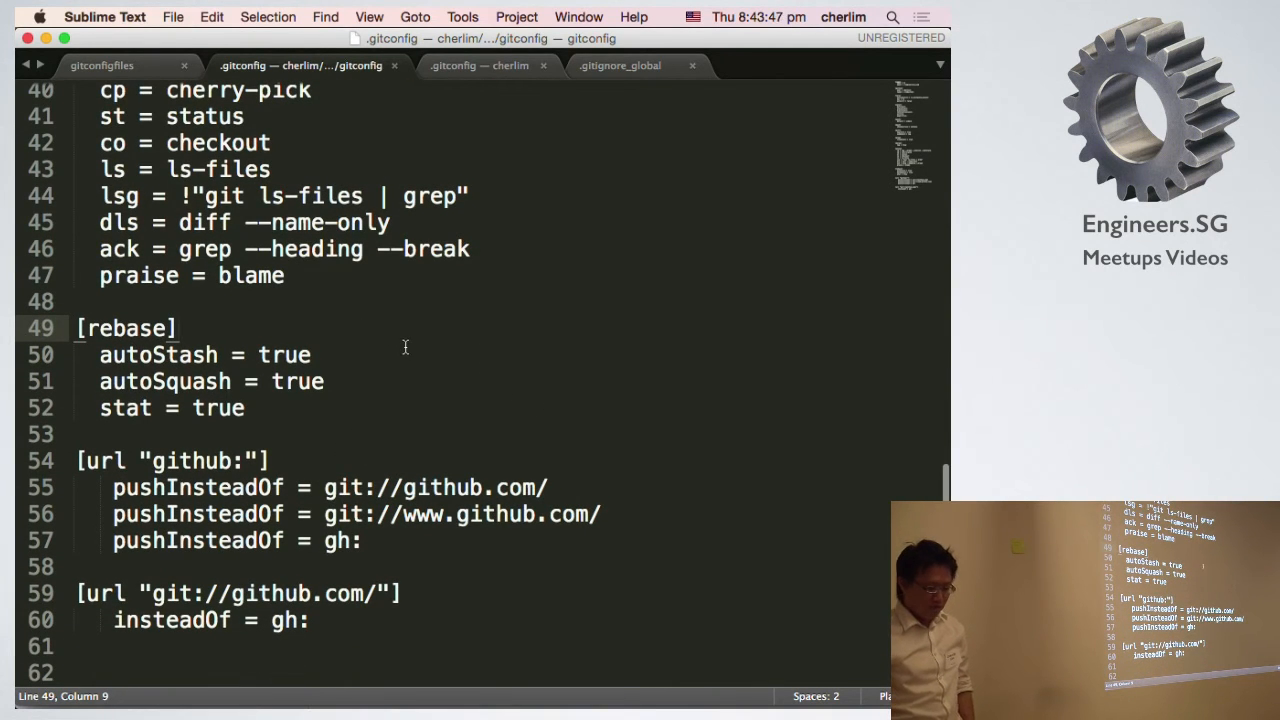
pyautogui.moveTo(77, 328); pyautogui.dragTo(77, 433)
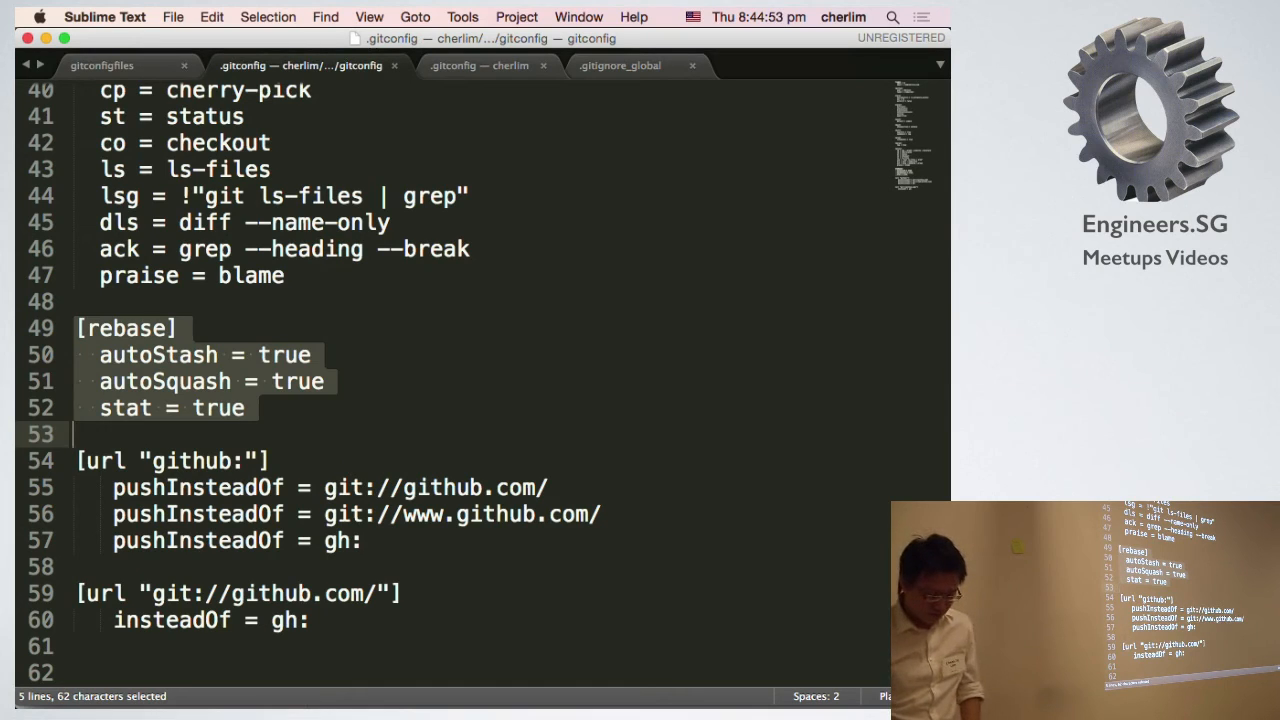
pyautogui.write('got')
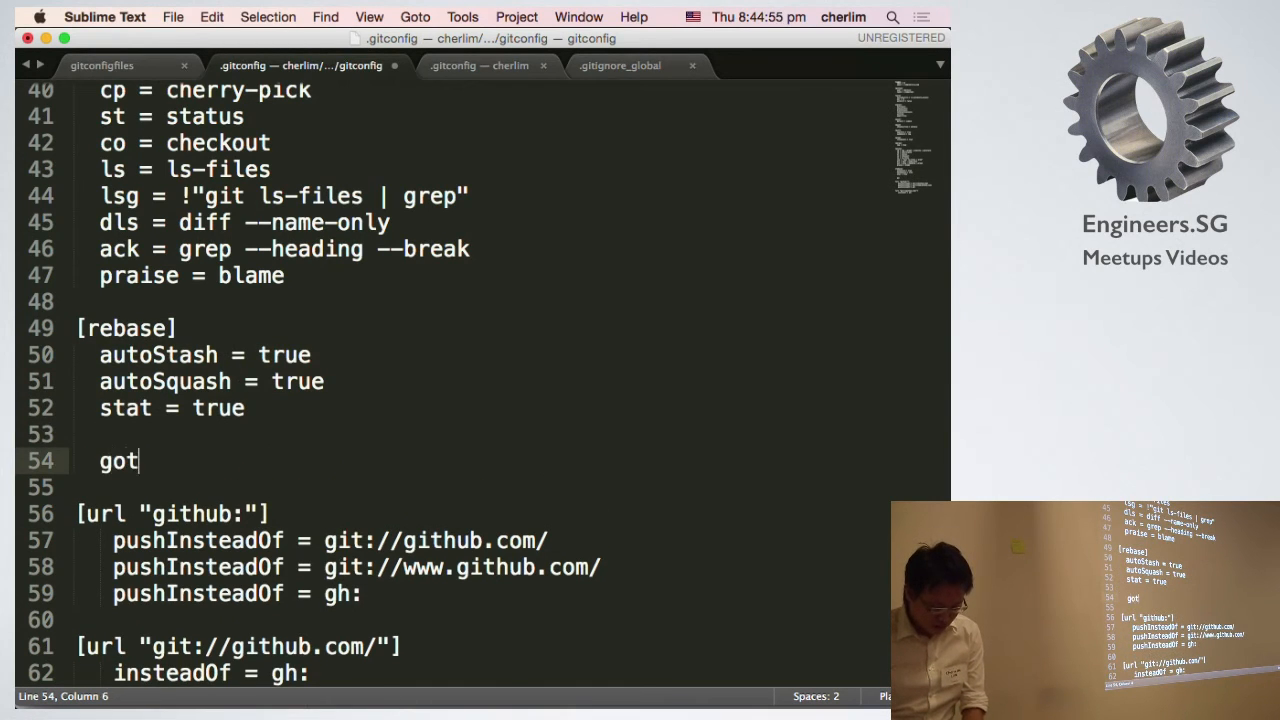
pyautogui.write('git rebase -')
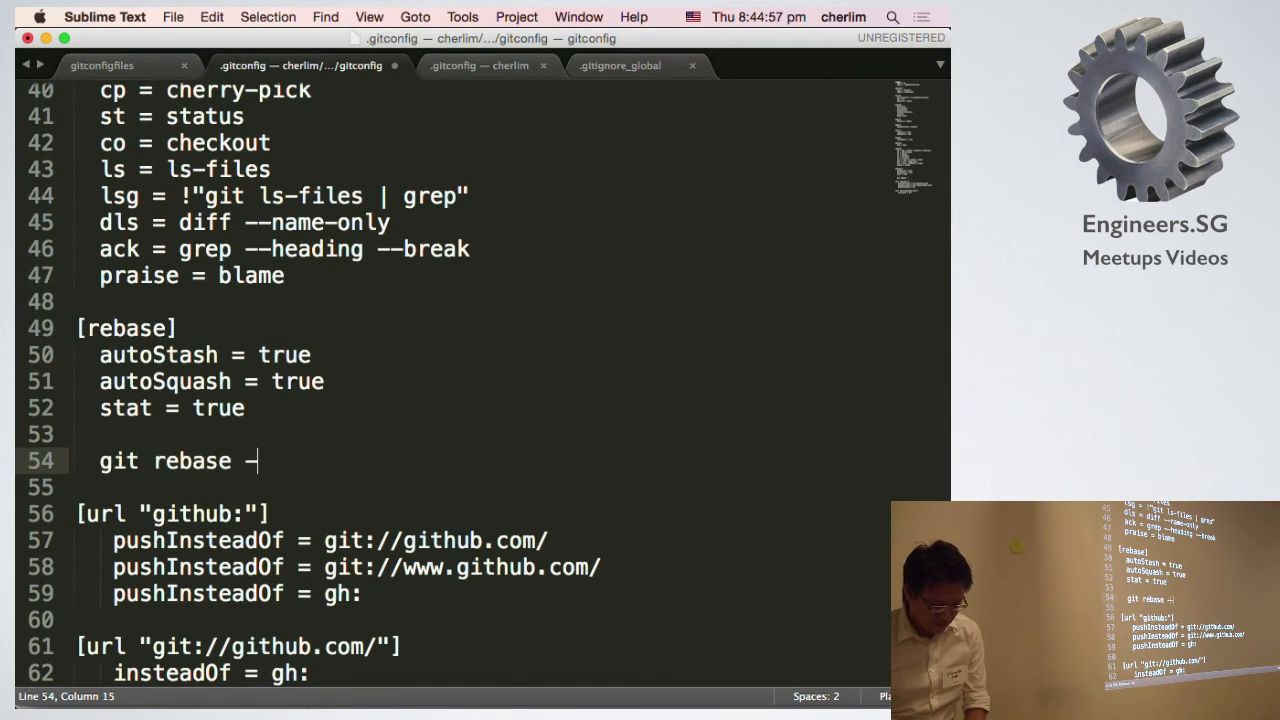
pyautogui.write('-autostash')
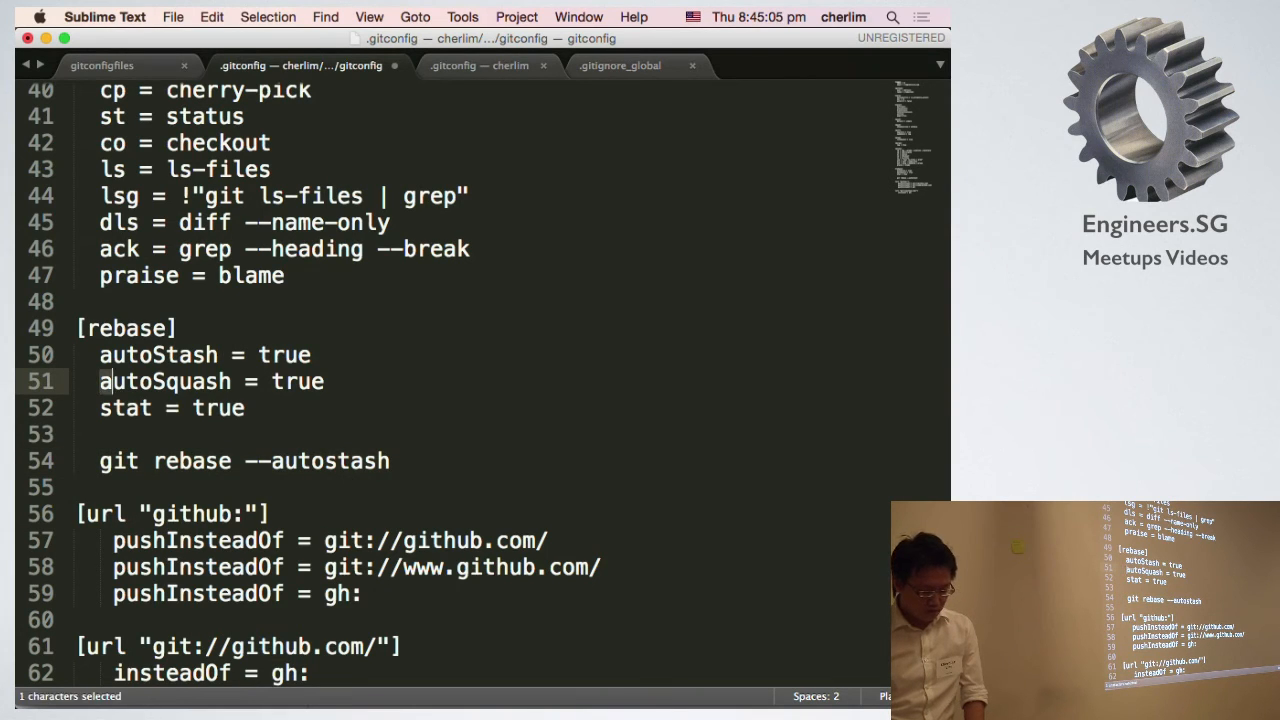
pyautogui.click(390, 461)
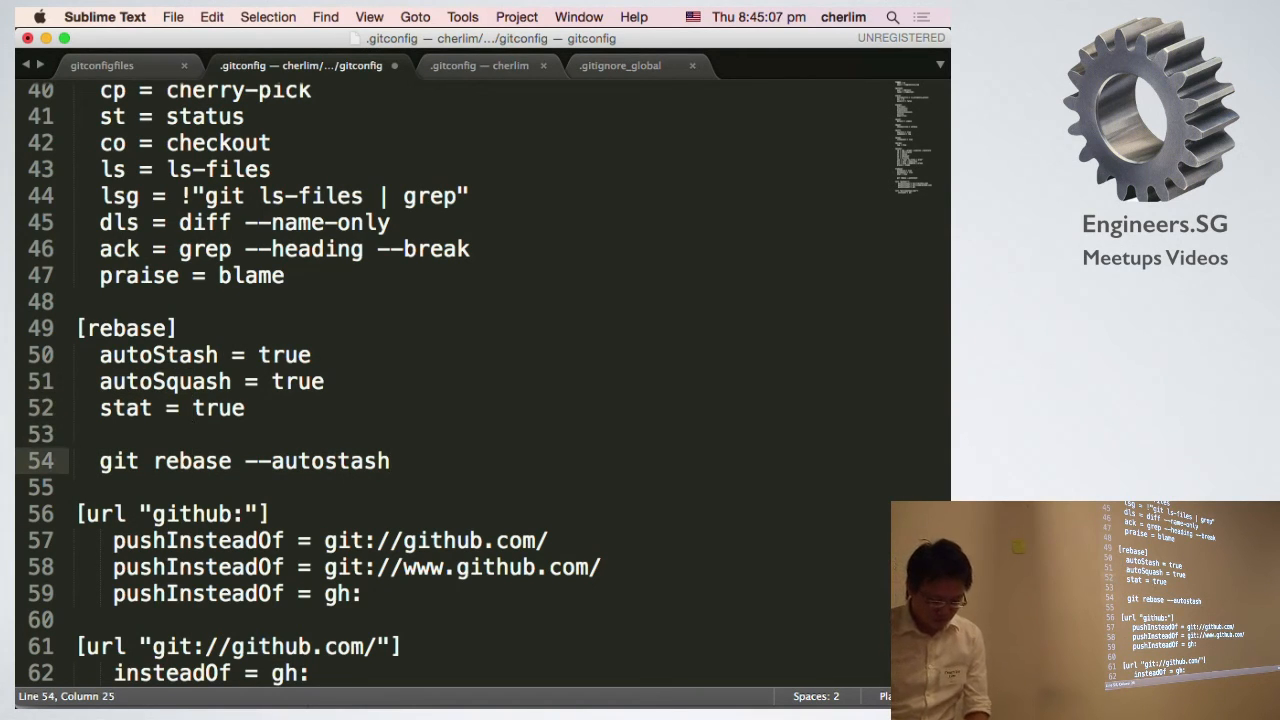
pyautogui.doubleClick(363, 461)
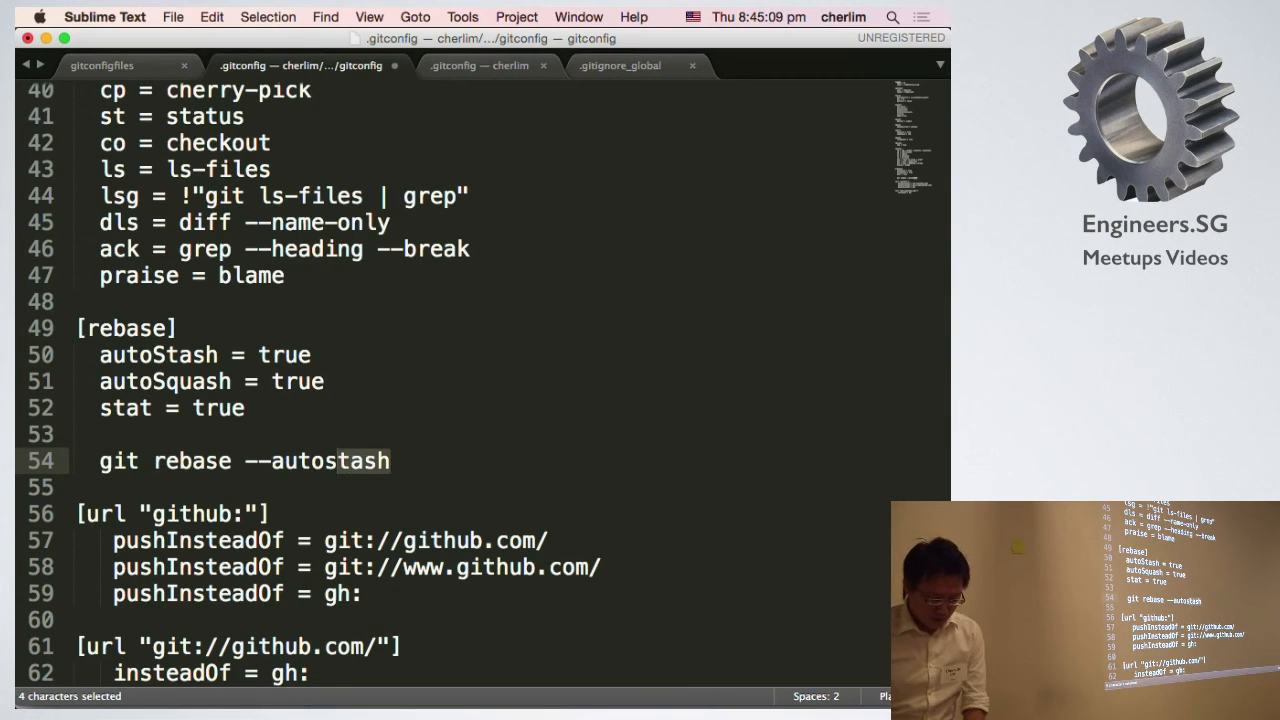
pyautogui.write('squash')
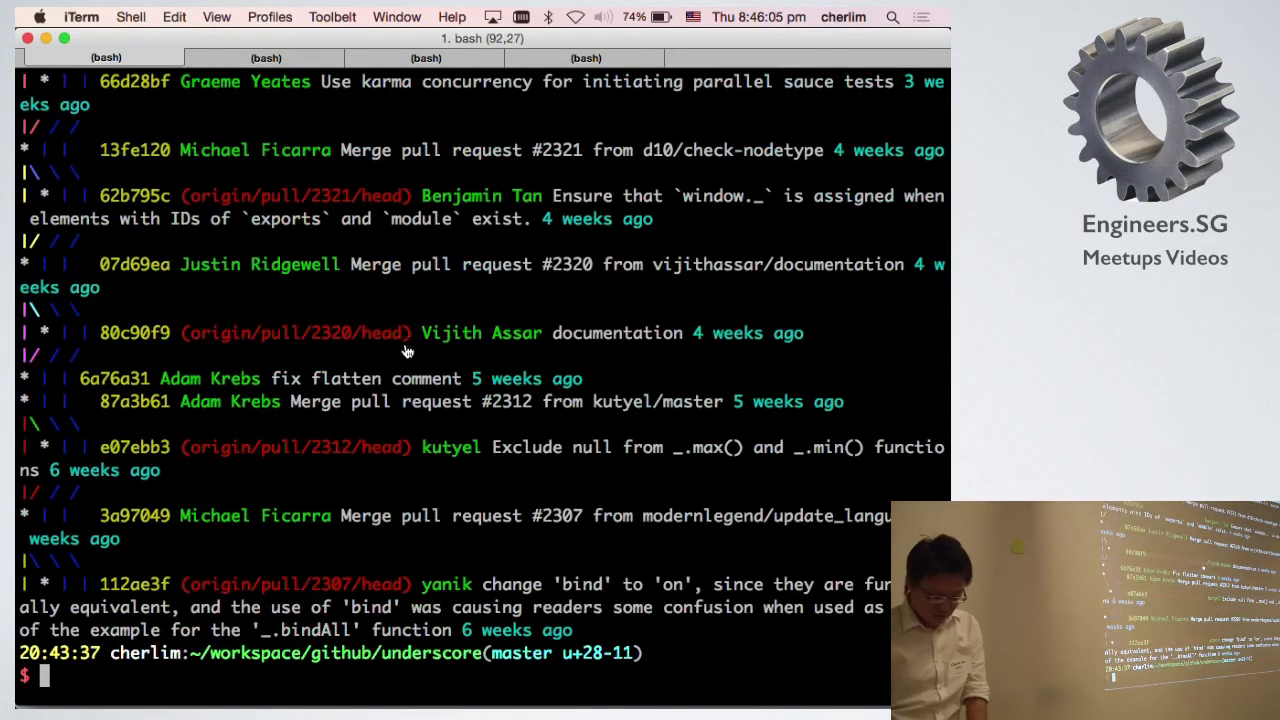
# Run git reset --hard origin/master so local master matches the remote.
pyautogui.write('git')
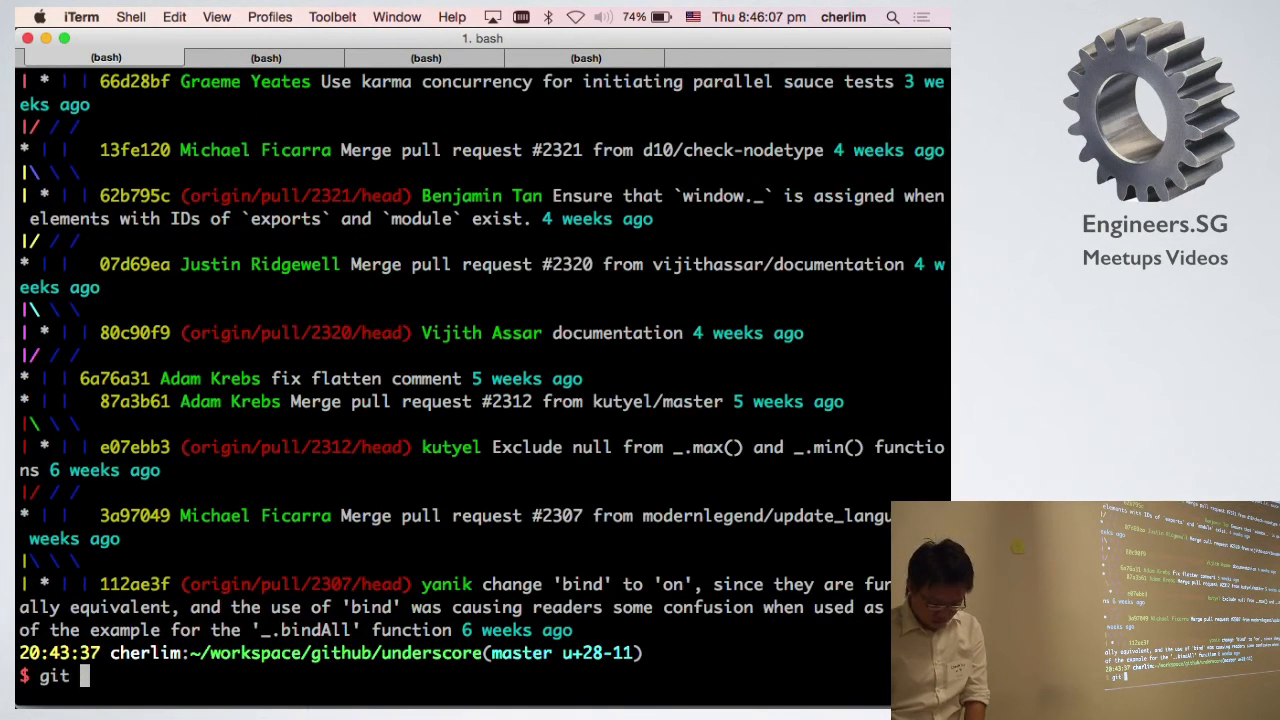
pyautogui.write('me')
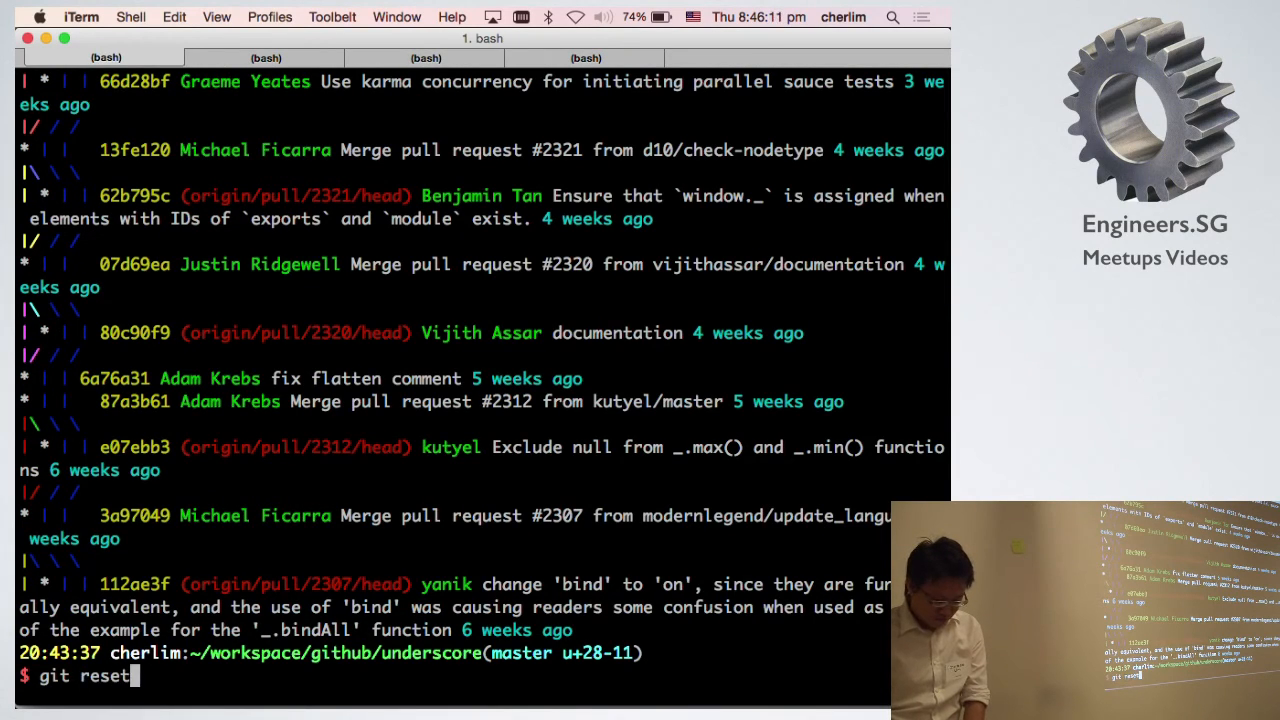
pyautogui.write('--hard')
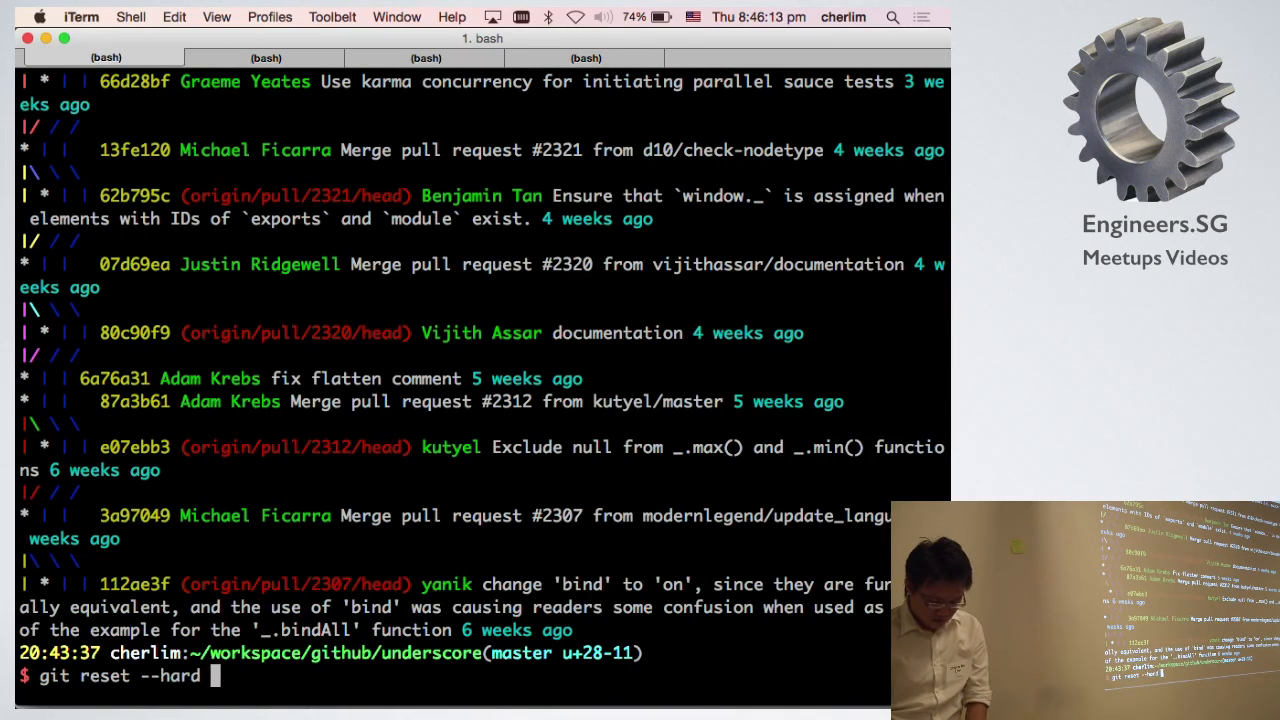
pyautogui.write('origin/master')
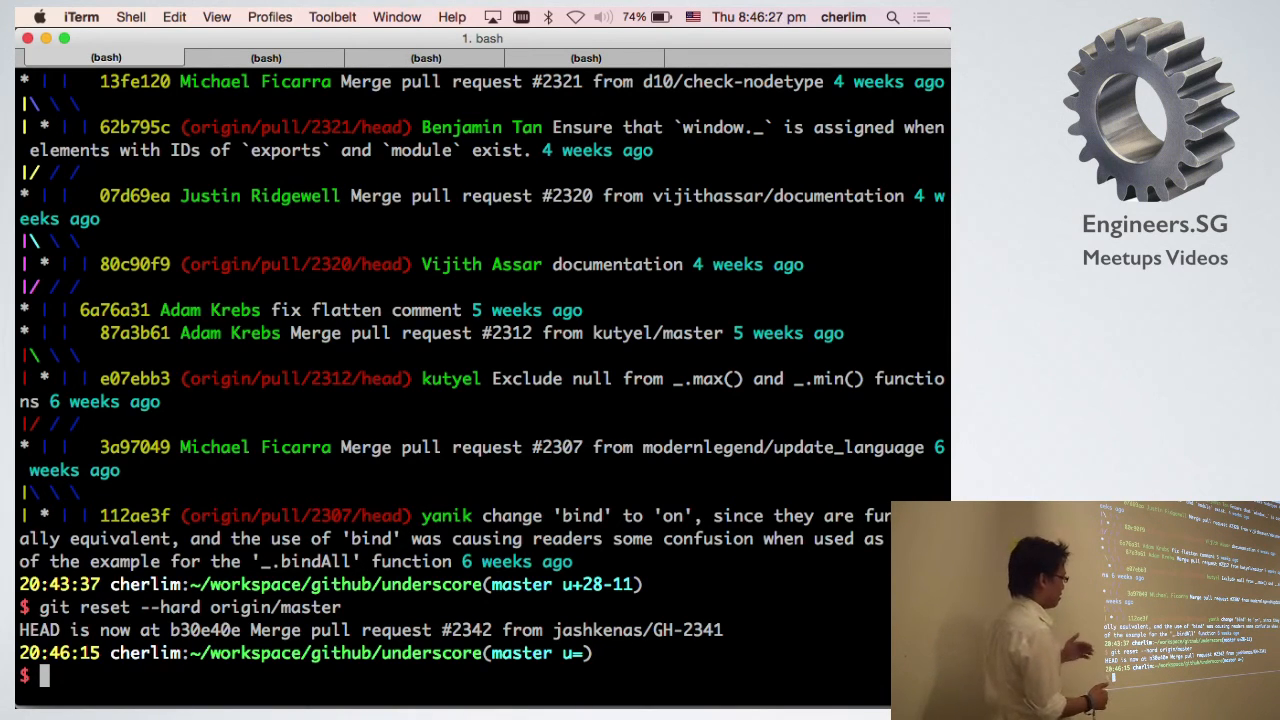
pyautogui.write('git l')
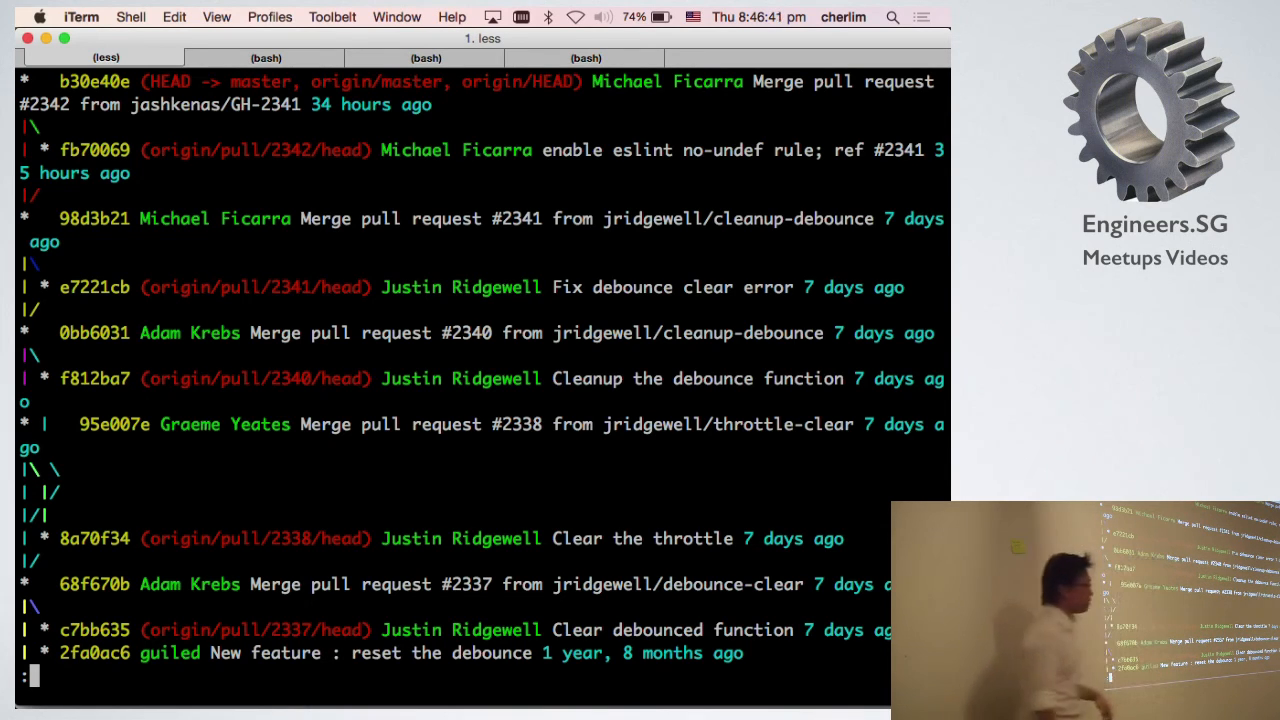
# Quit the log viewer and run git checkout async to create the tracking branch.
pyautogui.press('q')
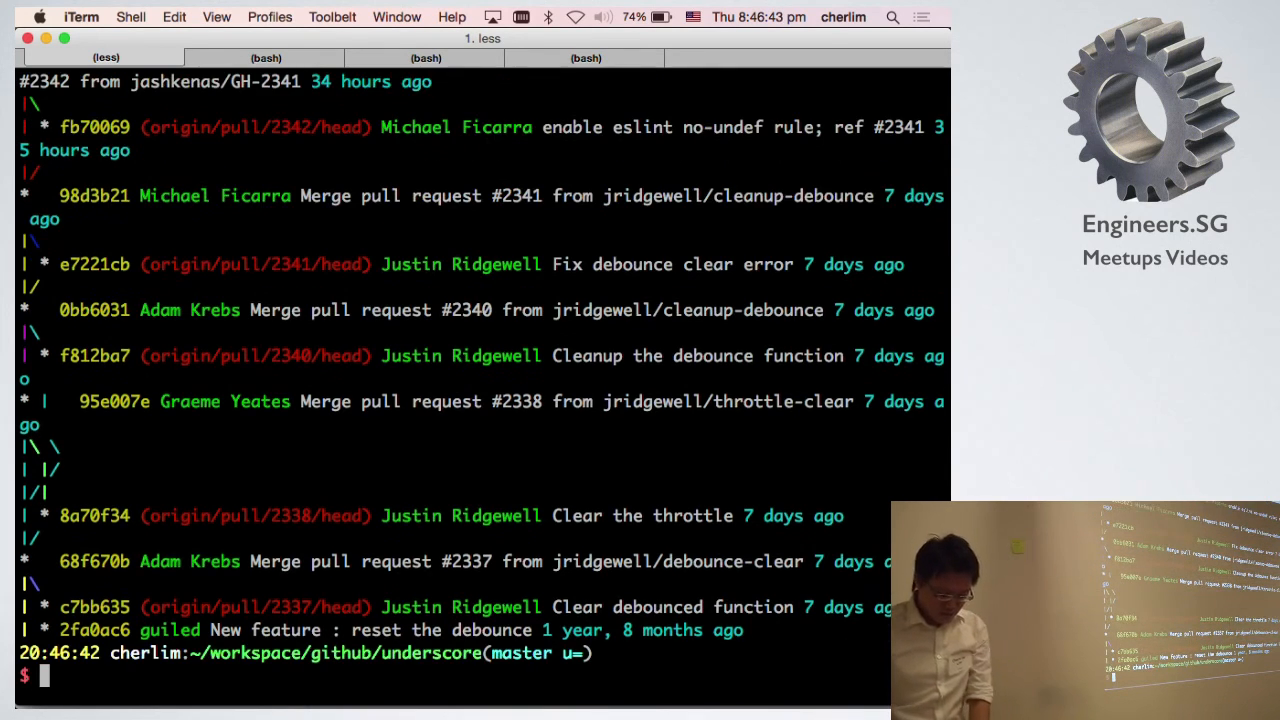
pyautogui.write('git')
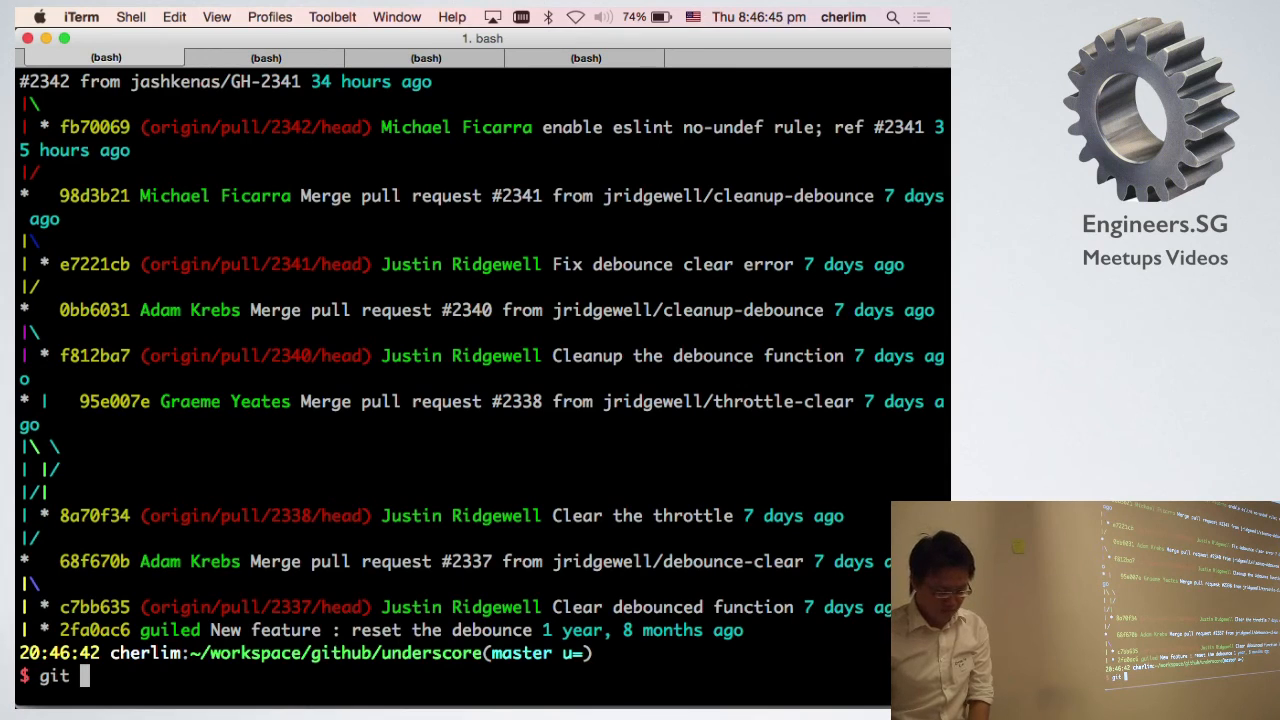
pyautogui.write('checkout a')
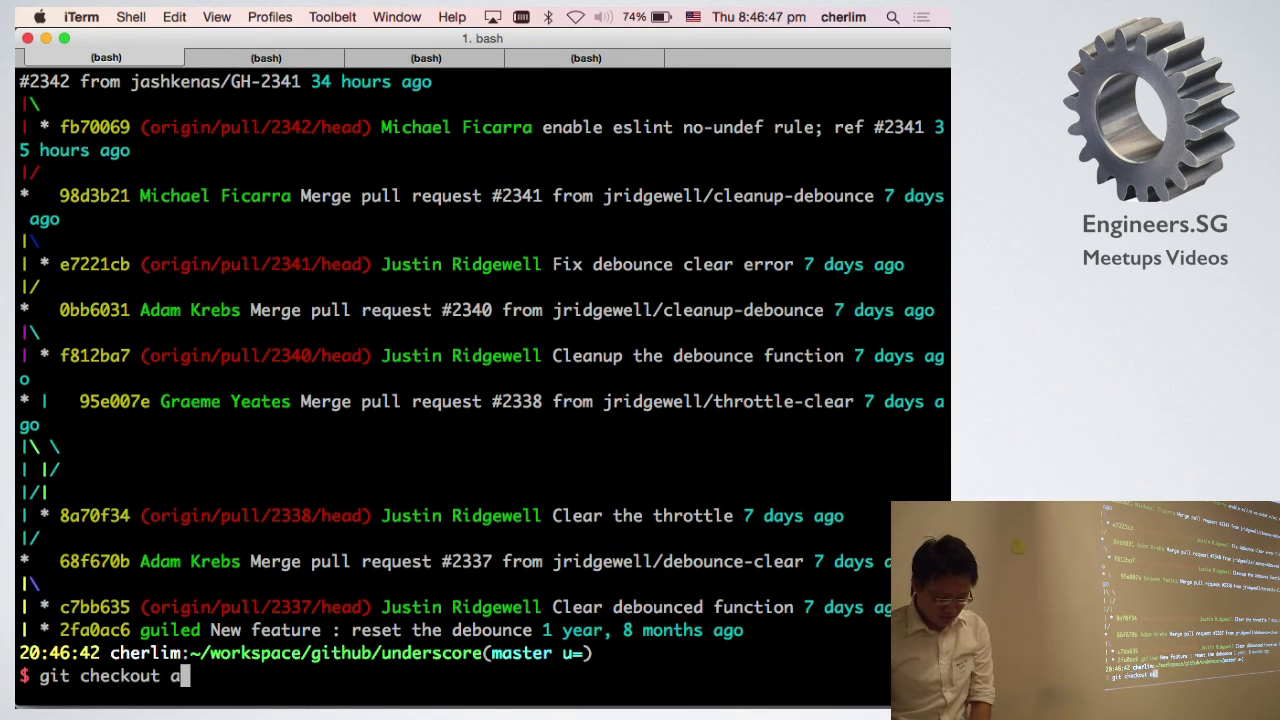
pyautogui.write('sync')
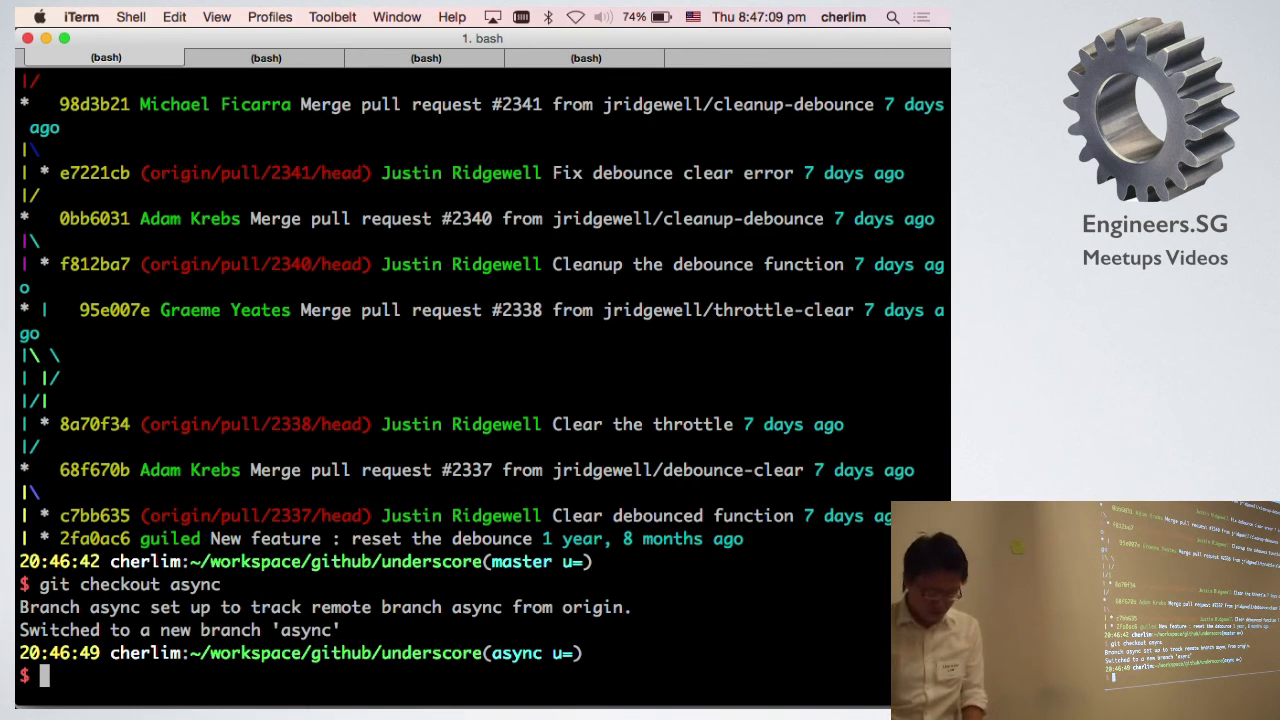
# Run git rebase master on async, which halts on an underscore.js conflict at patch 1/26.
pyautogui.write('git merge')
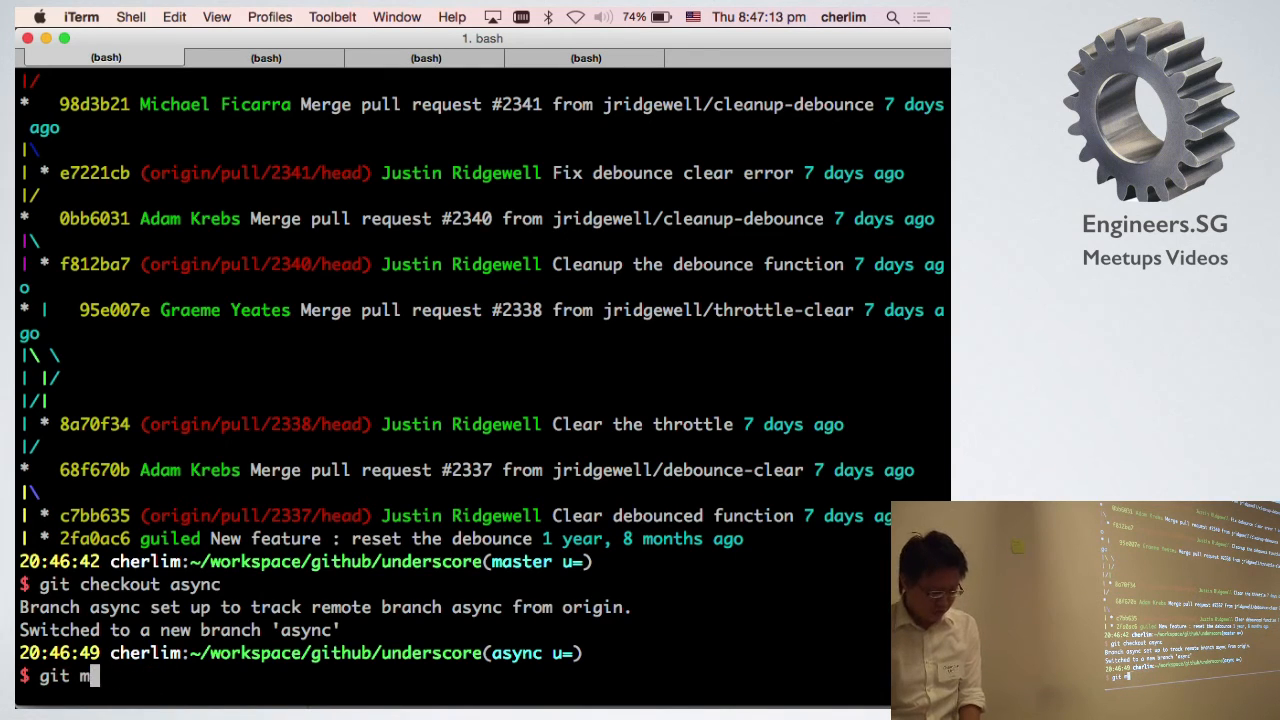
pyautogui.write('ebase')
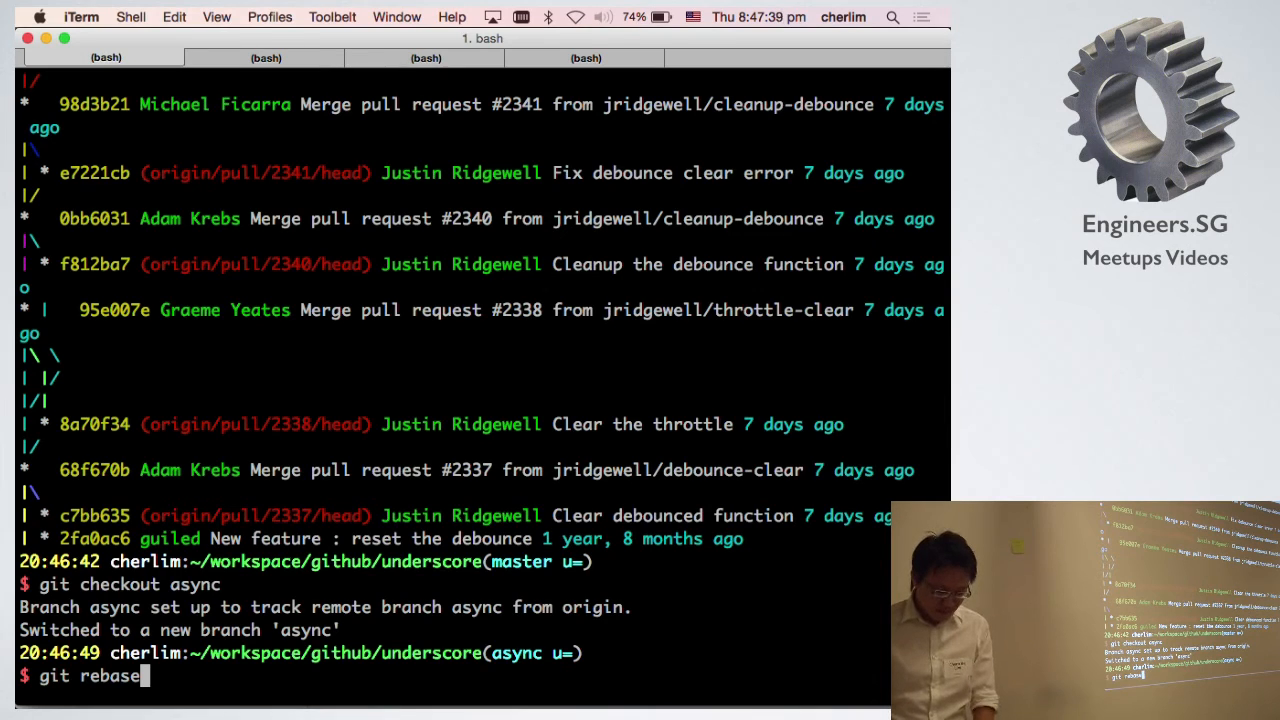
pyautogui.write('m')
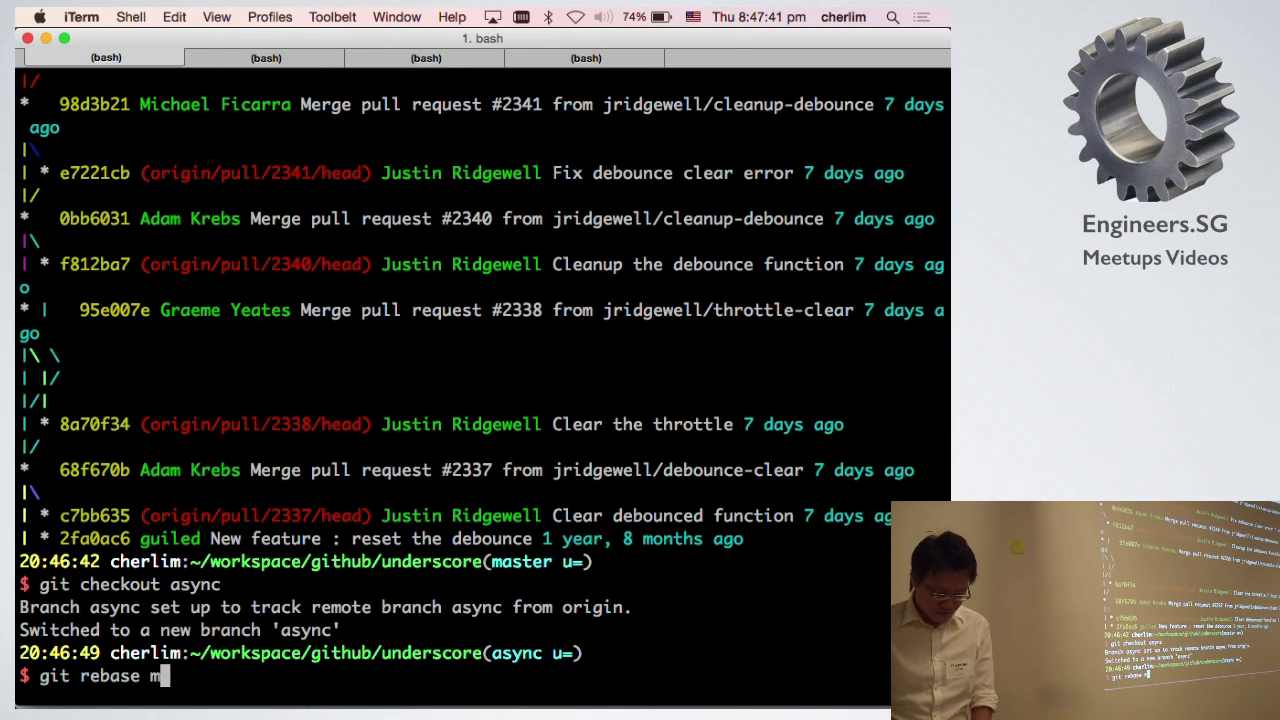
pyautogui.write('aster')
pyautogui.write('git')
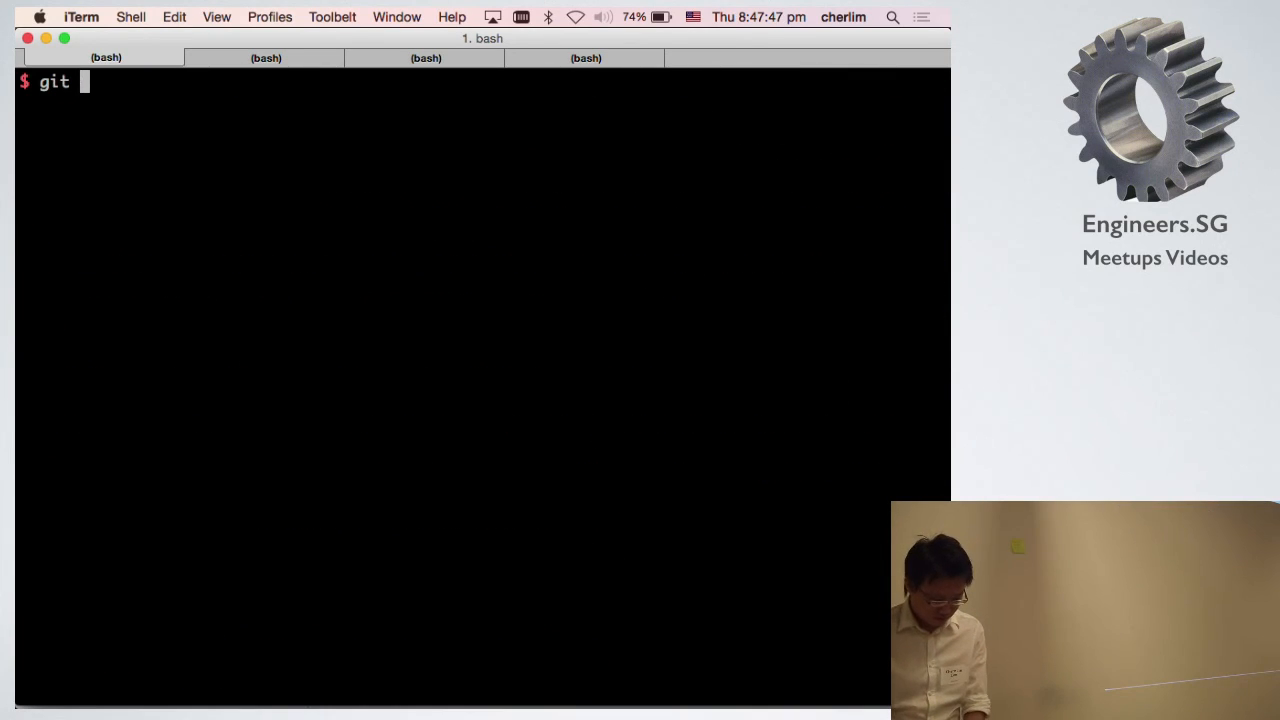
pyautogui.write('rebase master')
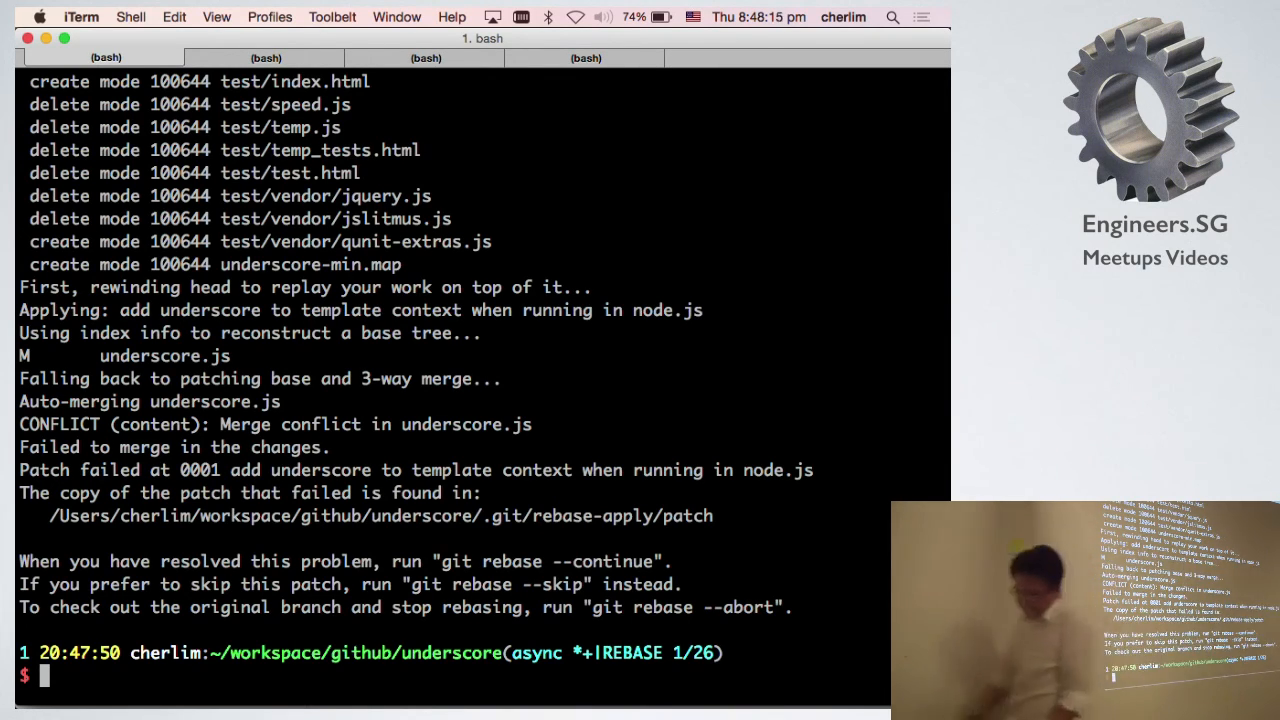
# Stage conflicts with git add . && git rebase --continue until all 26 patches apply.
pyautogui.write('git')
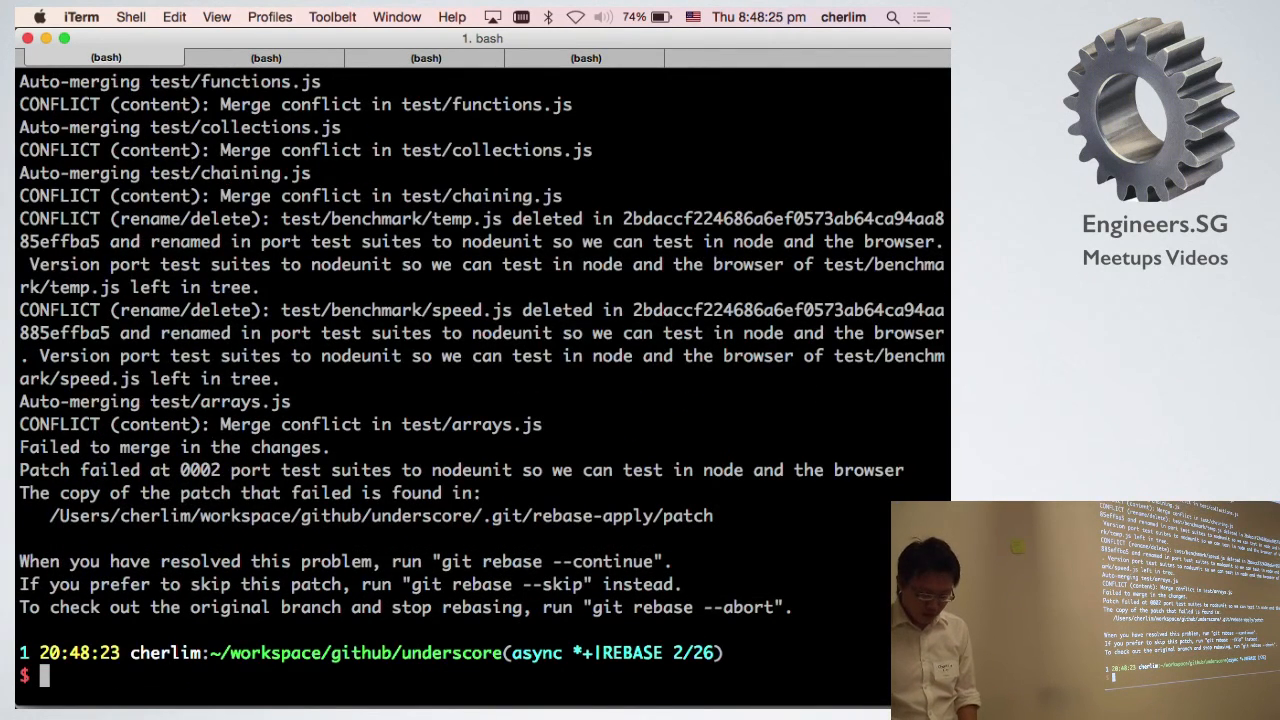
pyautogui.write('git add . && git rebase --continue')
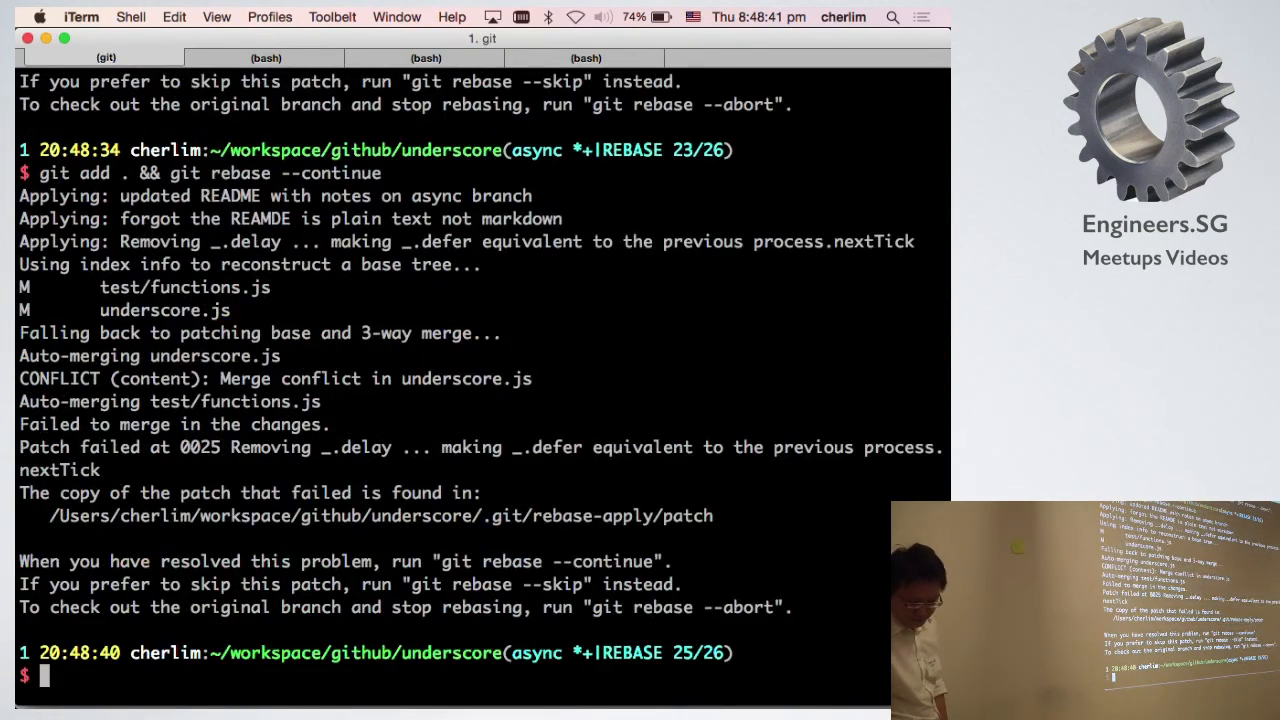
pyautogui.write('git add . && git rebase --continue')
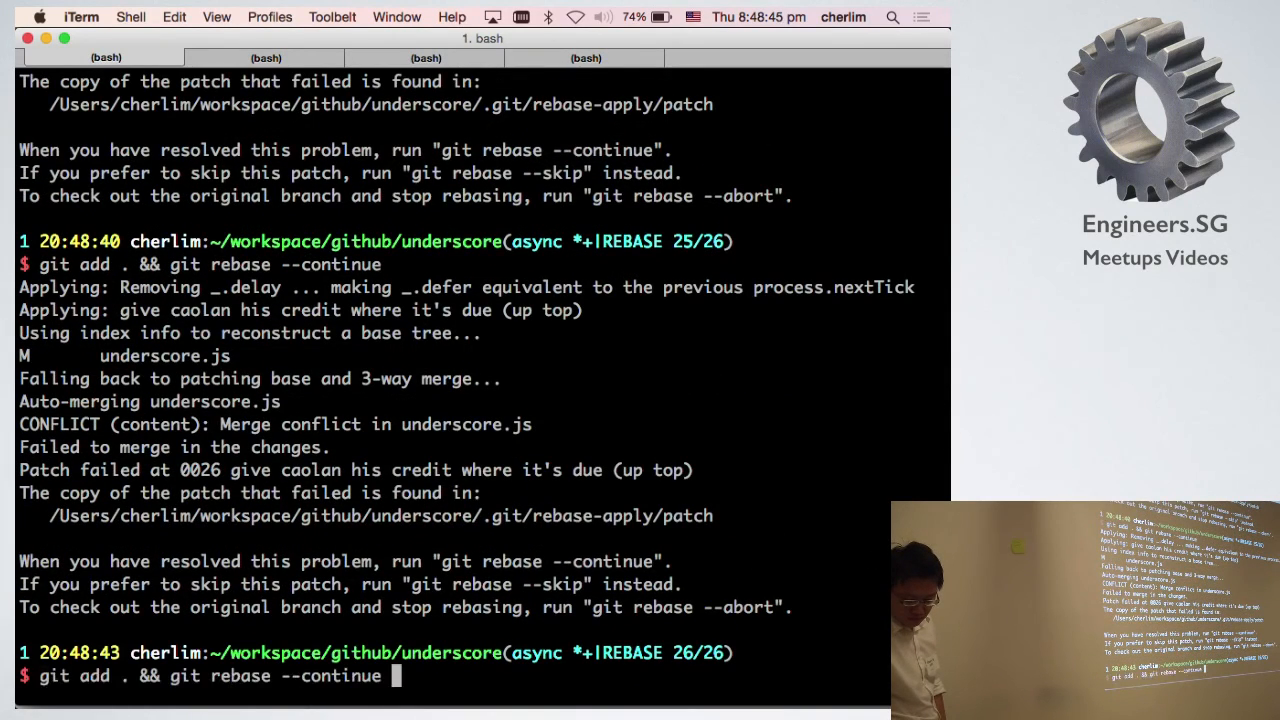
pyautogui.press('Return')
pyautogui.write('git co maste')
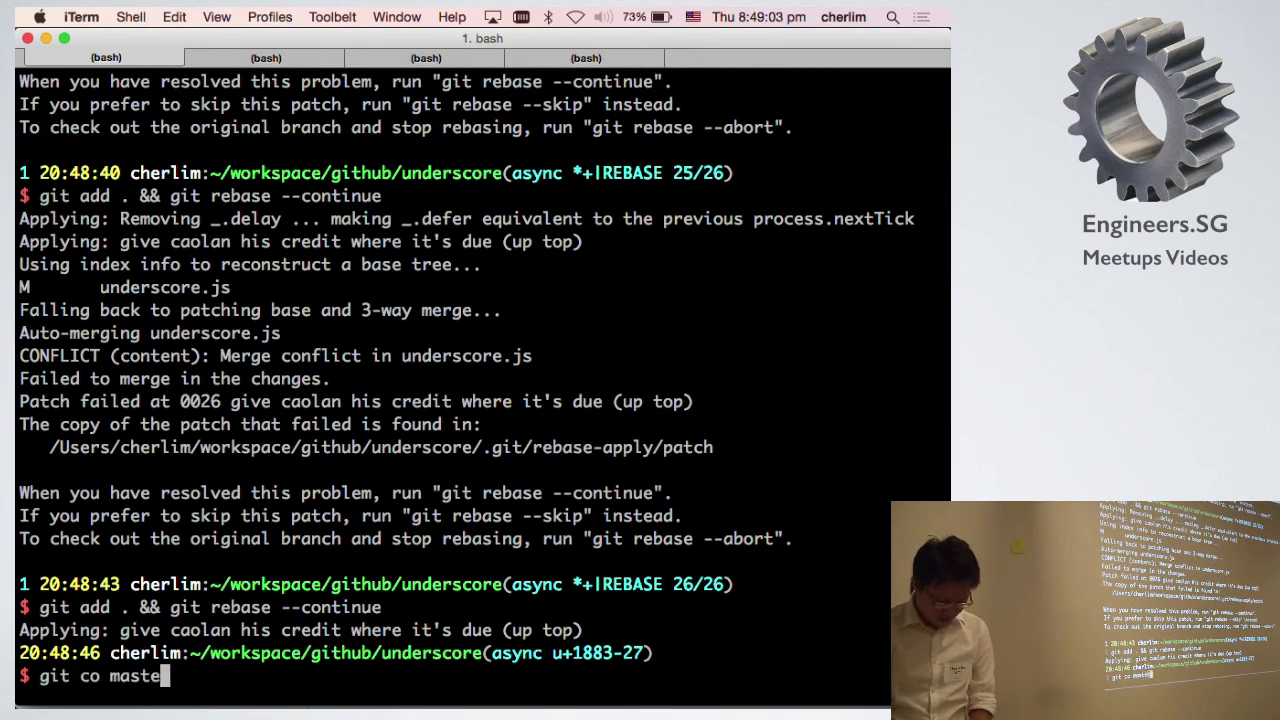
# Switch to master, hard-reset it to HEAD~11, and start git rebase origin/master.
pyautogui.press('enter')
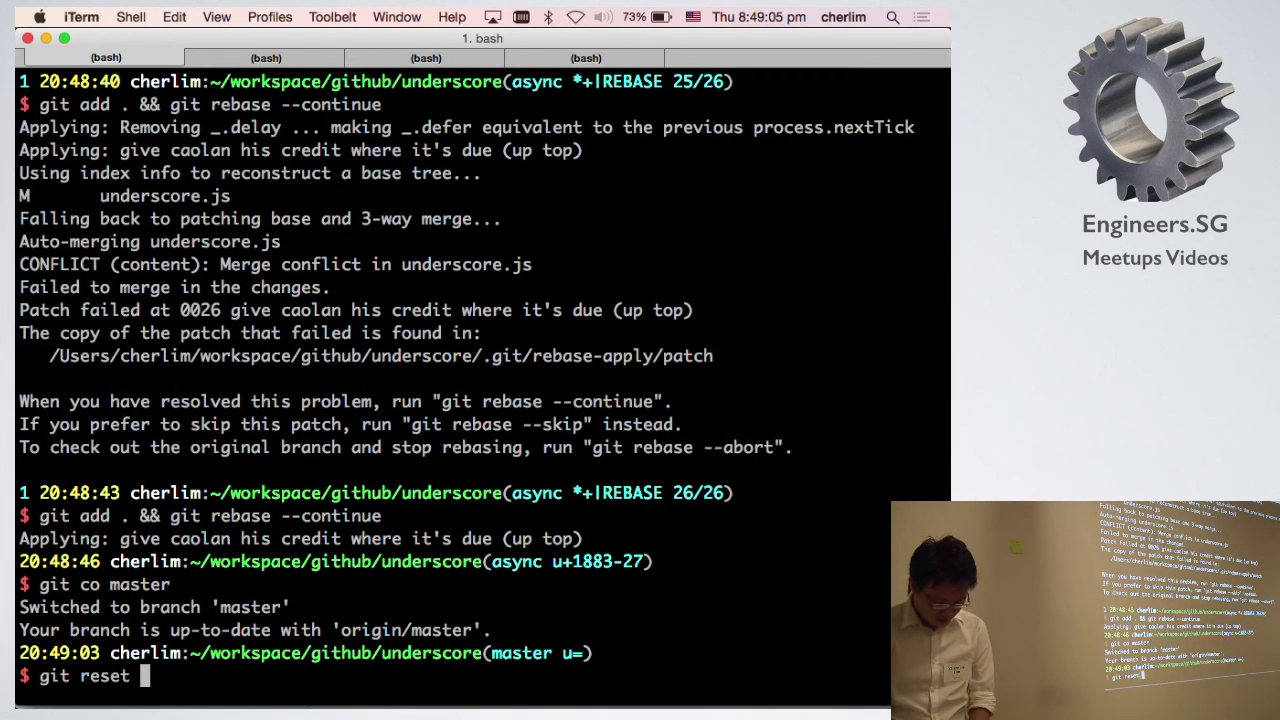
pyautogui.write('--hard')
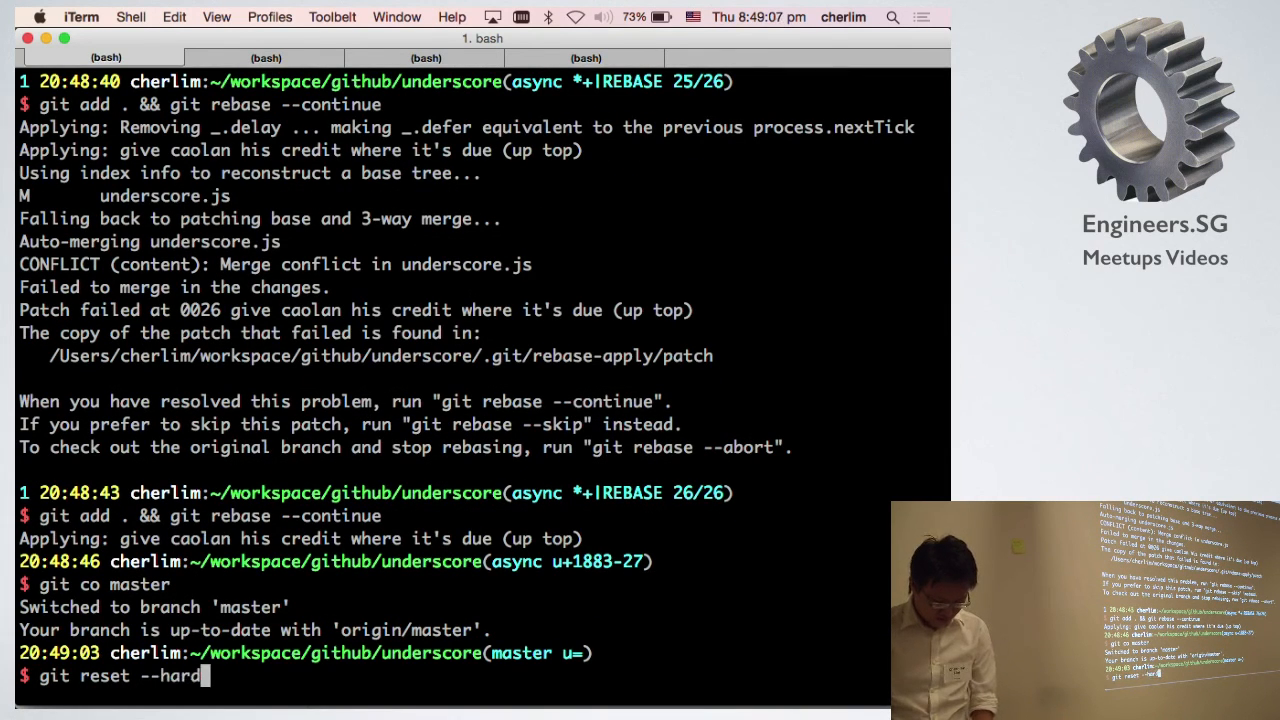
pyautogui.write('HEAD')
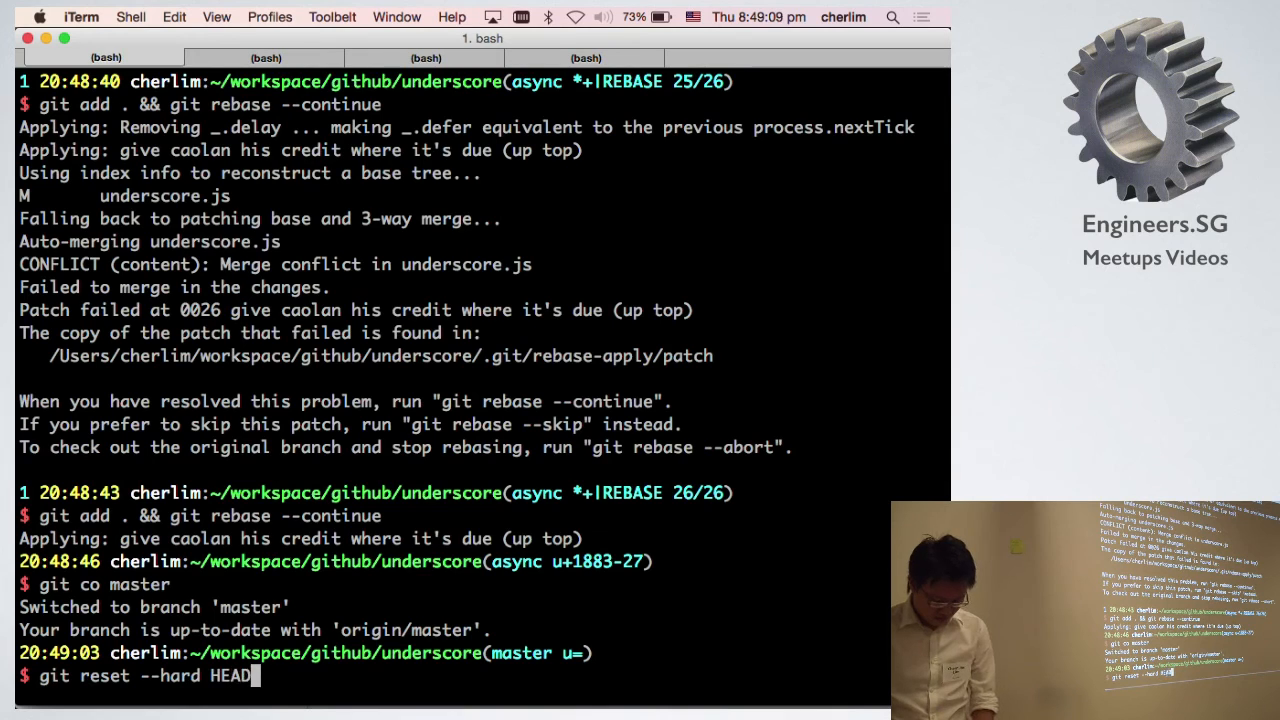
pyautogui.press('Return')
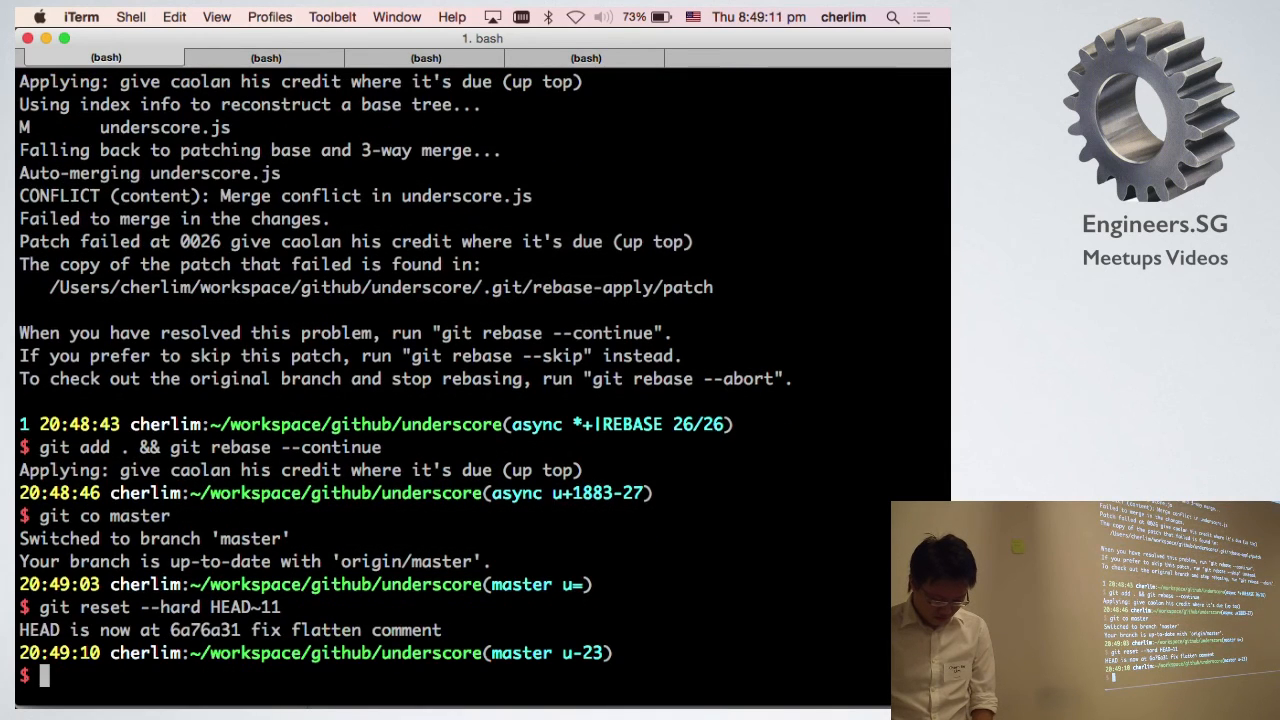
pyautogui.write('git')
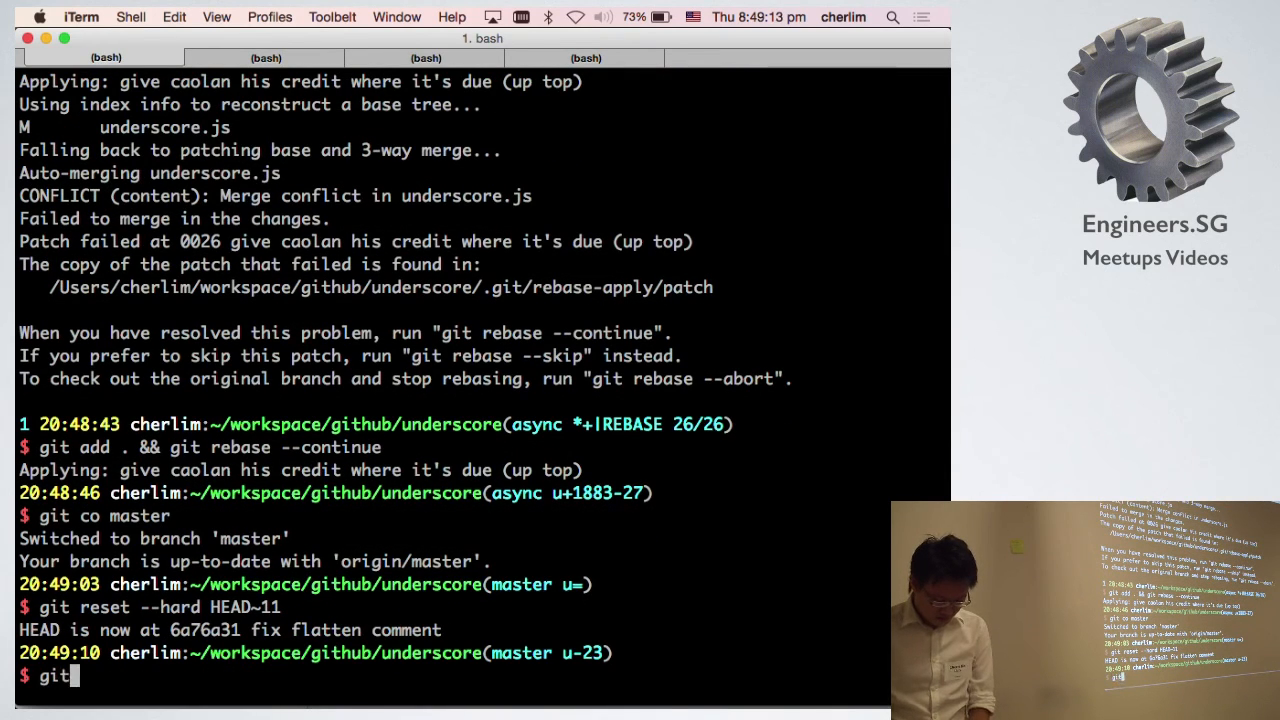
pyautogui.write('rebase ori')
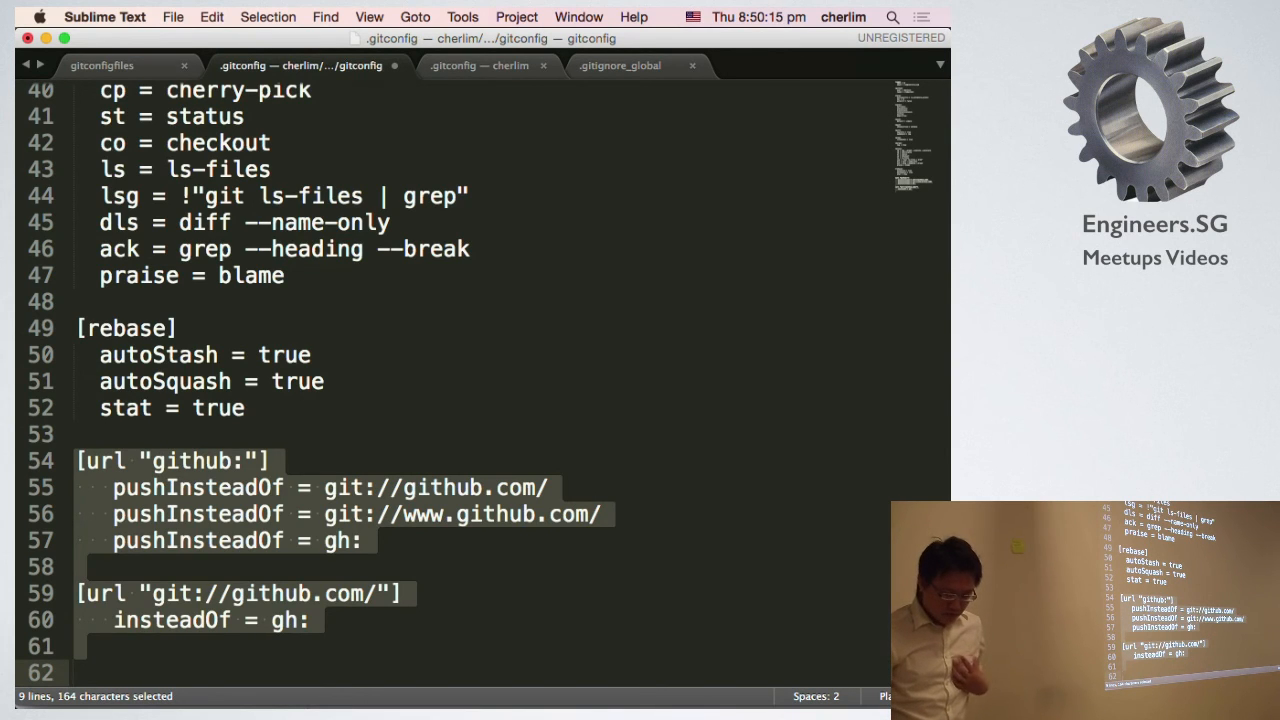
# Show the gitconfigfiles notes highlighting the $XDG_CONFIG_HOME/git/config entry.
pyautogui.click(101, 65)
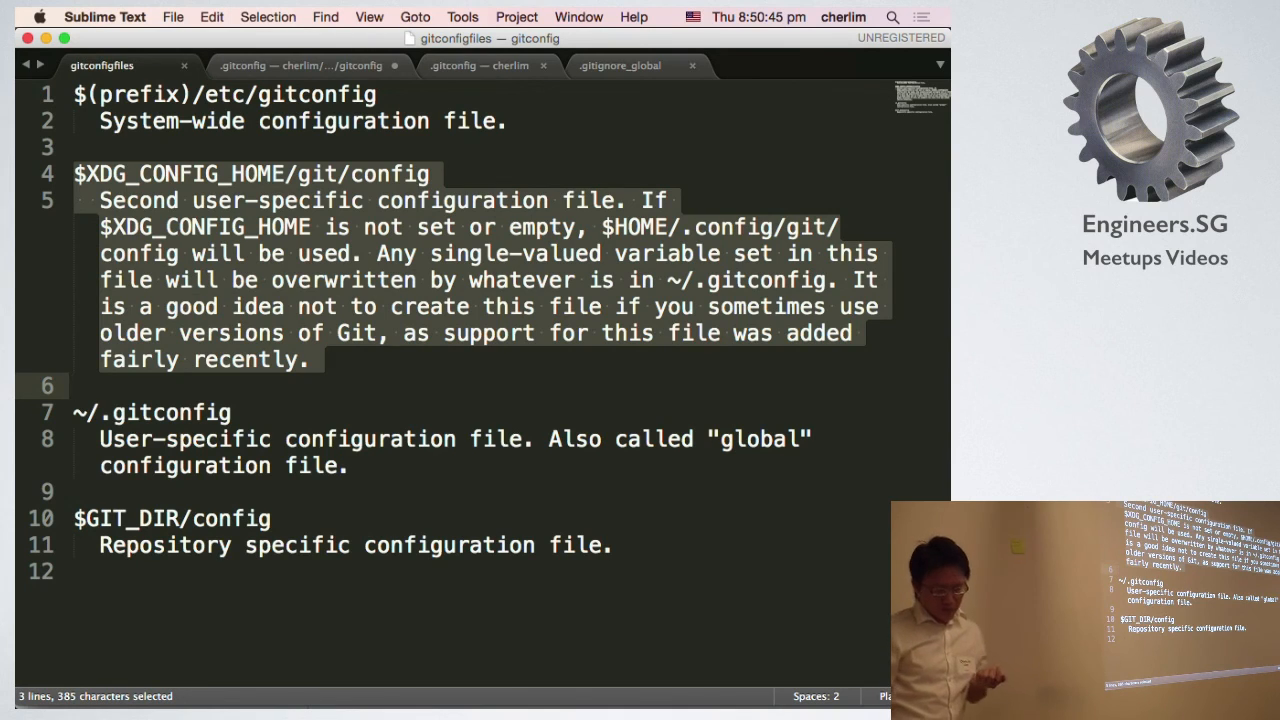
# Click in the gitconfigfiles notes while discussing config file locations.
pyautogui.click(73, 412)
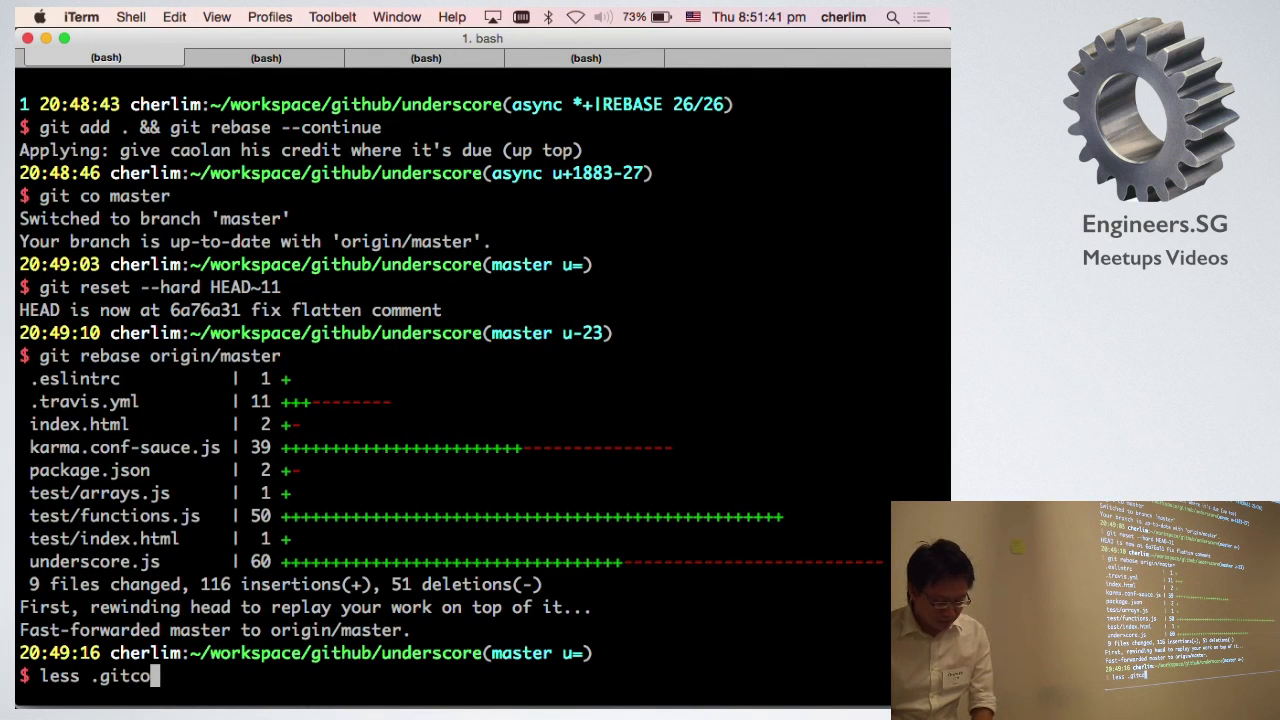
# Page through the repository's .git/config with less, then quit.
pyautogui.write('/c')
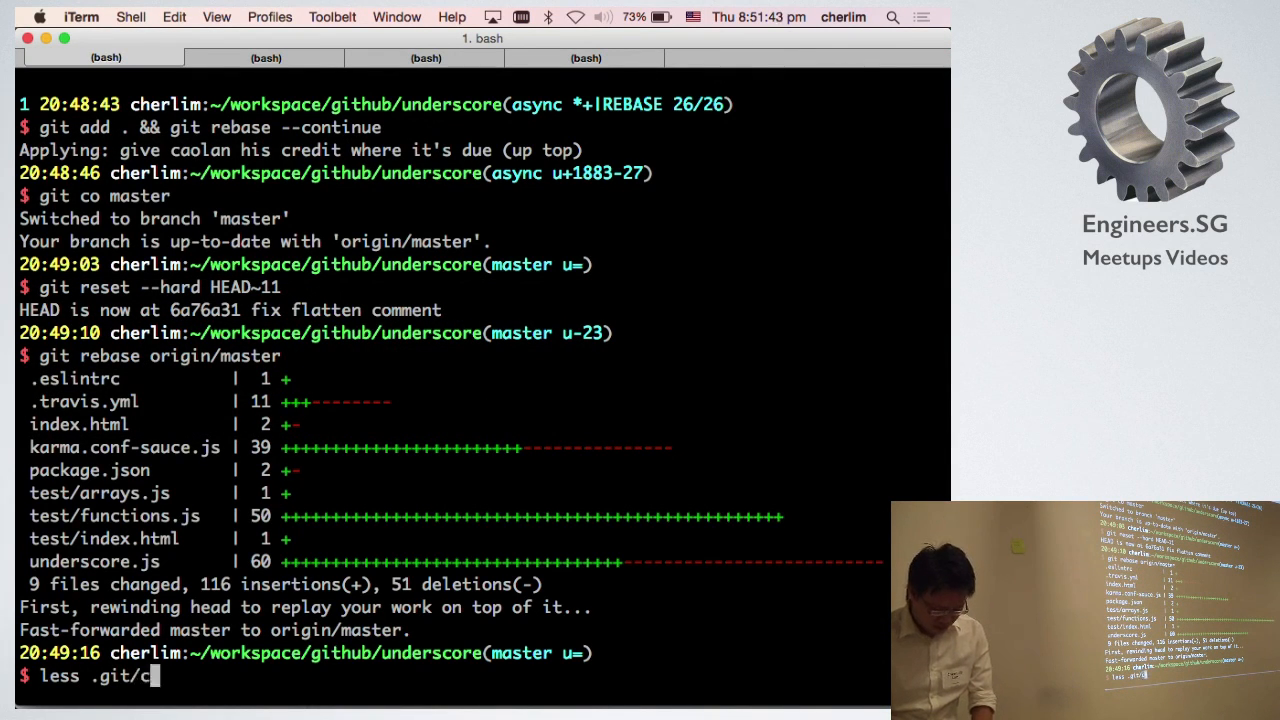
pyautogui.press('Return')
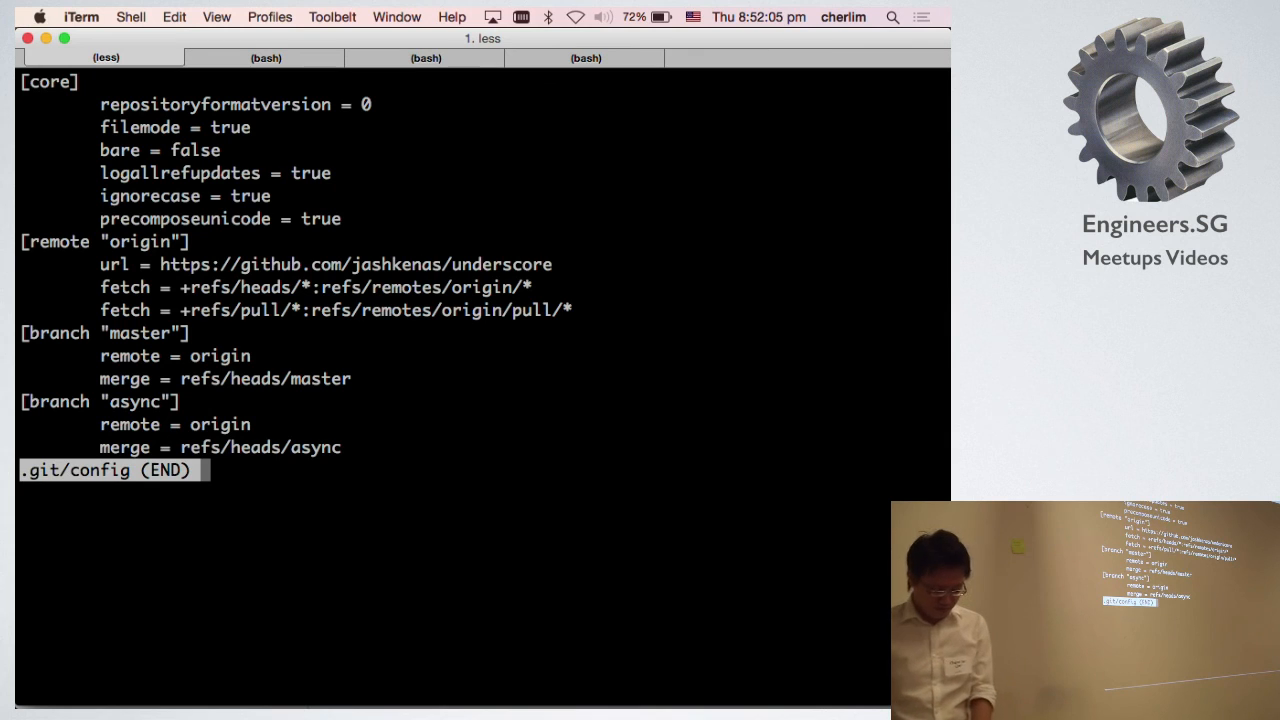
pyautogui.press('q')
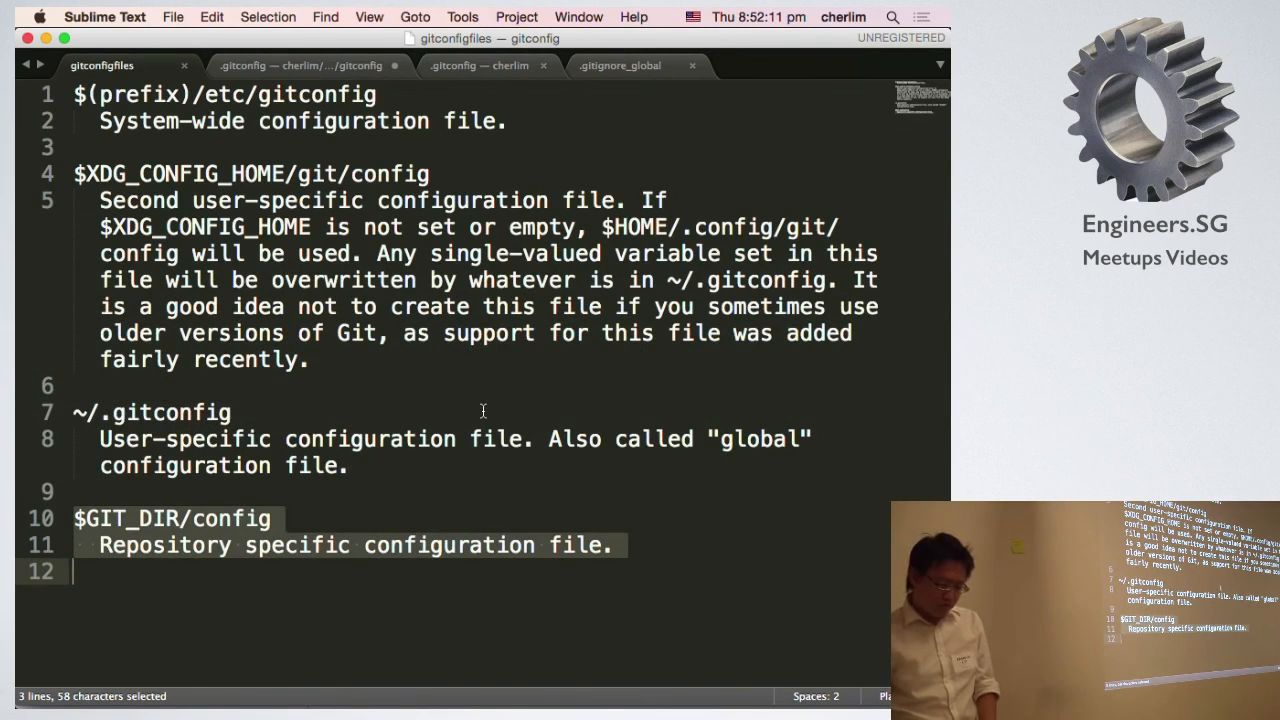
# Show the .gitignore_global file in Sublime Text.
pyautogui.click(619, 65)
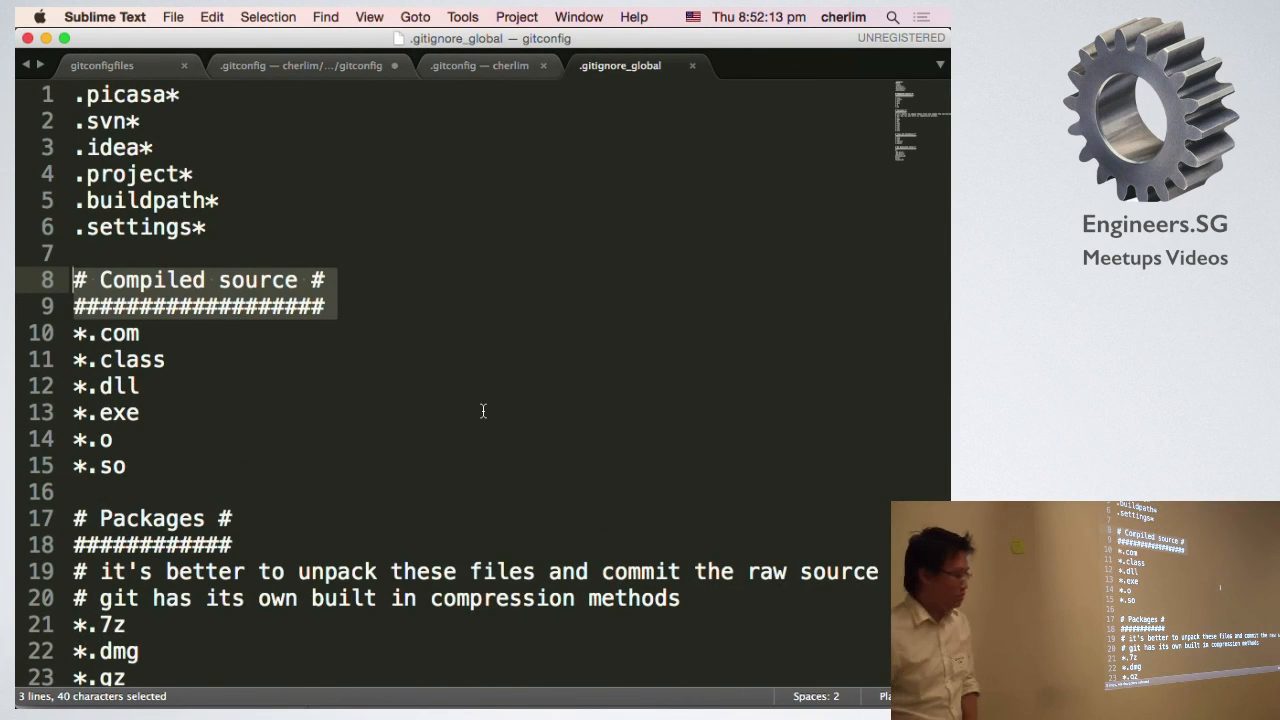